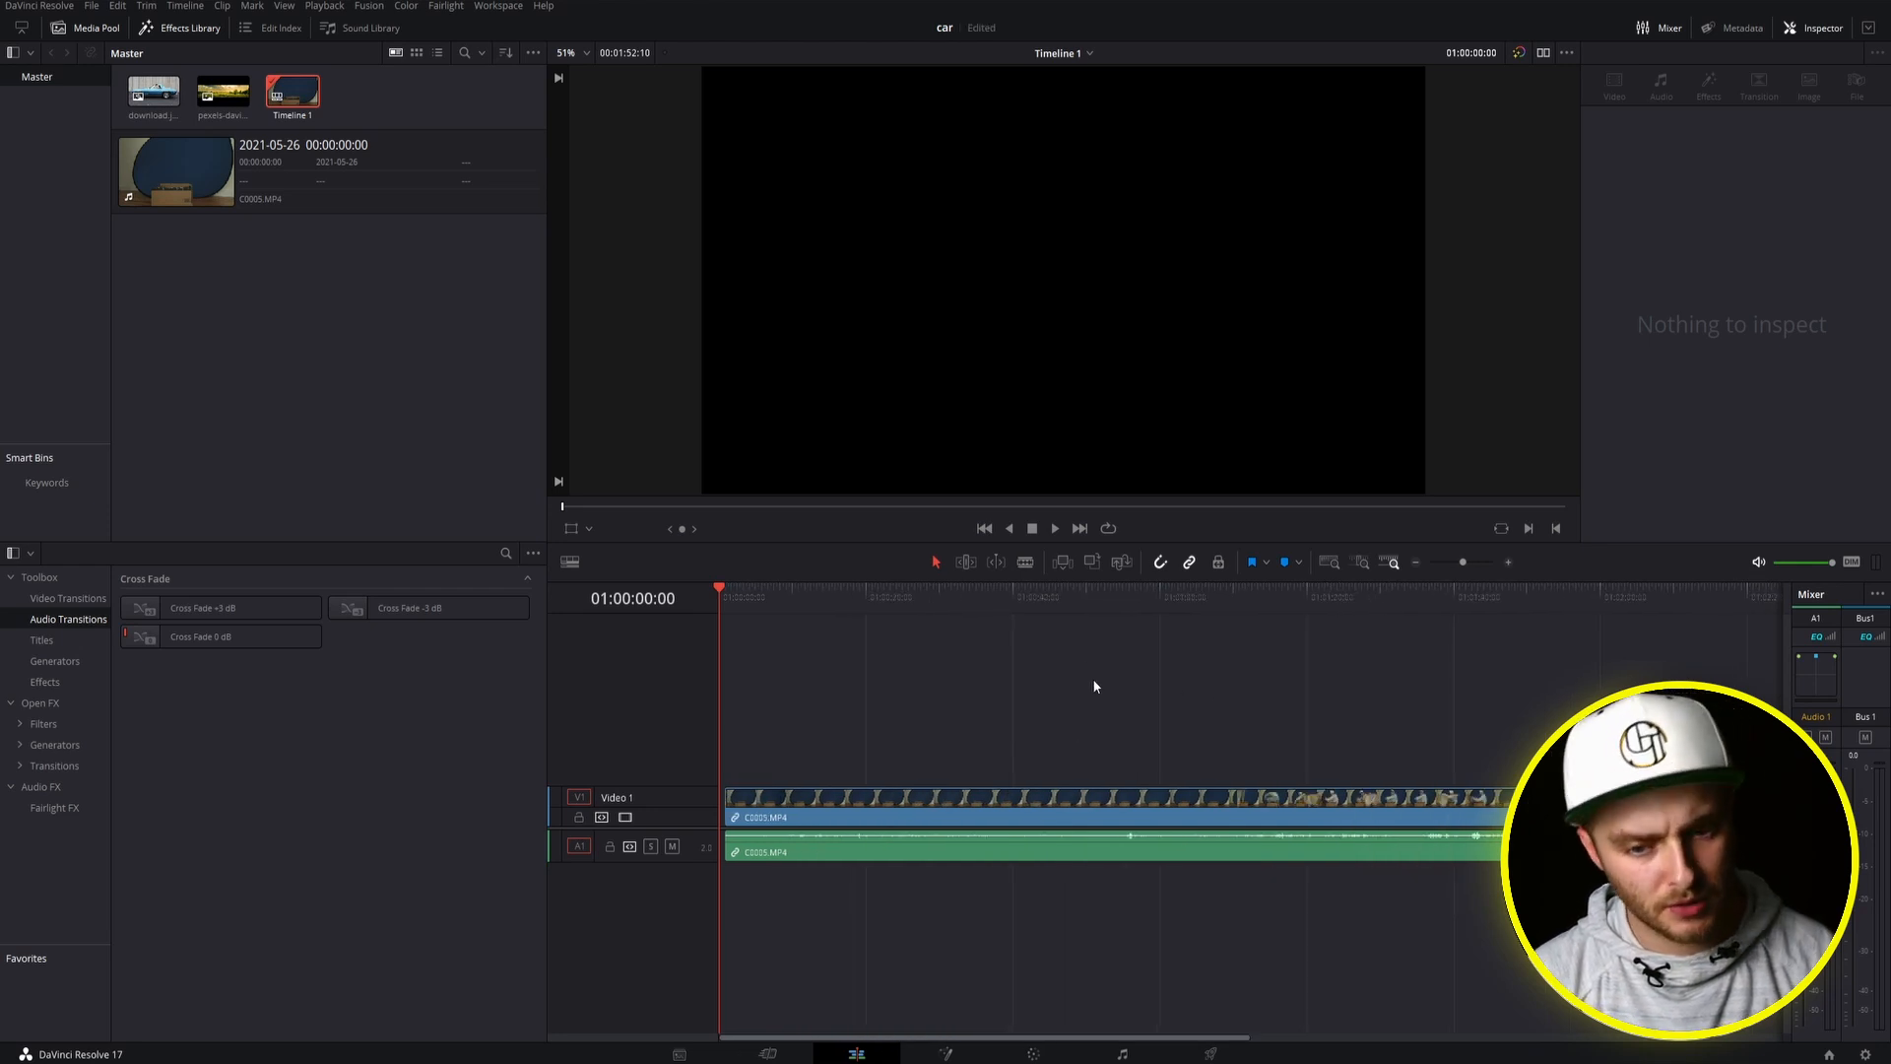
# Step: Bring the blue-backdrop clip from the timeline into the Fusion page for compositing
pyautogui.click(1106, 589)
pyautogui.write('b')
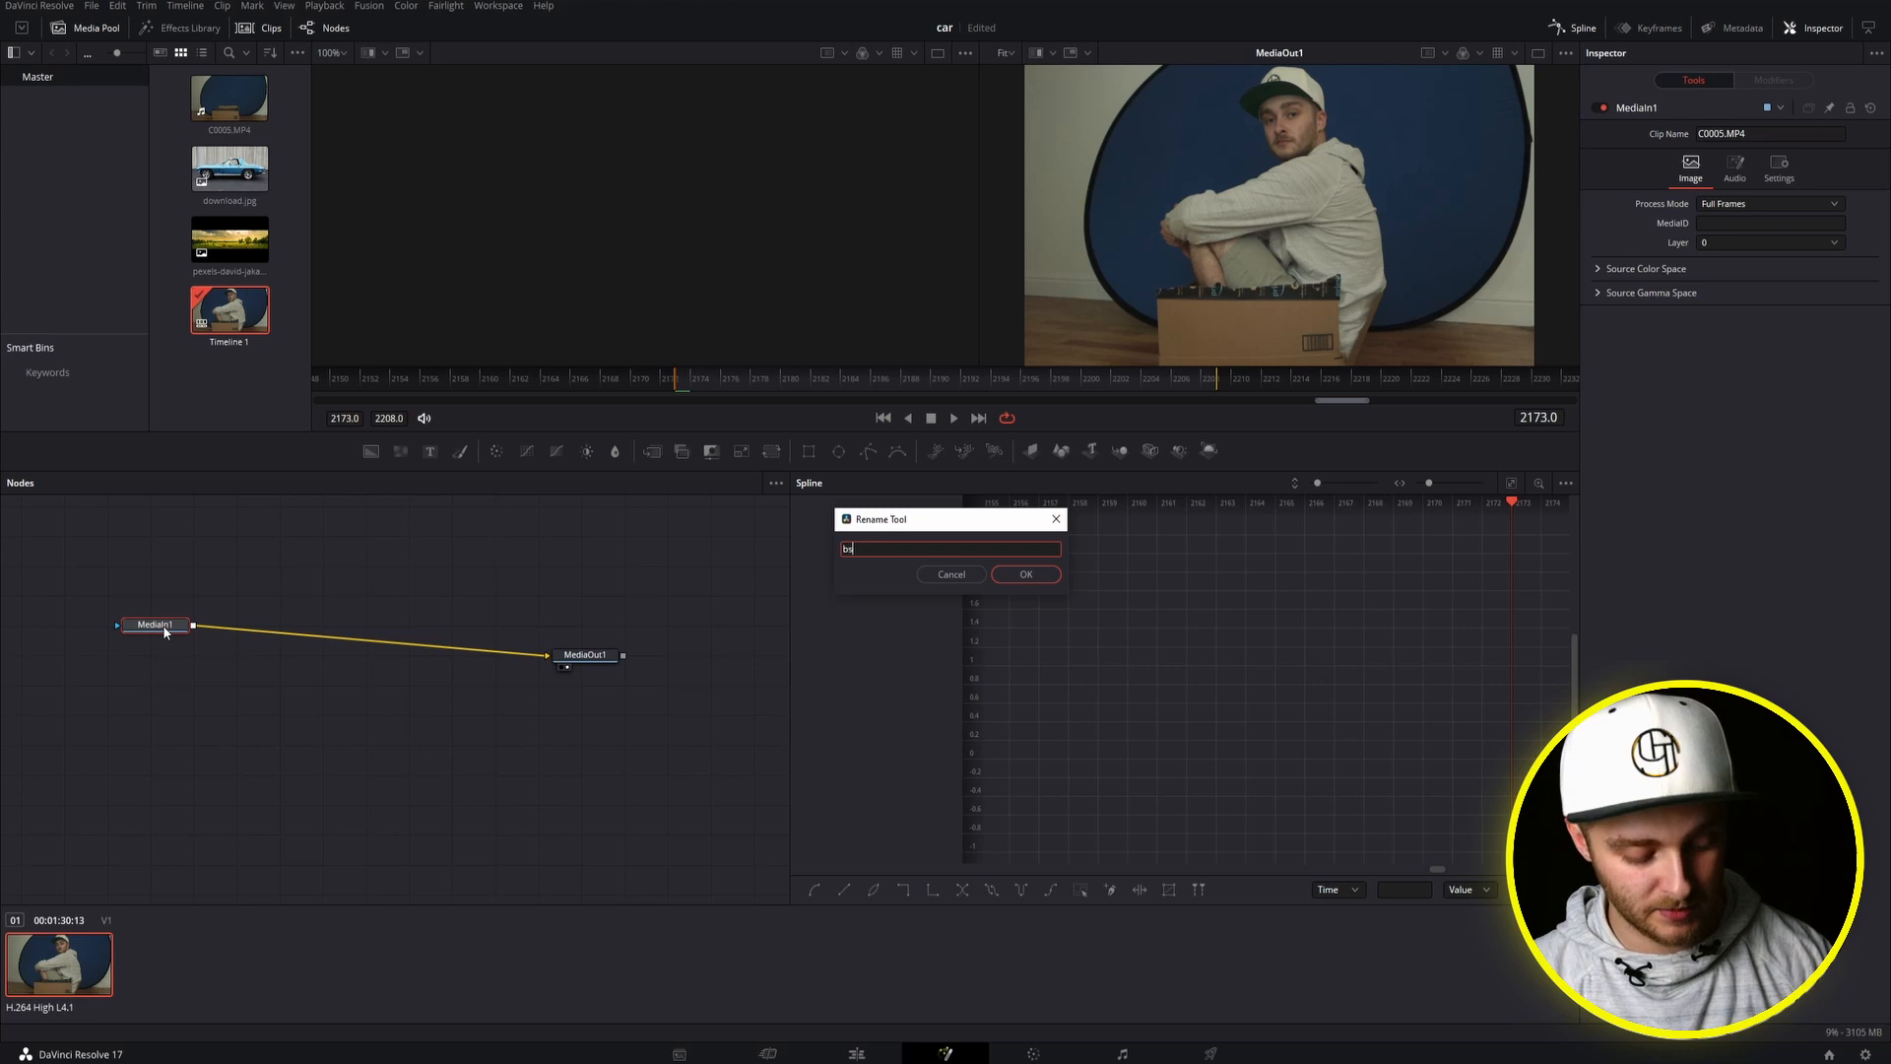
# Step: Name the backdrop node bscreen and the added panorama and car image nodes pano and car
pyautogui.write('screen')
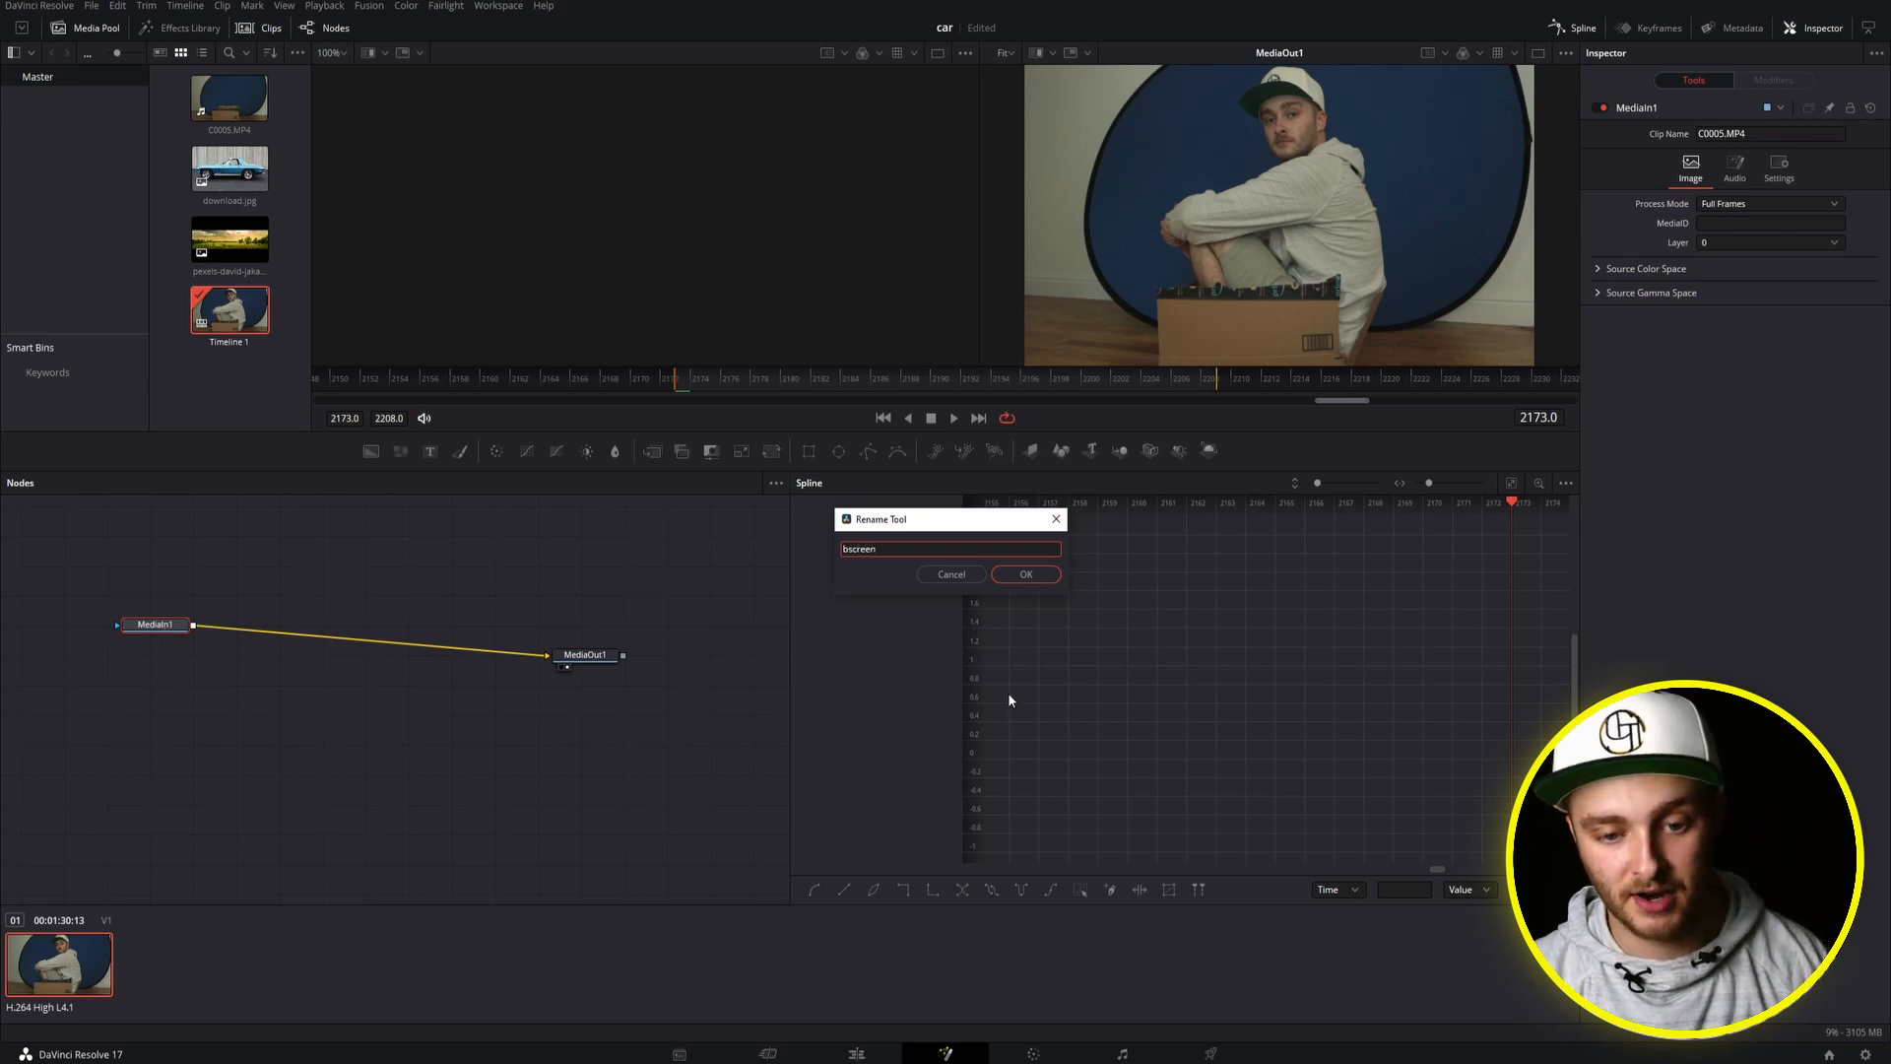
pyautogui.click(1025, 573)
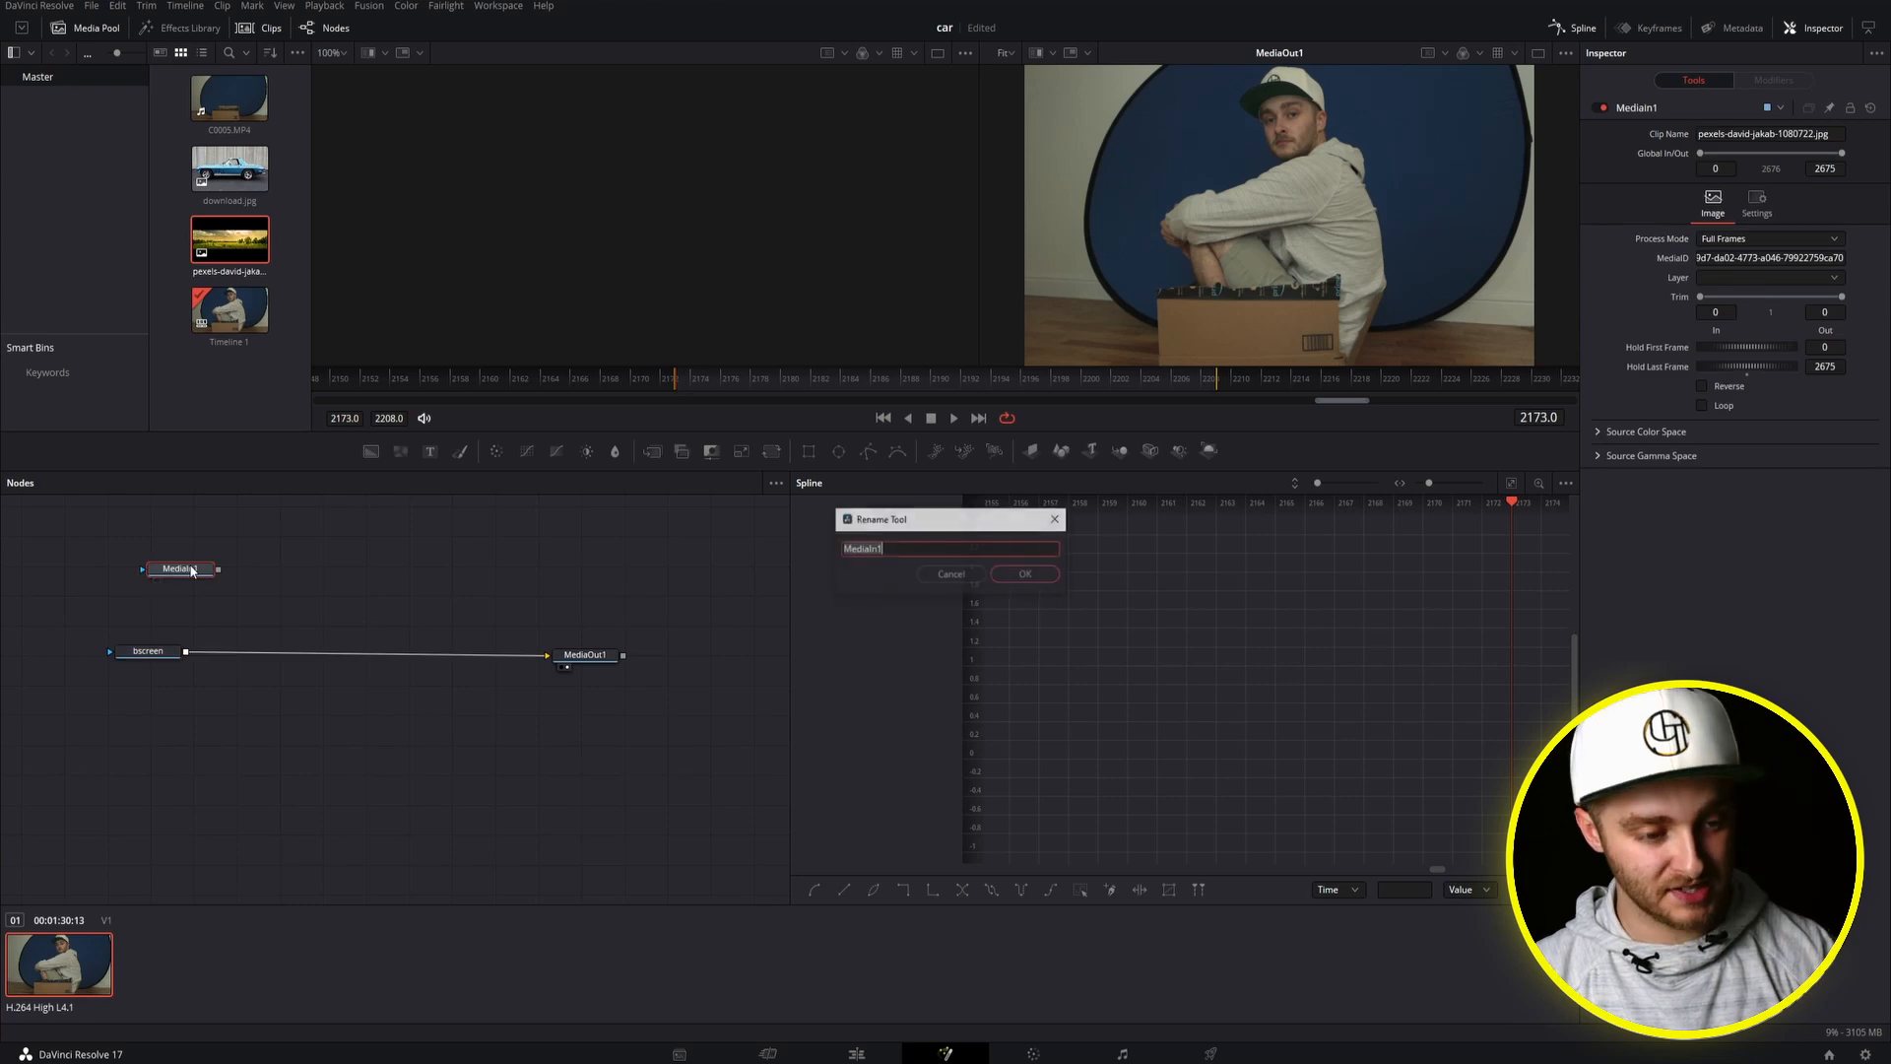
pyautogui.write('P')
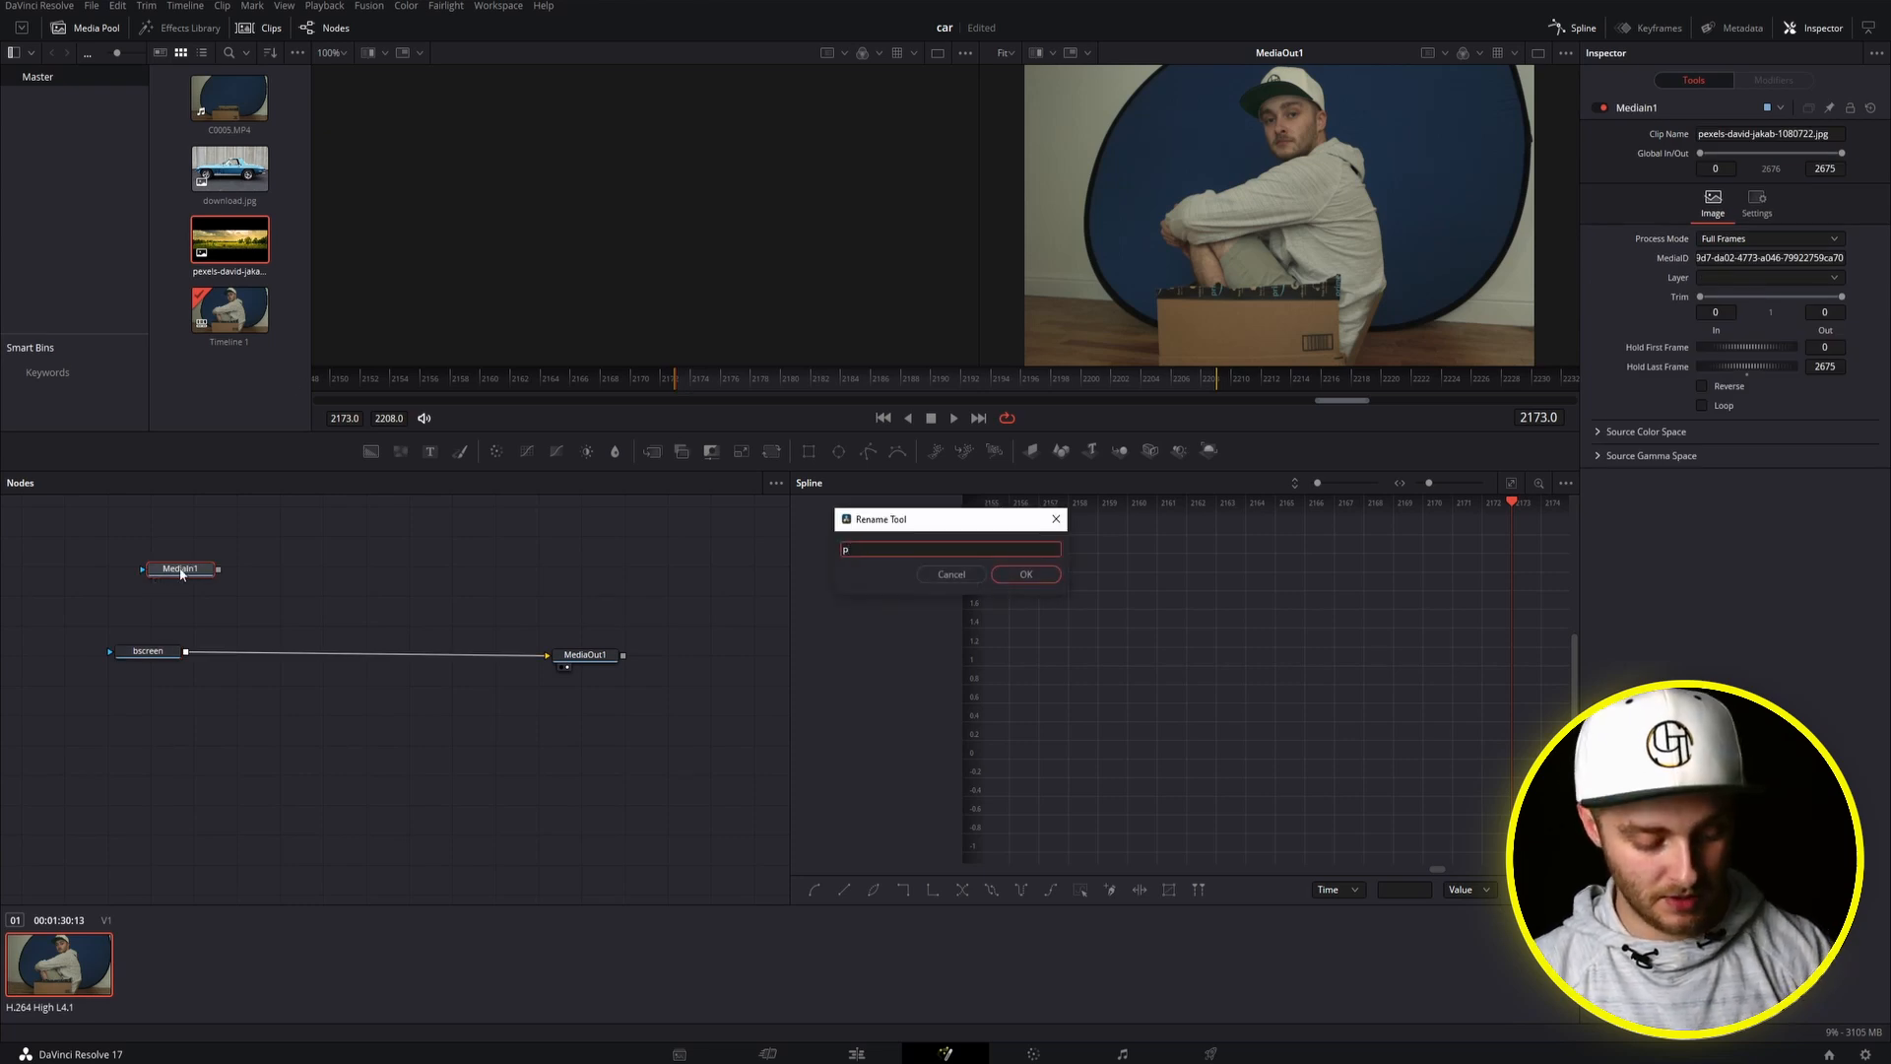
pyautogui.click(1024, 573)
pyautogui.write('car')
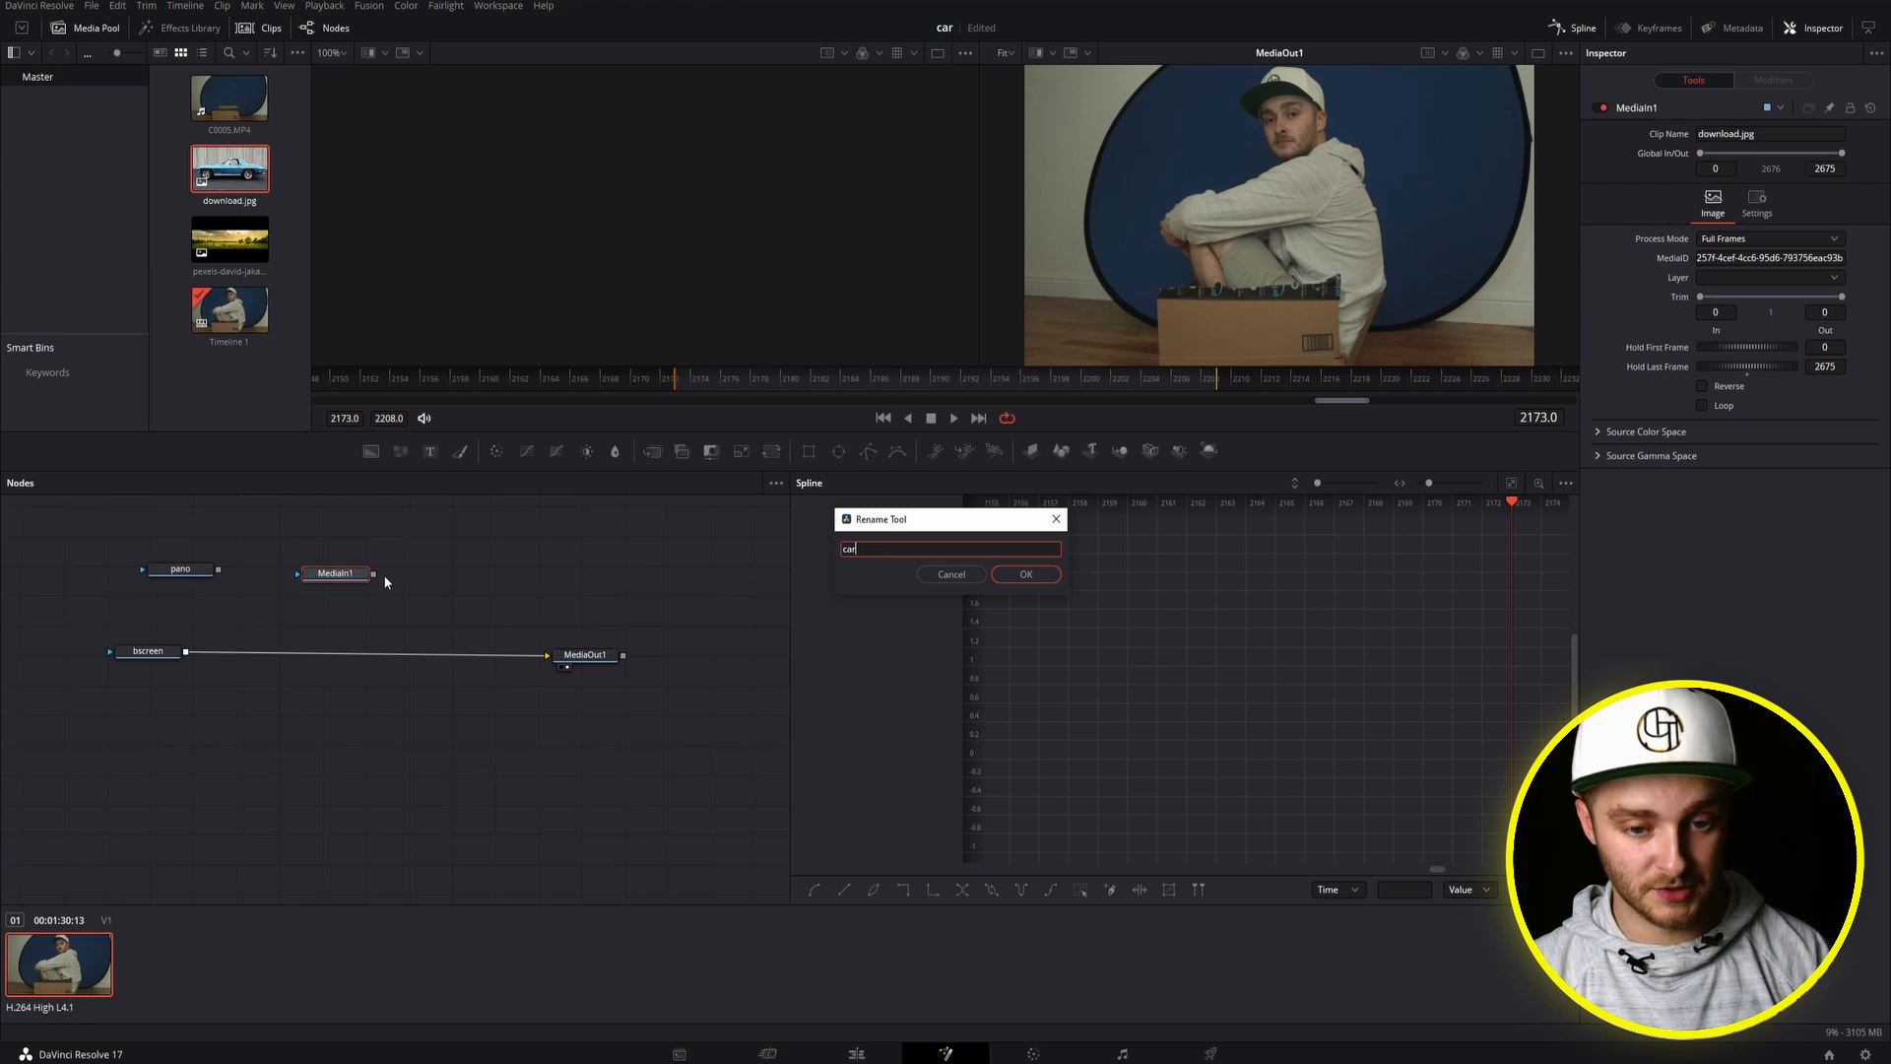
pyautogui.click(1025, 574)
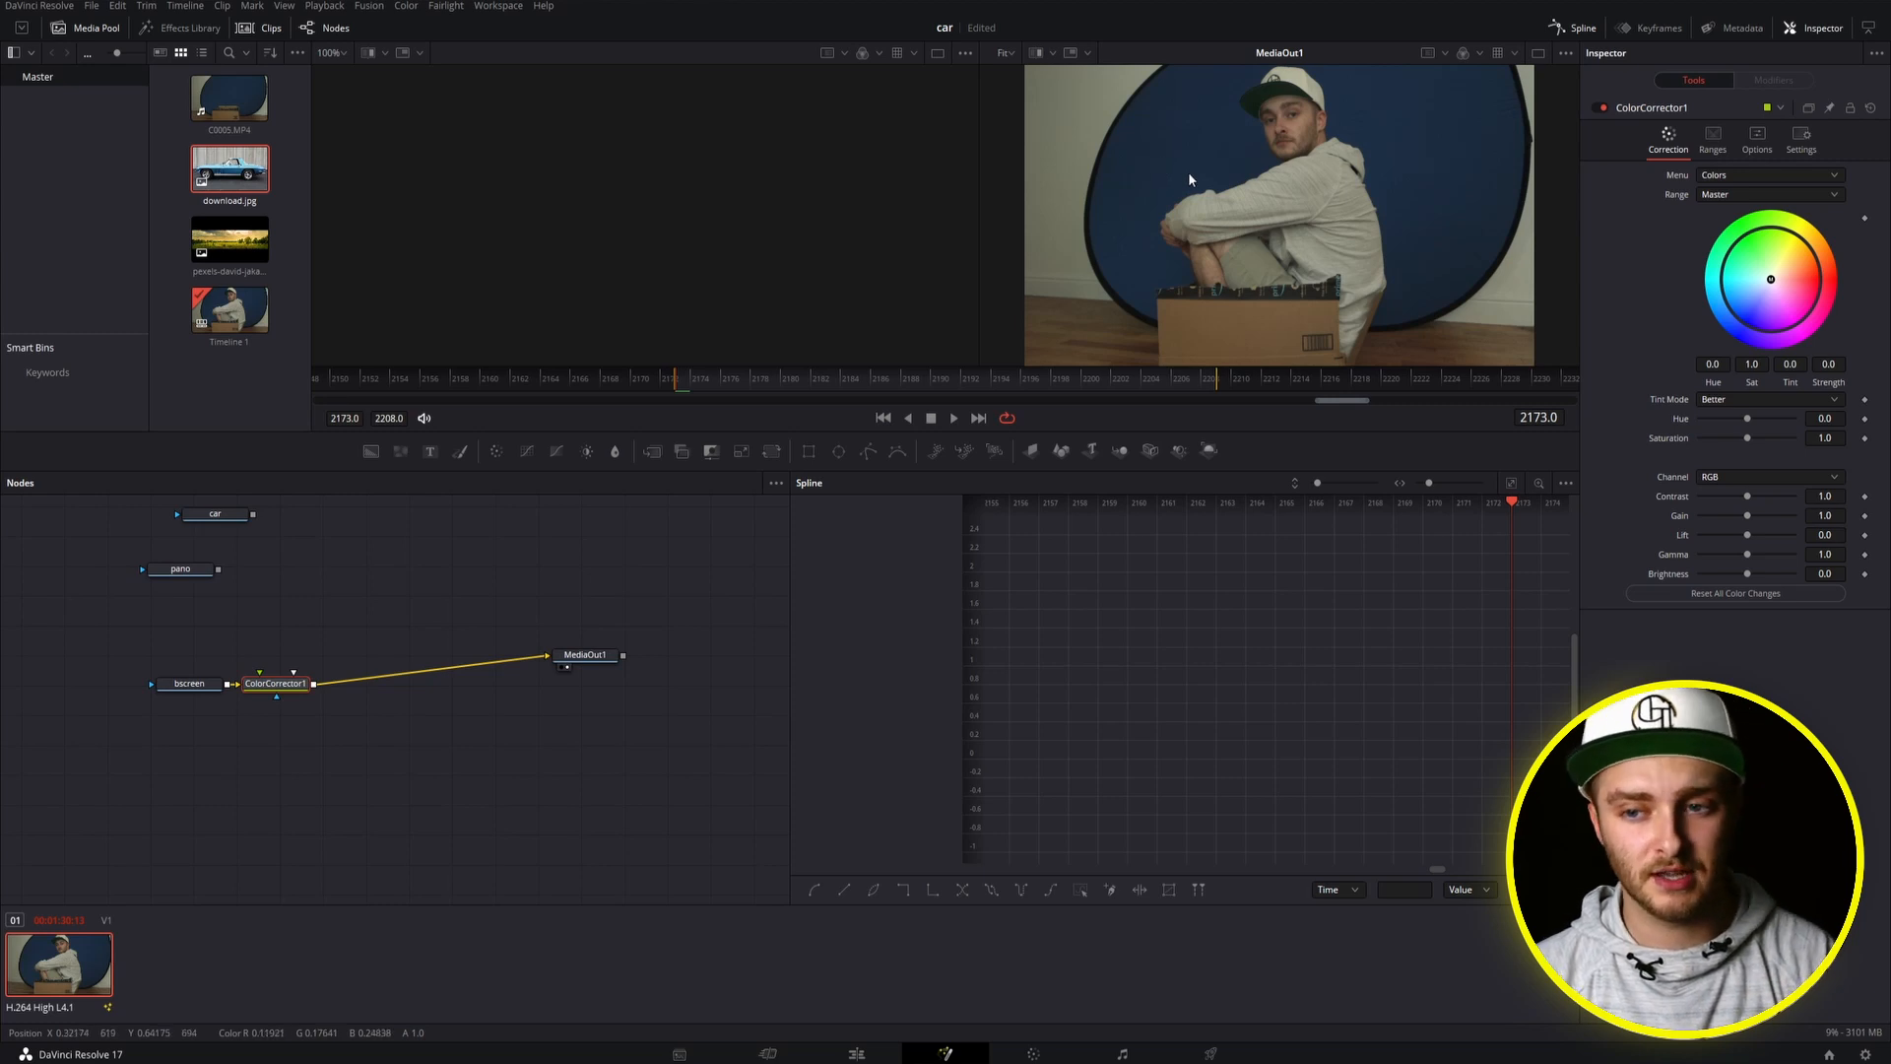
pyautogui.moveTo(1170, 176)
pyautogui.write('de')
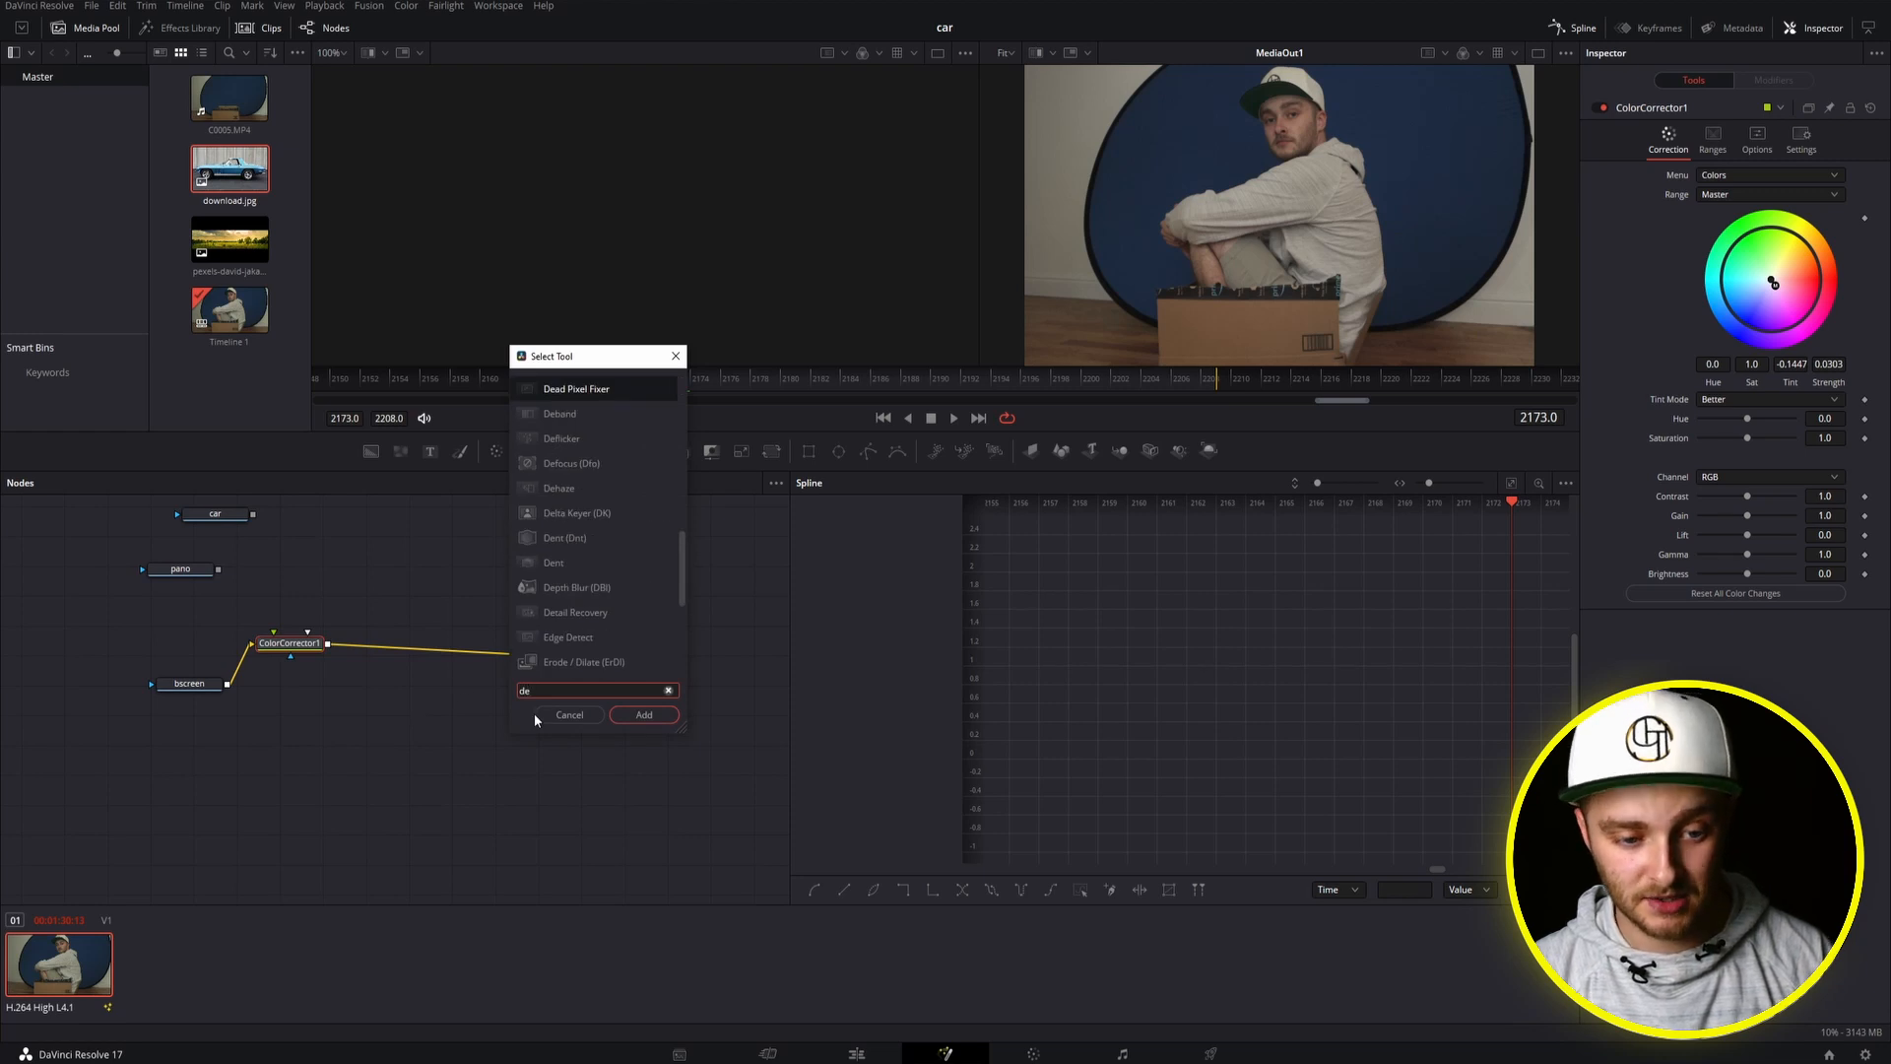
# Step: Add a Delta Keyer after the ColorCorrector to key out the blue backdrop
pyautogui.write('lta')
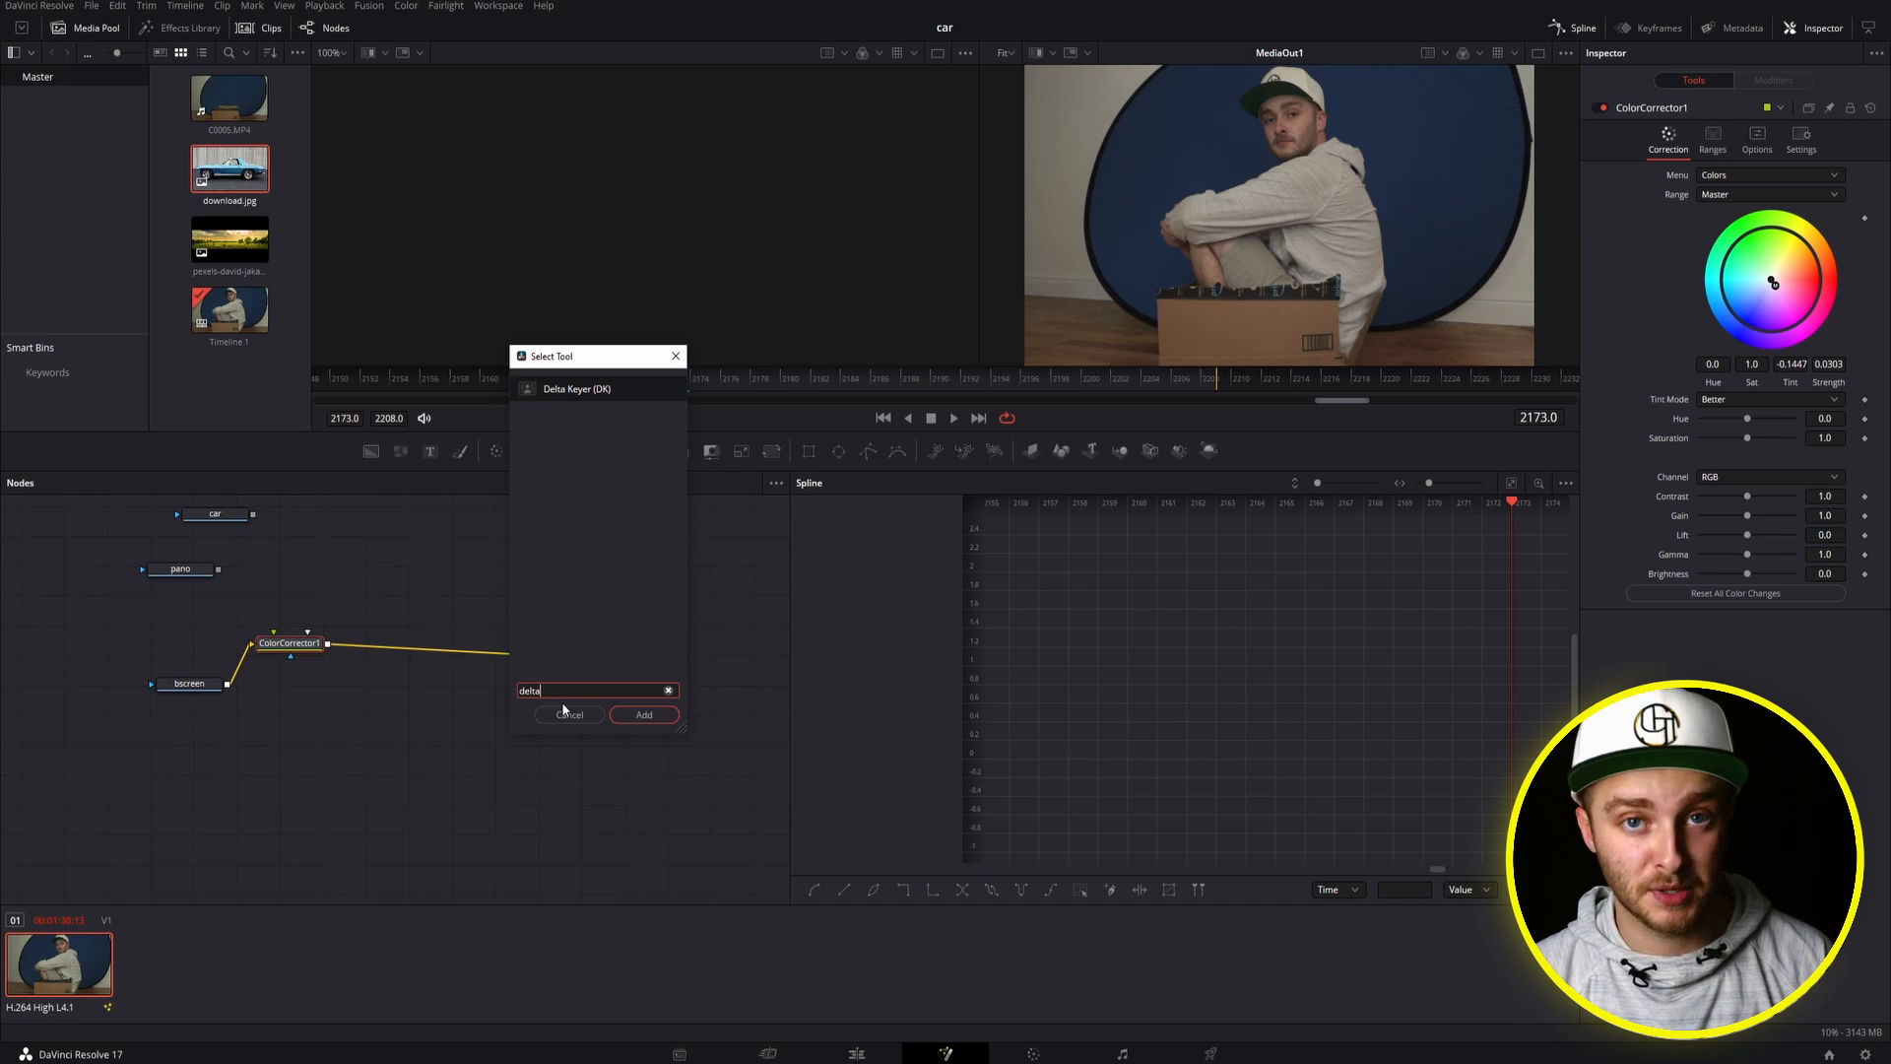
pyautogui.click(643, 714)
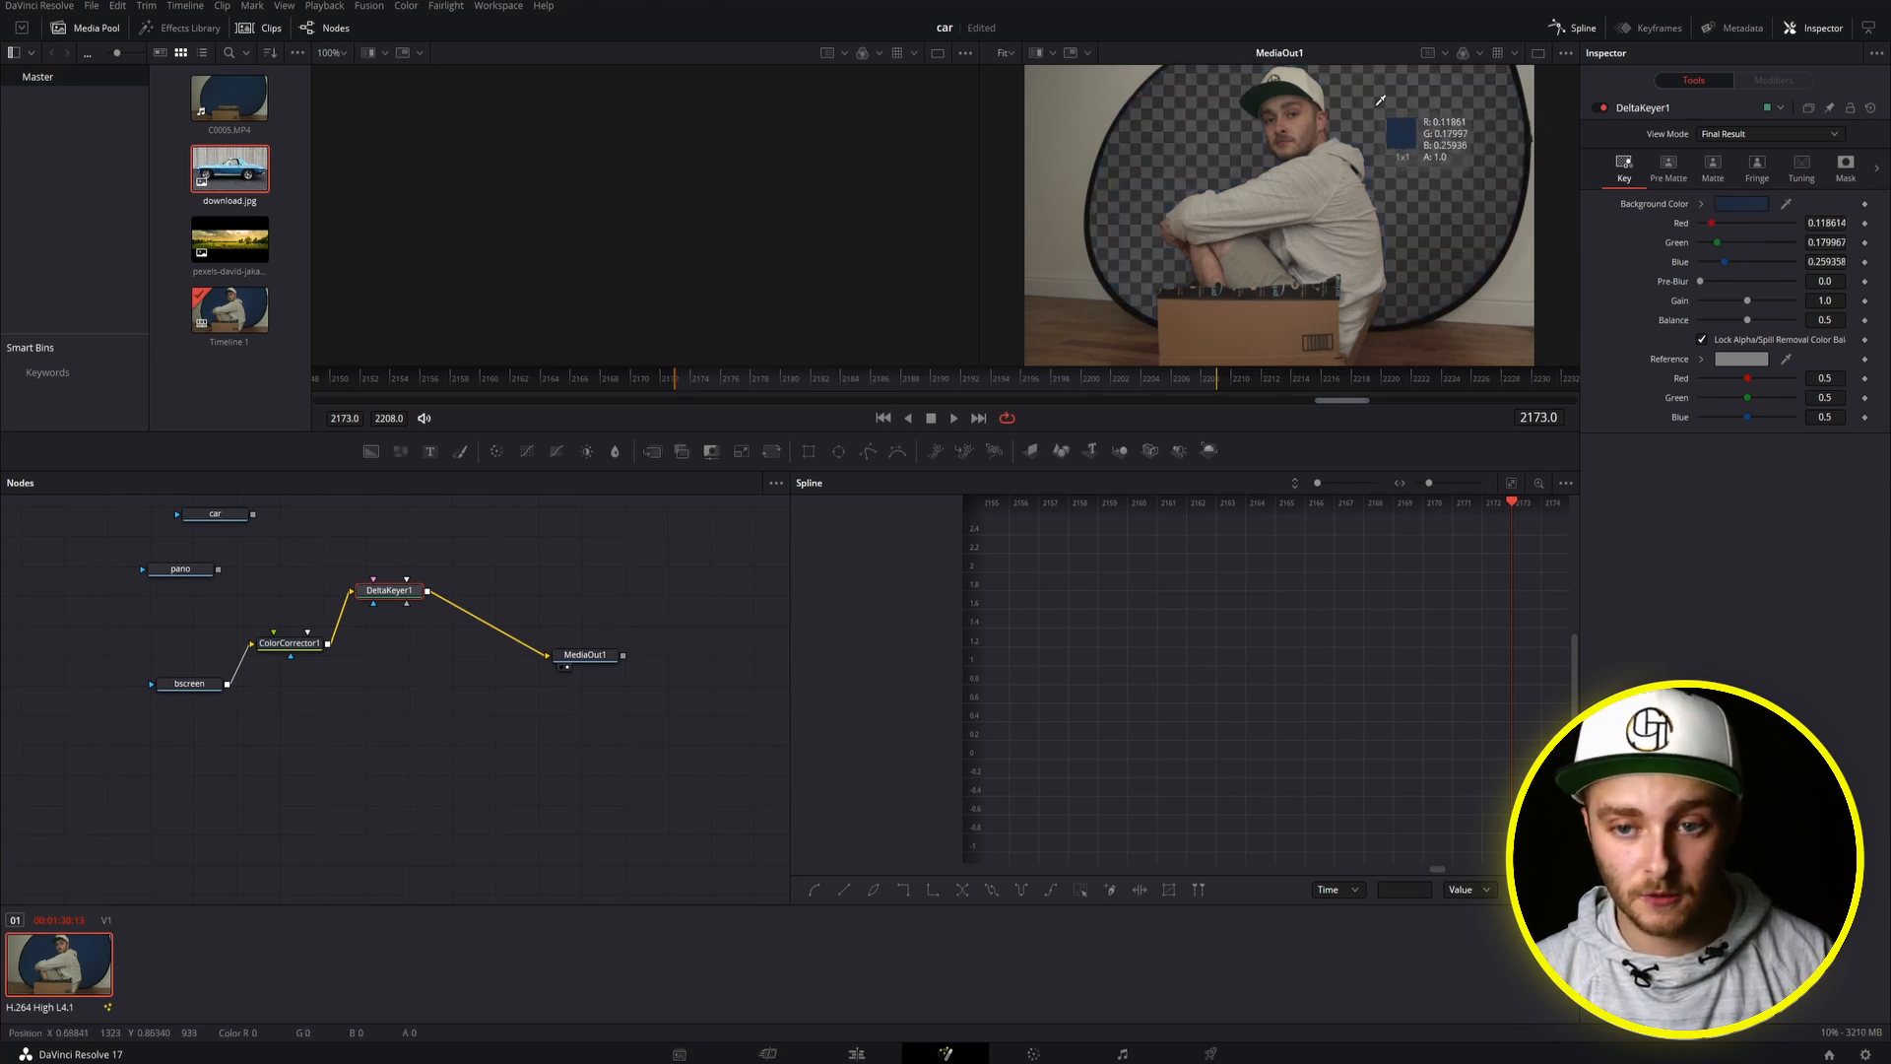
pyautogui.moveTo(1395, 123)
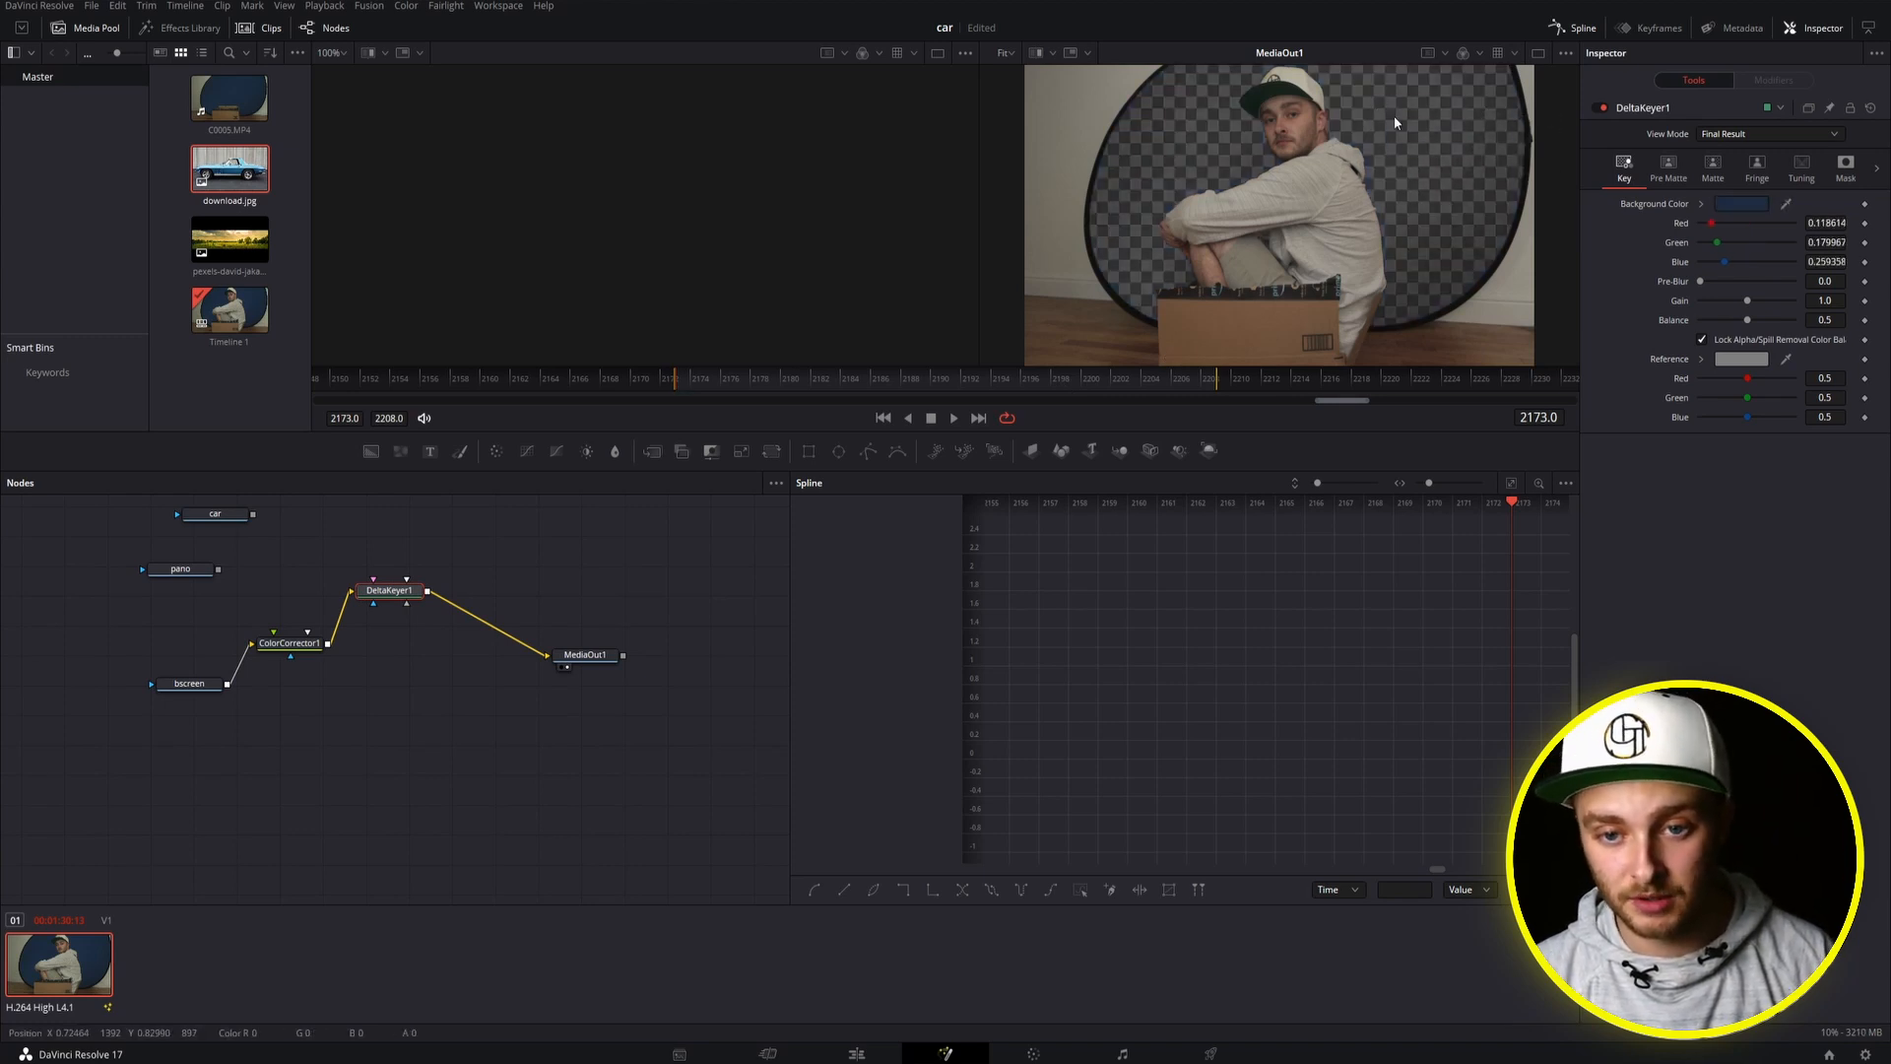
pyautogui.moveTo(1462, 215)
pyautogui.write('0.205')
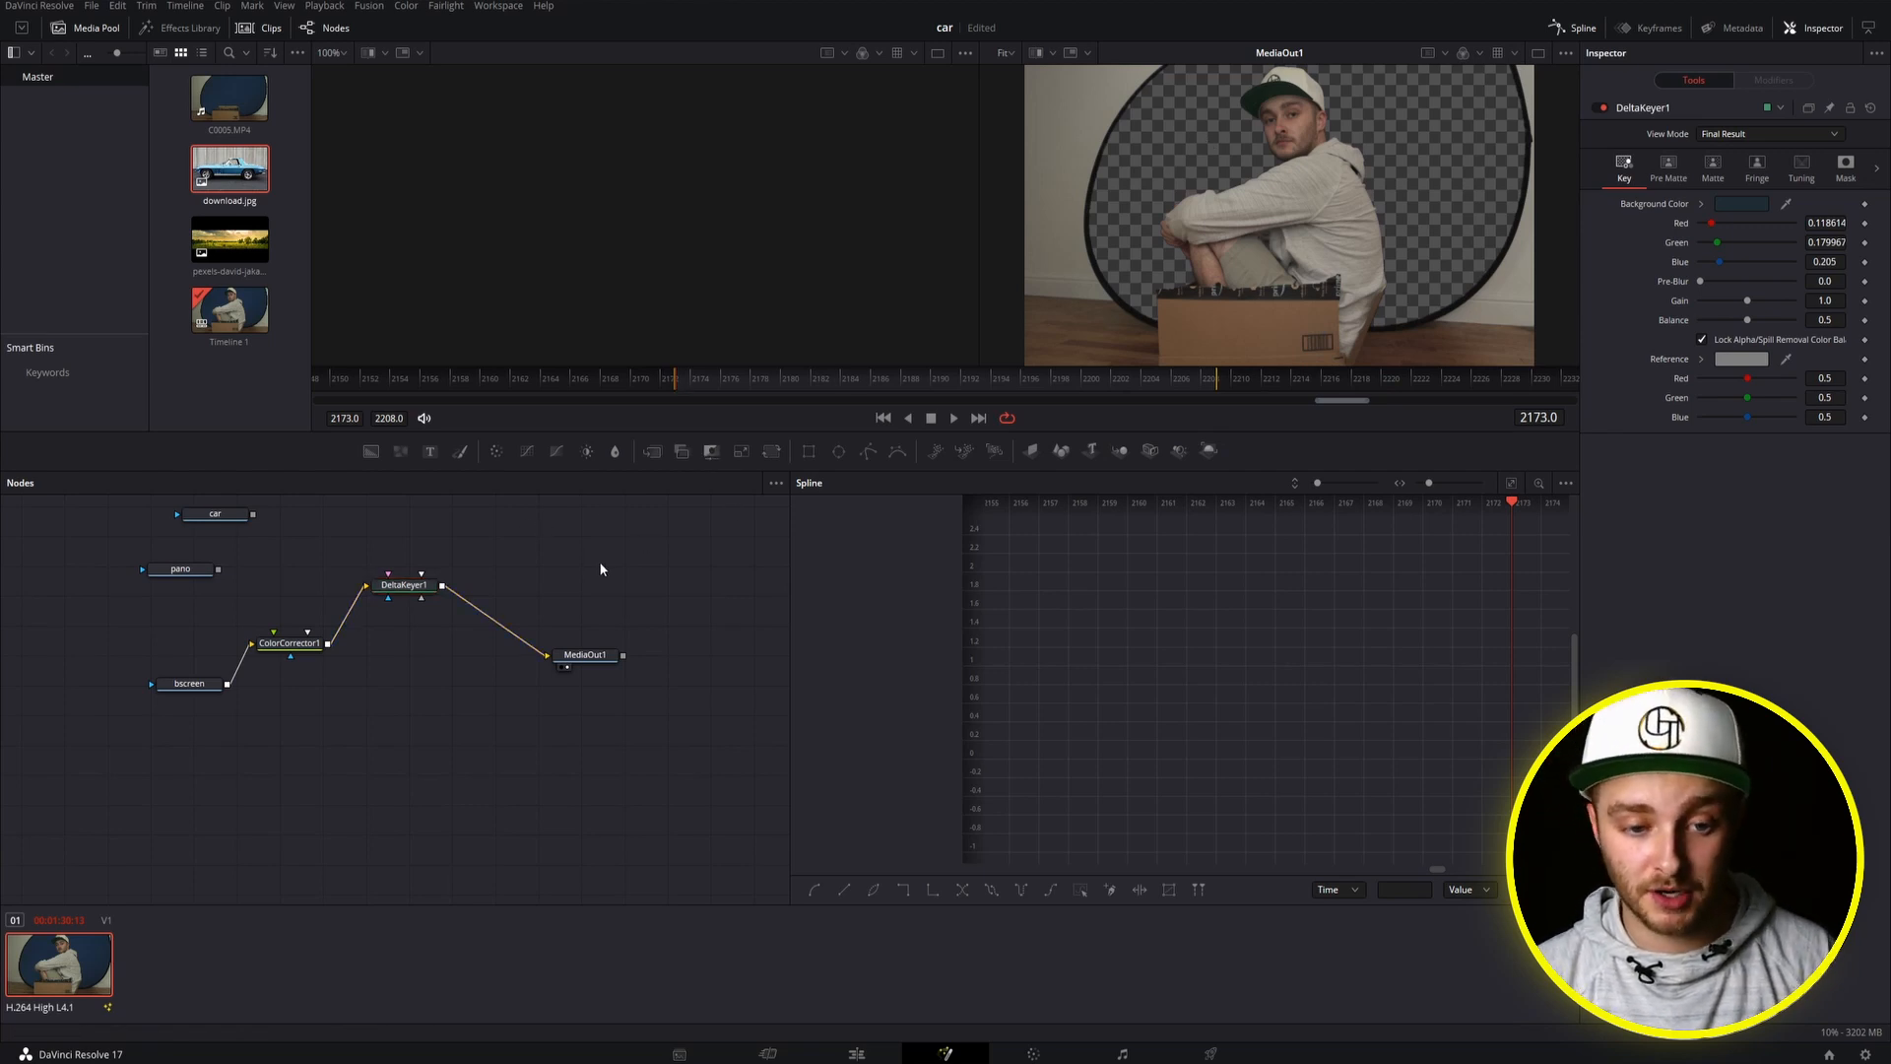
pyautogui.moveTo(506, 731)
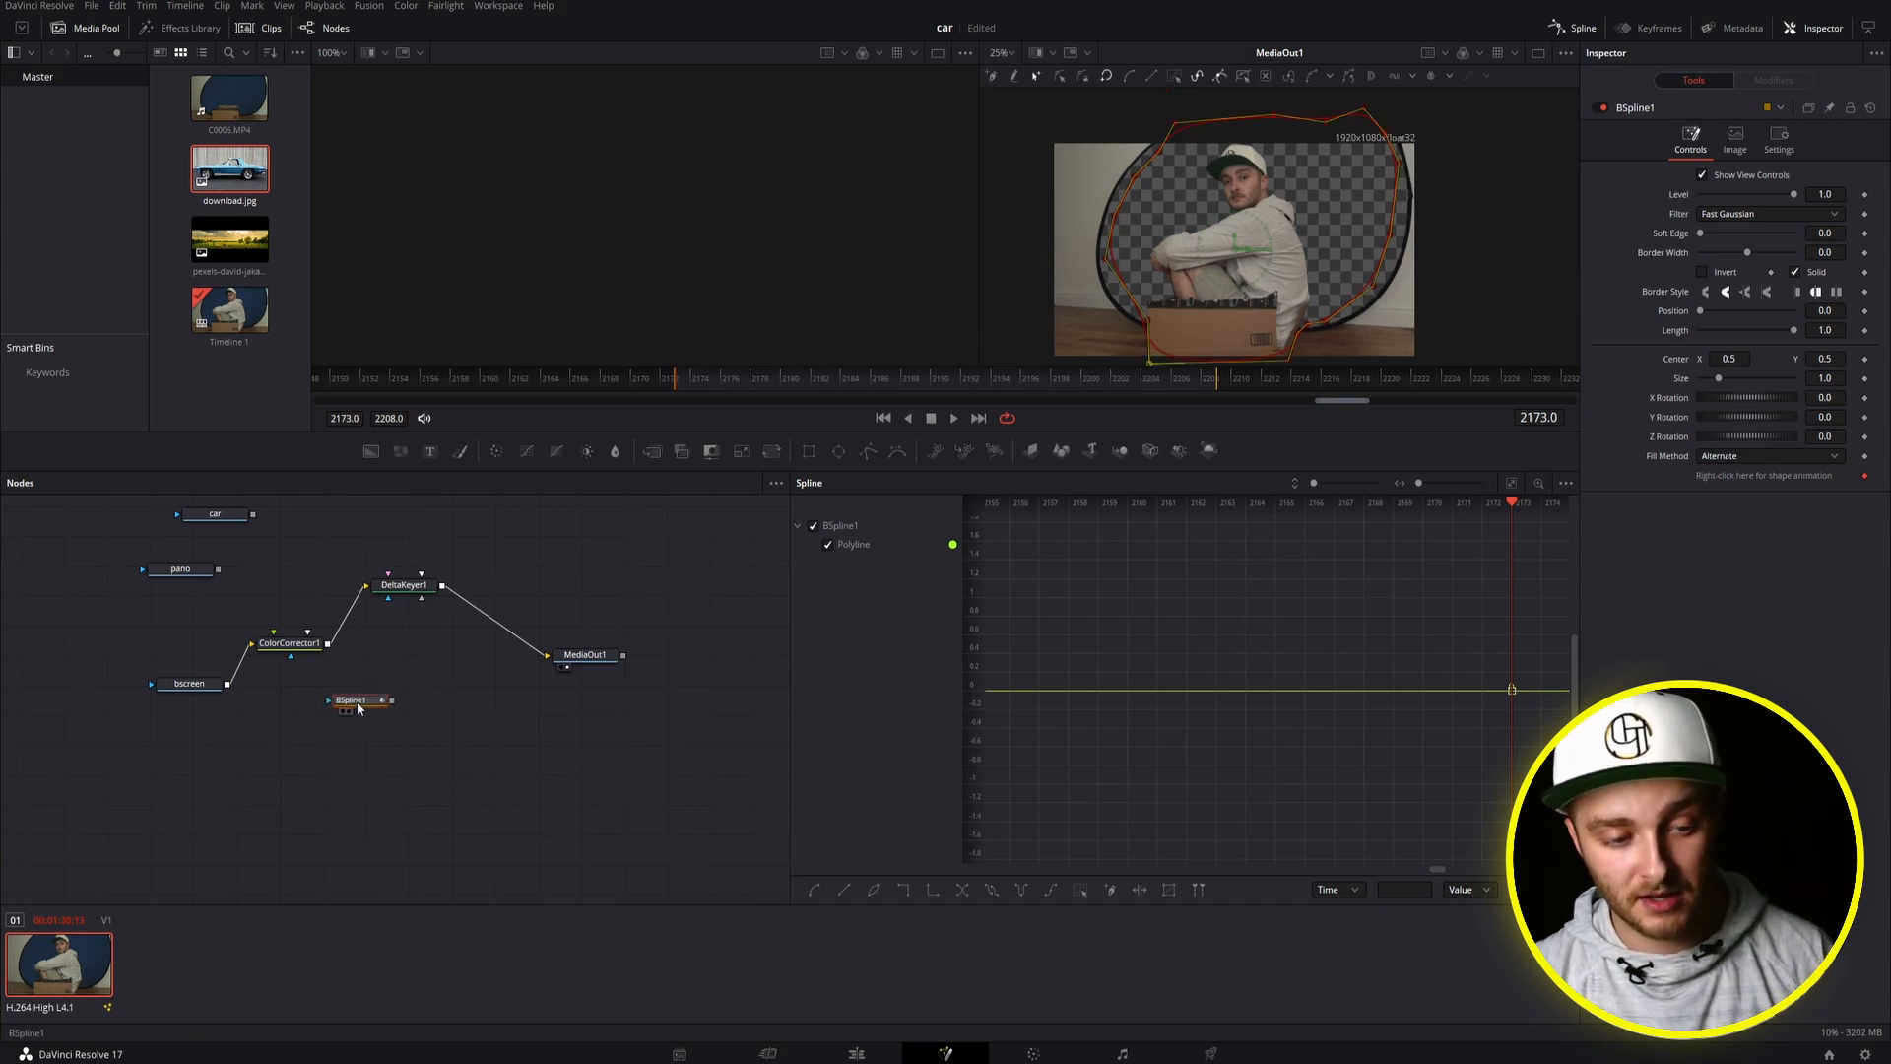
pyautogui.moveTo(356, 709)
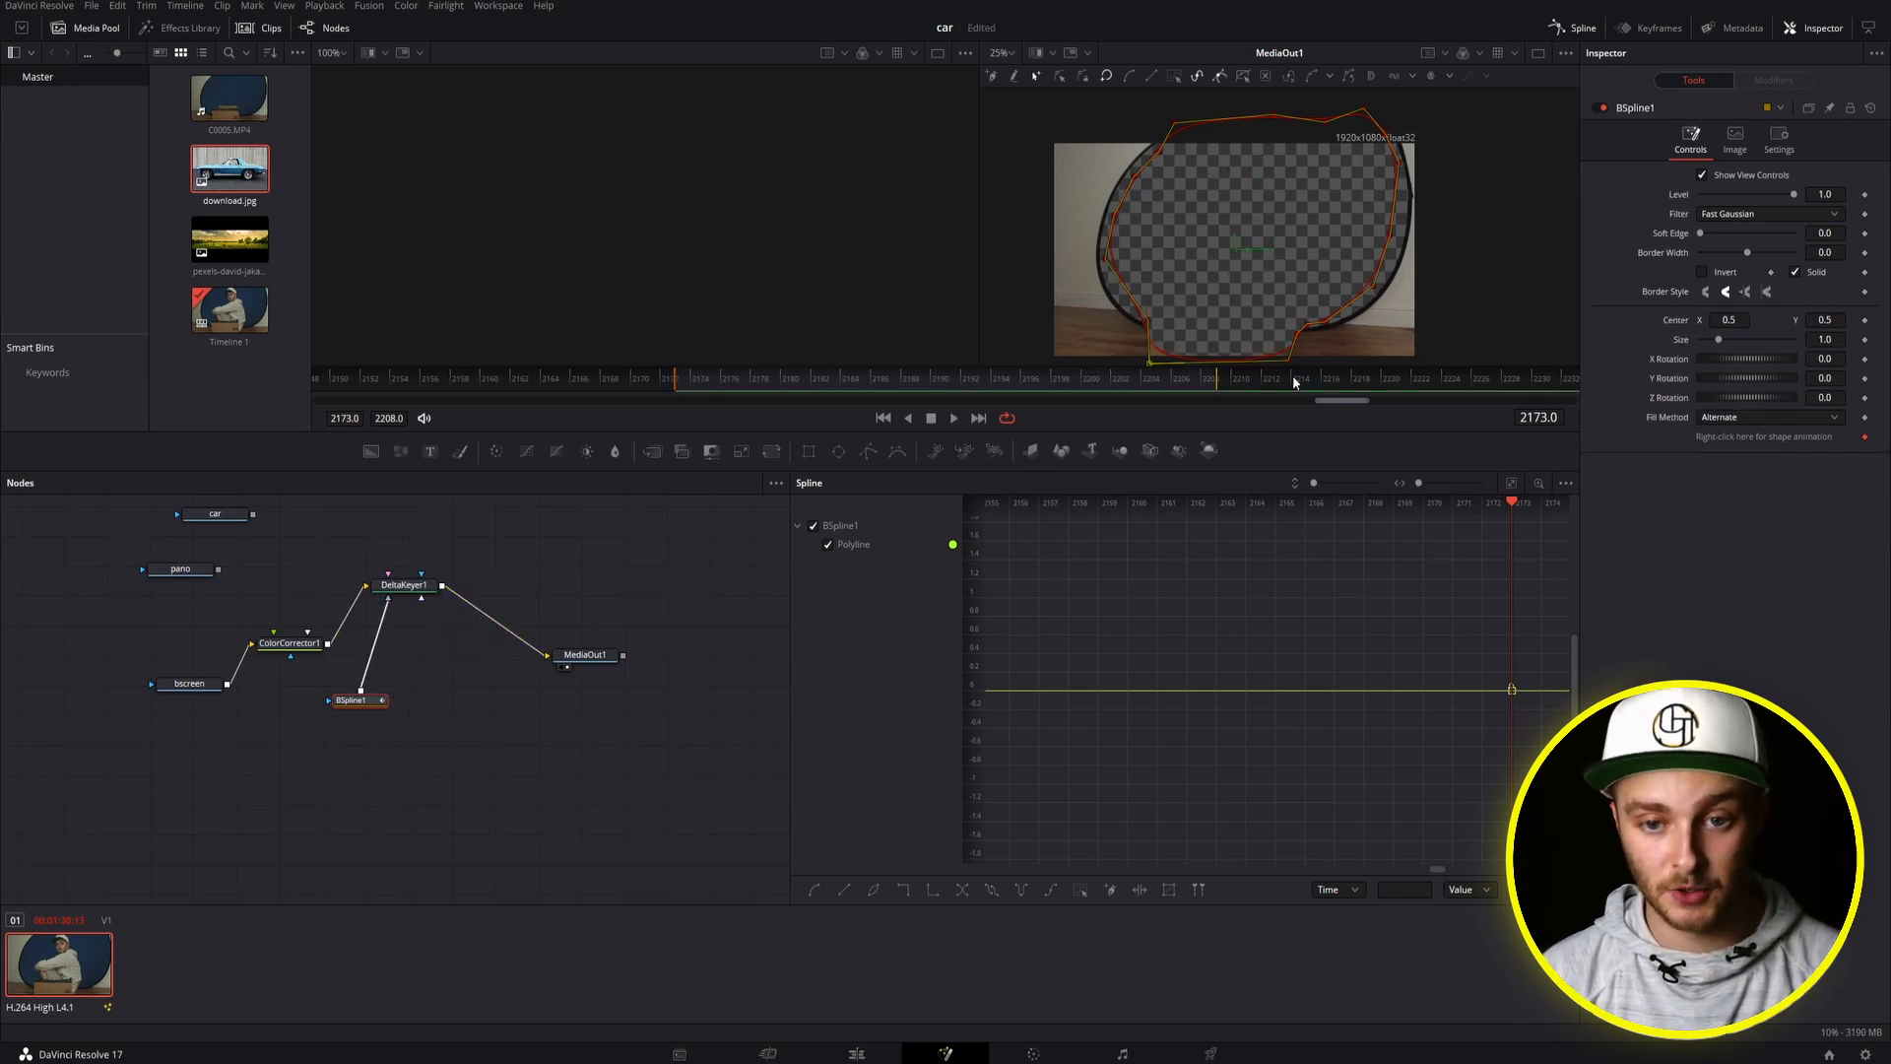
pyautogui.moveTo(1658, 302)
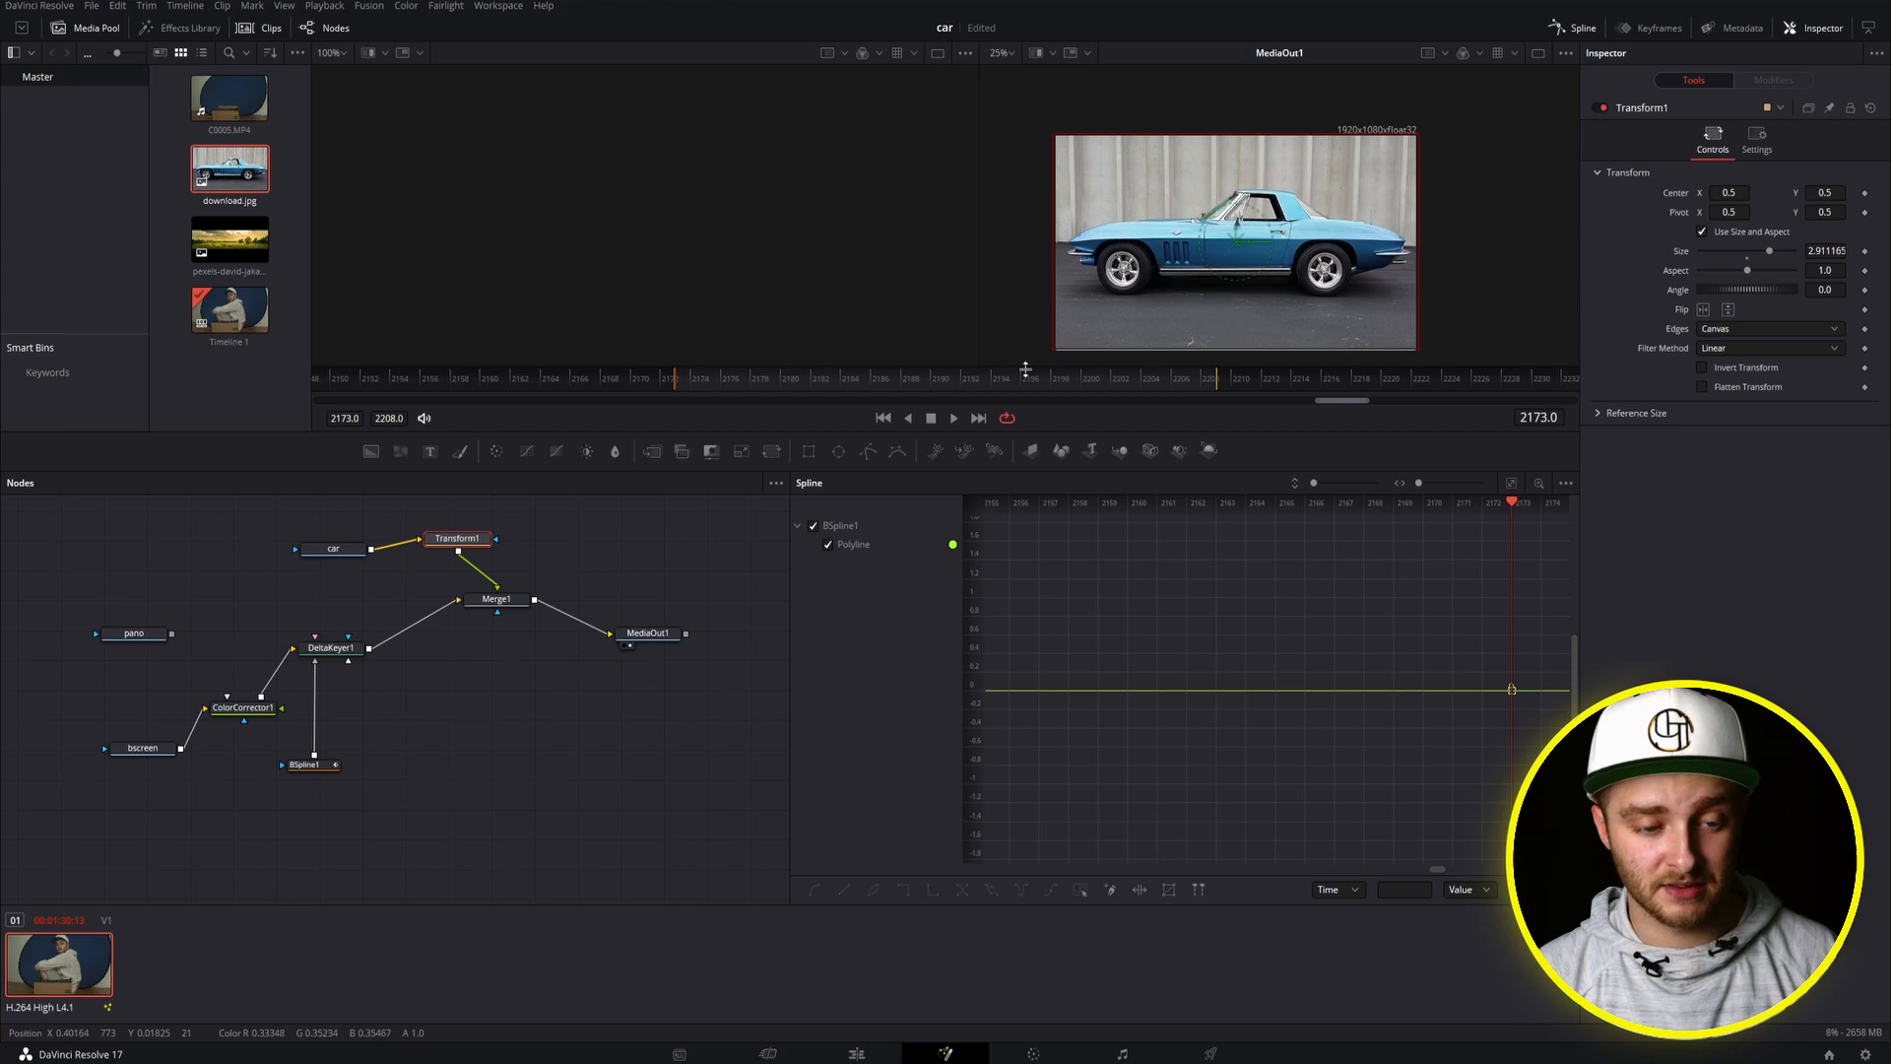
# Step: View the car image node on its own at its original size
pyautogui.click(333, 550)
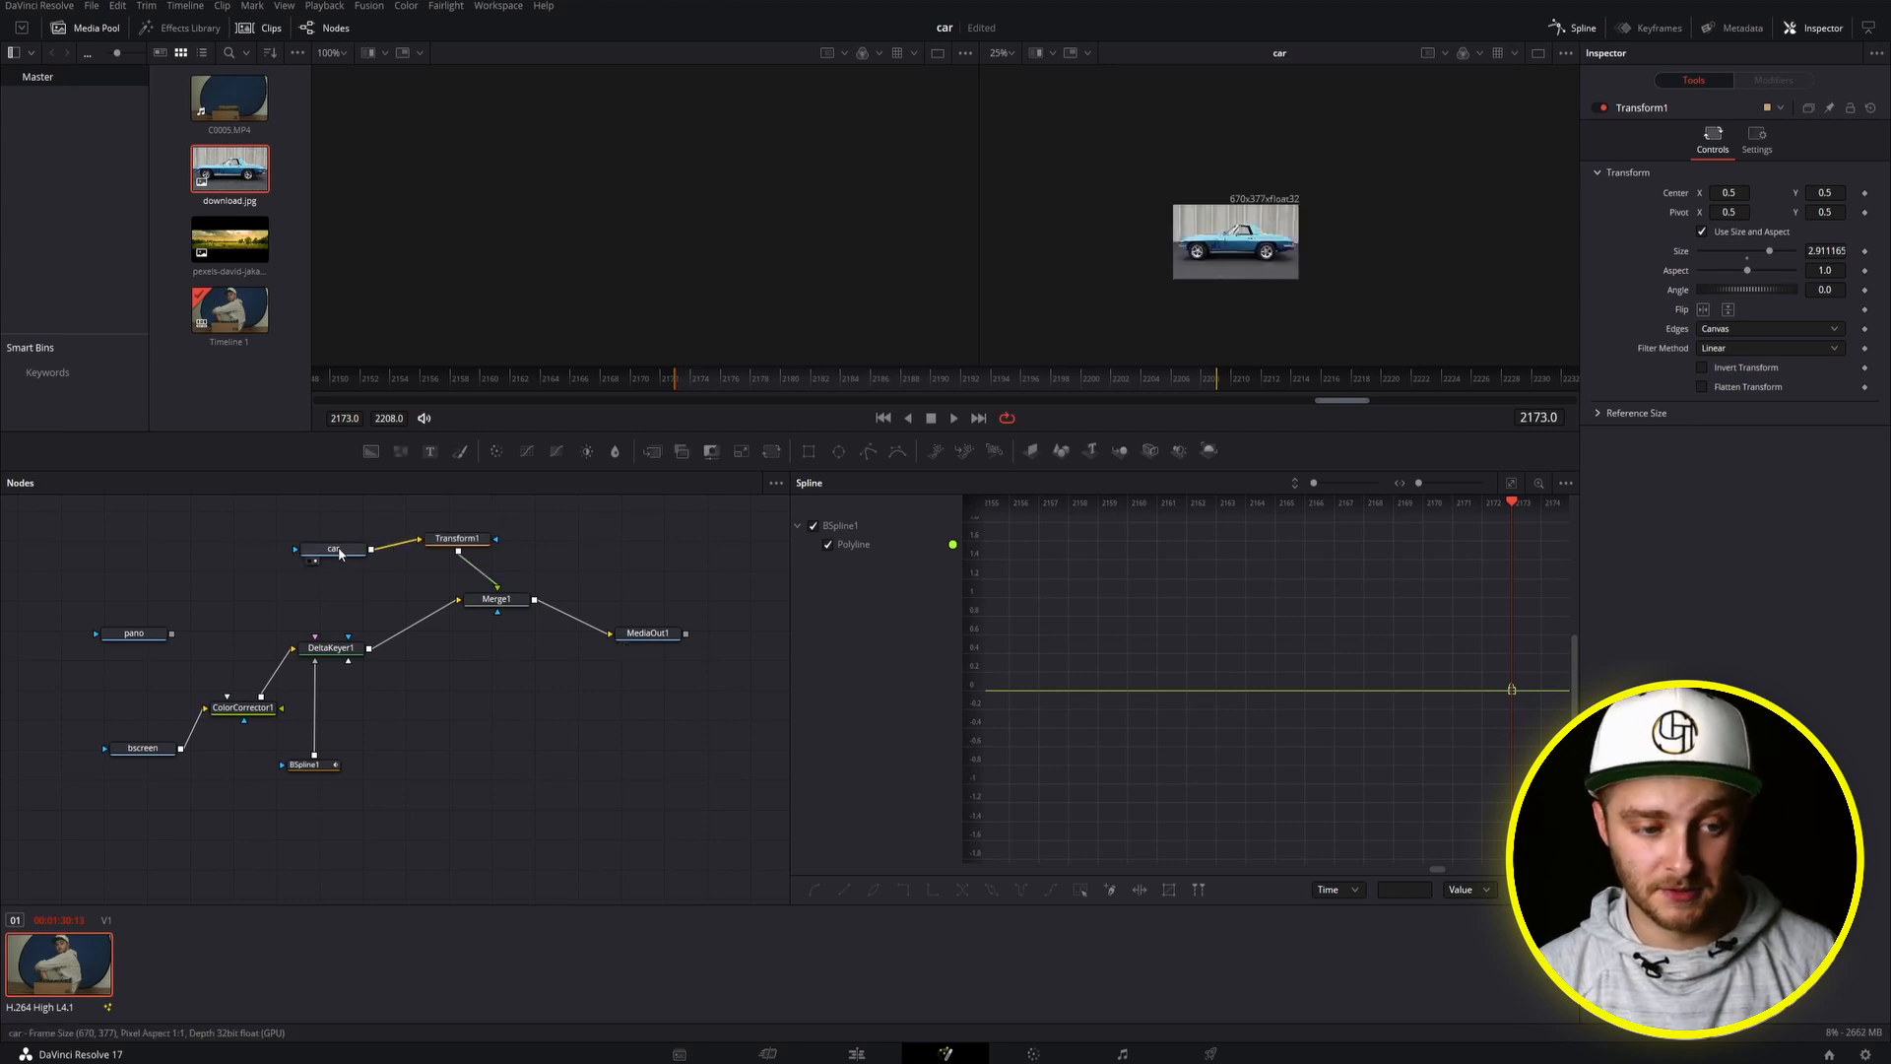
# Step: Trace a closed BSpline mask around the car body on the car node
pyautogui.click(329, 551)
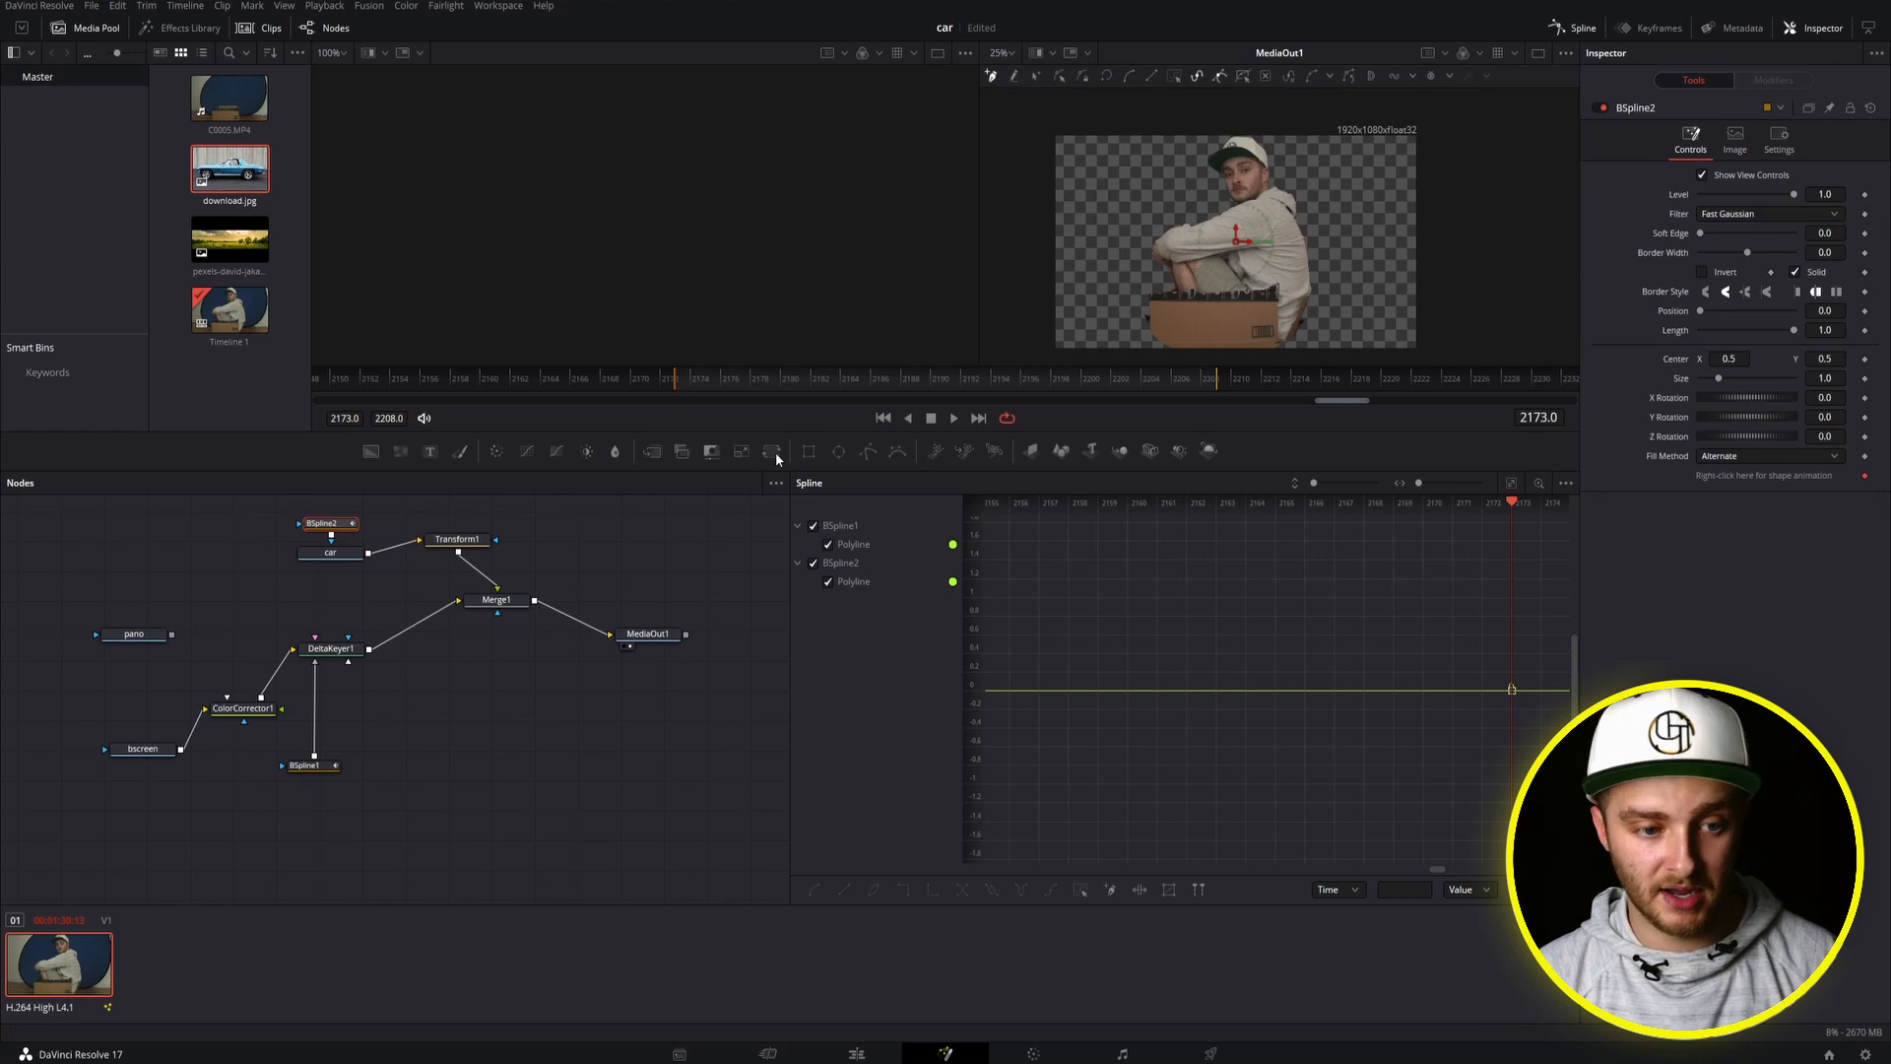
pyautogui.click(1702, 271)
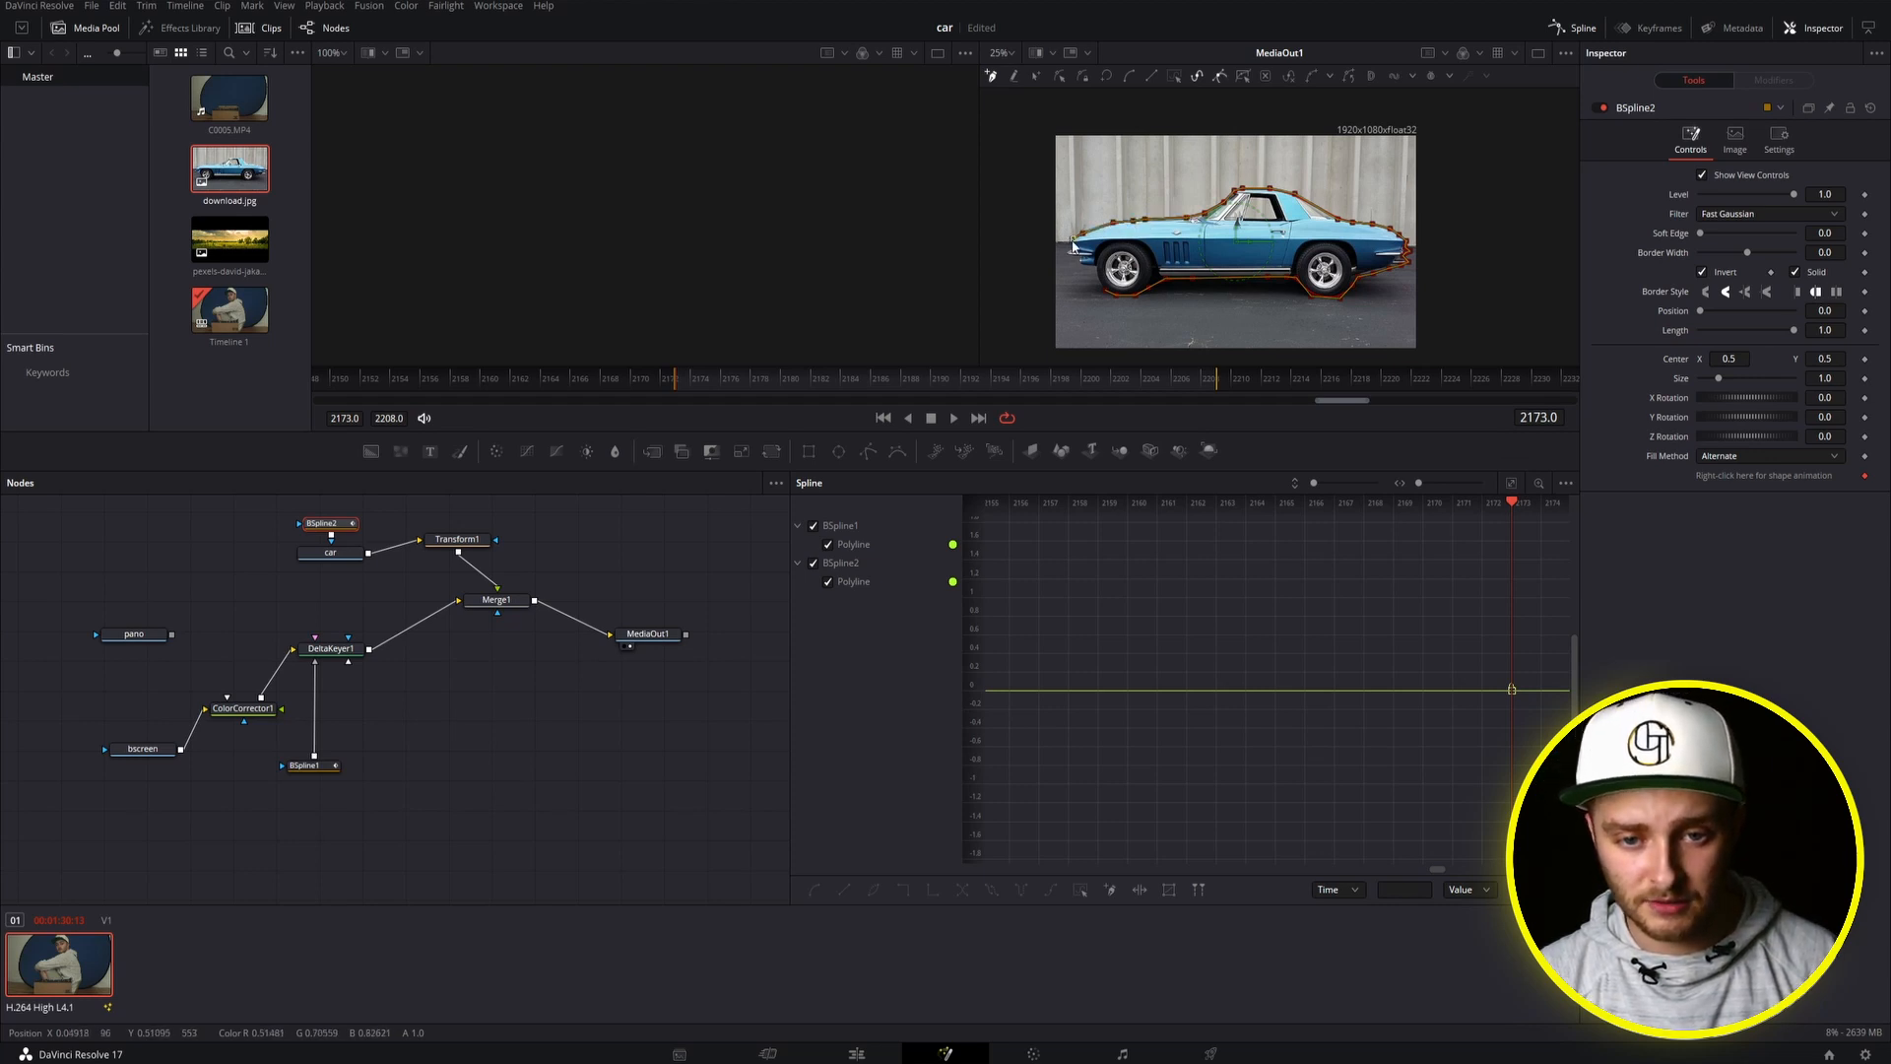
pyautogui.click(1704, 272)
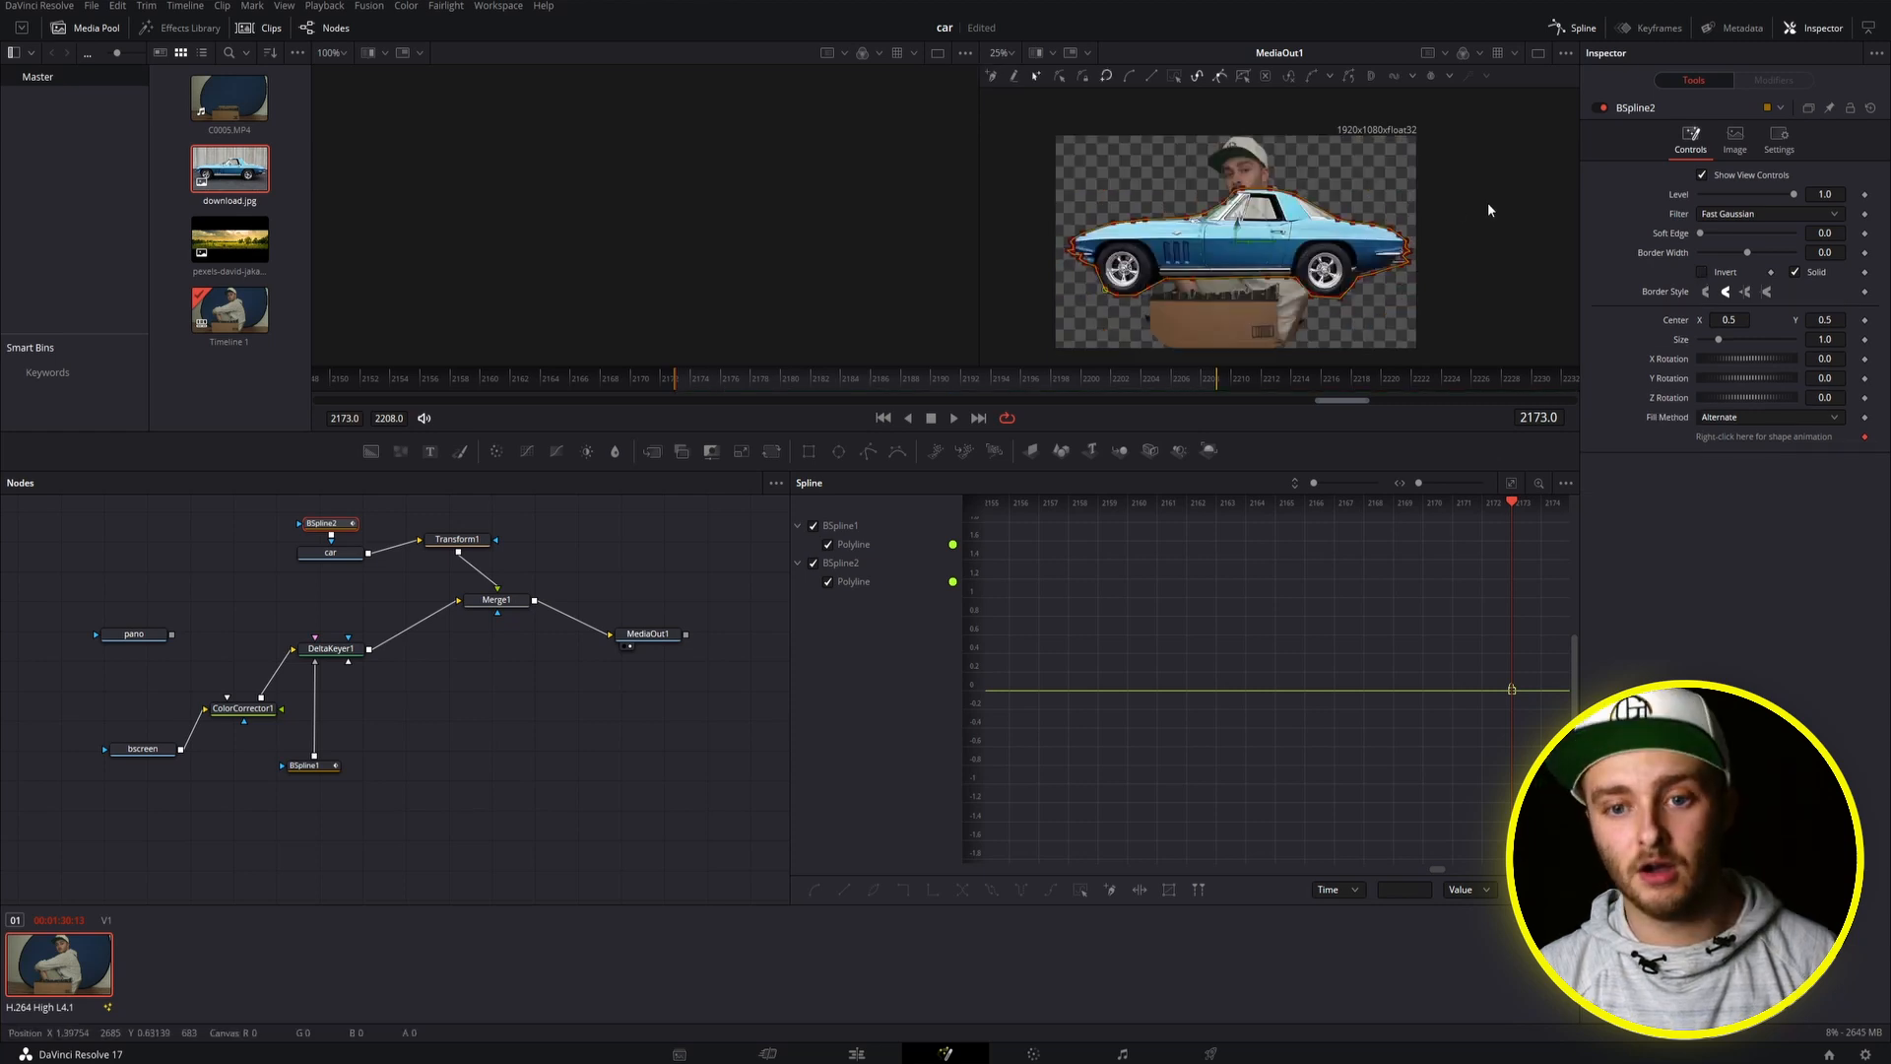
pyautogui.moveTo(642, 514)
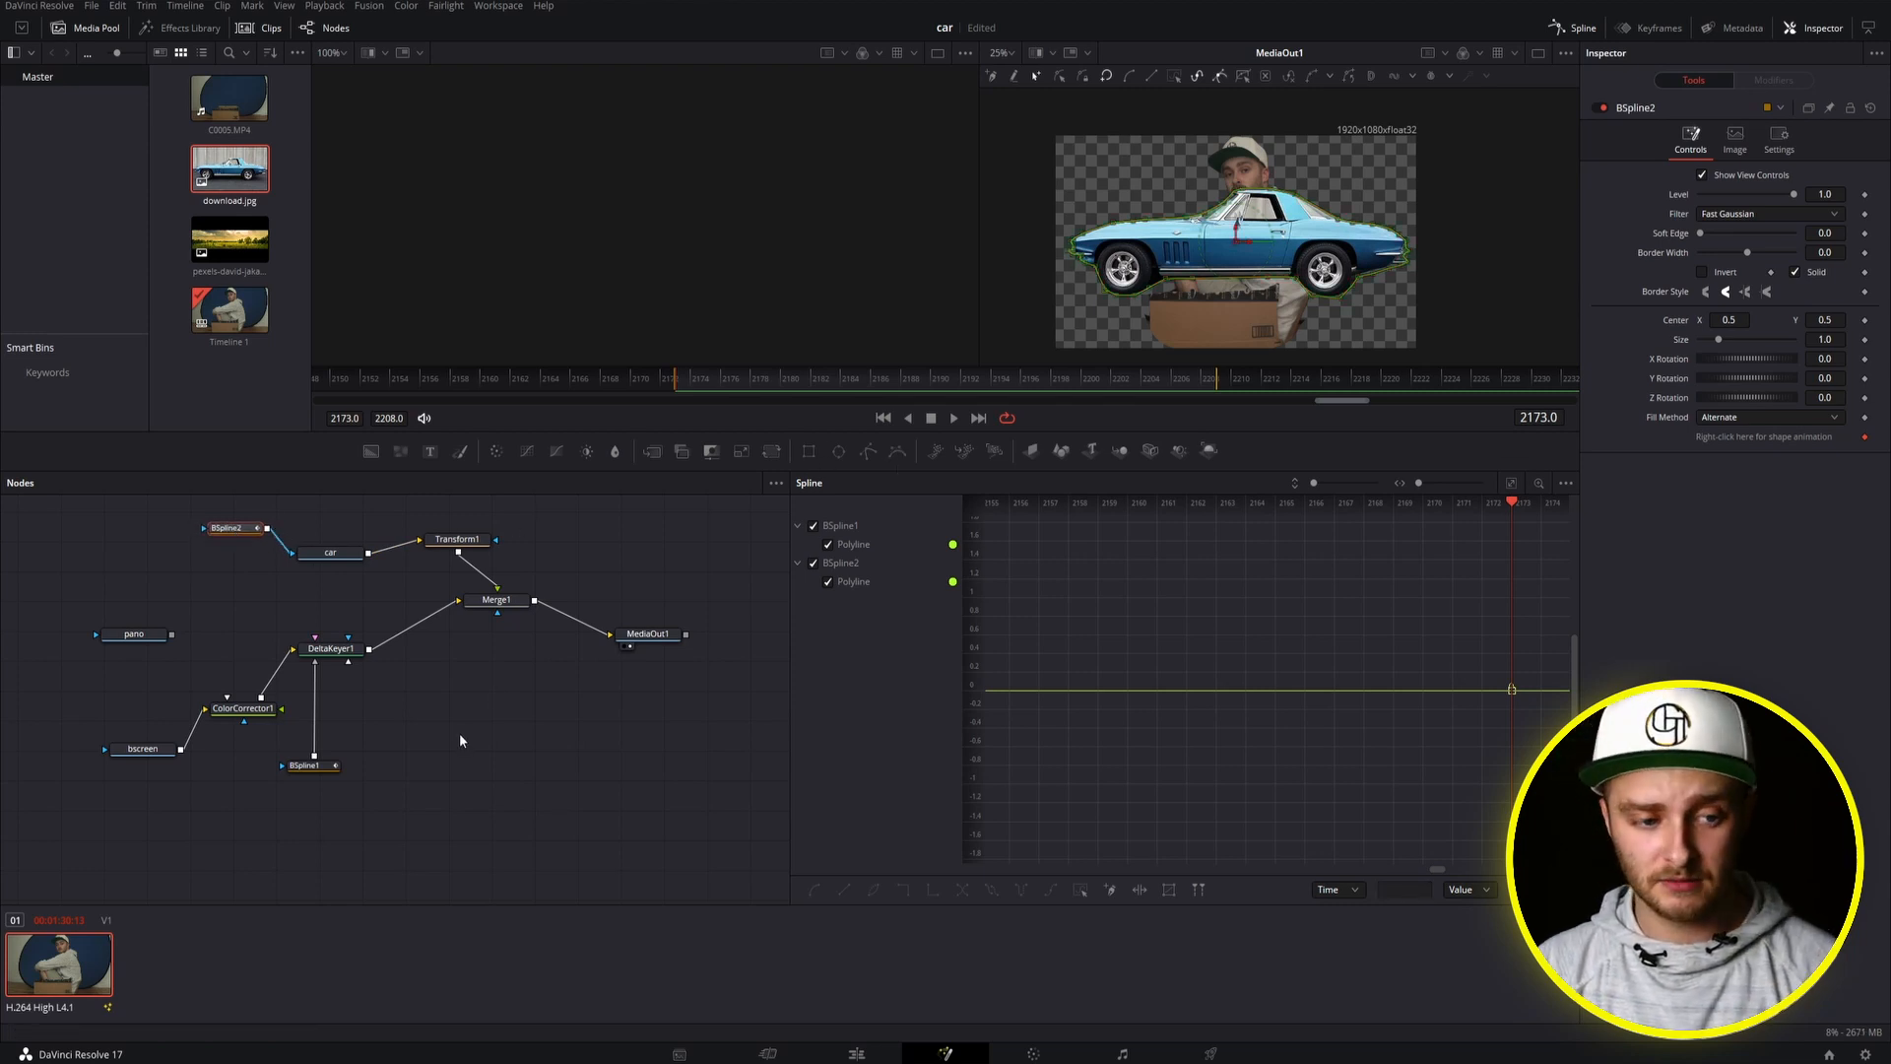
pyautogui.moveTo(1147, 443)
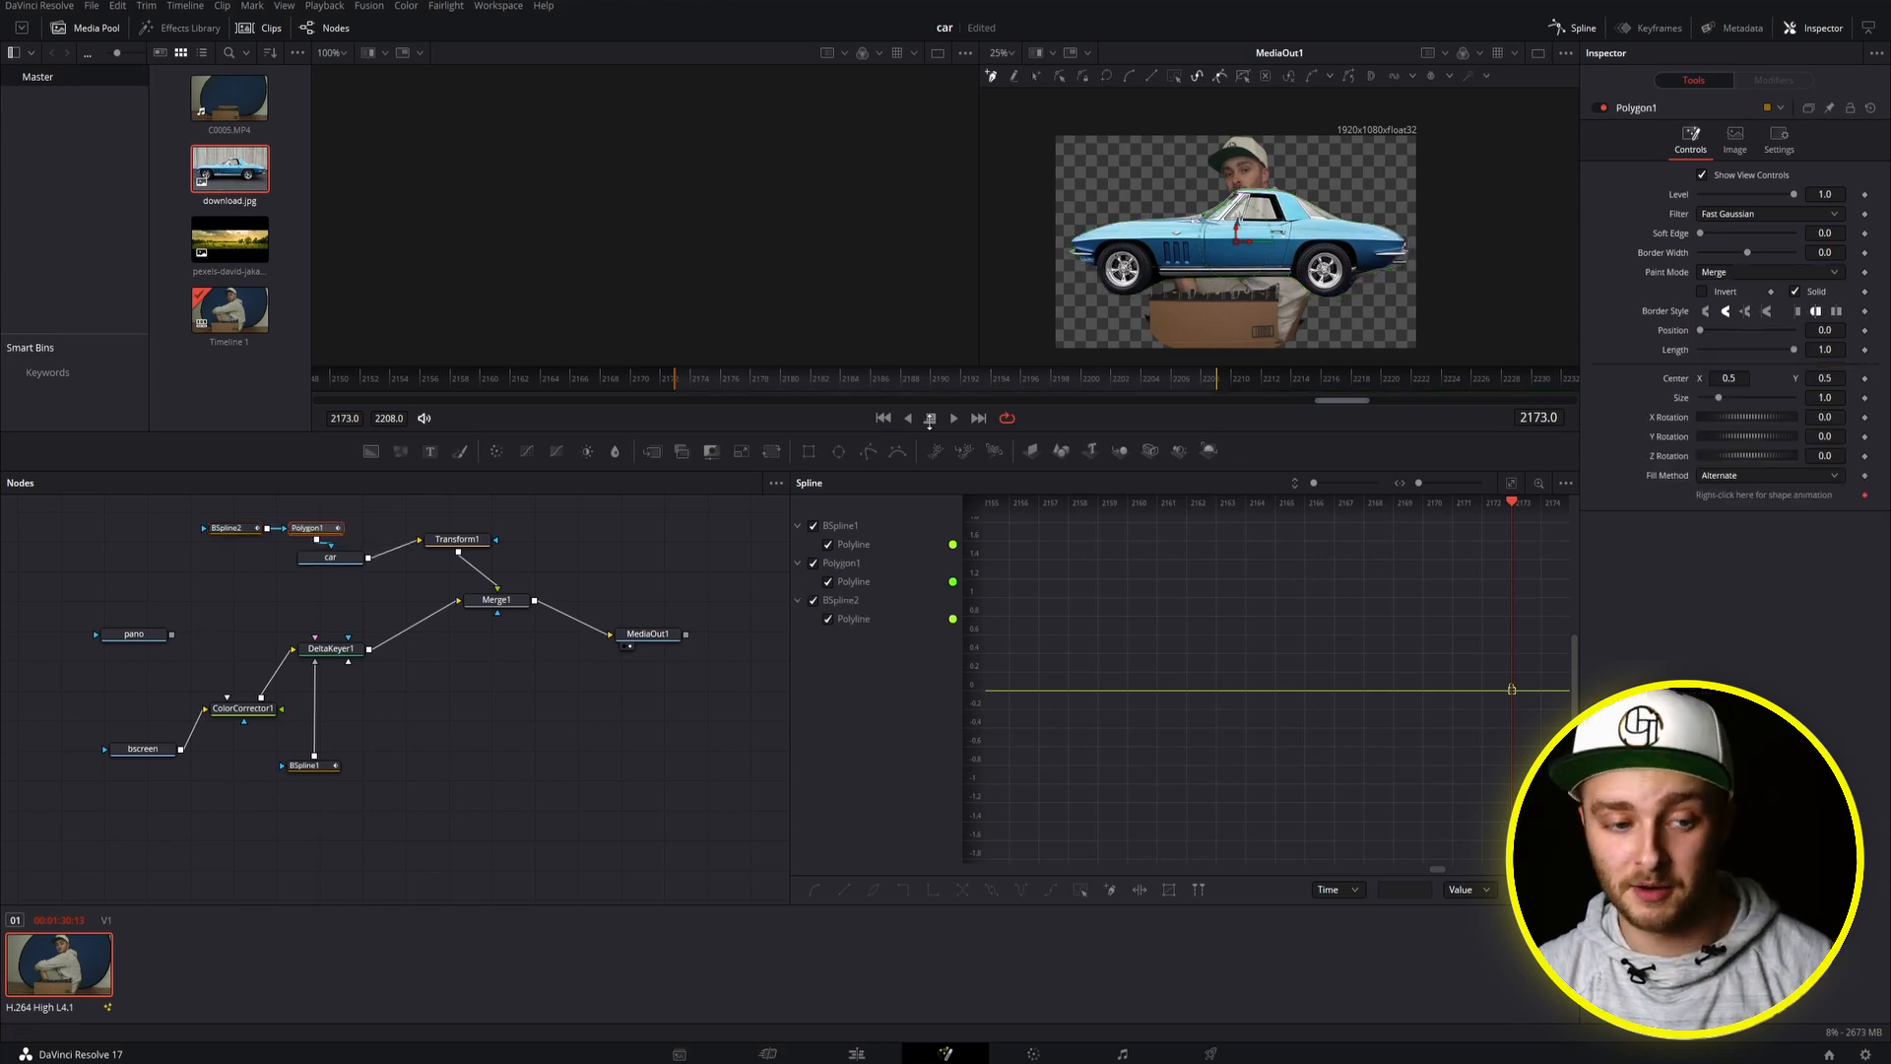
# Step: Draw a Polygon mask over the car window with Paint Mode set to Subtract
pyautogui.click(953, 417)
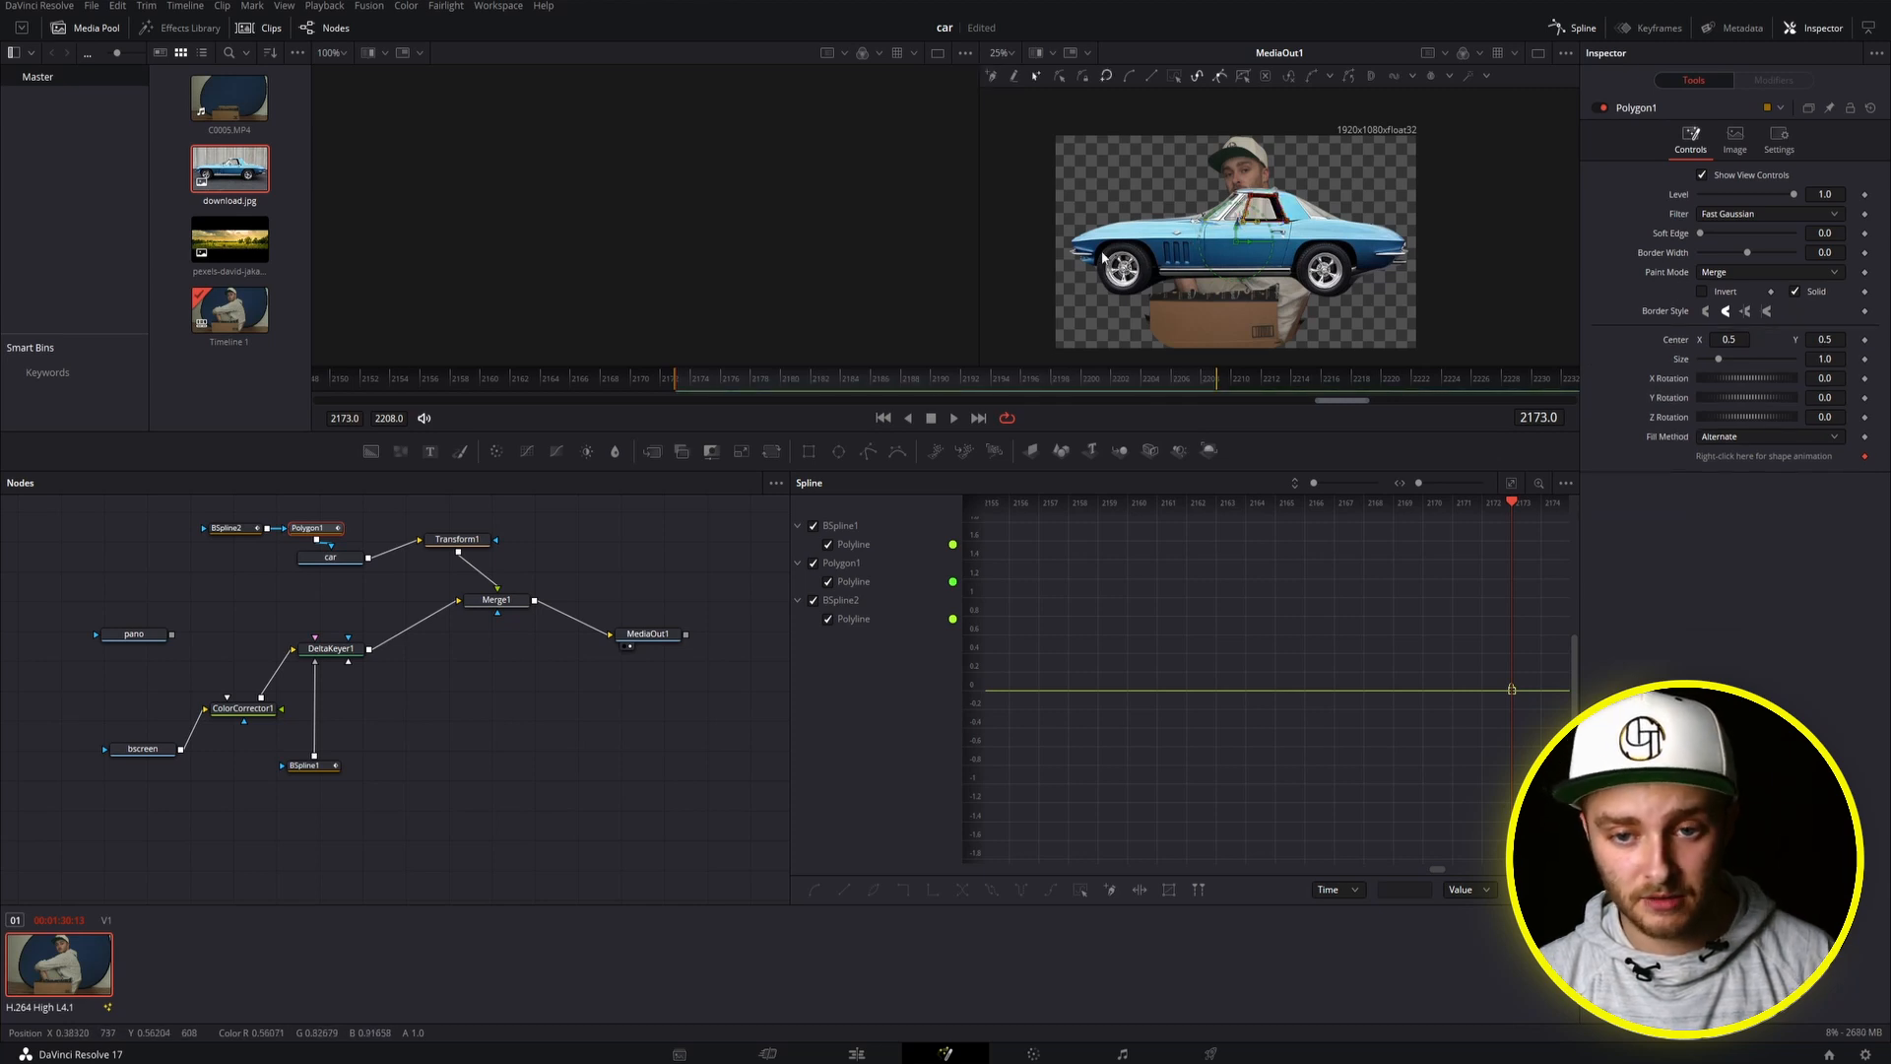
pyautogui.click(319, 528)
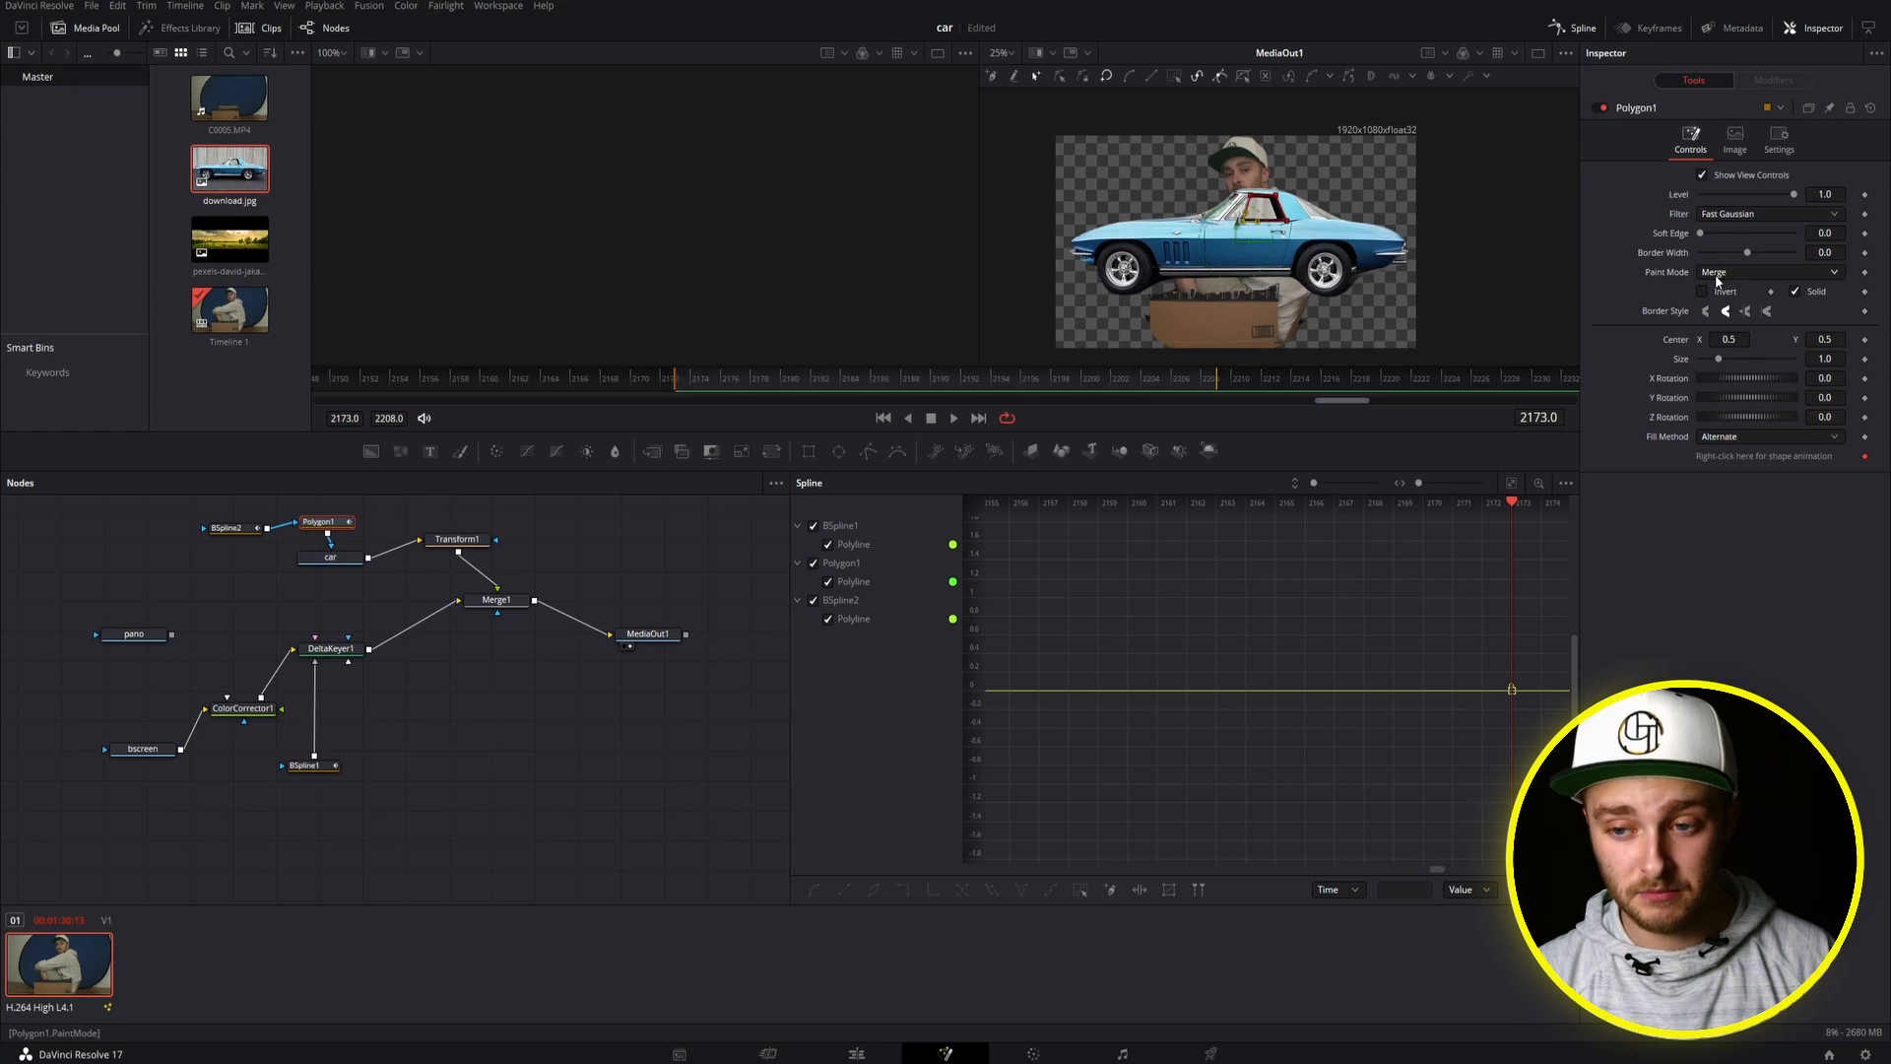
pyautogui.click(1767, 272)
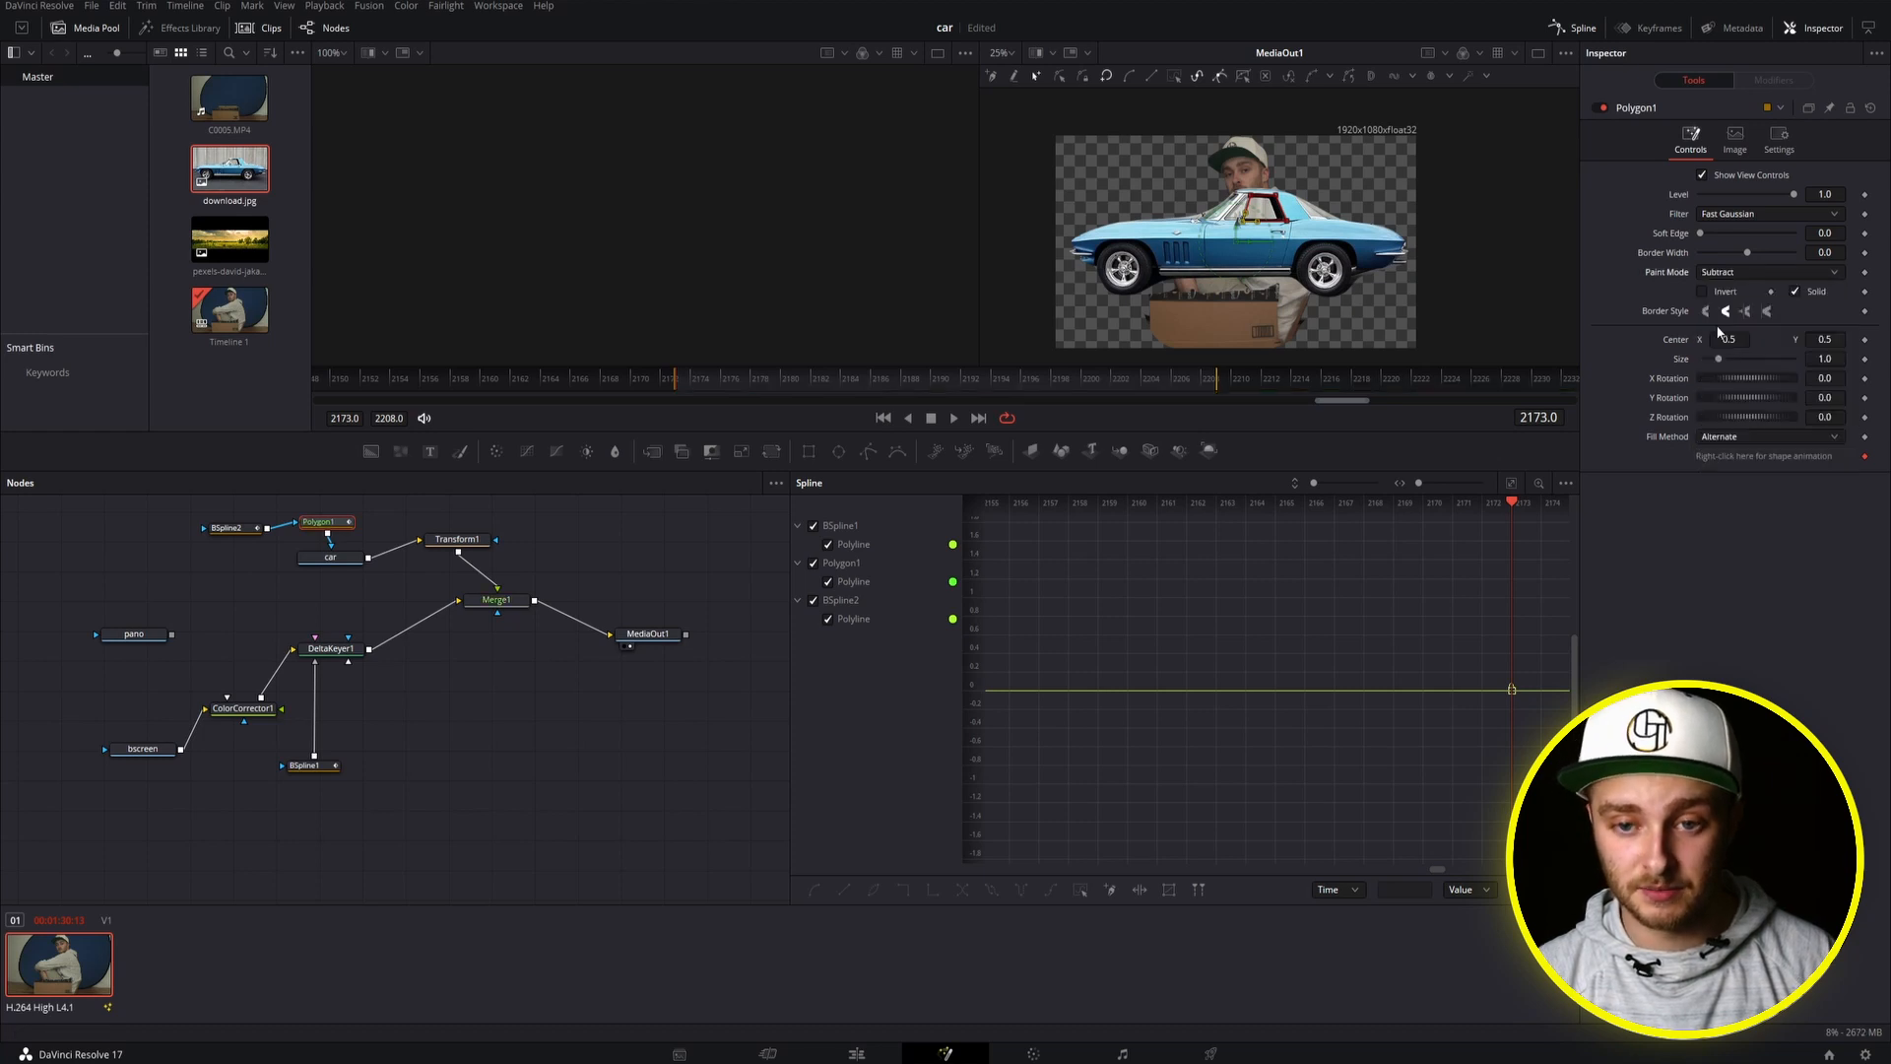
pyautogui.moveTo(1243, 239)
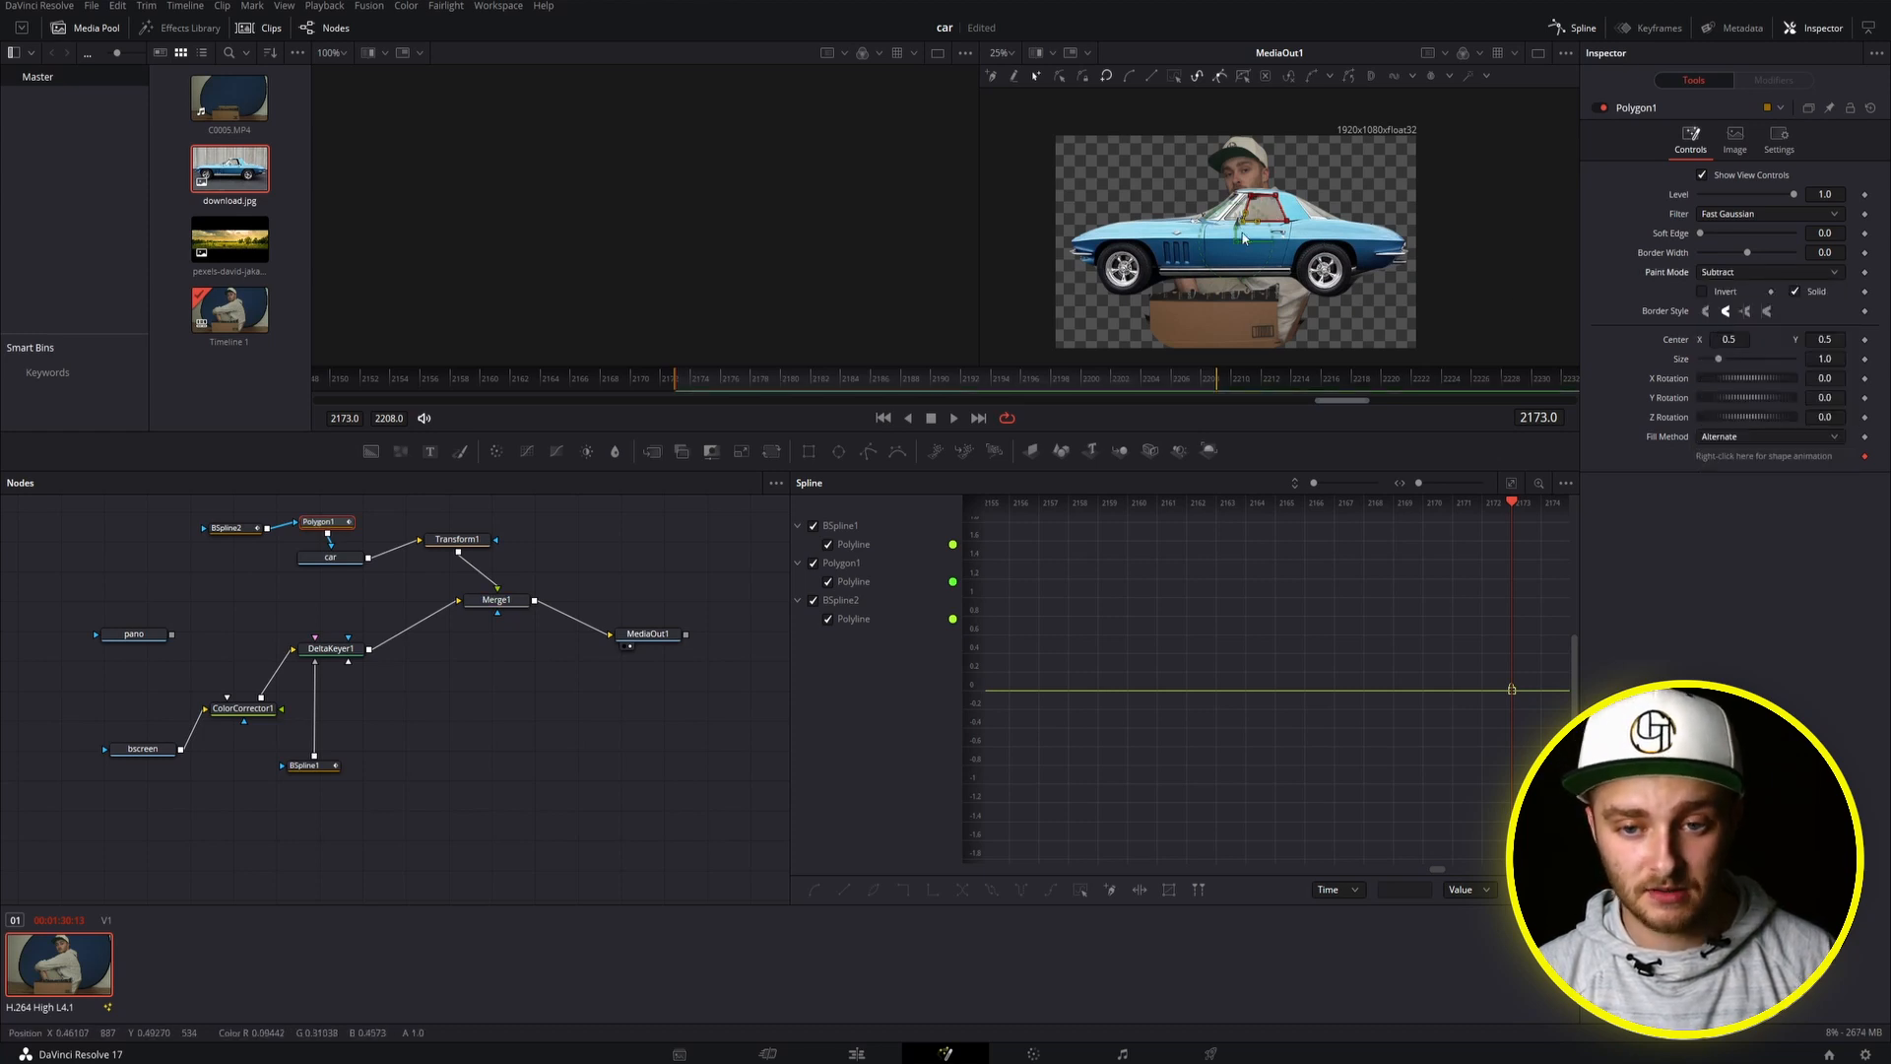
pyautogui.moveTo(680, 552)
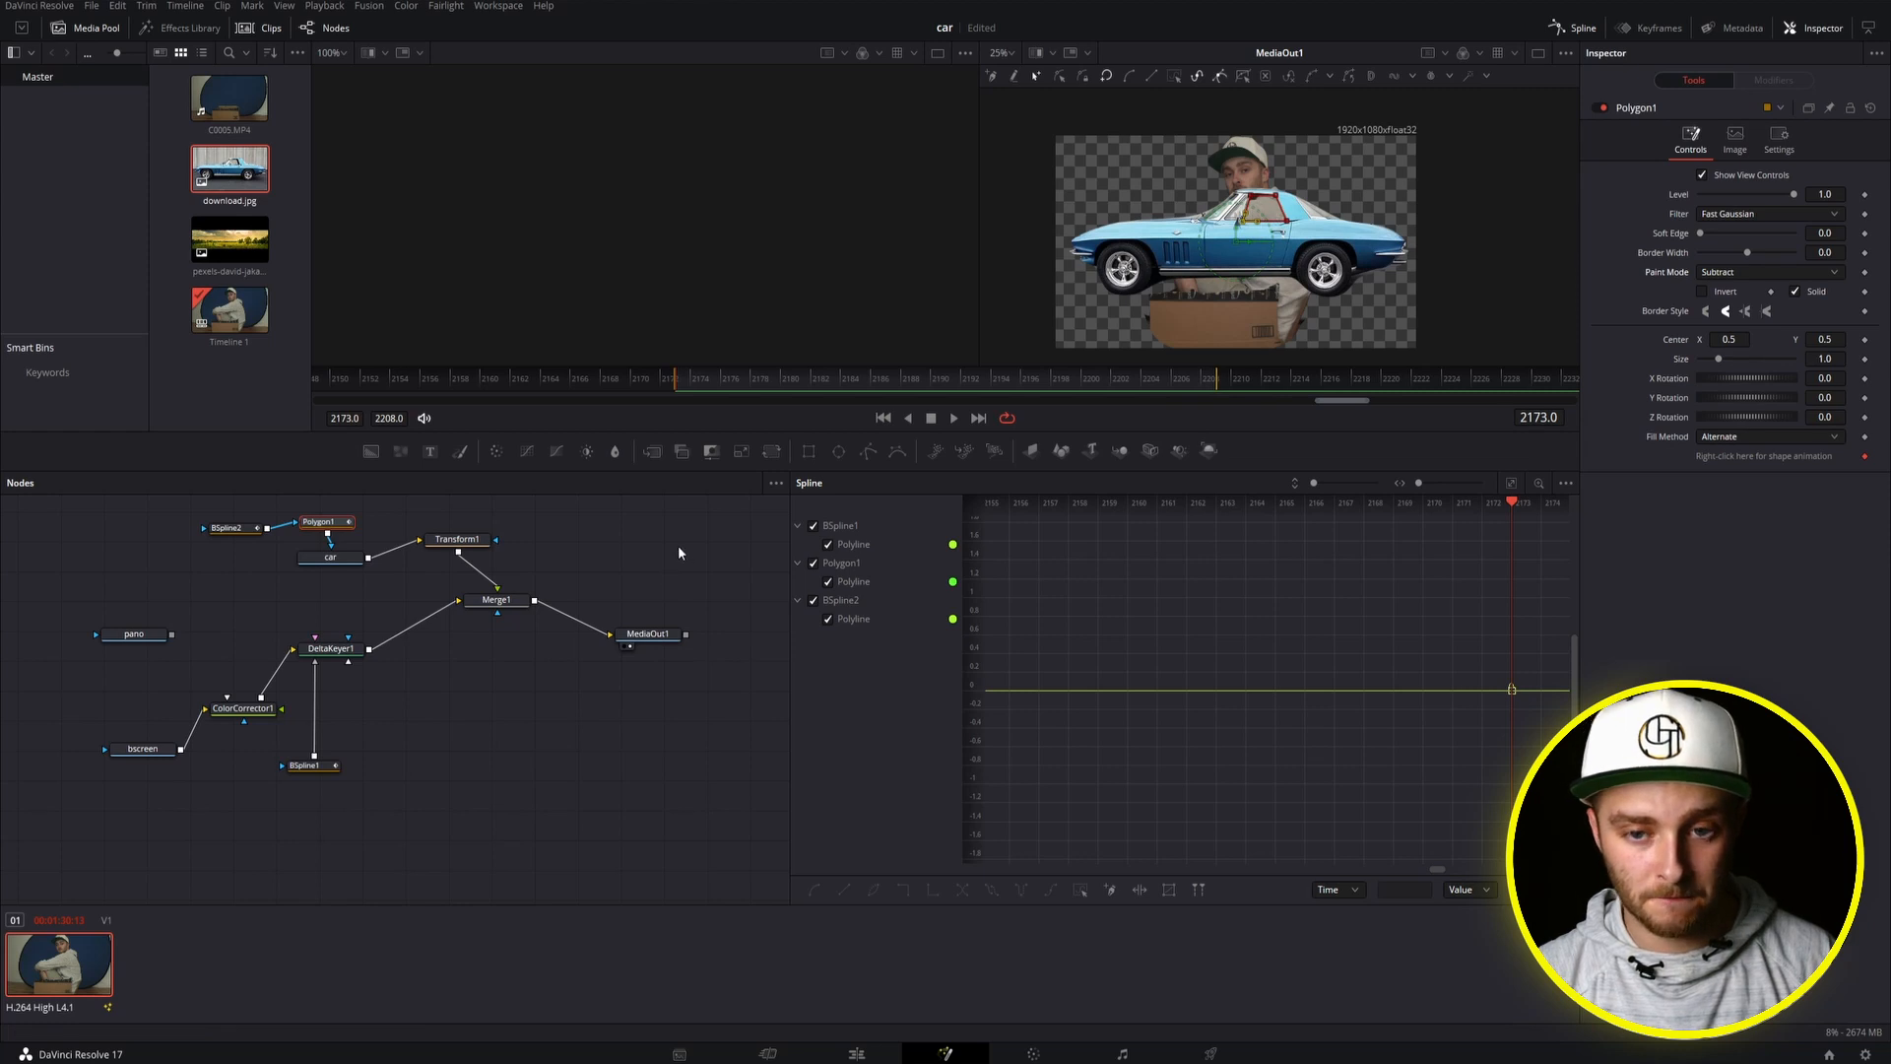
pyautogui.click(331, 648)
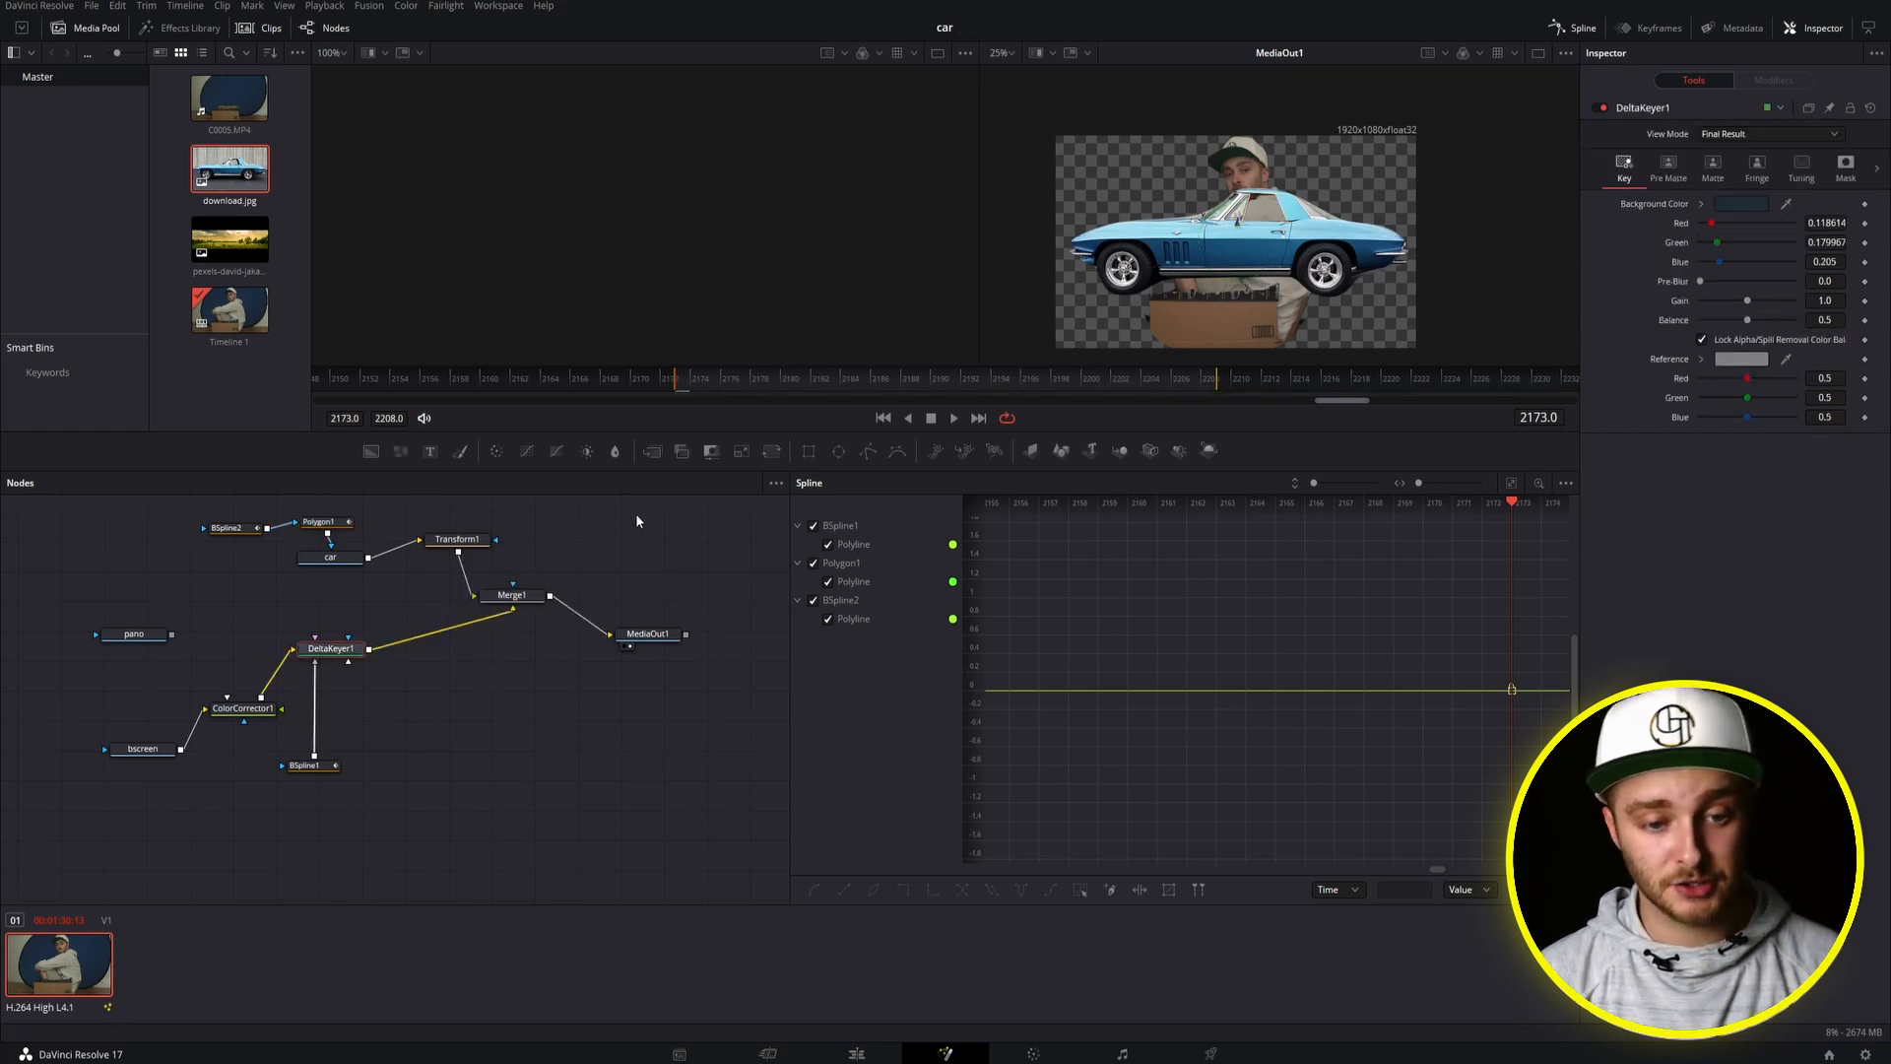
# Step: Shrink the keyed person with Transform2 at Size 0.31 to sit inside the car window
pyautogui.click(453, 641)
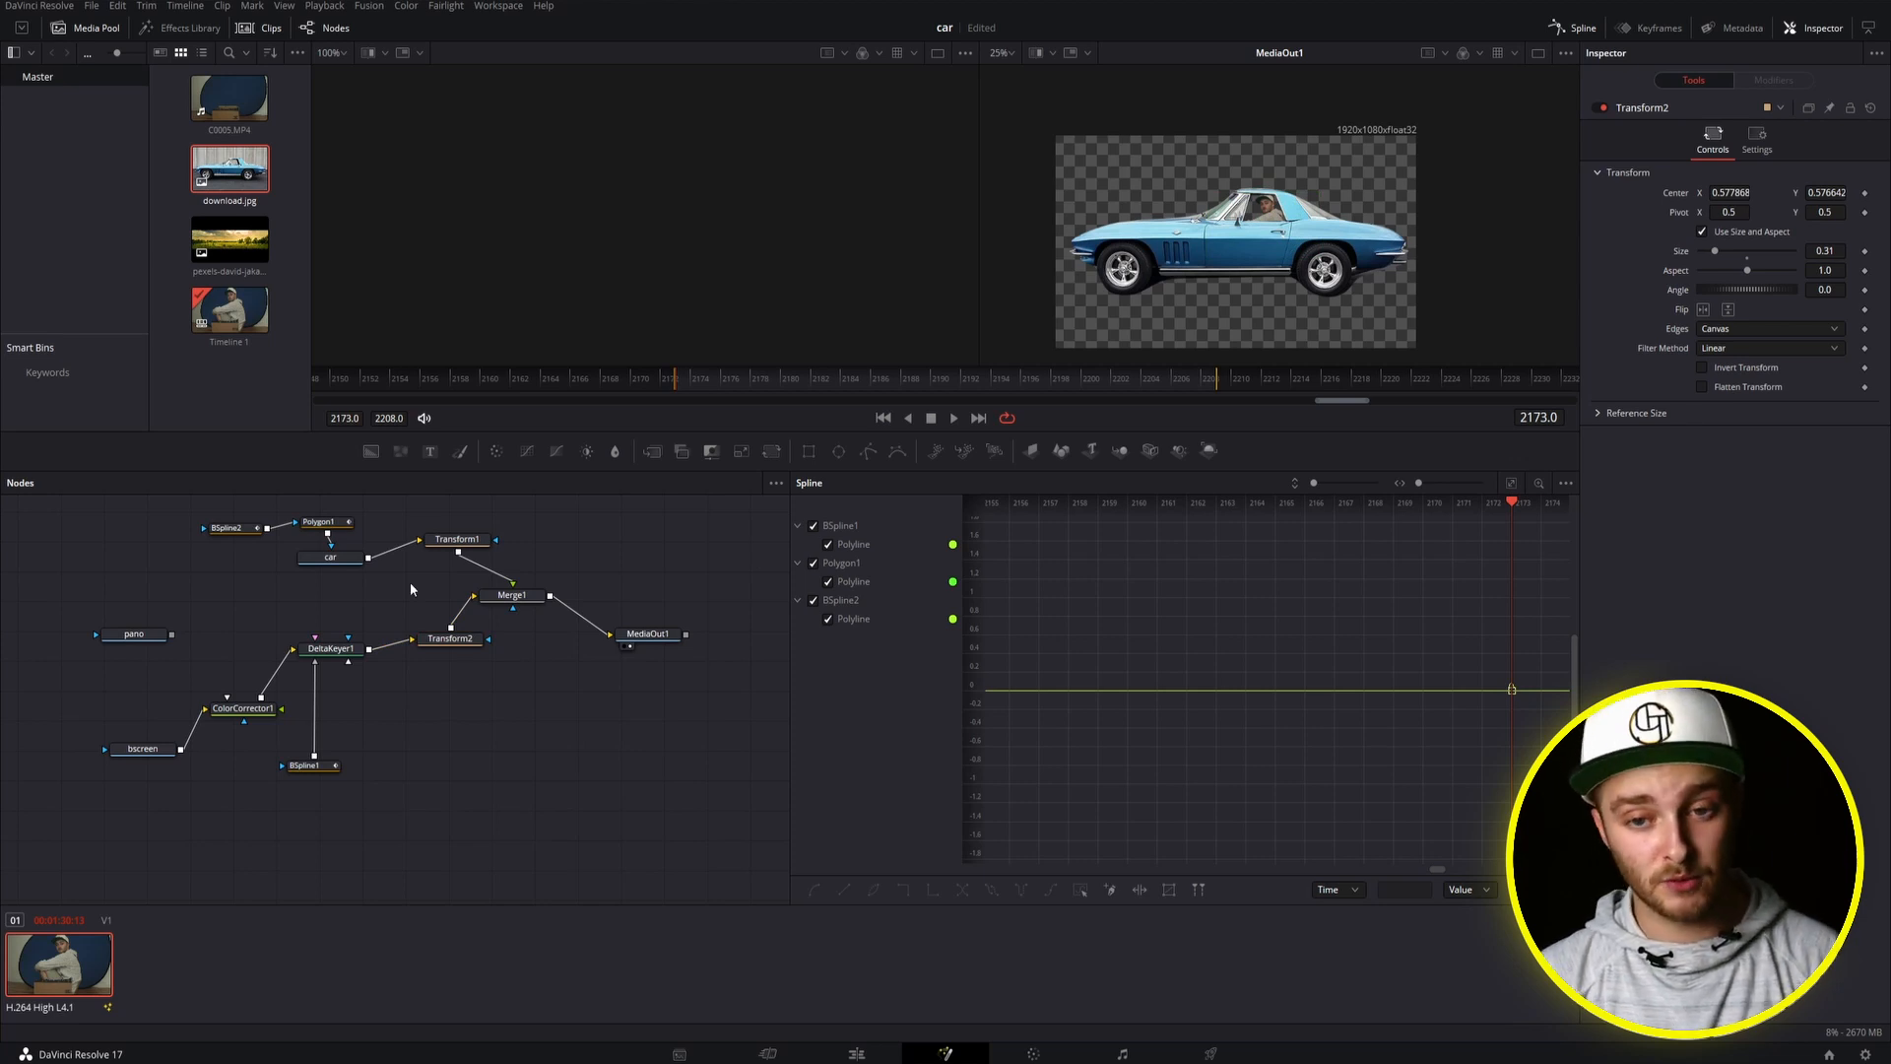
pyautogui.moveTo(1320, 250)
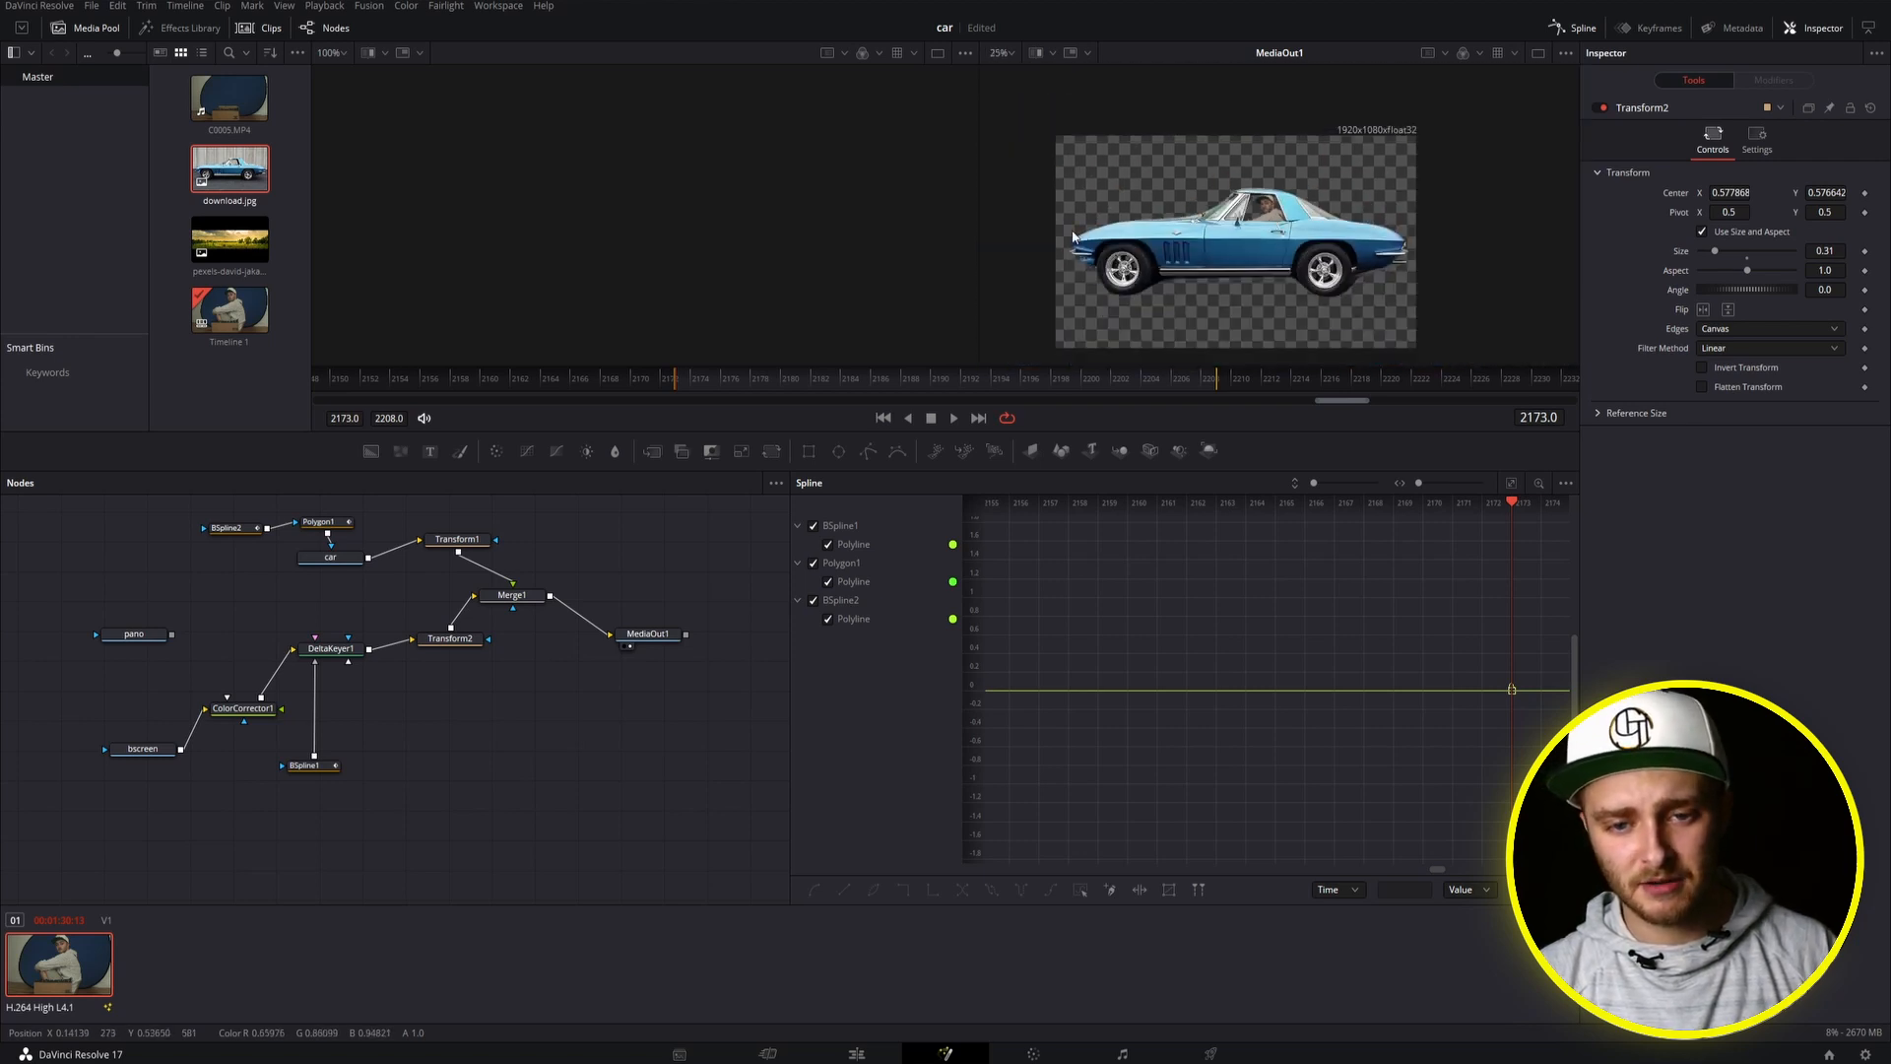
pyautogui.moveTo(1275, 254)
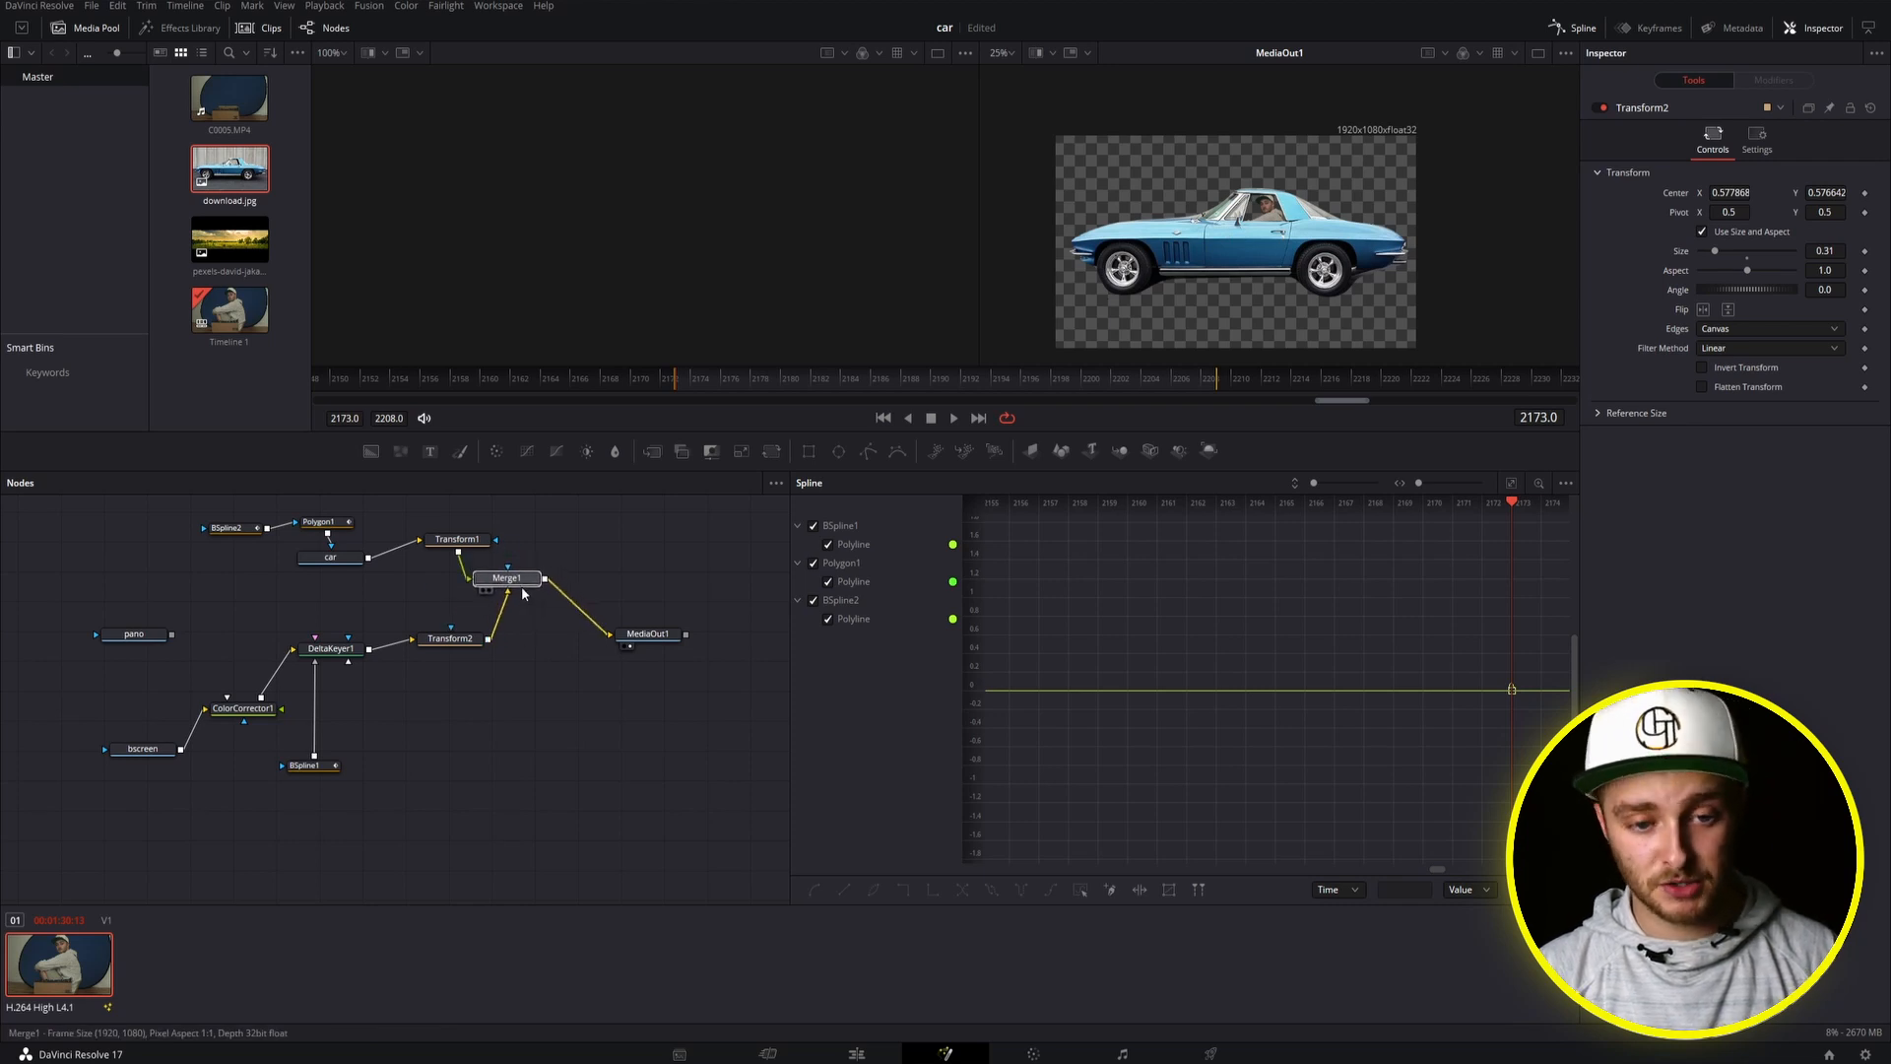
pyautogui.click(506, 587)
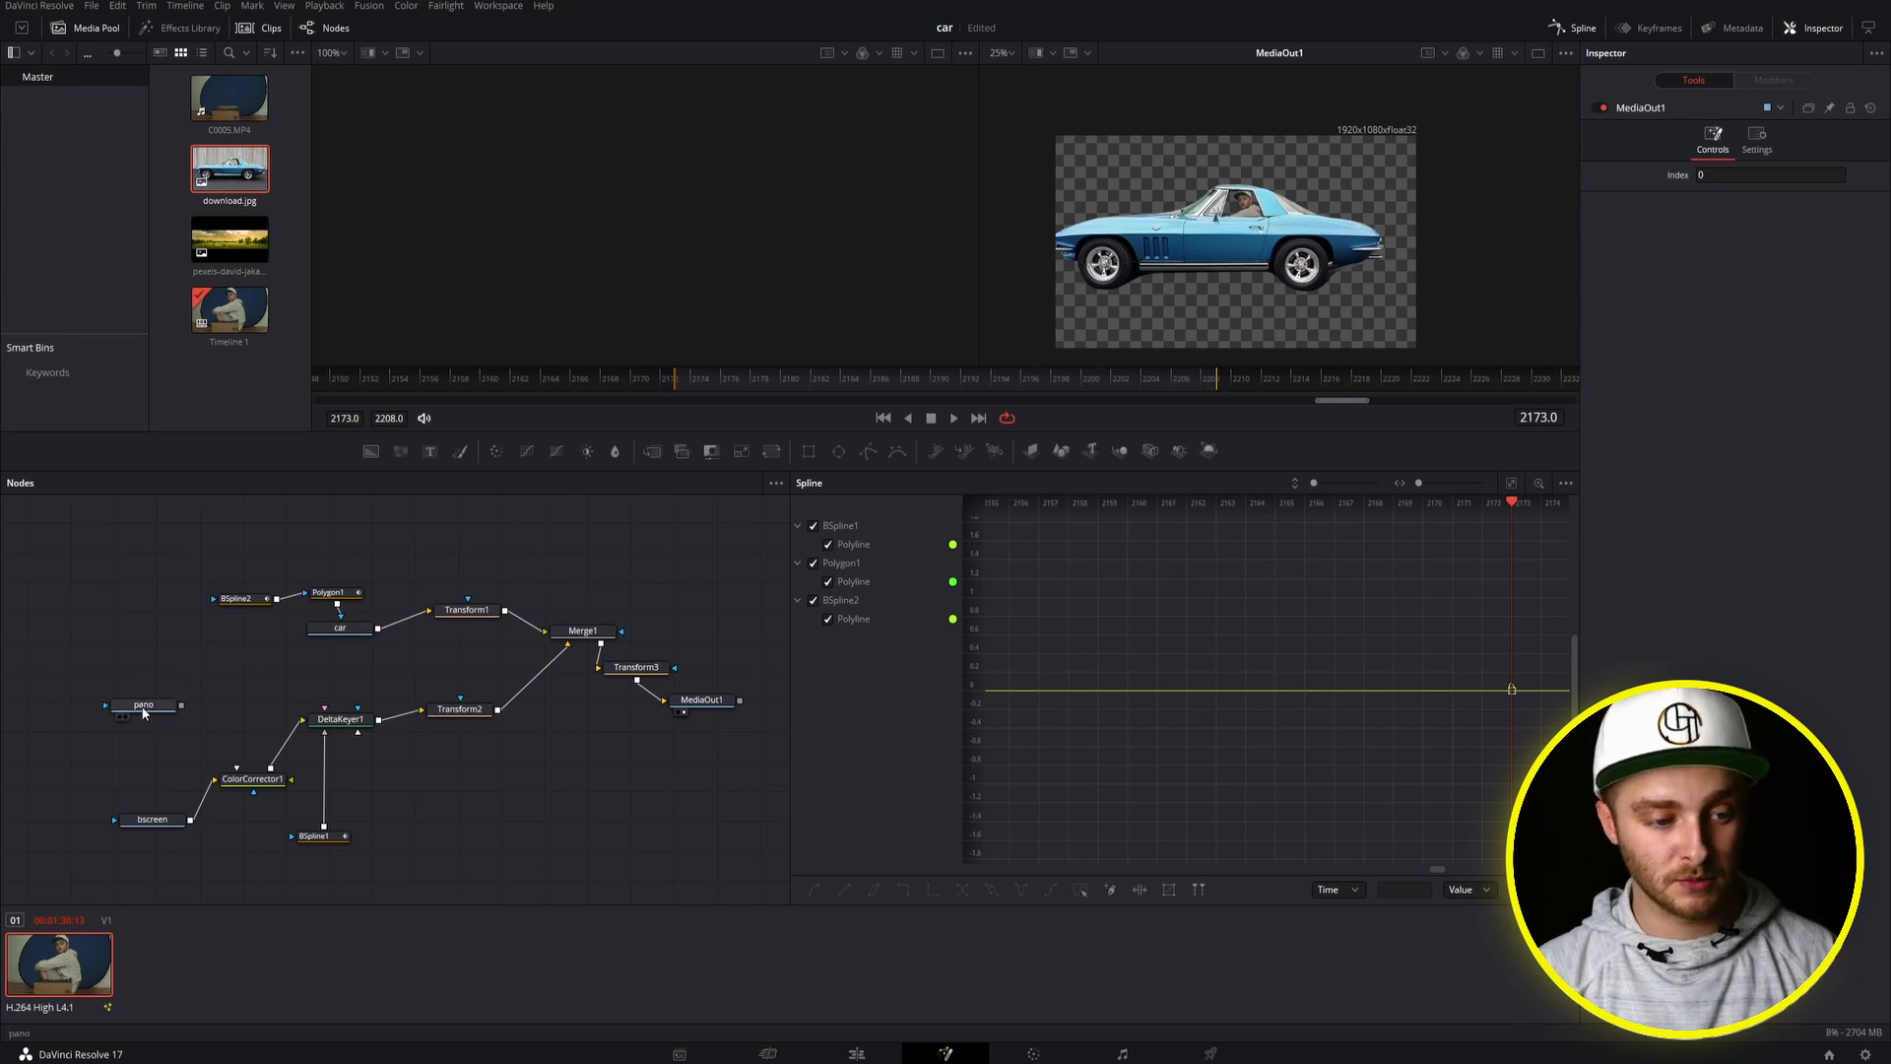
# Step: Feed the pano image into a new Merge2 ahead of MediaOut1
pyautogui.click(142, 705)
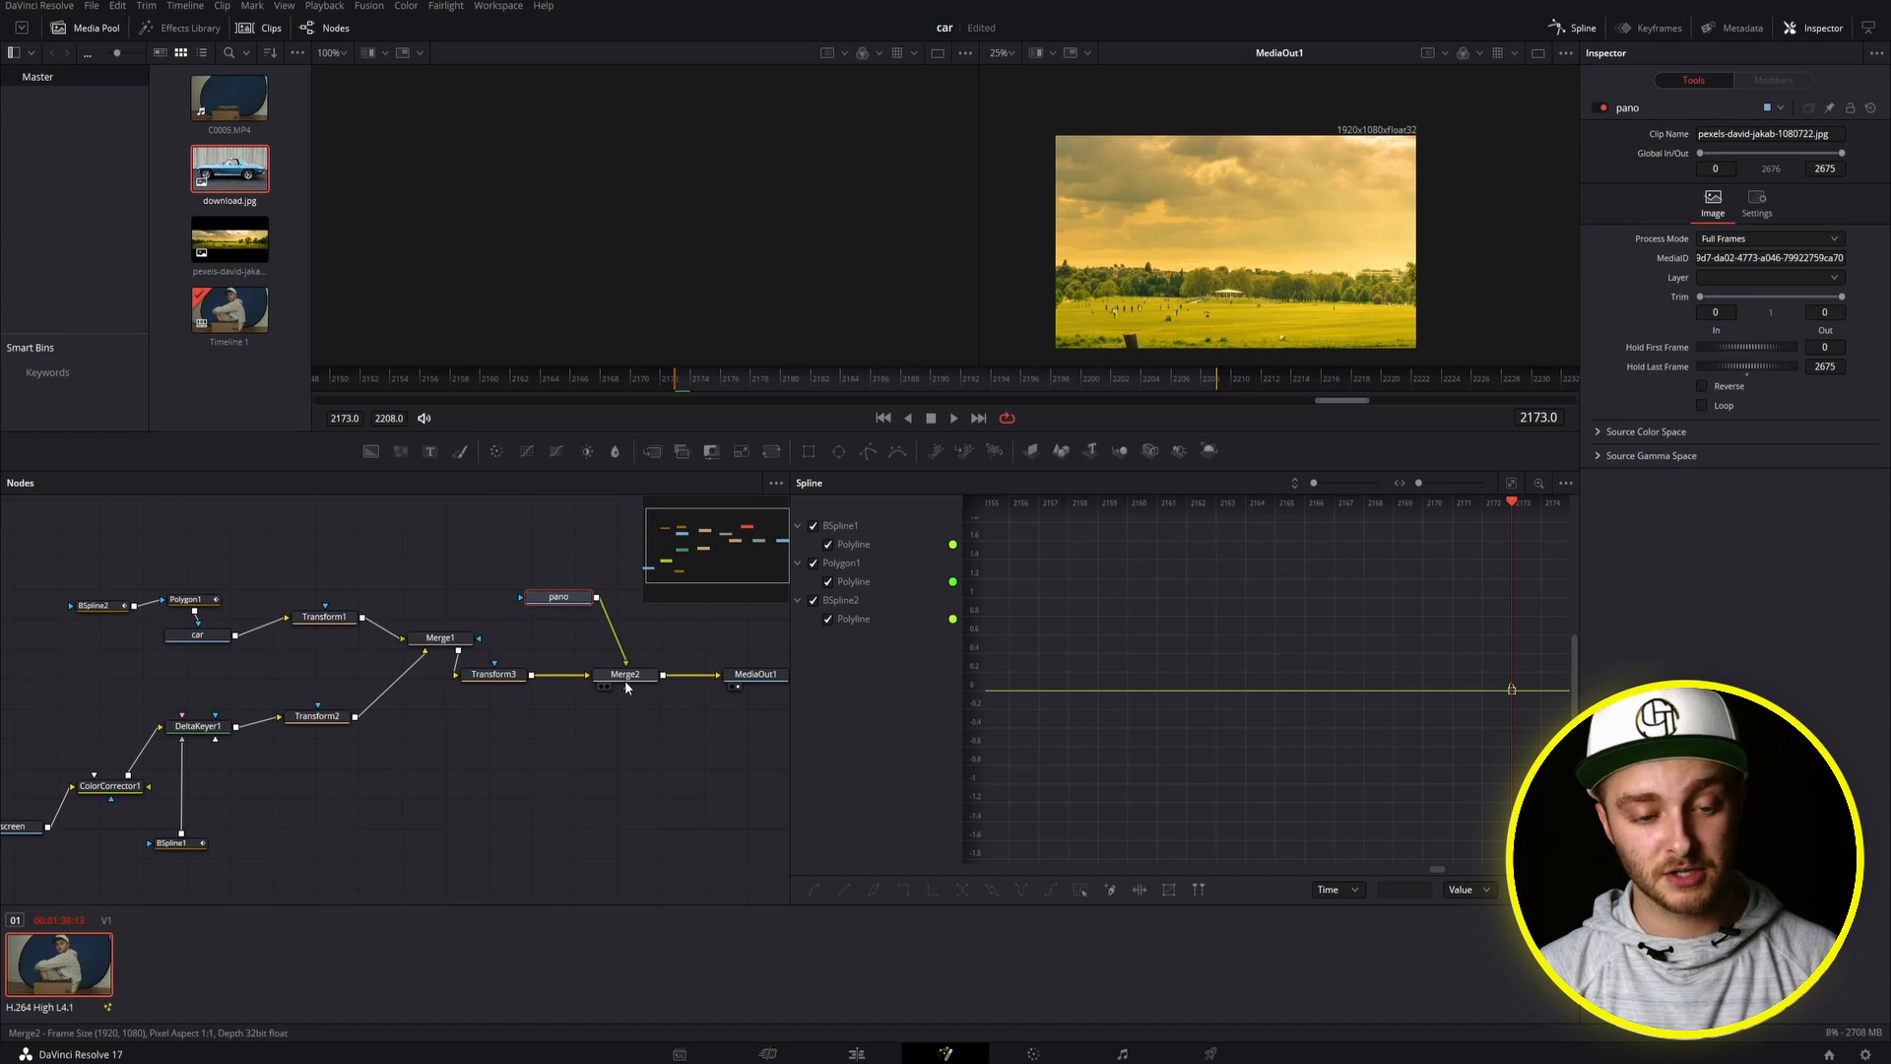
pyautogui.moveTo(624, 662)
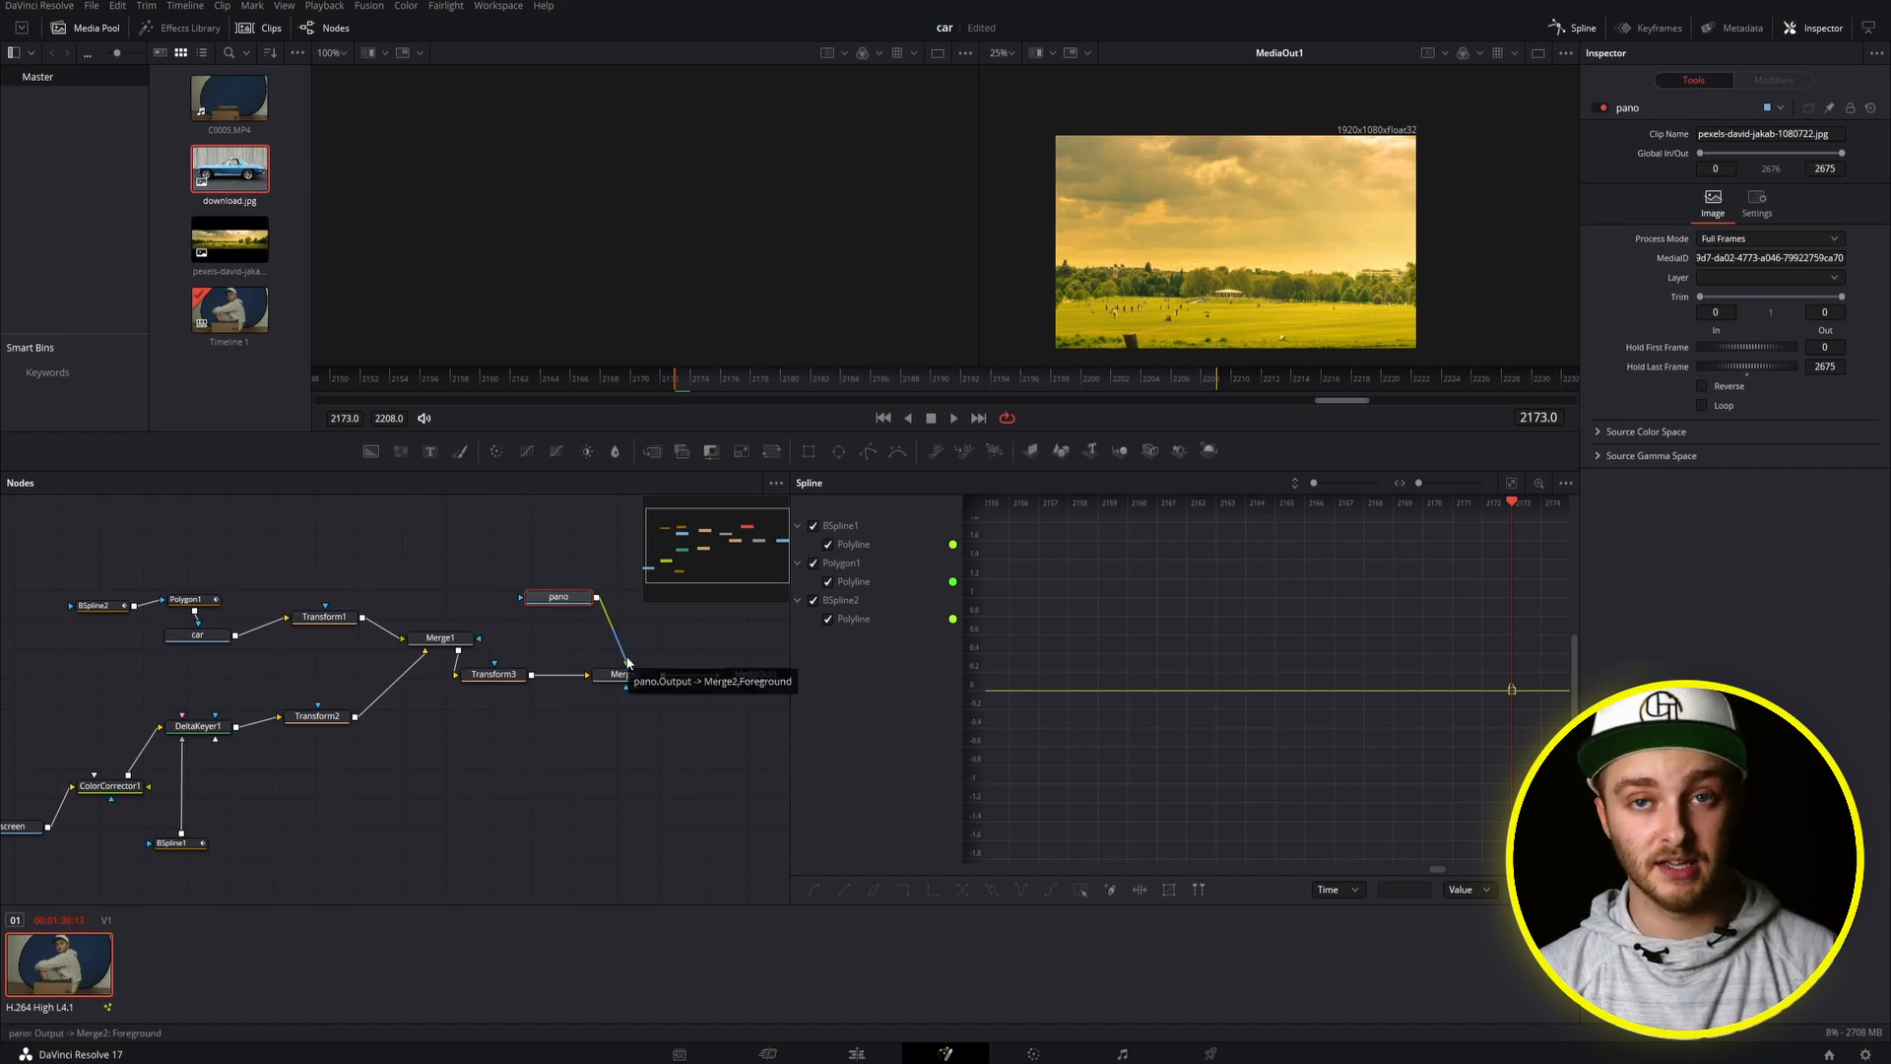
pyautogui.click(625, 674)
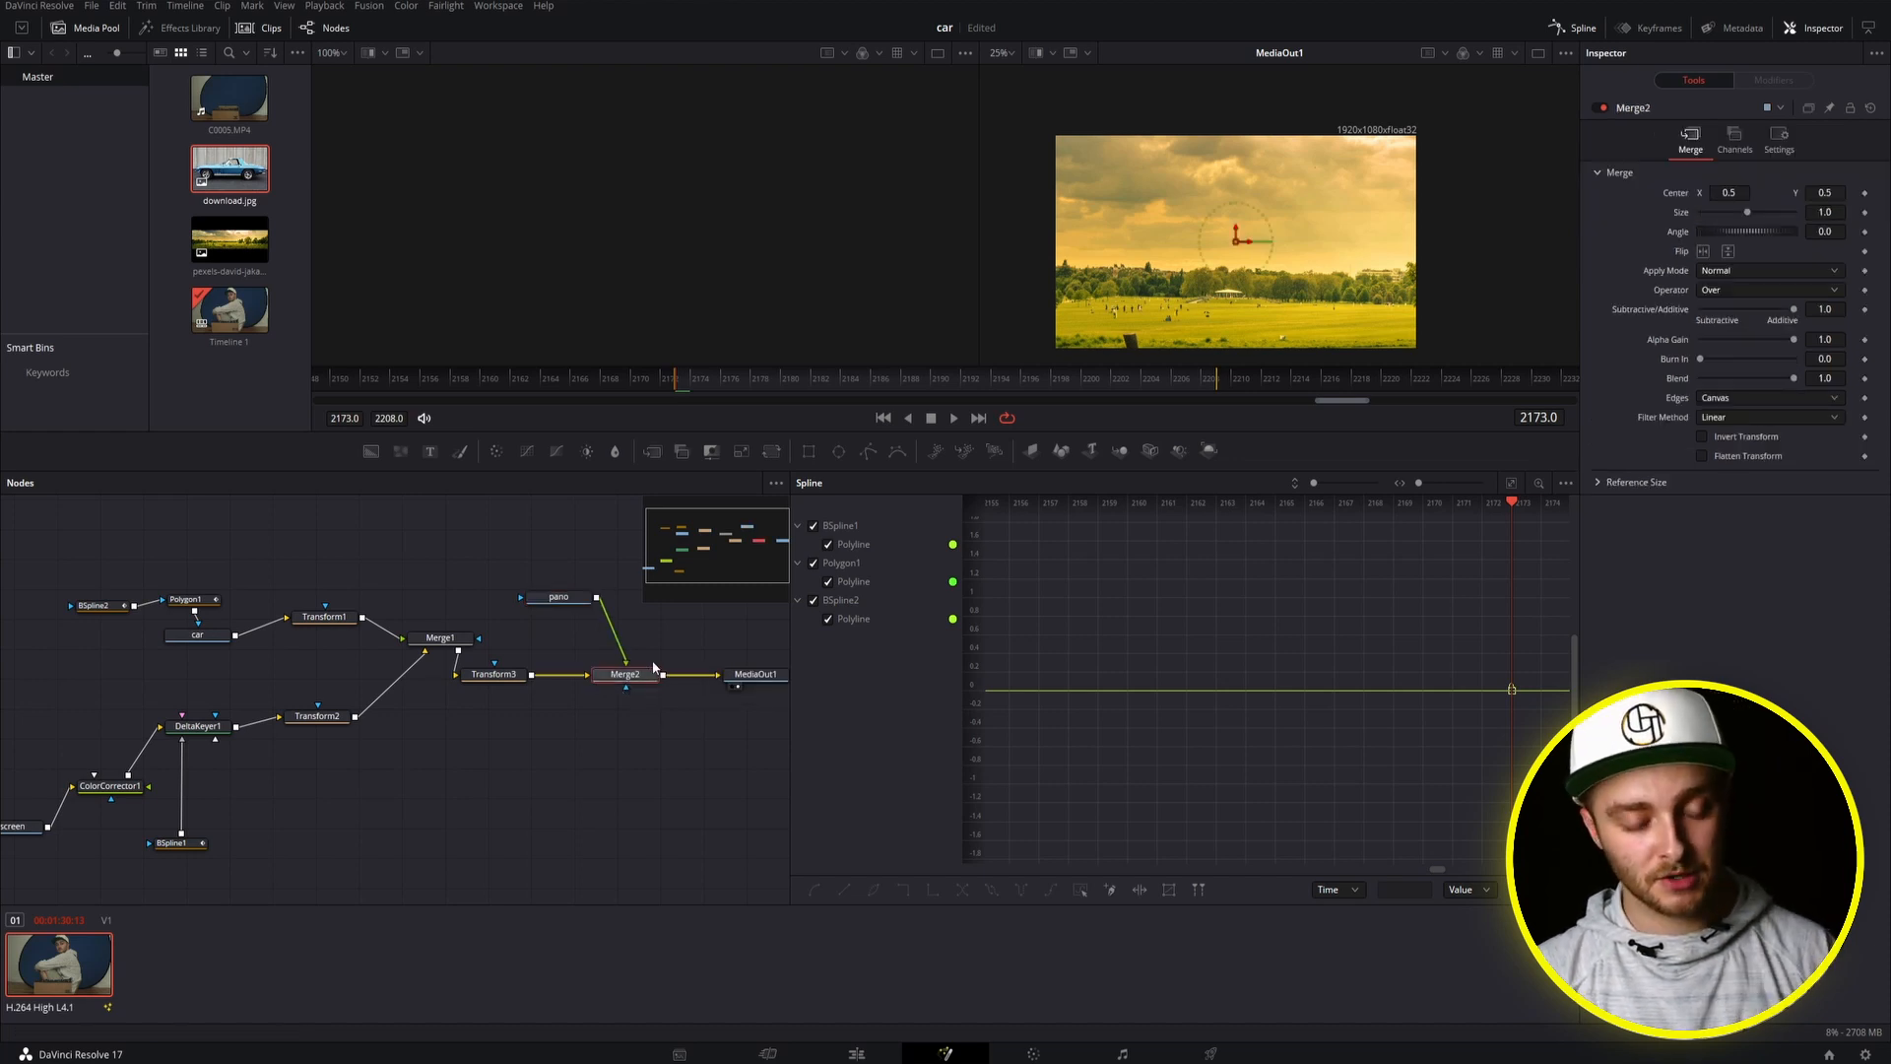
# Step: Swap Merge2 inputs so the pano is Background and the car composite Foreground
pyautogui.click(625, 674)
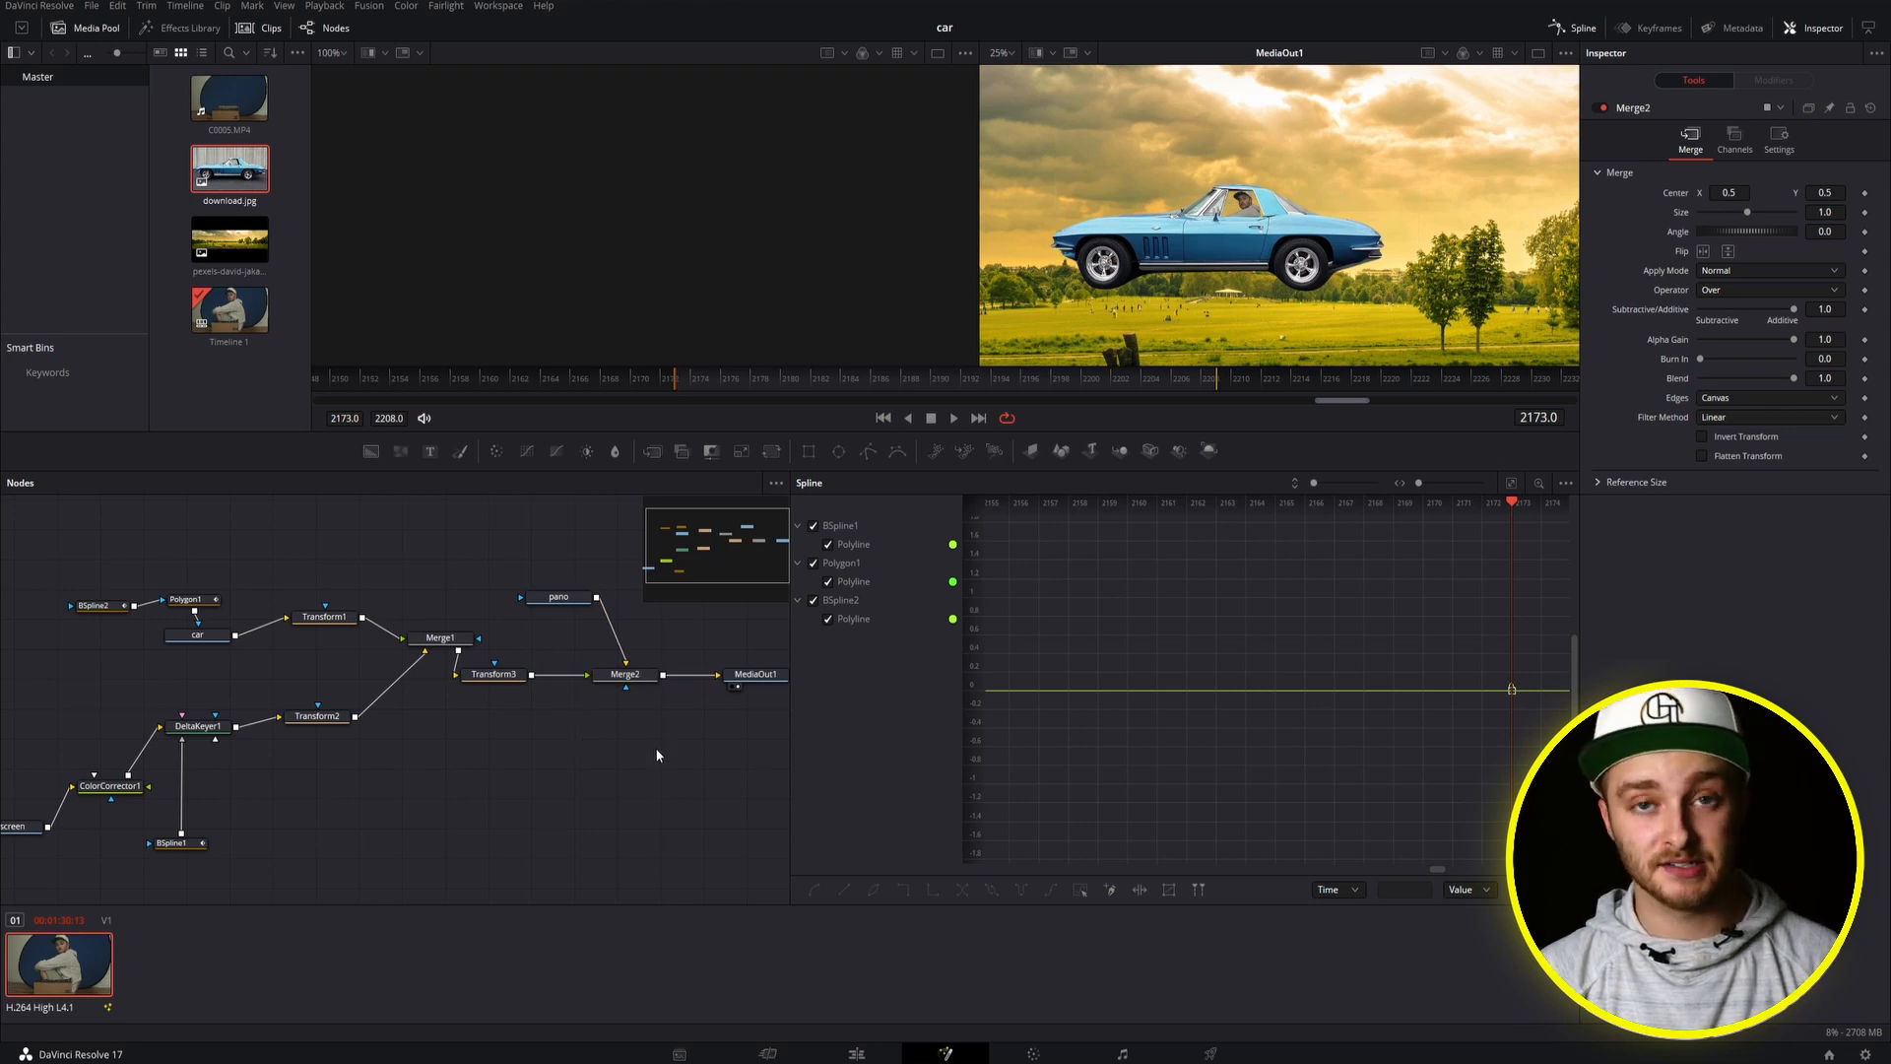
pyautogui.click(557, 595)
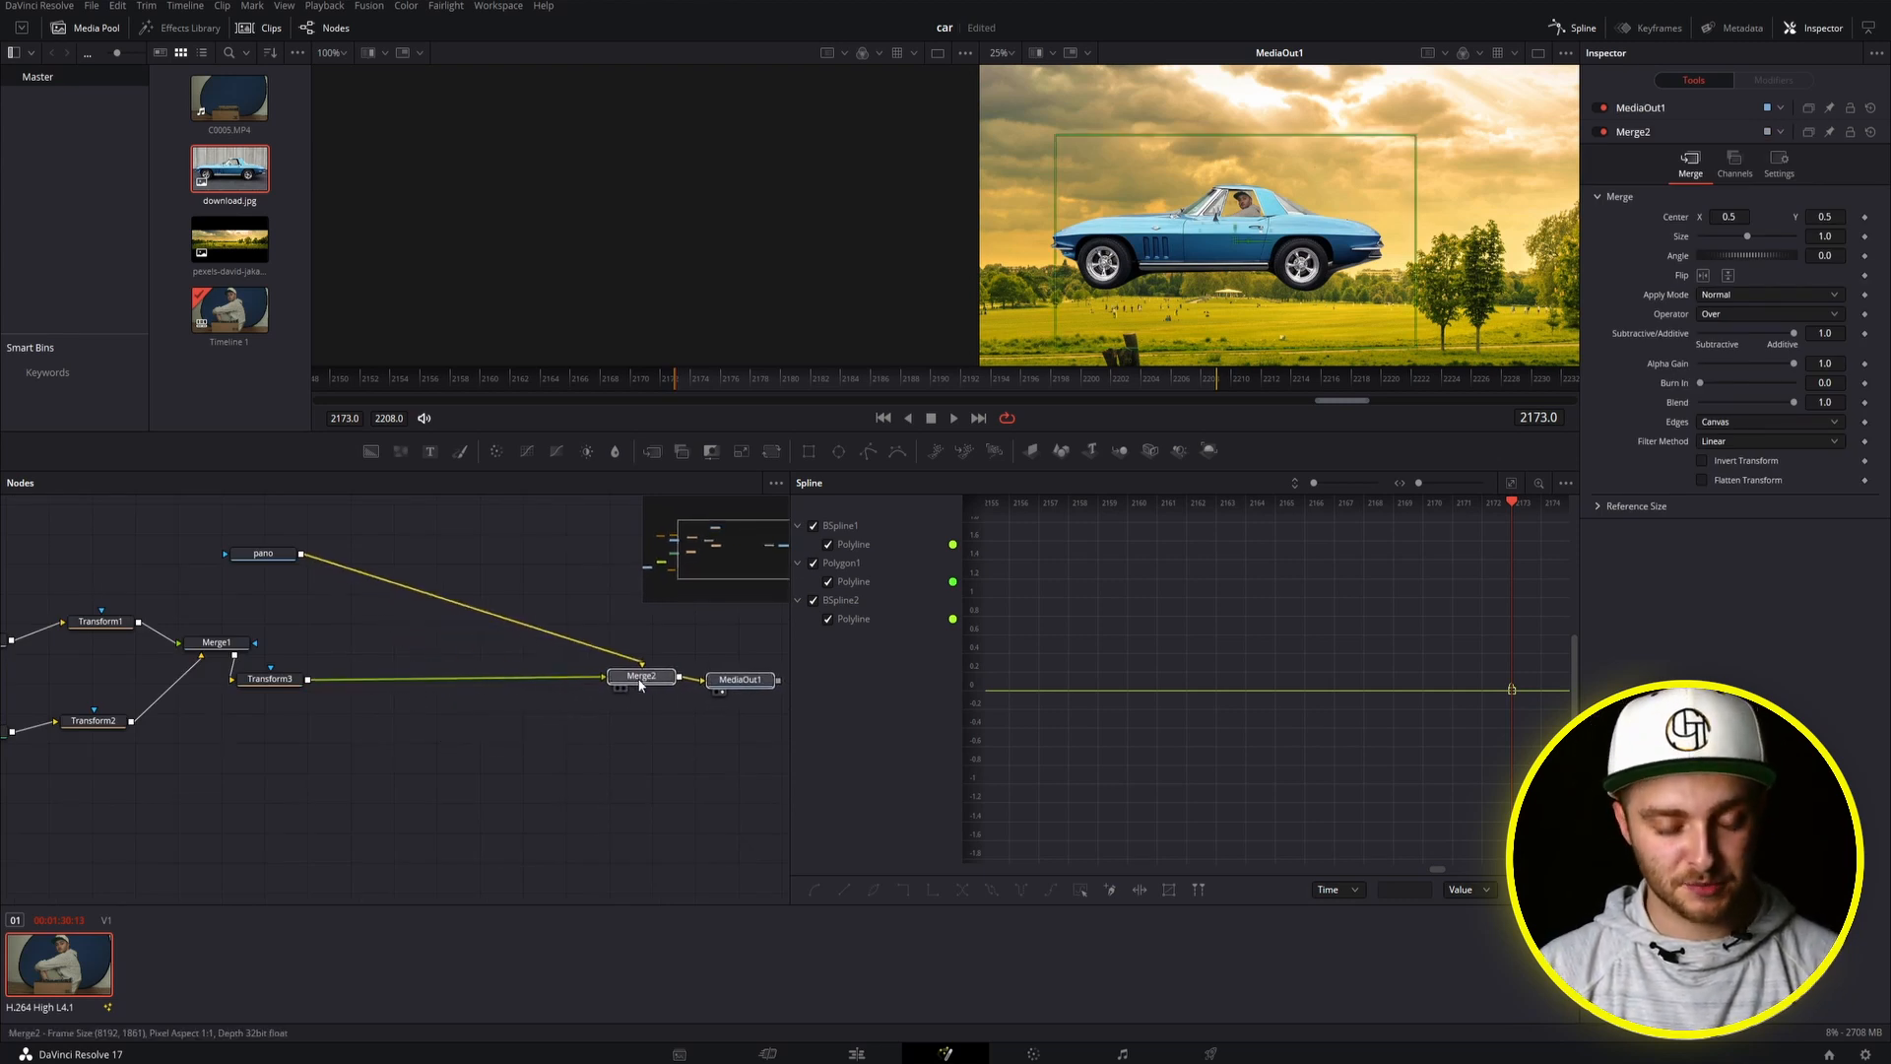
# Step: Replace Merge2 with ImagePlane3D nodes on the pano and car branches feeding a Merge3D
pyautogui.click(642, 676)
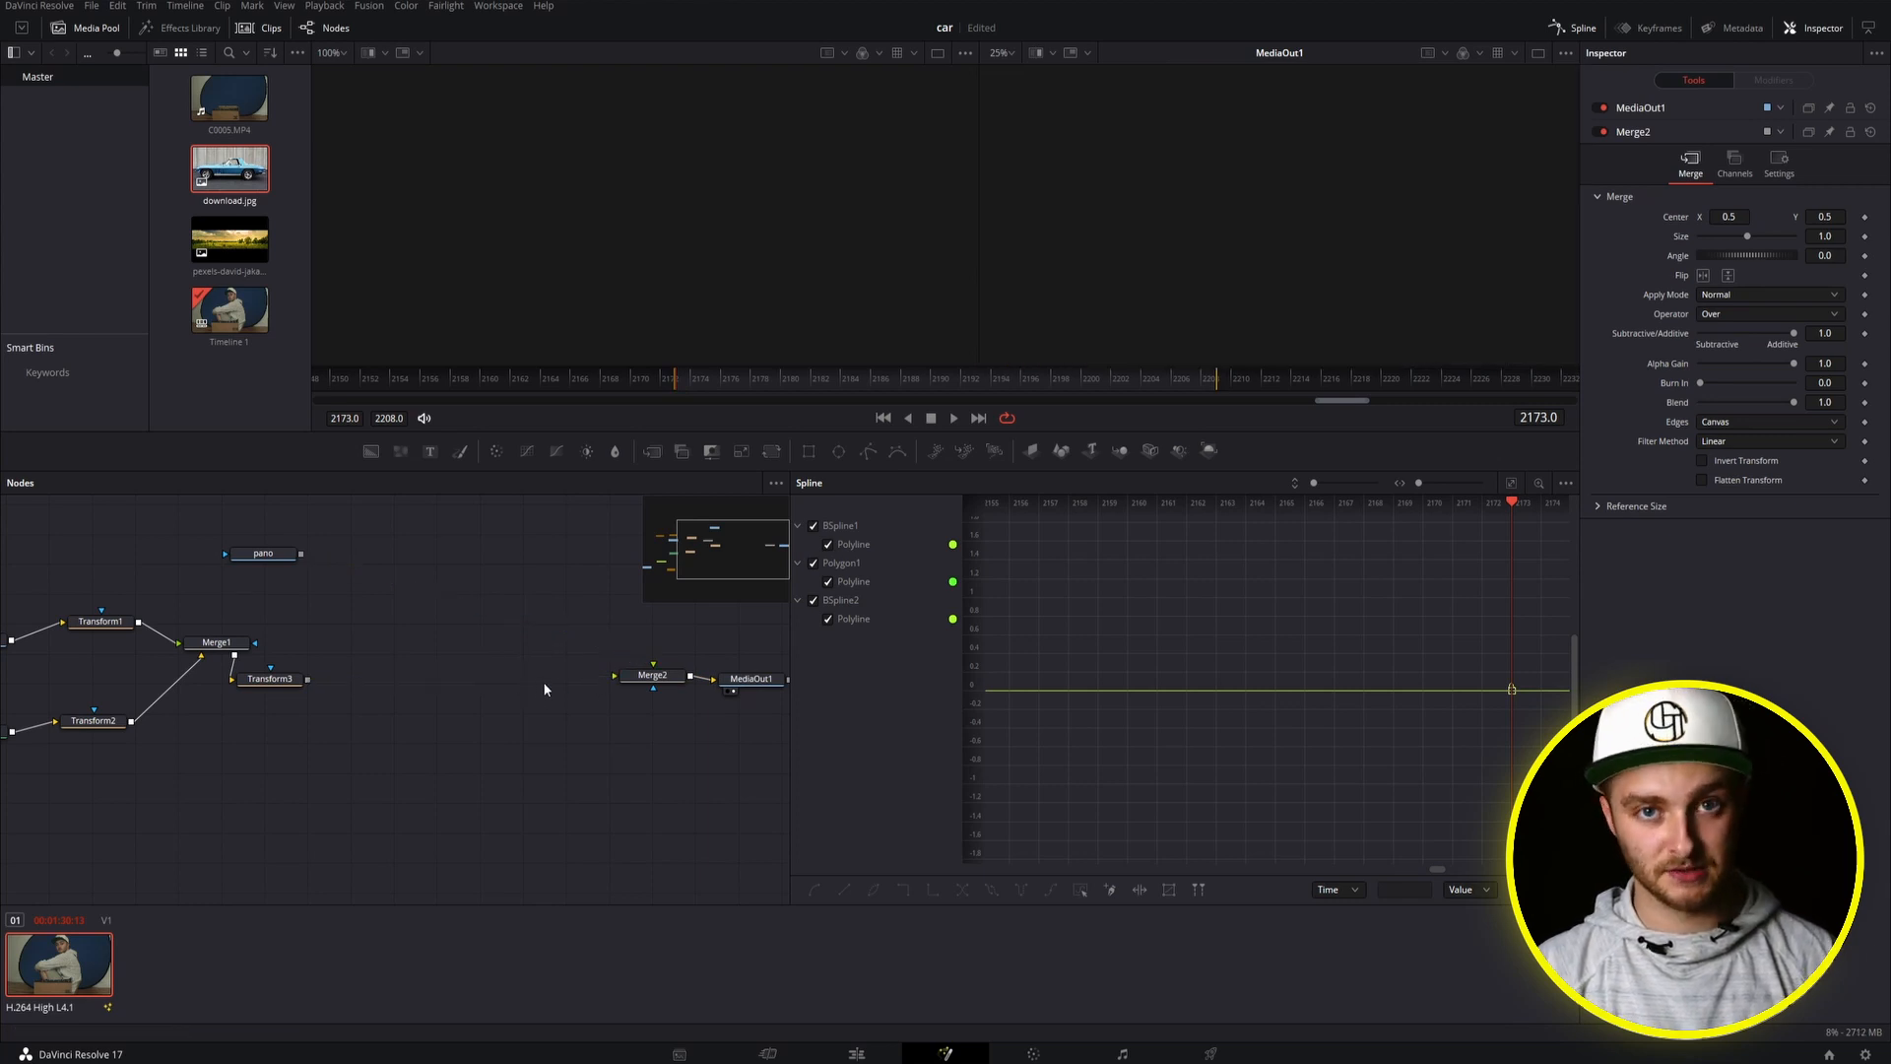
pyautogui.click(266, 552)
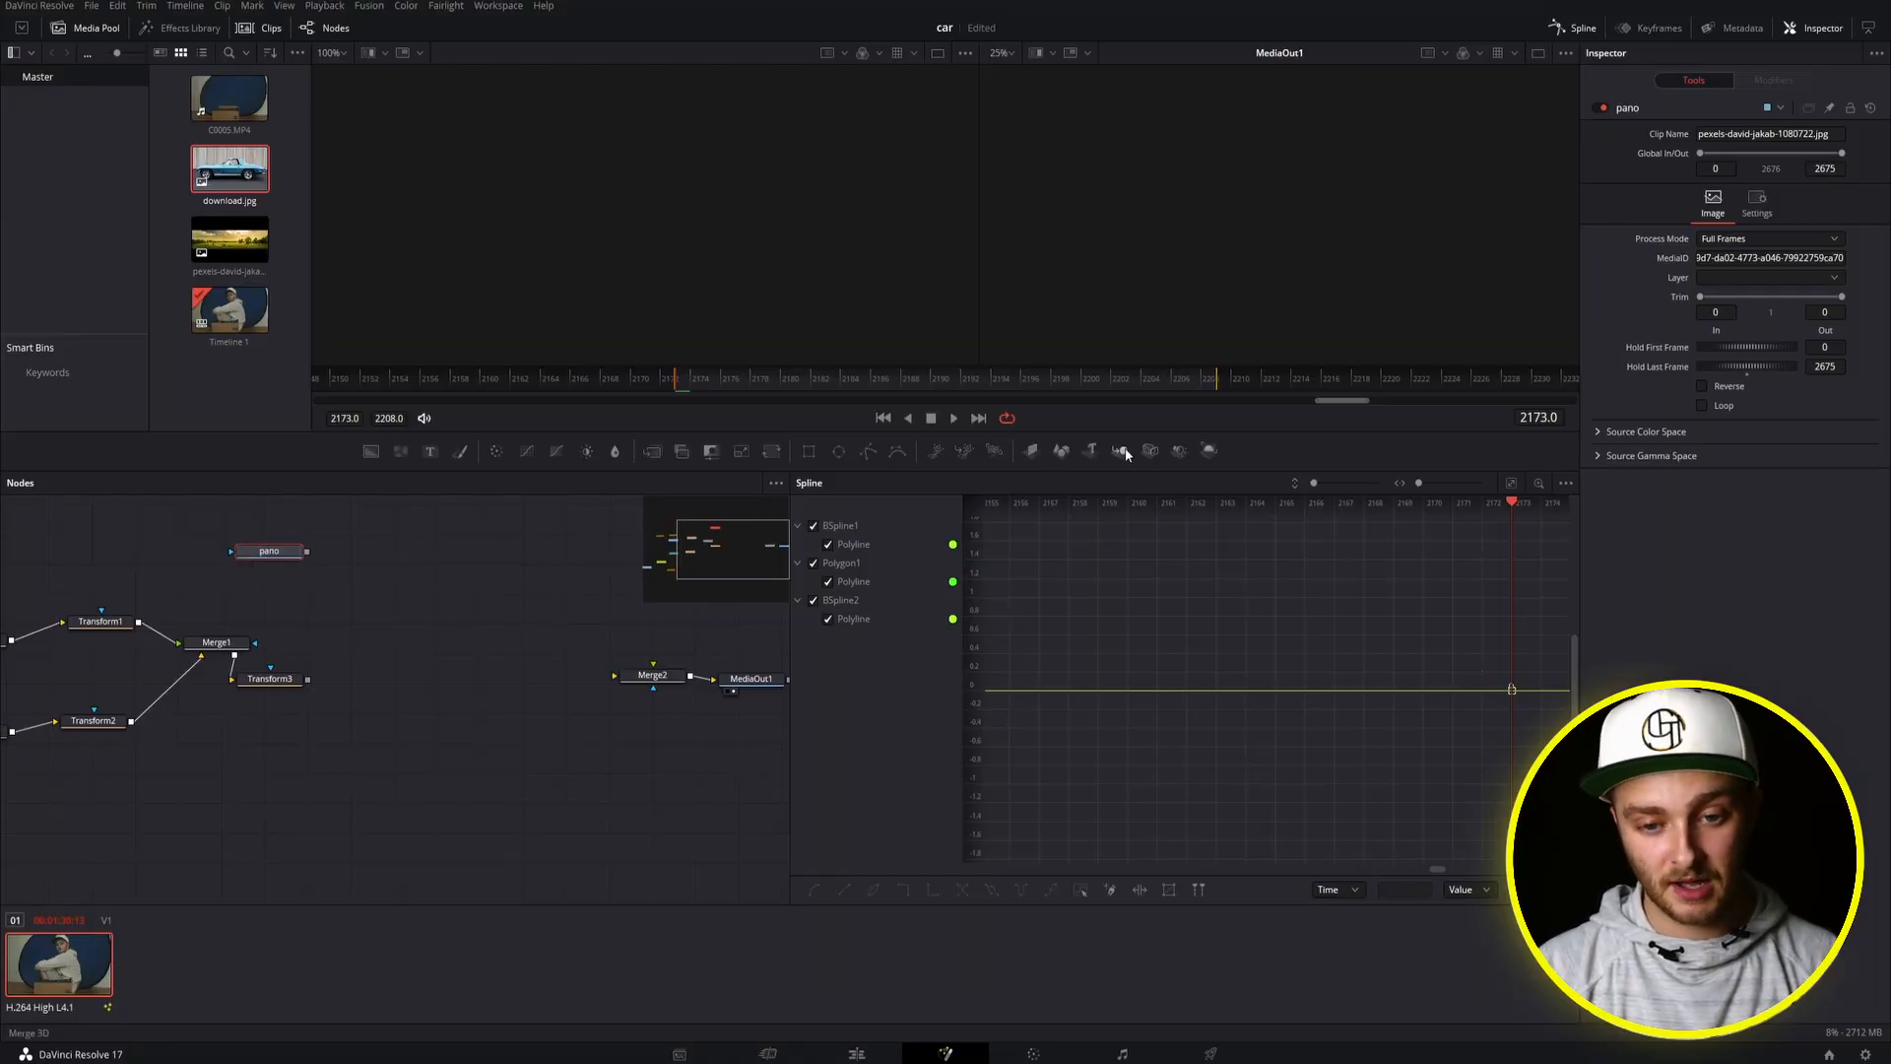
pyautogui.click(1030, 449)
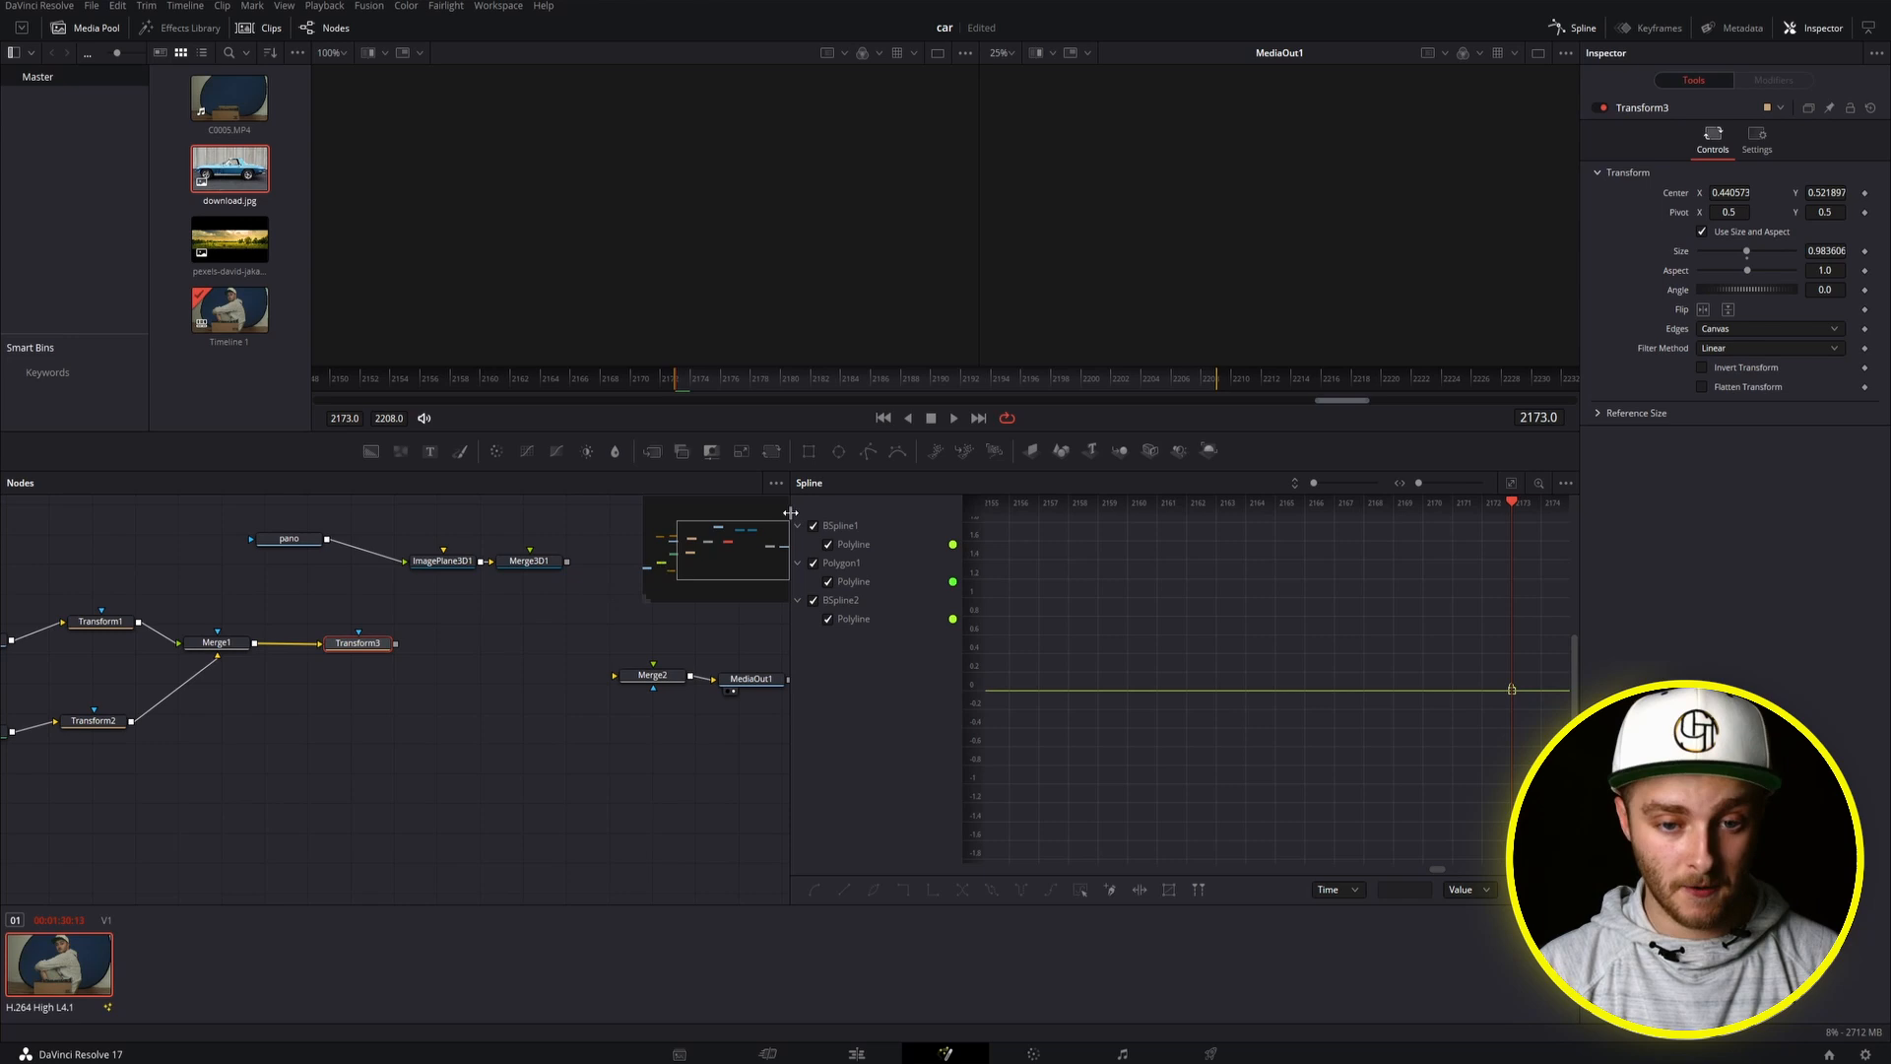
pyautogui.click(443, 643)
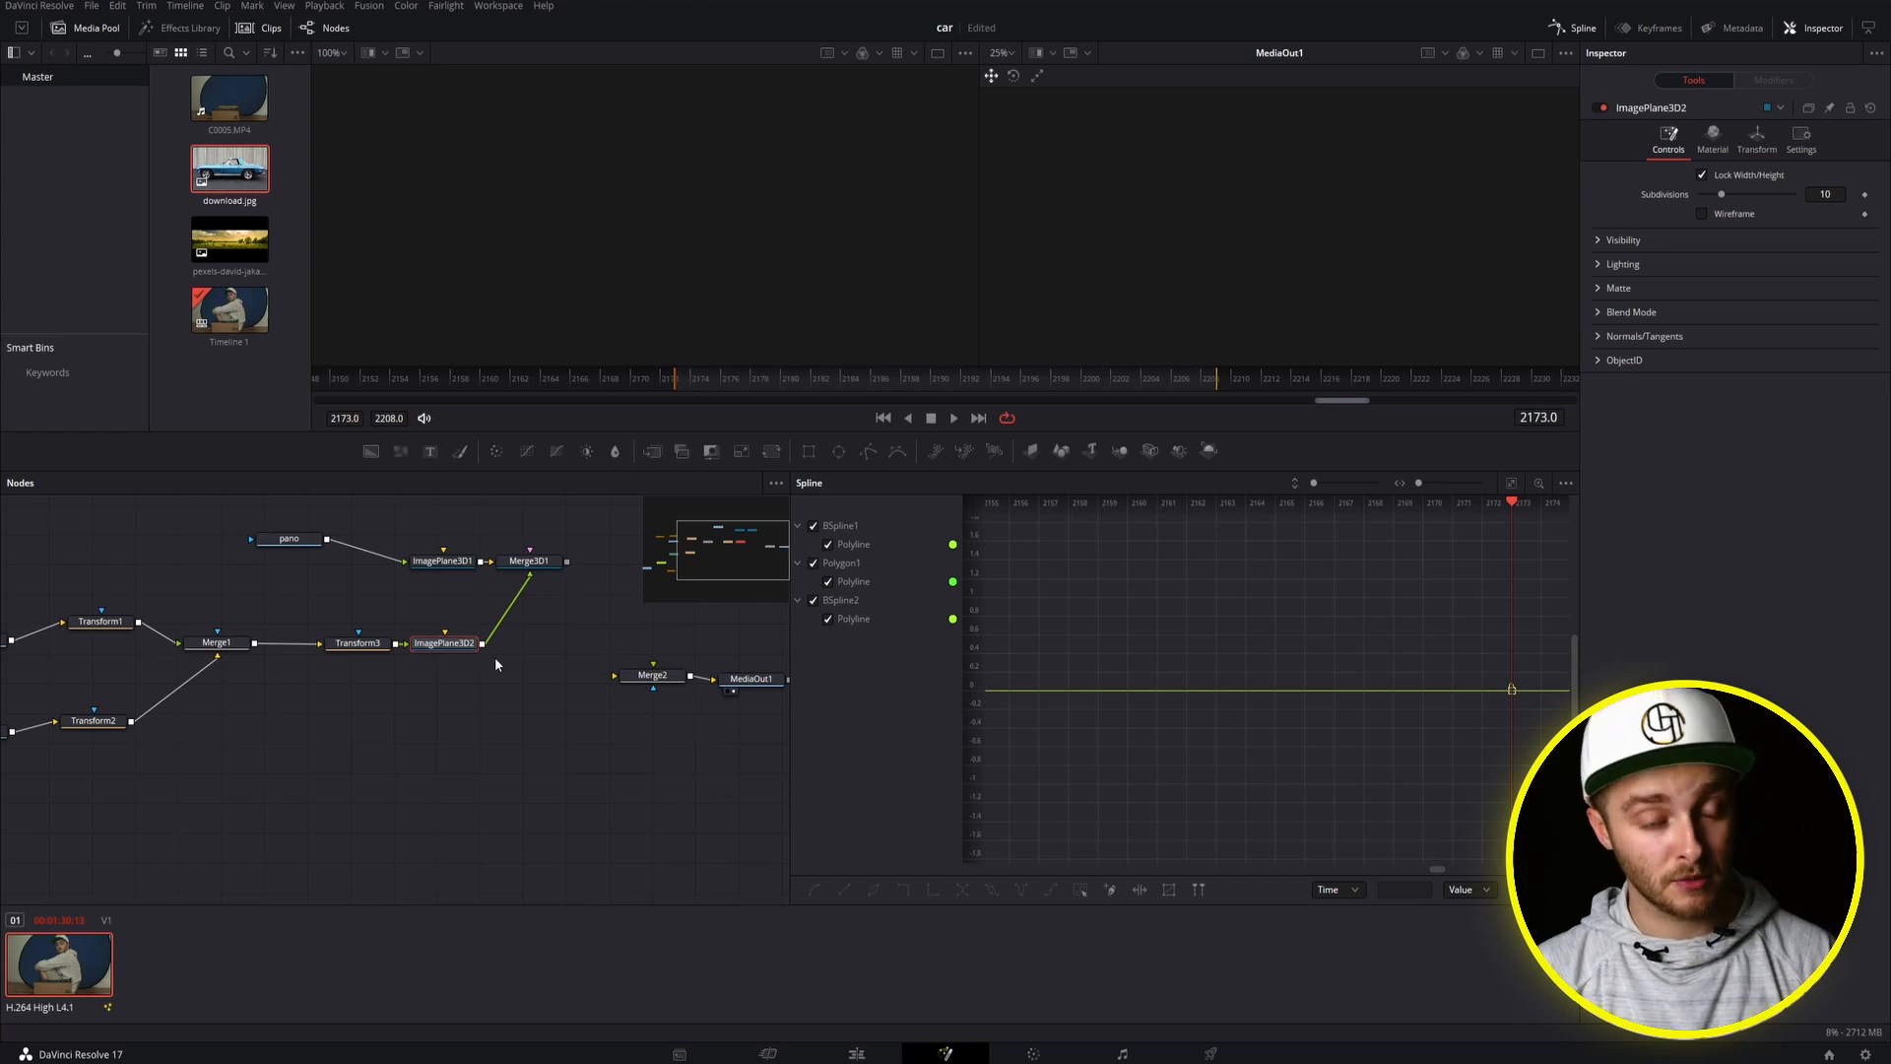
pyautogui.moveTo(477, 619)
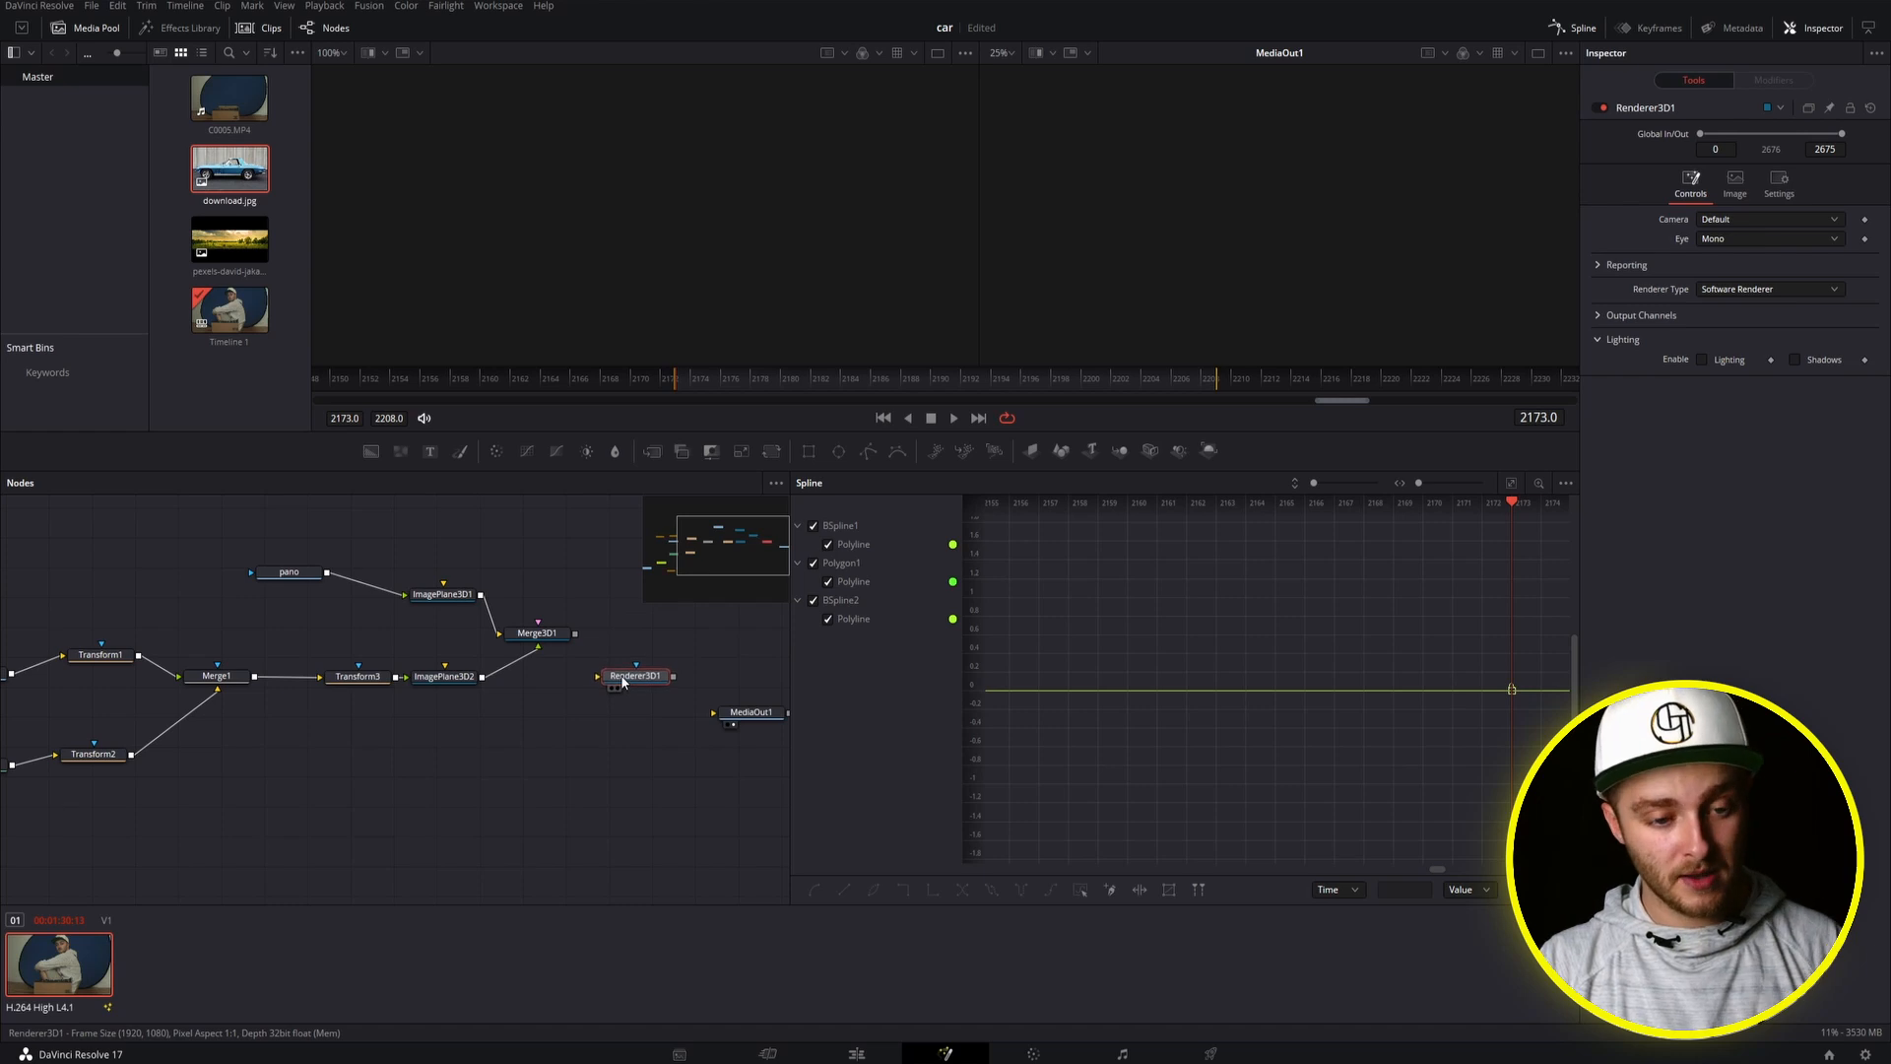
# Step: Wire the new Renderer3D between Merge3D1 and MediaOut1 so the car renders on transparency
pyautogui.click(748, 712)
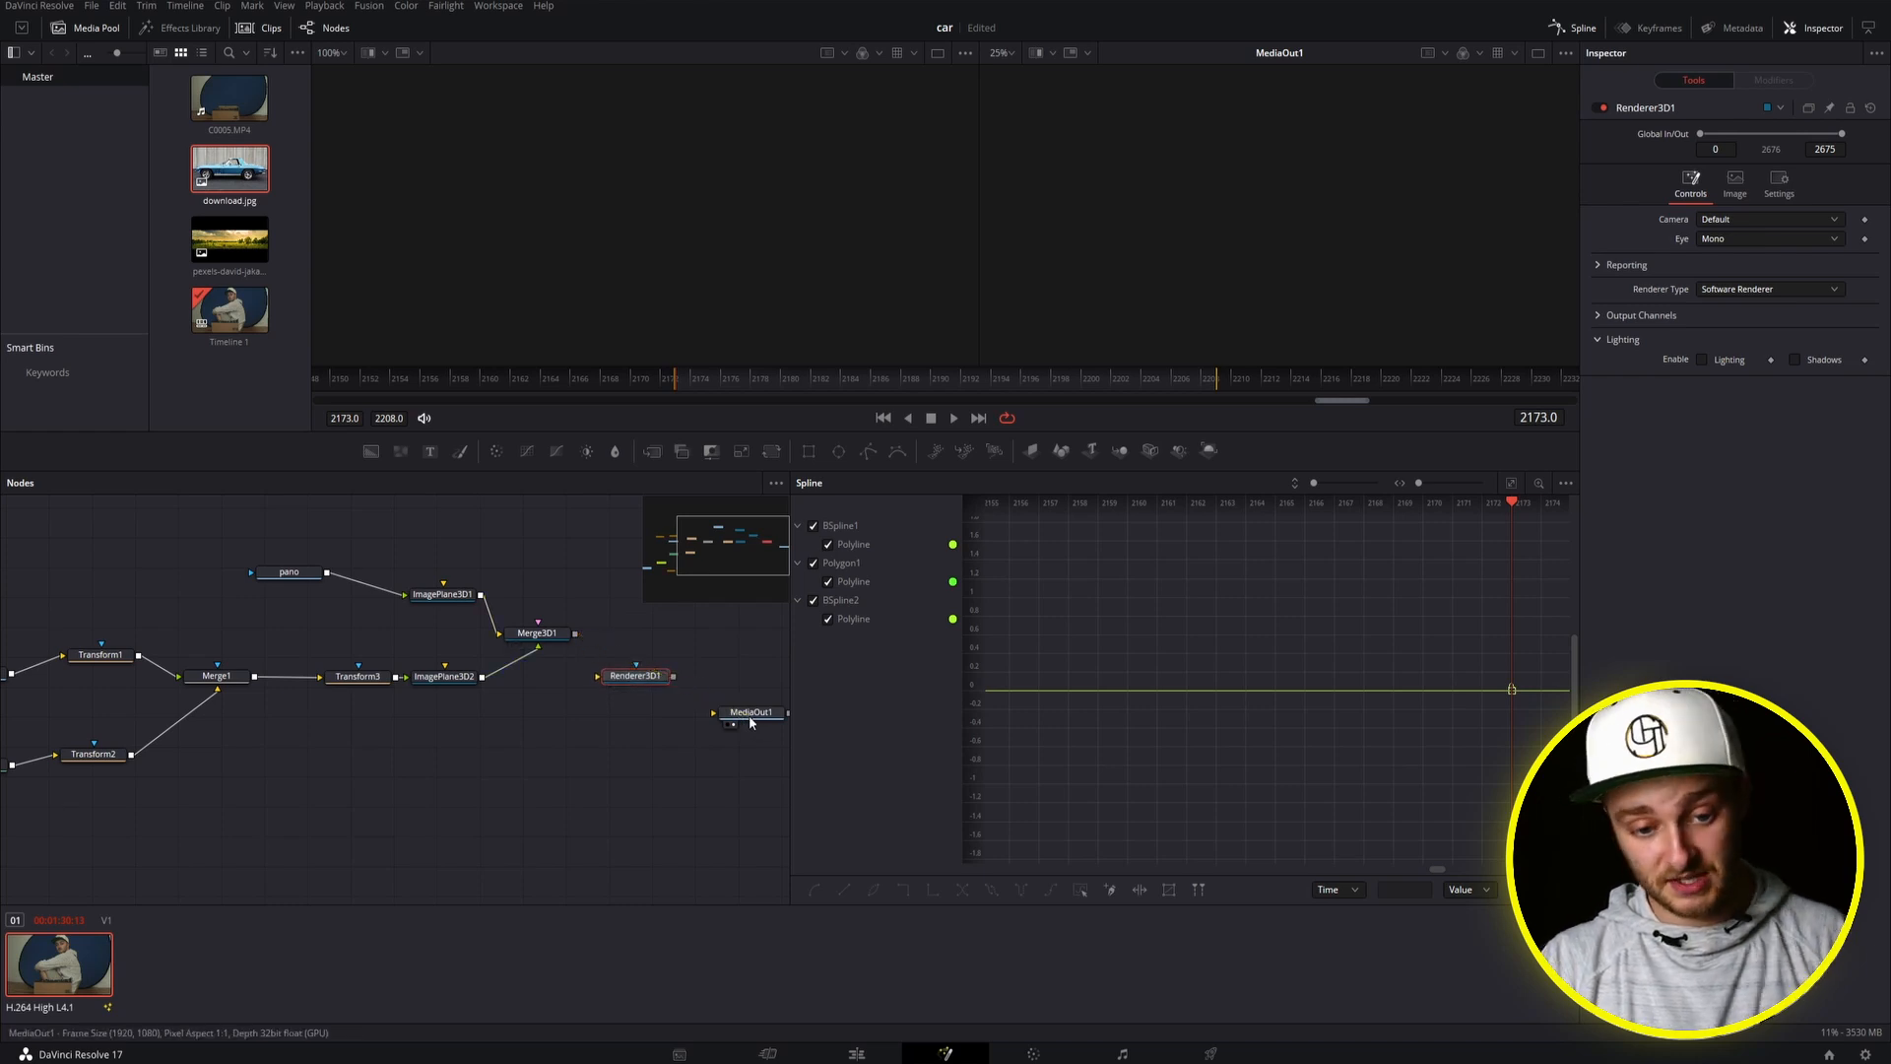
pyautogui.click(637, 676)
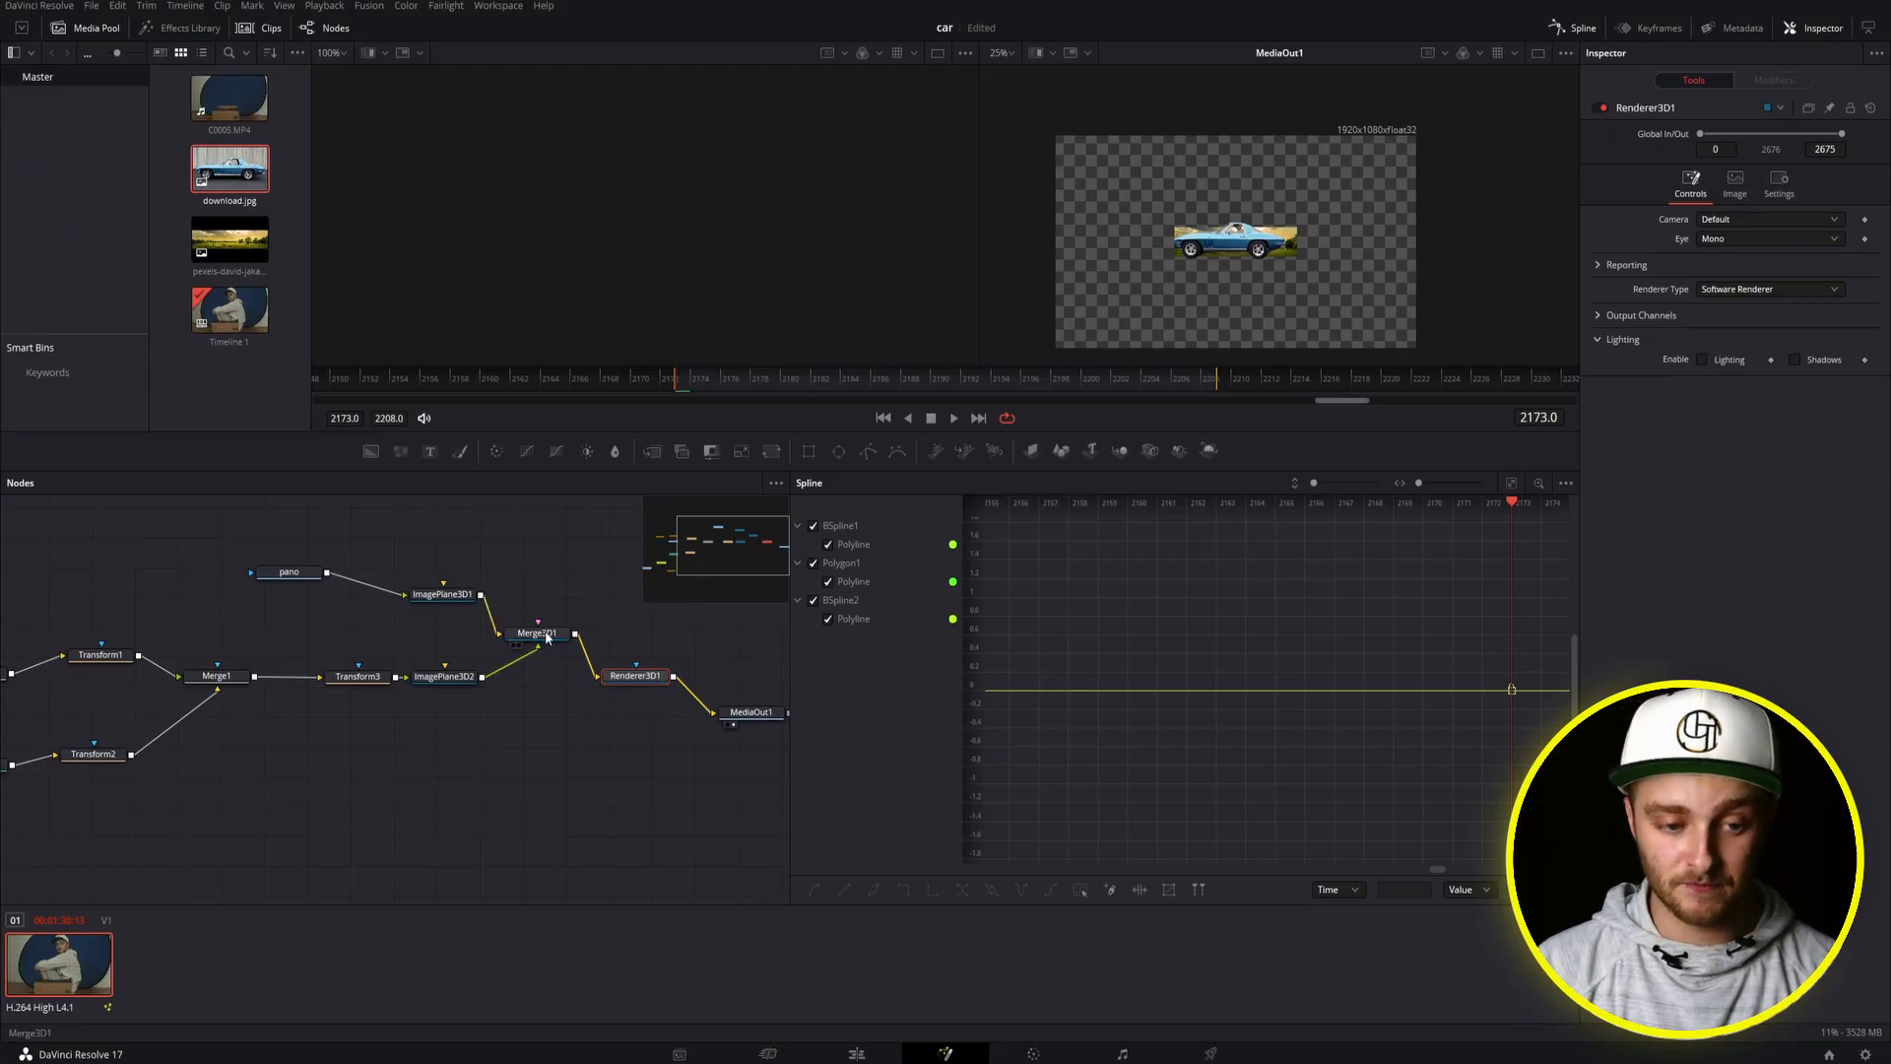
# Step: Add a Camera3D feeding Merge3D1, then select the panorama's ImagePlane3D1
pyautogui.click(536, 633)
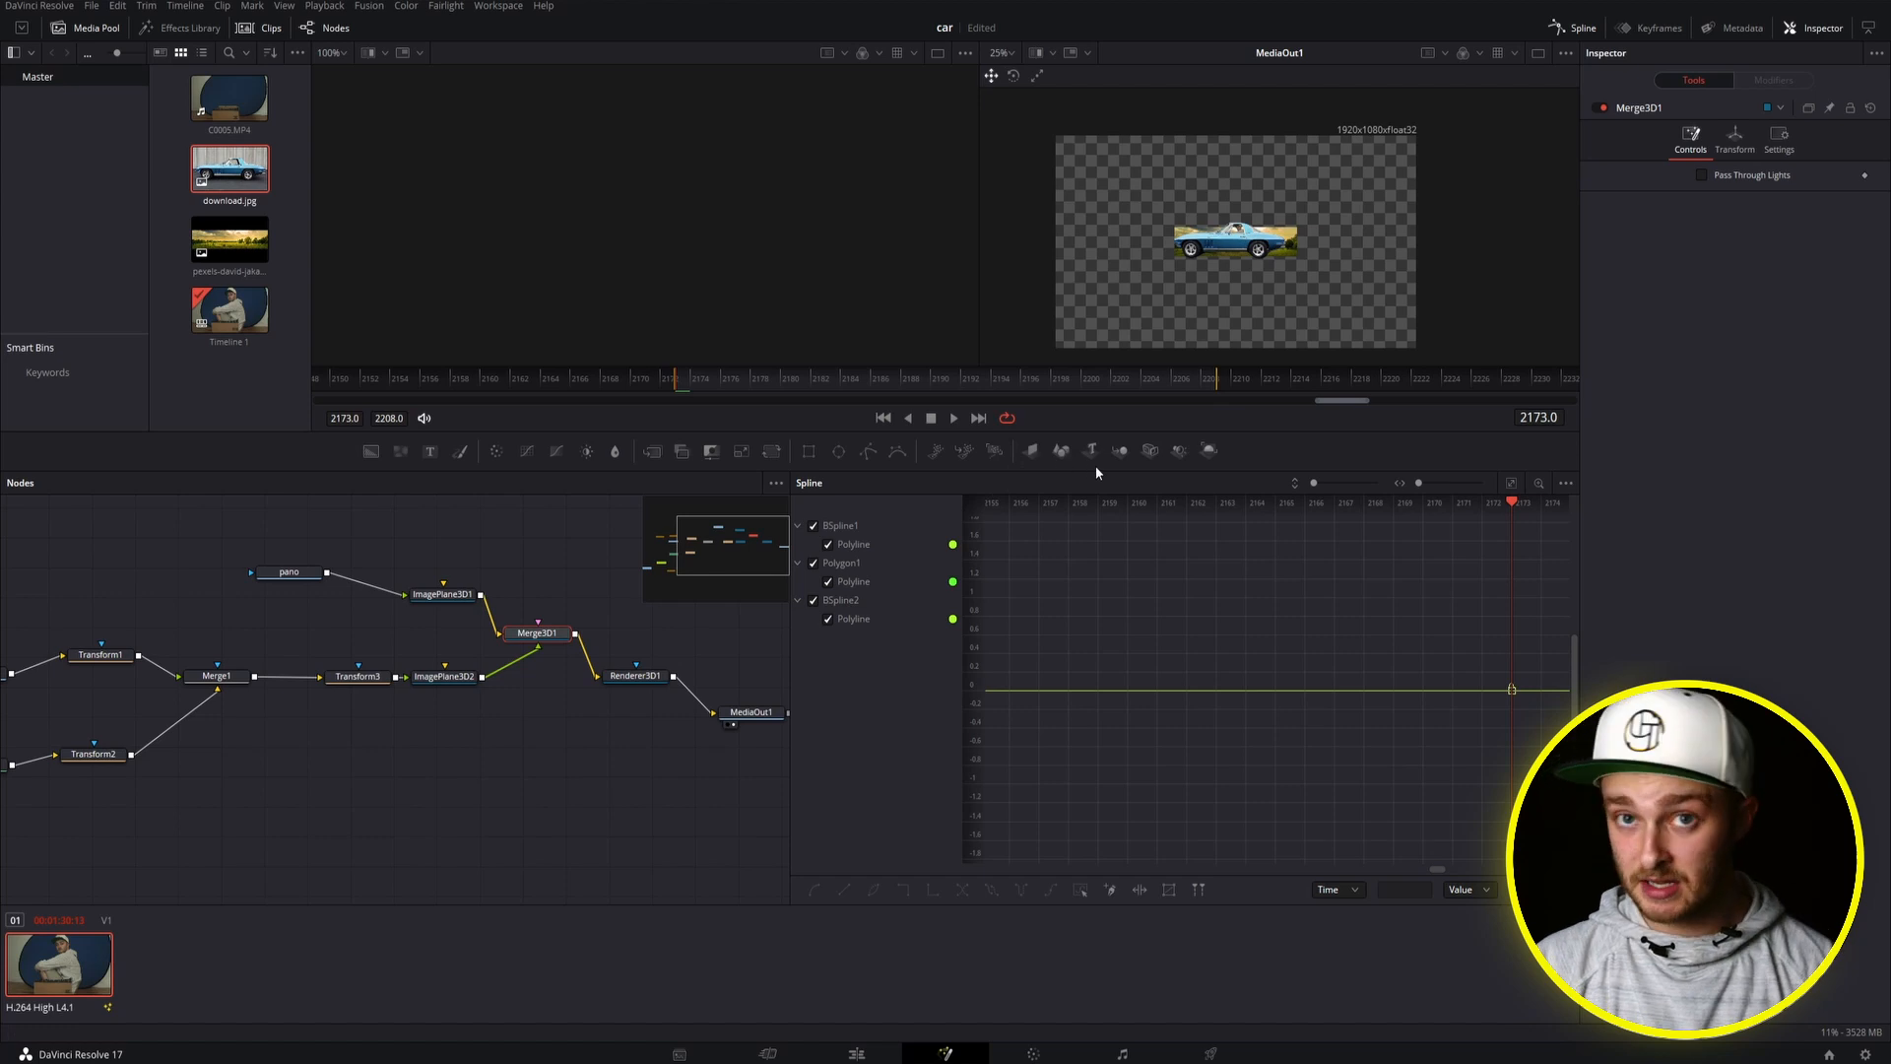
pyautogui.click(1149, 449)
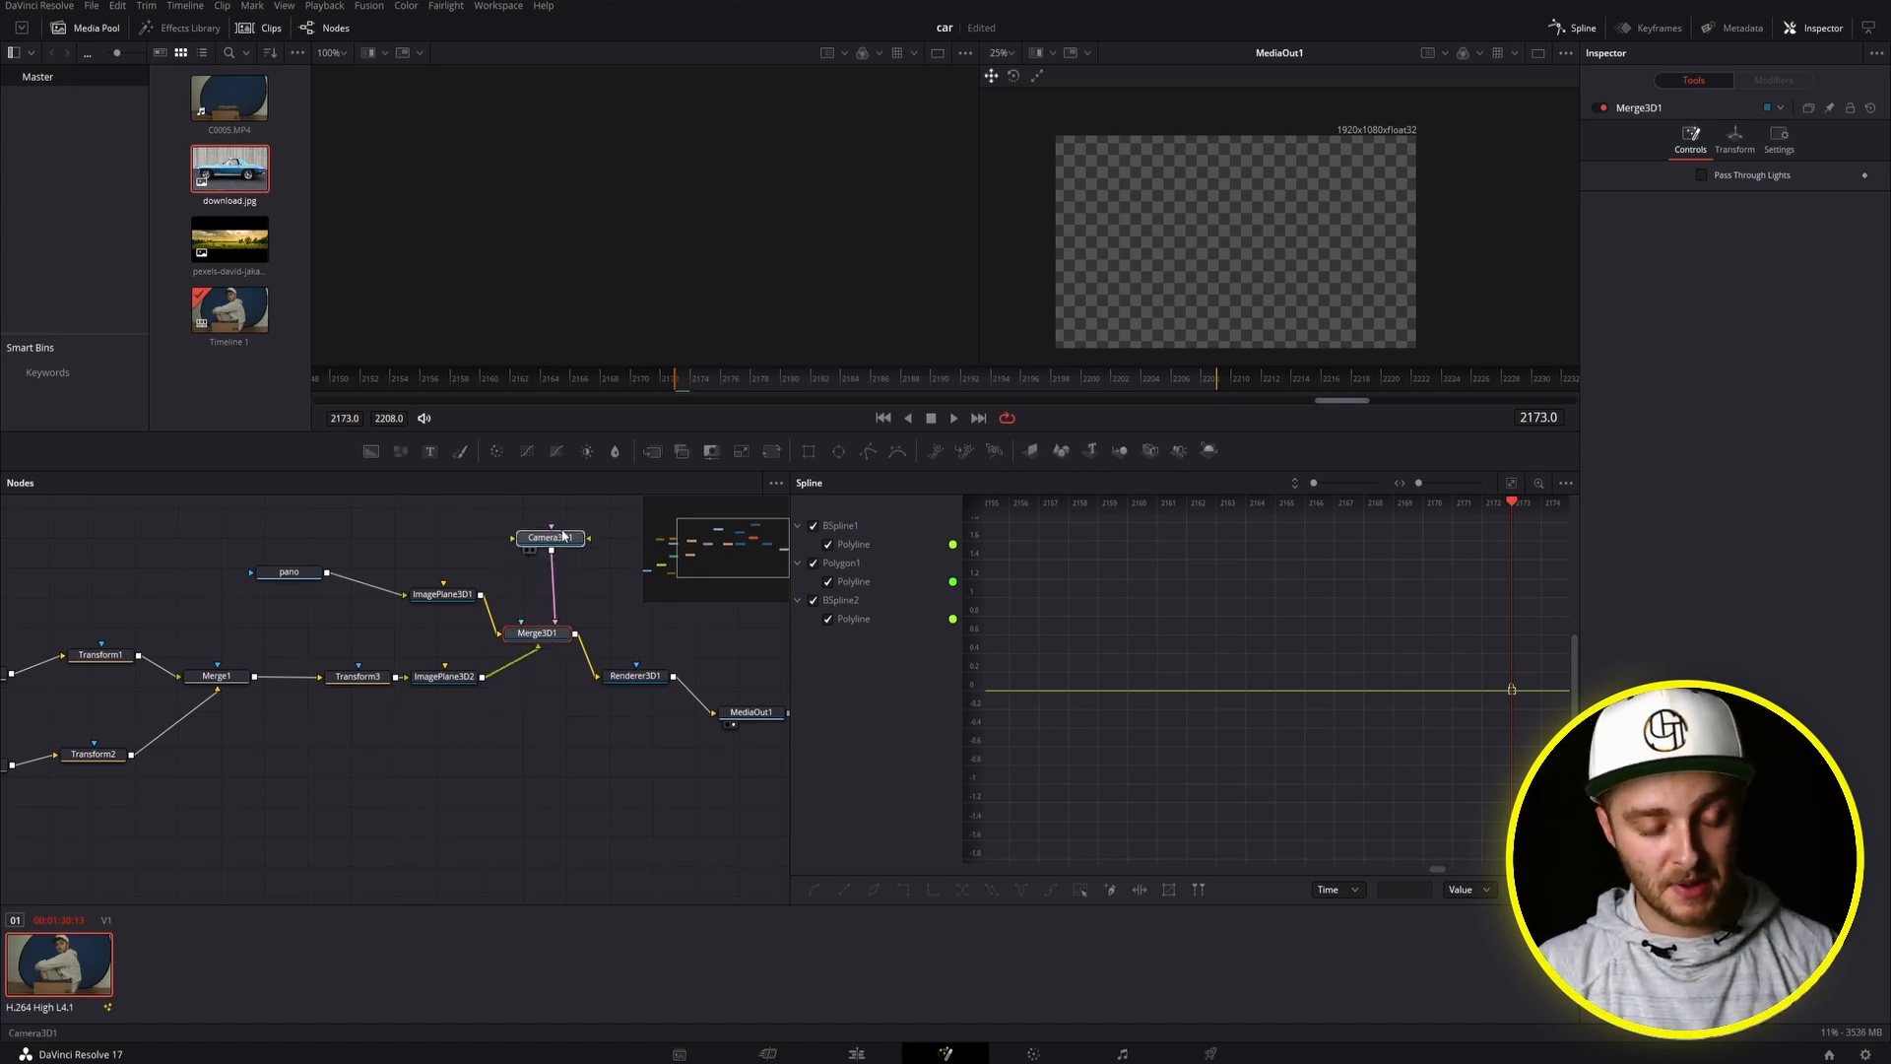
pyautogui.click(550, 536)
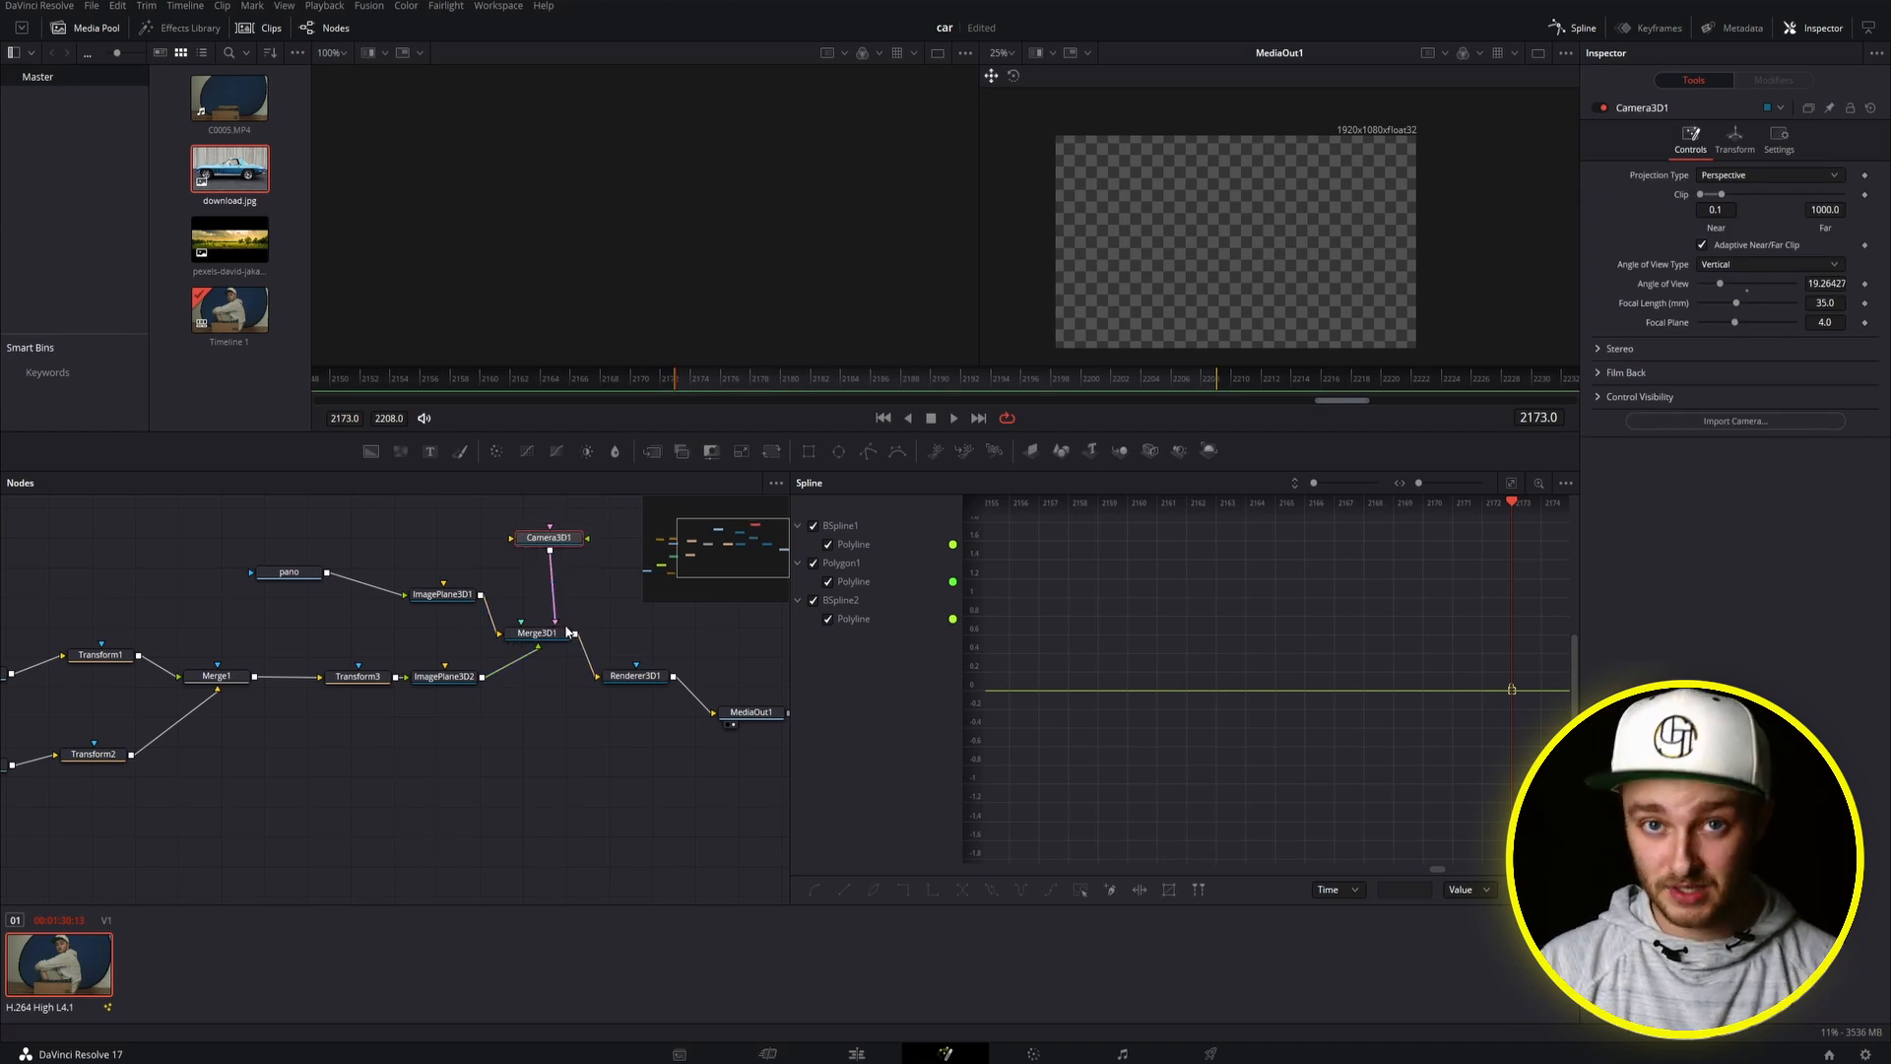
pyautogui.click(443, 593)
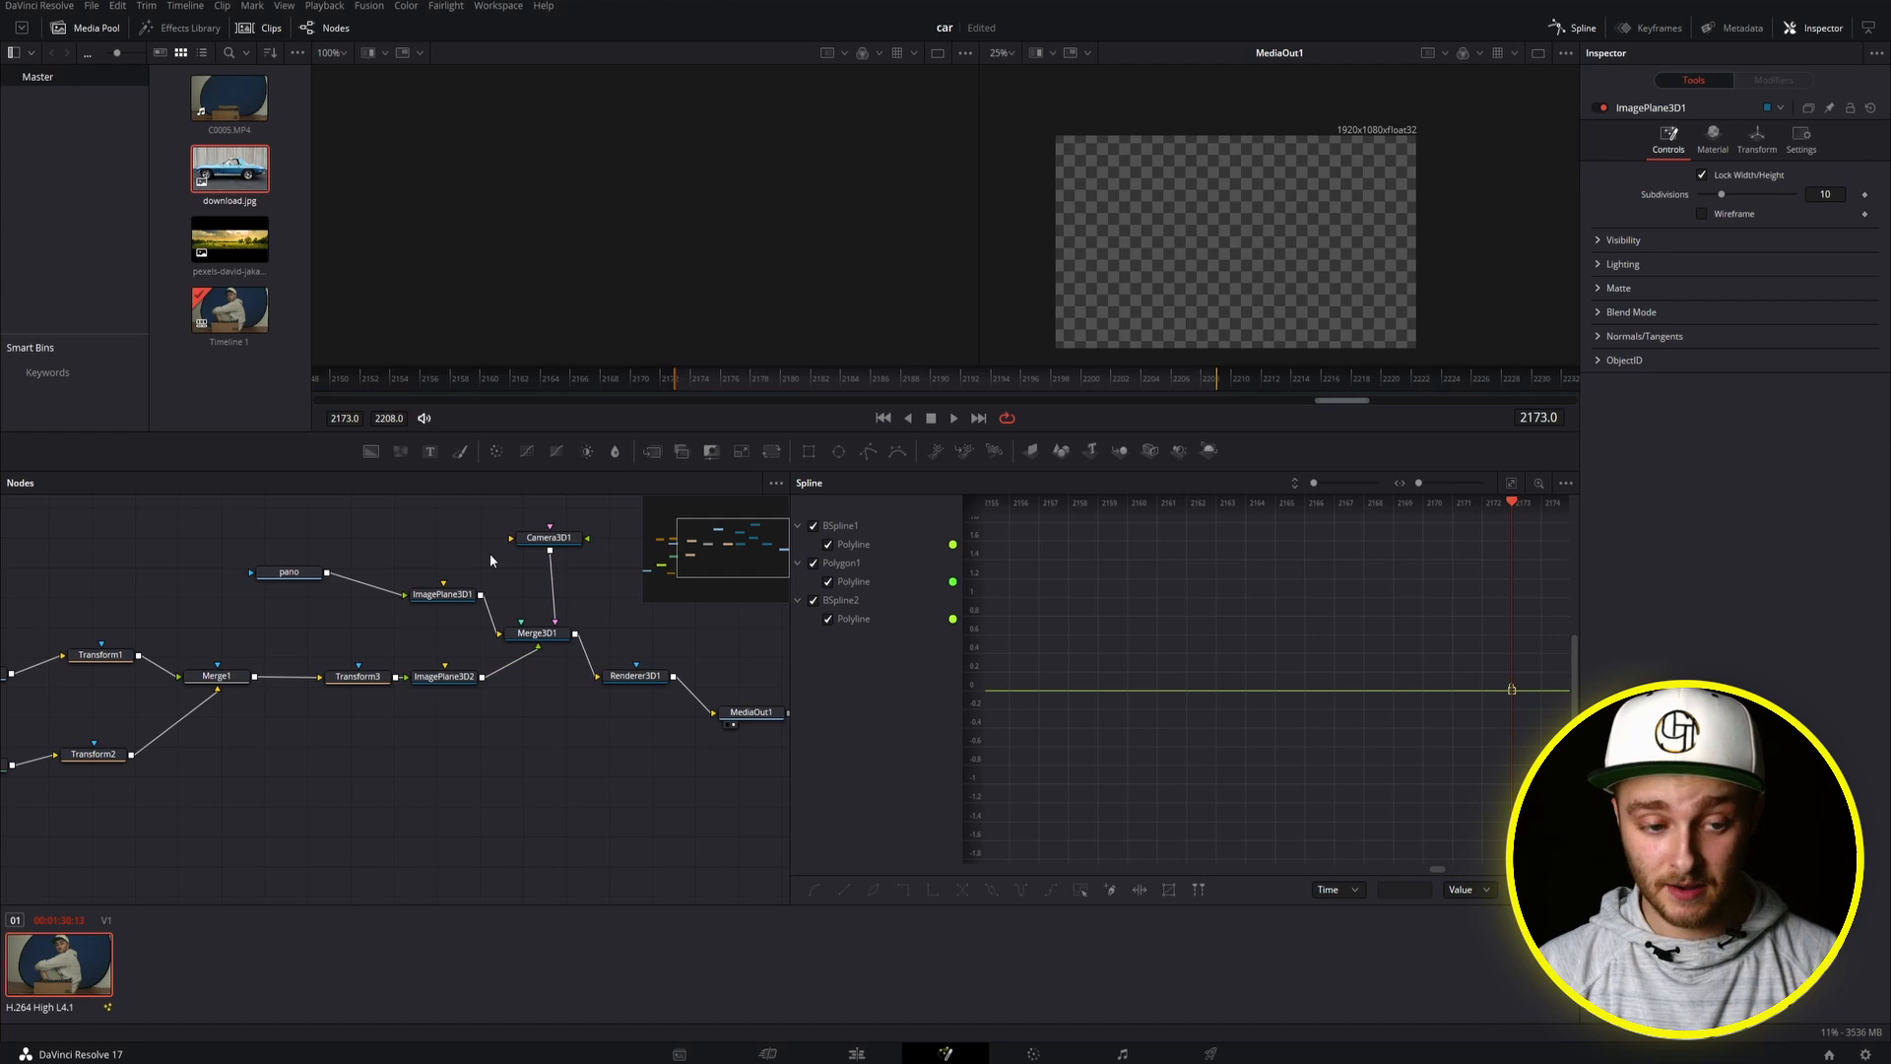
pyautogui.click(442, 593)
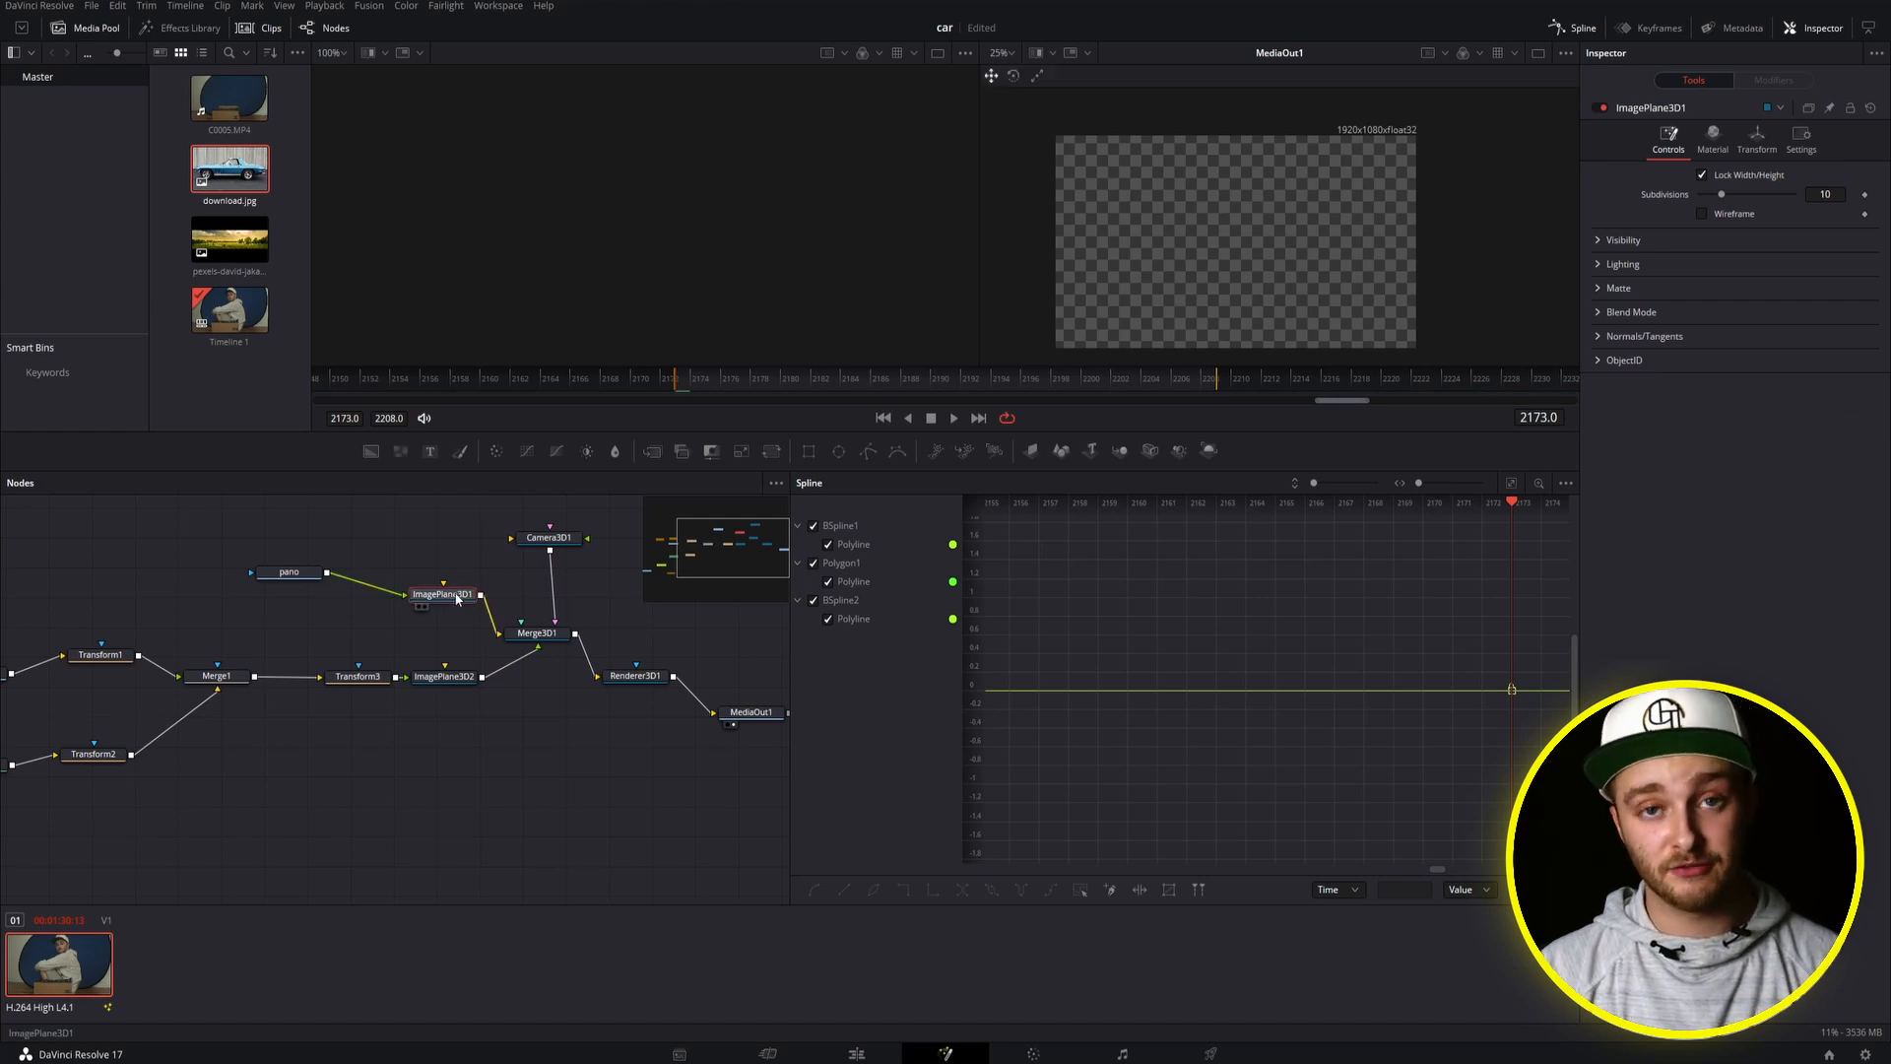
pyautogui.moveTo(443, 593)
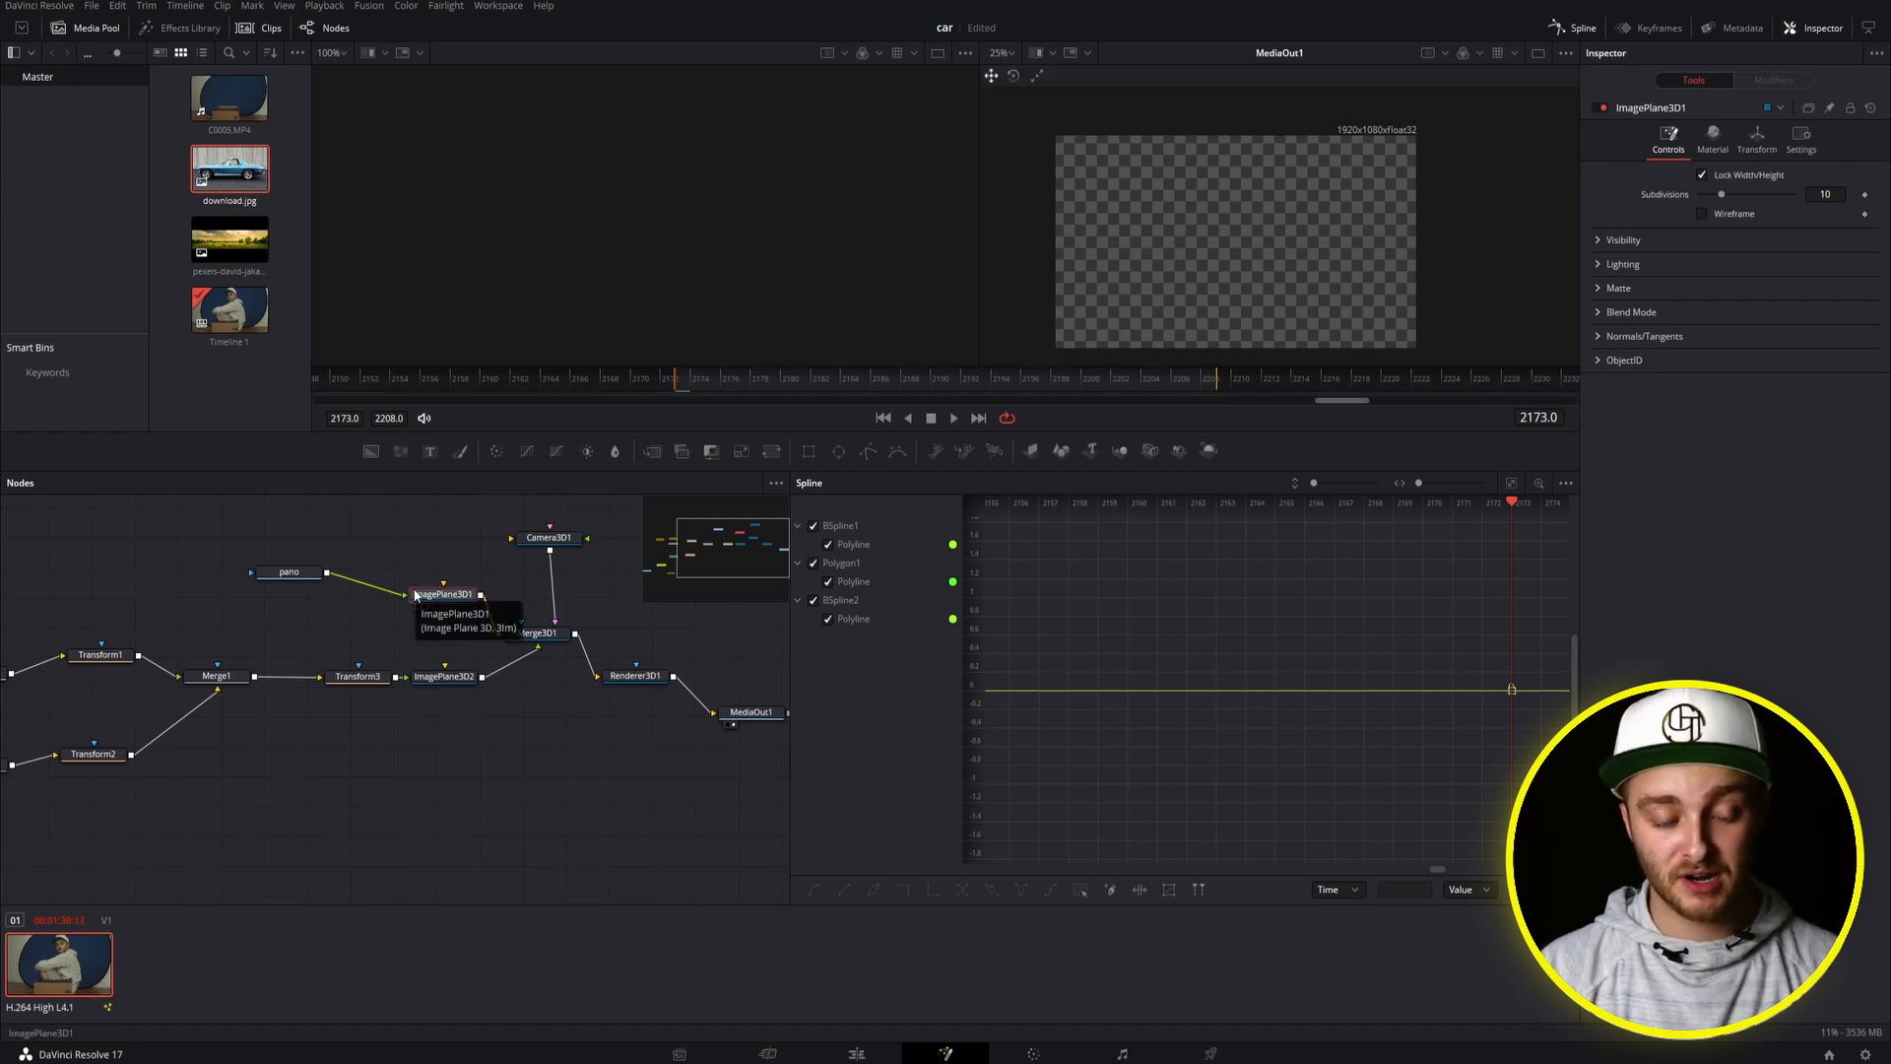
# Step: View ImagePlane3D1 in 3D and pull Camera3D1 back along Z from the image planes
pyautogui.click(443, 593)
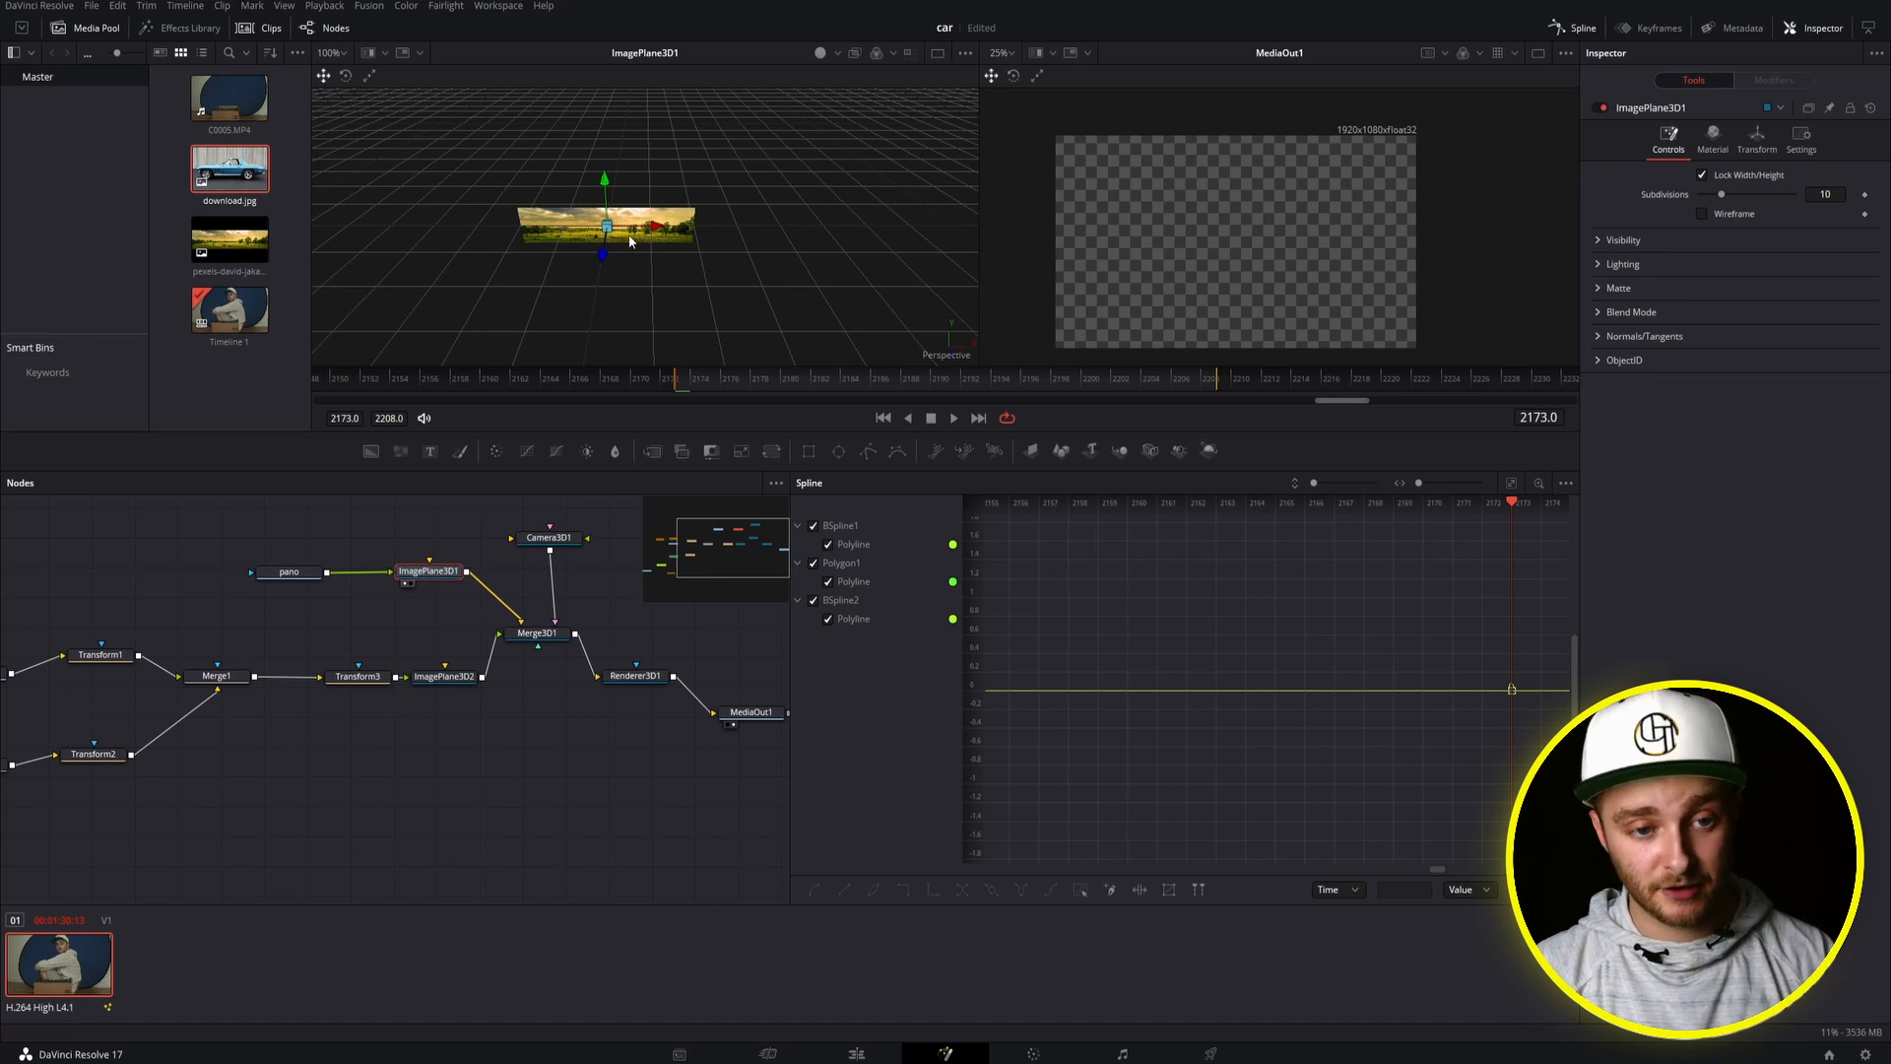
pyautogui.click(550, 537)
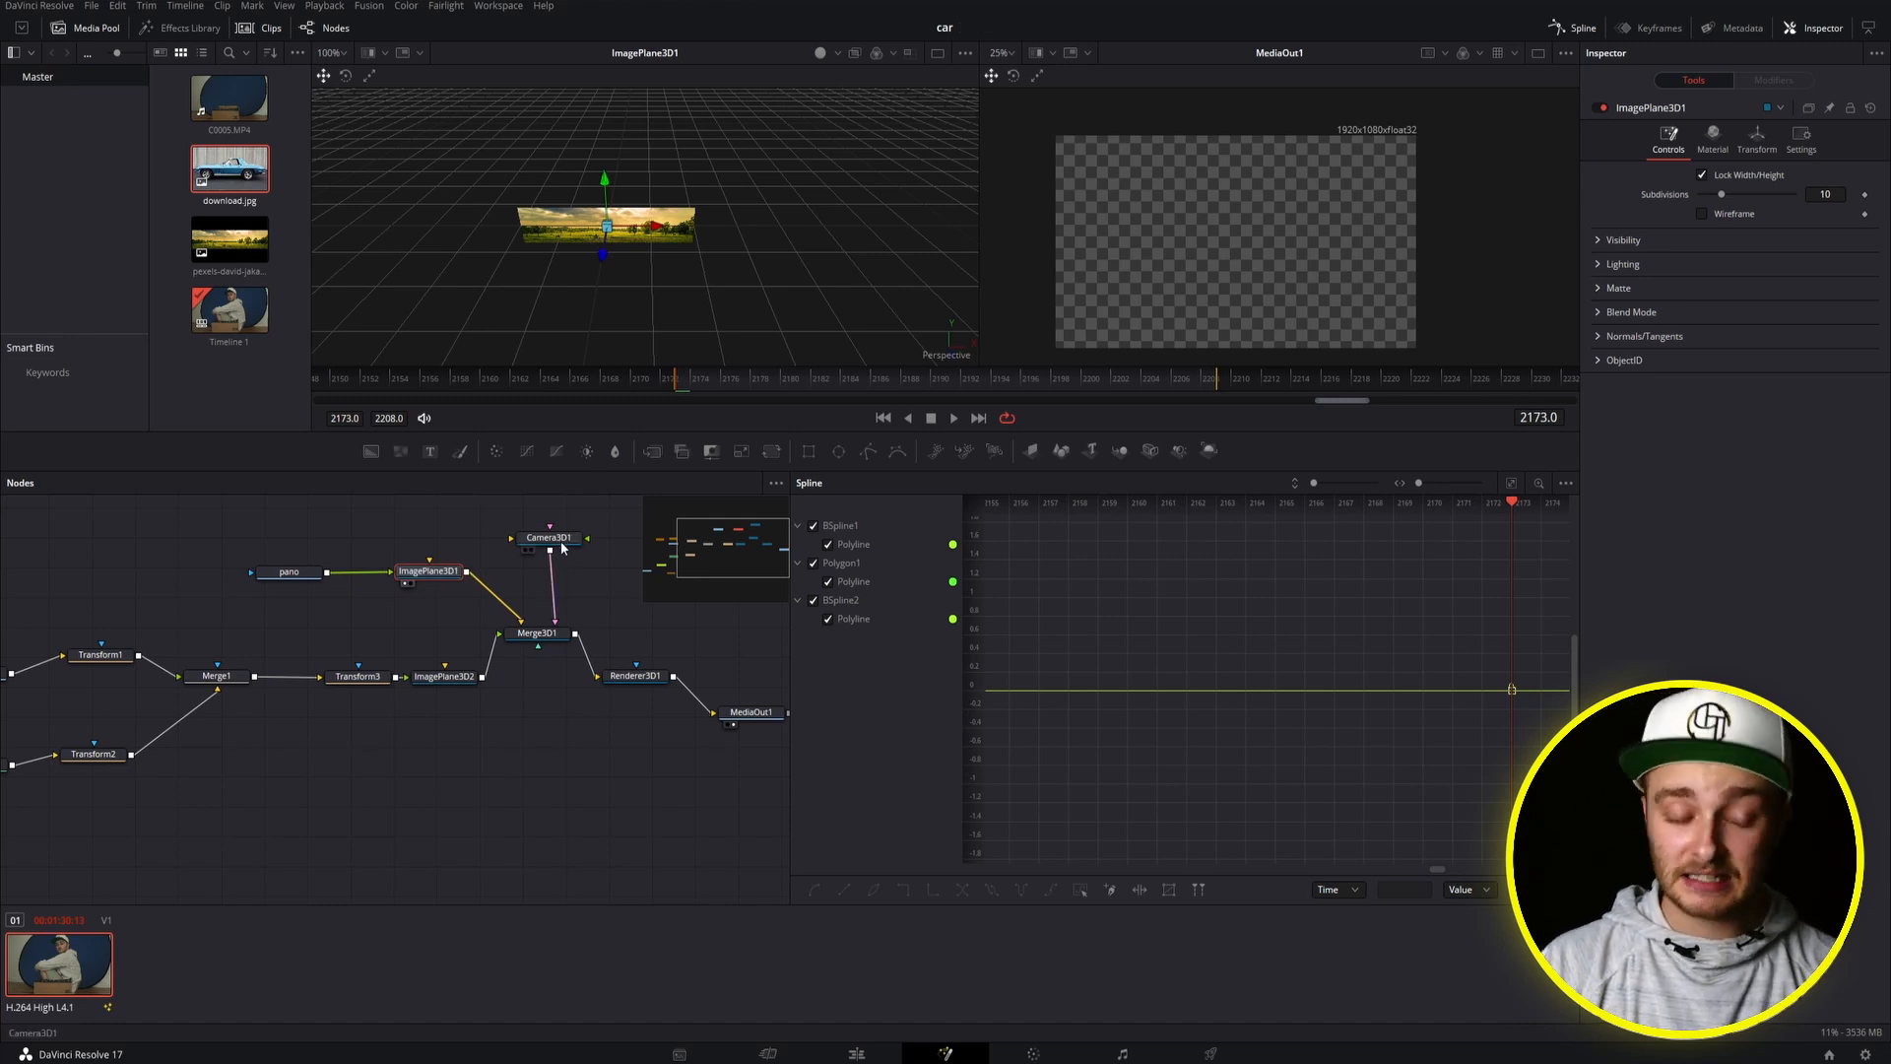
pyautogui.click(550, 536)
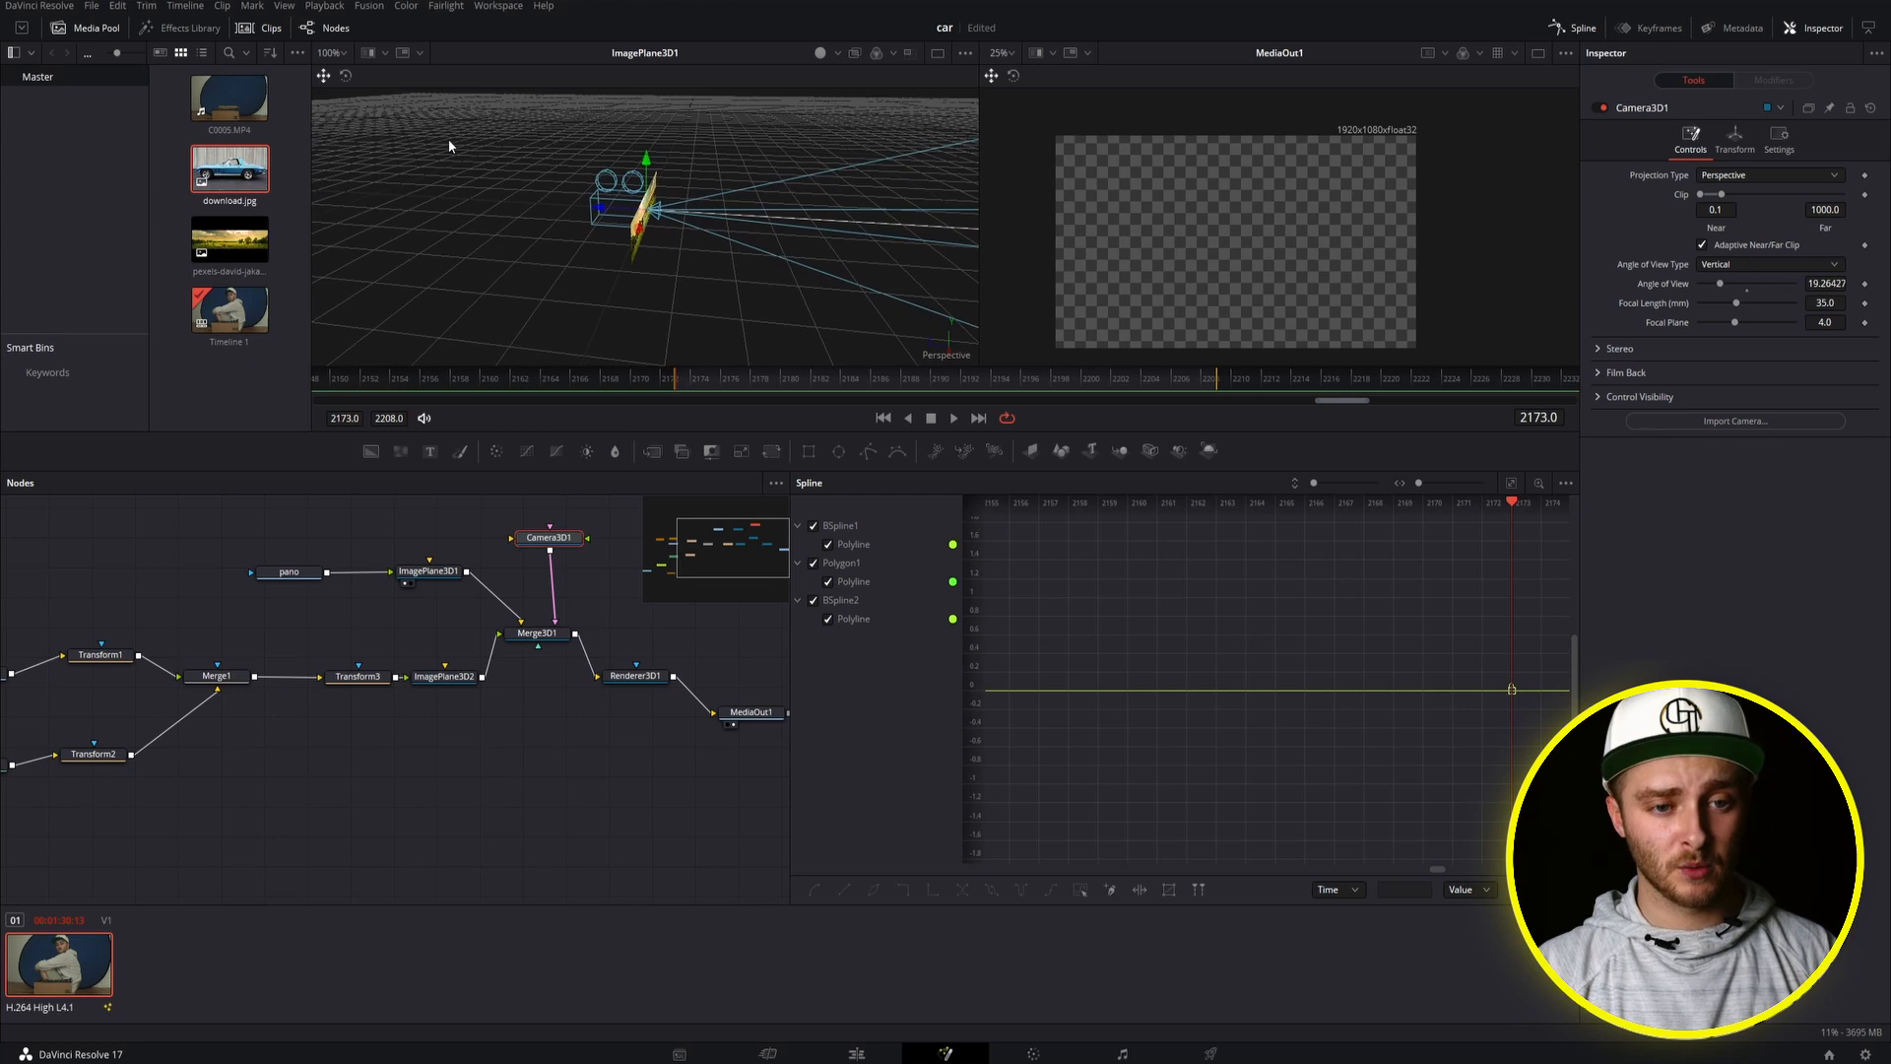
pyautogui.moveTo(678, 253)
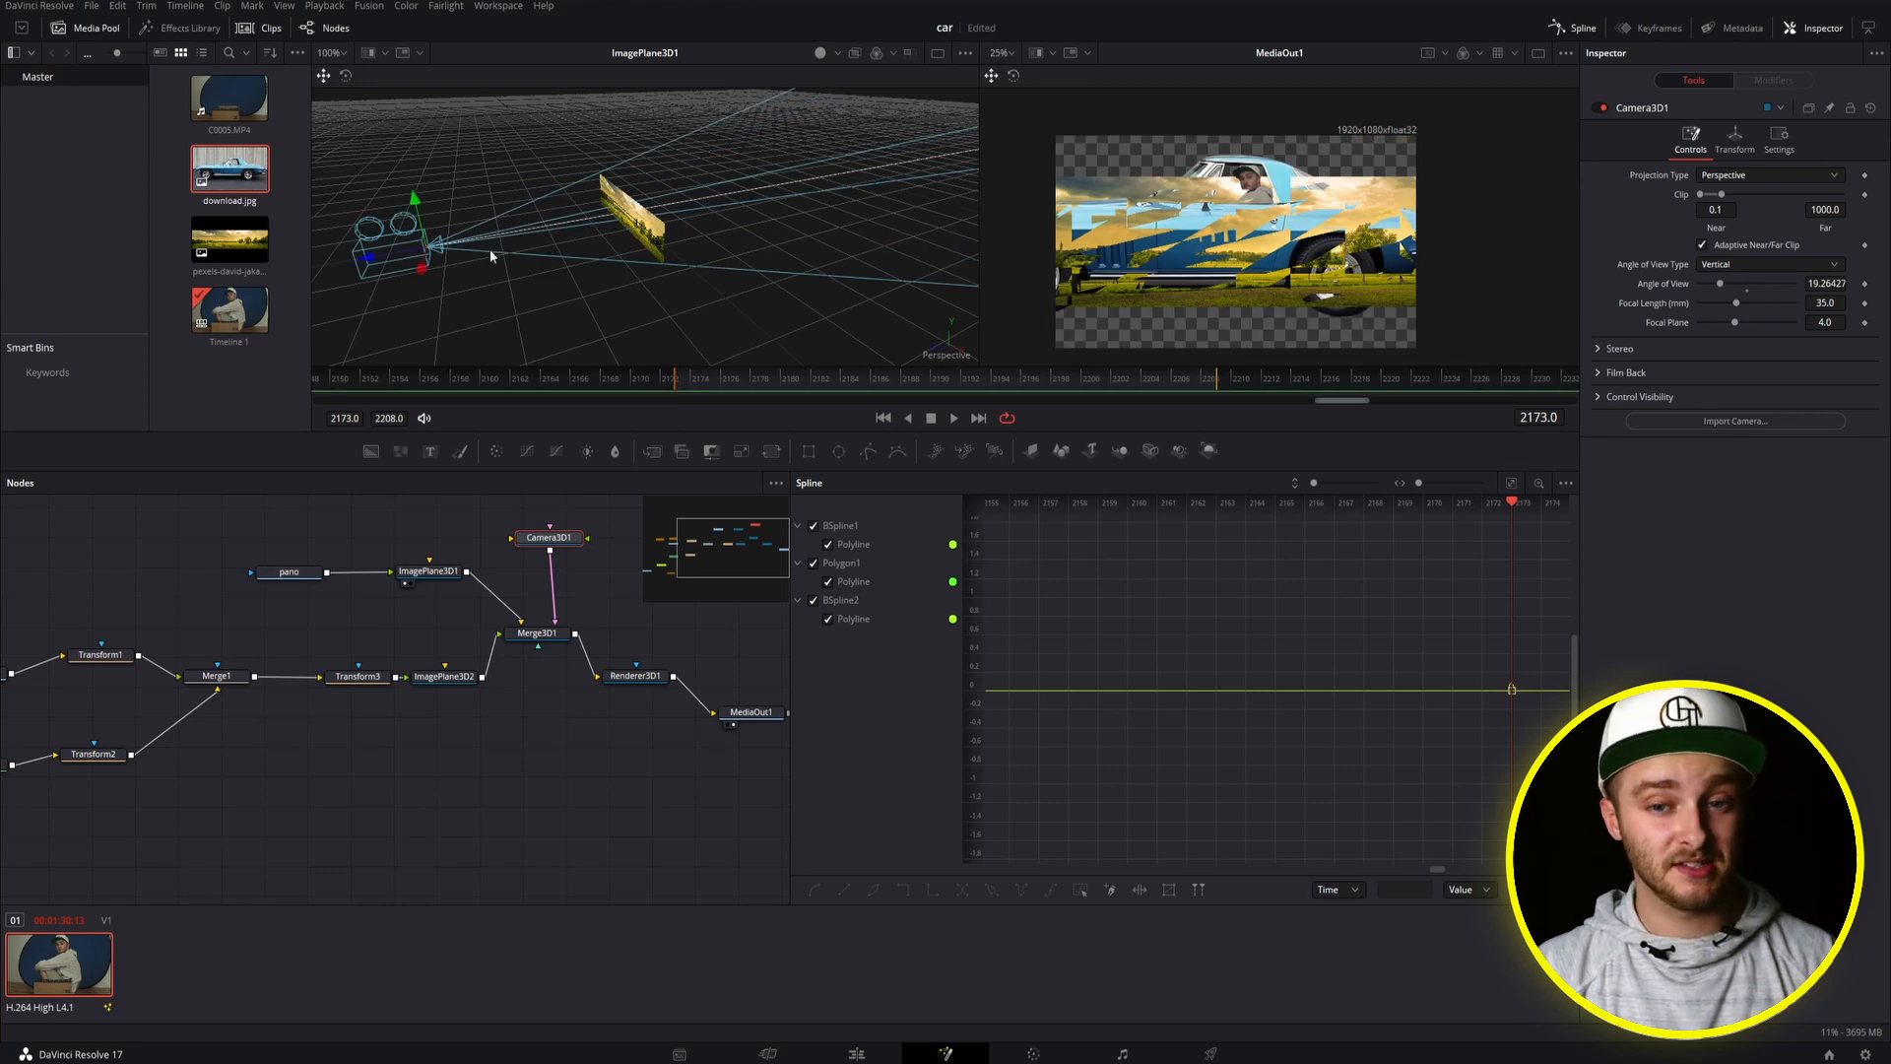
pyautogui.moveTo(1247, 219)
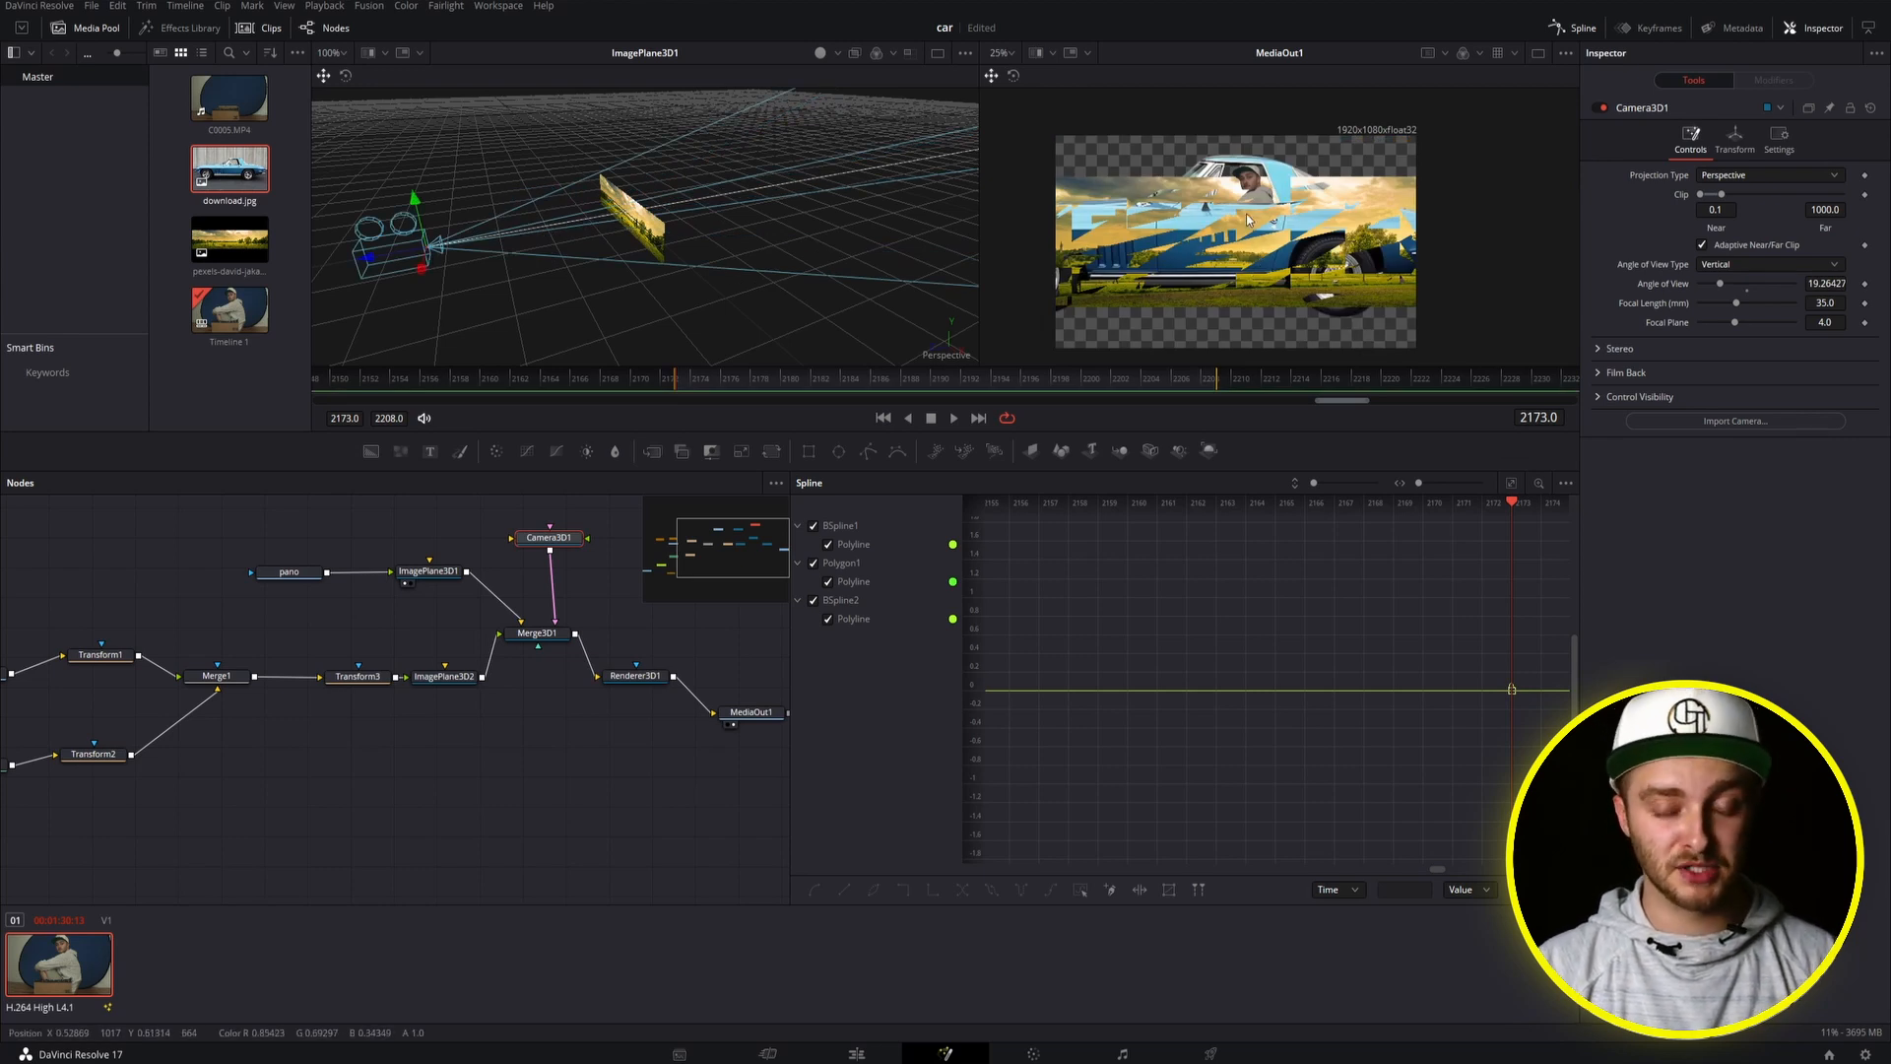
pyautogui.moveTo(483, 414)
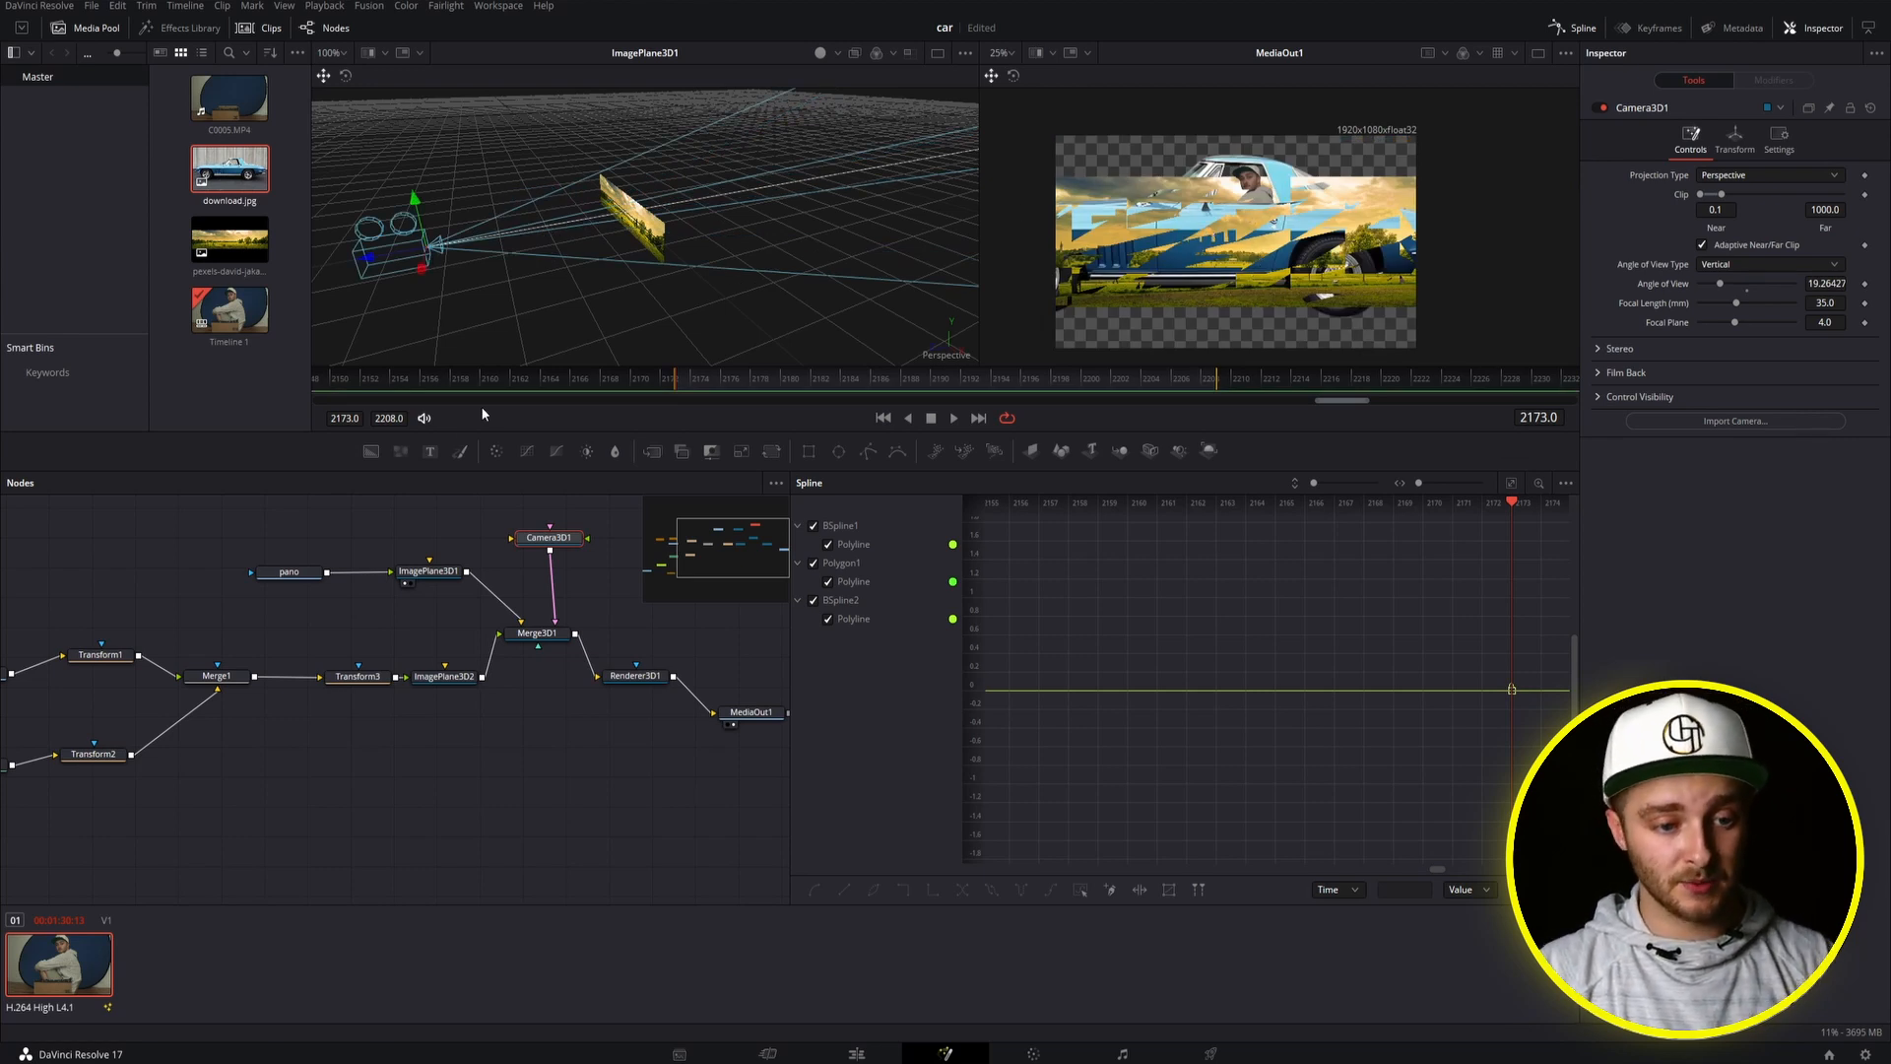
# Step: Raise ImagePlane3D2's Translation Z to about 0.03 so the car sits in front of the panorama
pyautogui.click(444, 676)
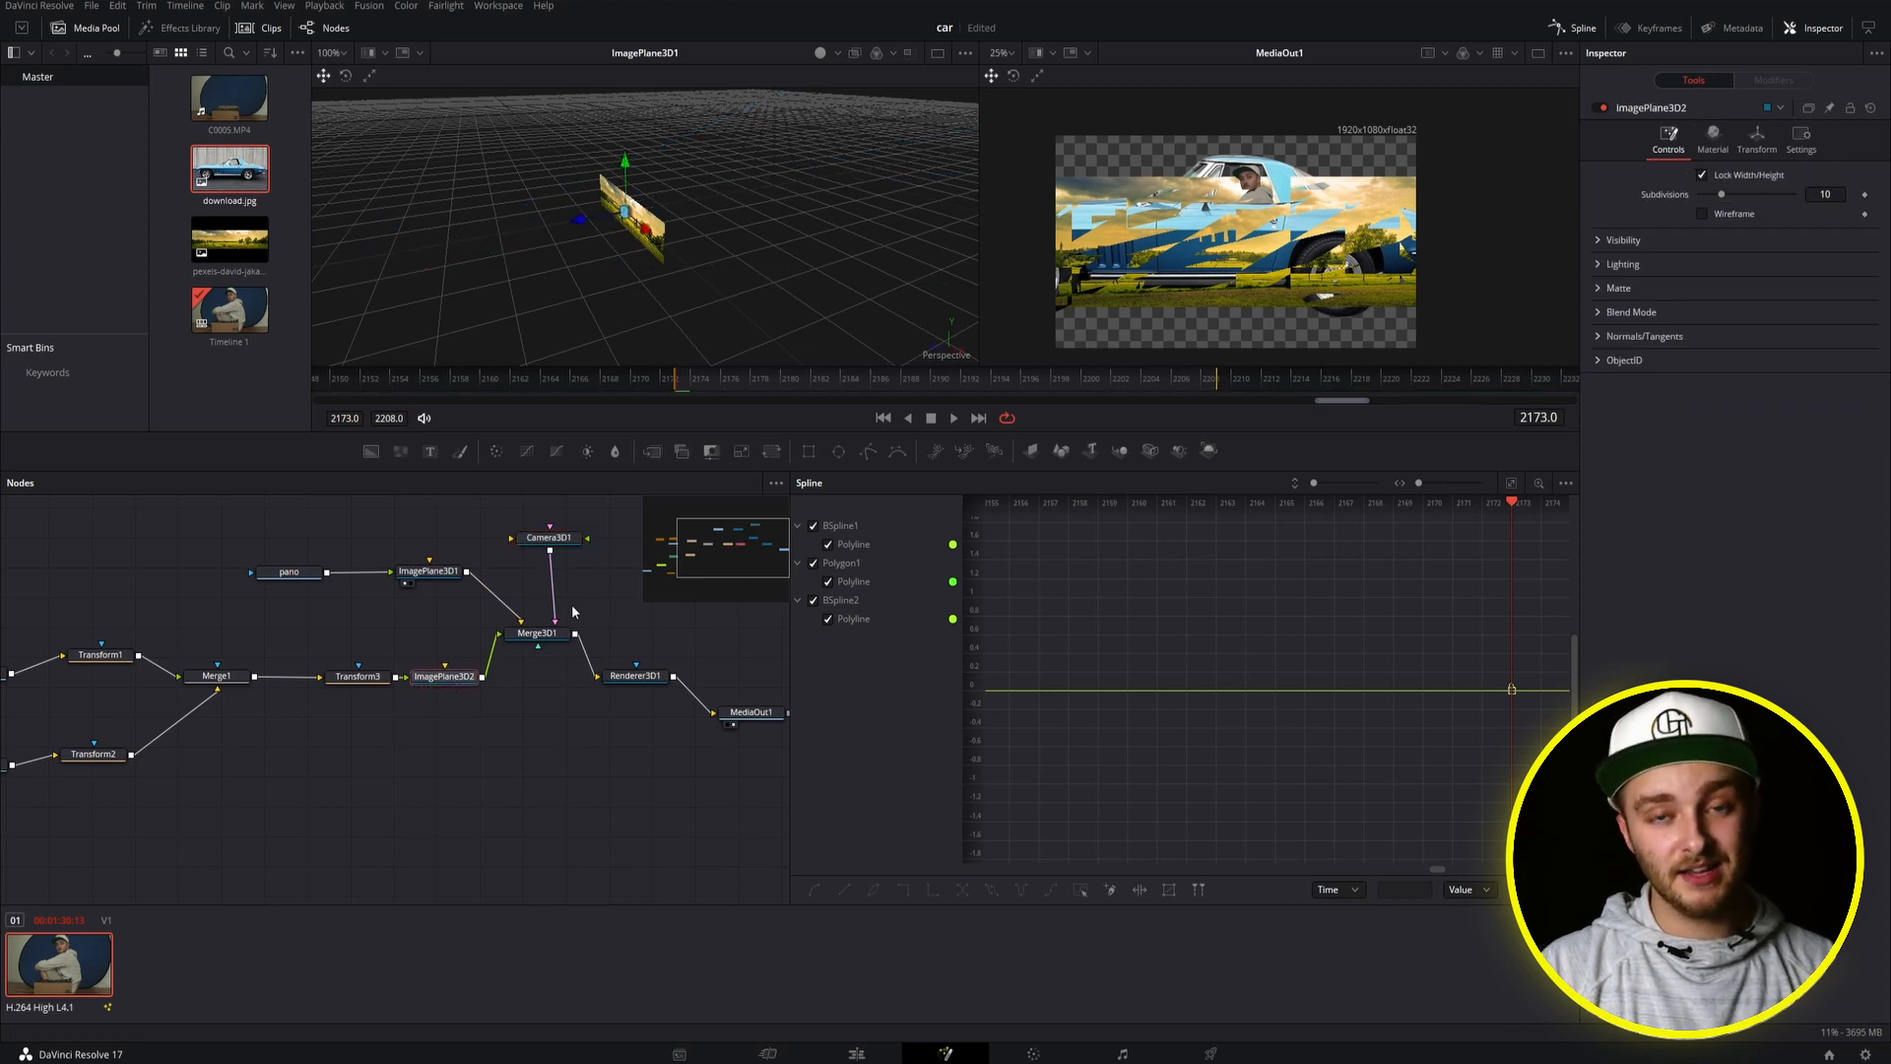
pyautogui.moveTo(735, 556)
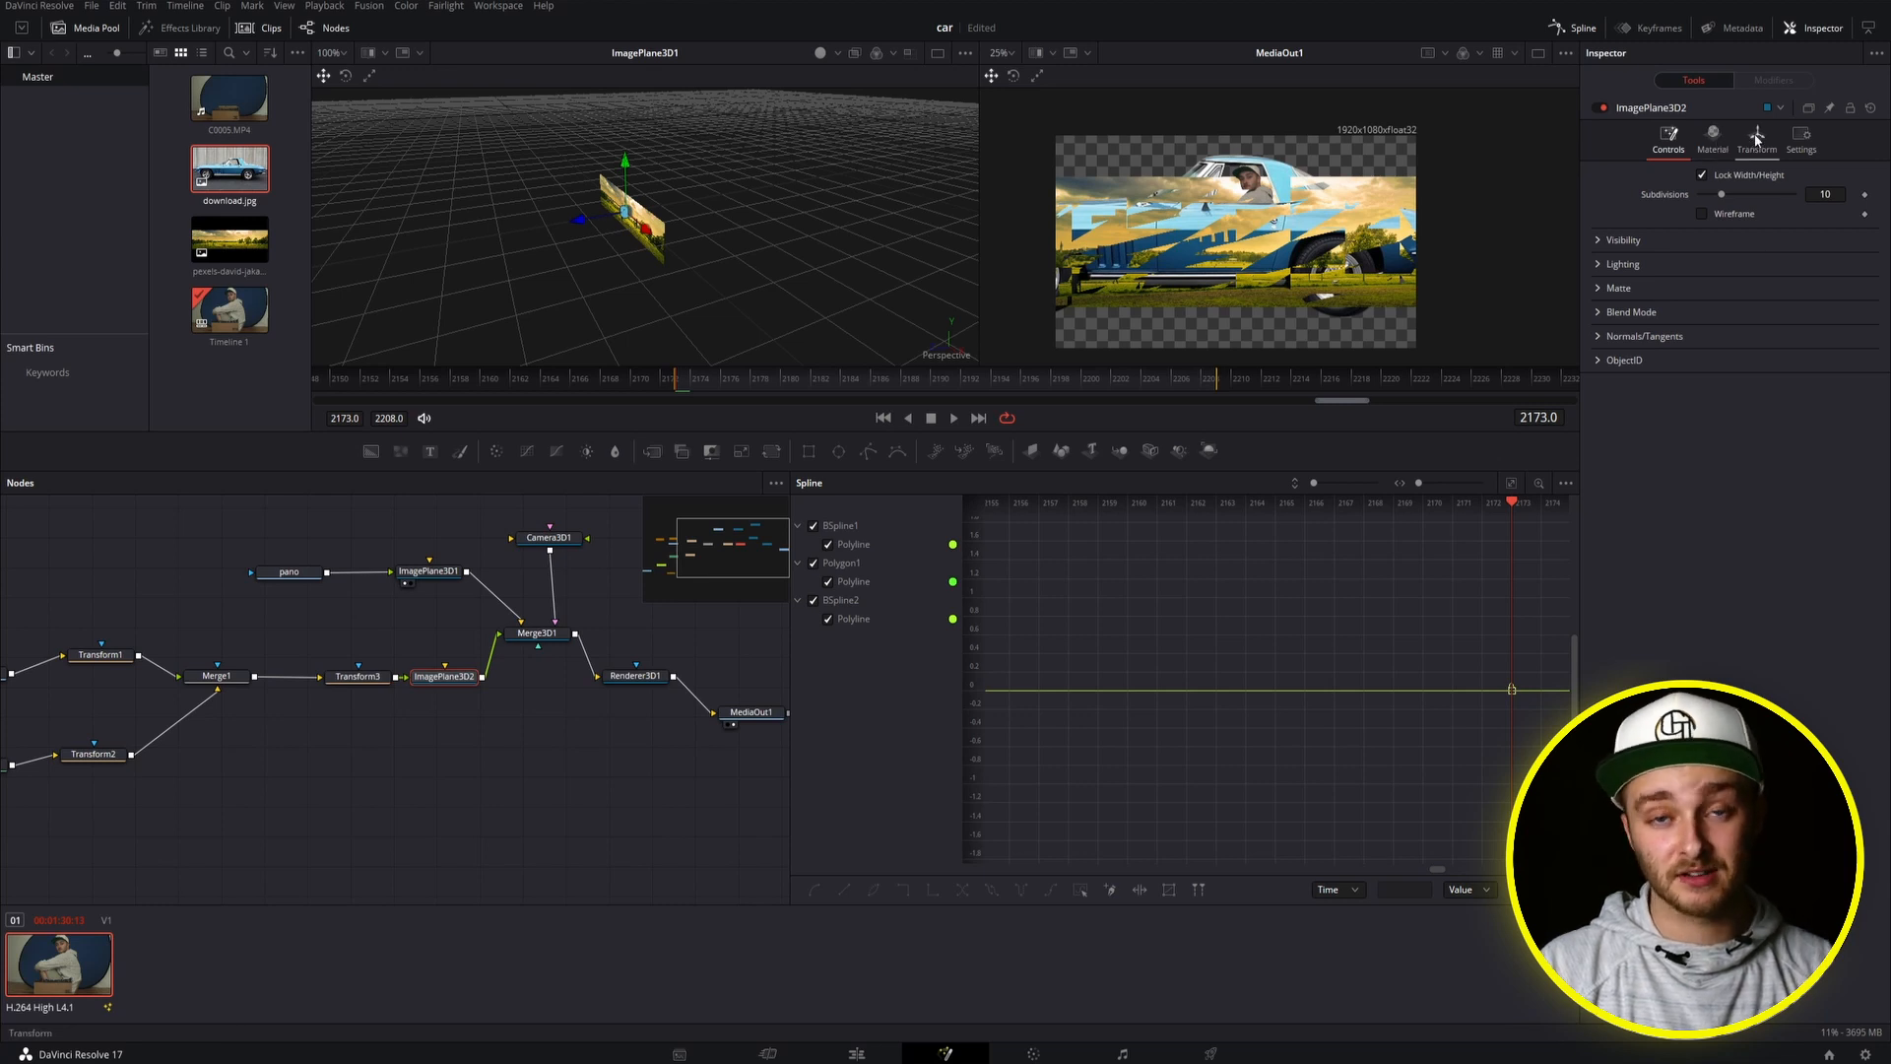
pyautogui.click(1755, 138)
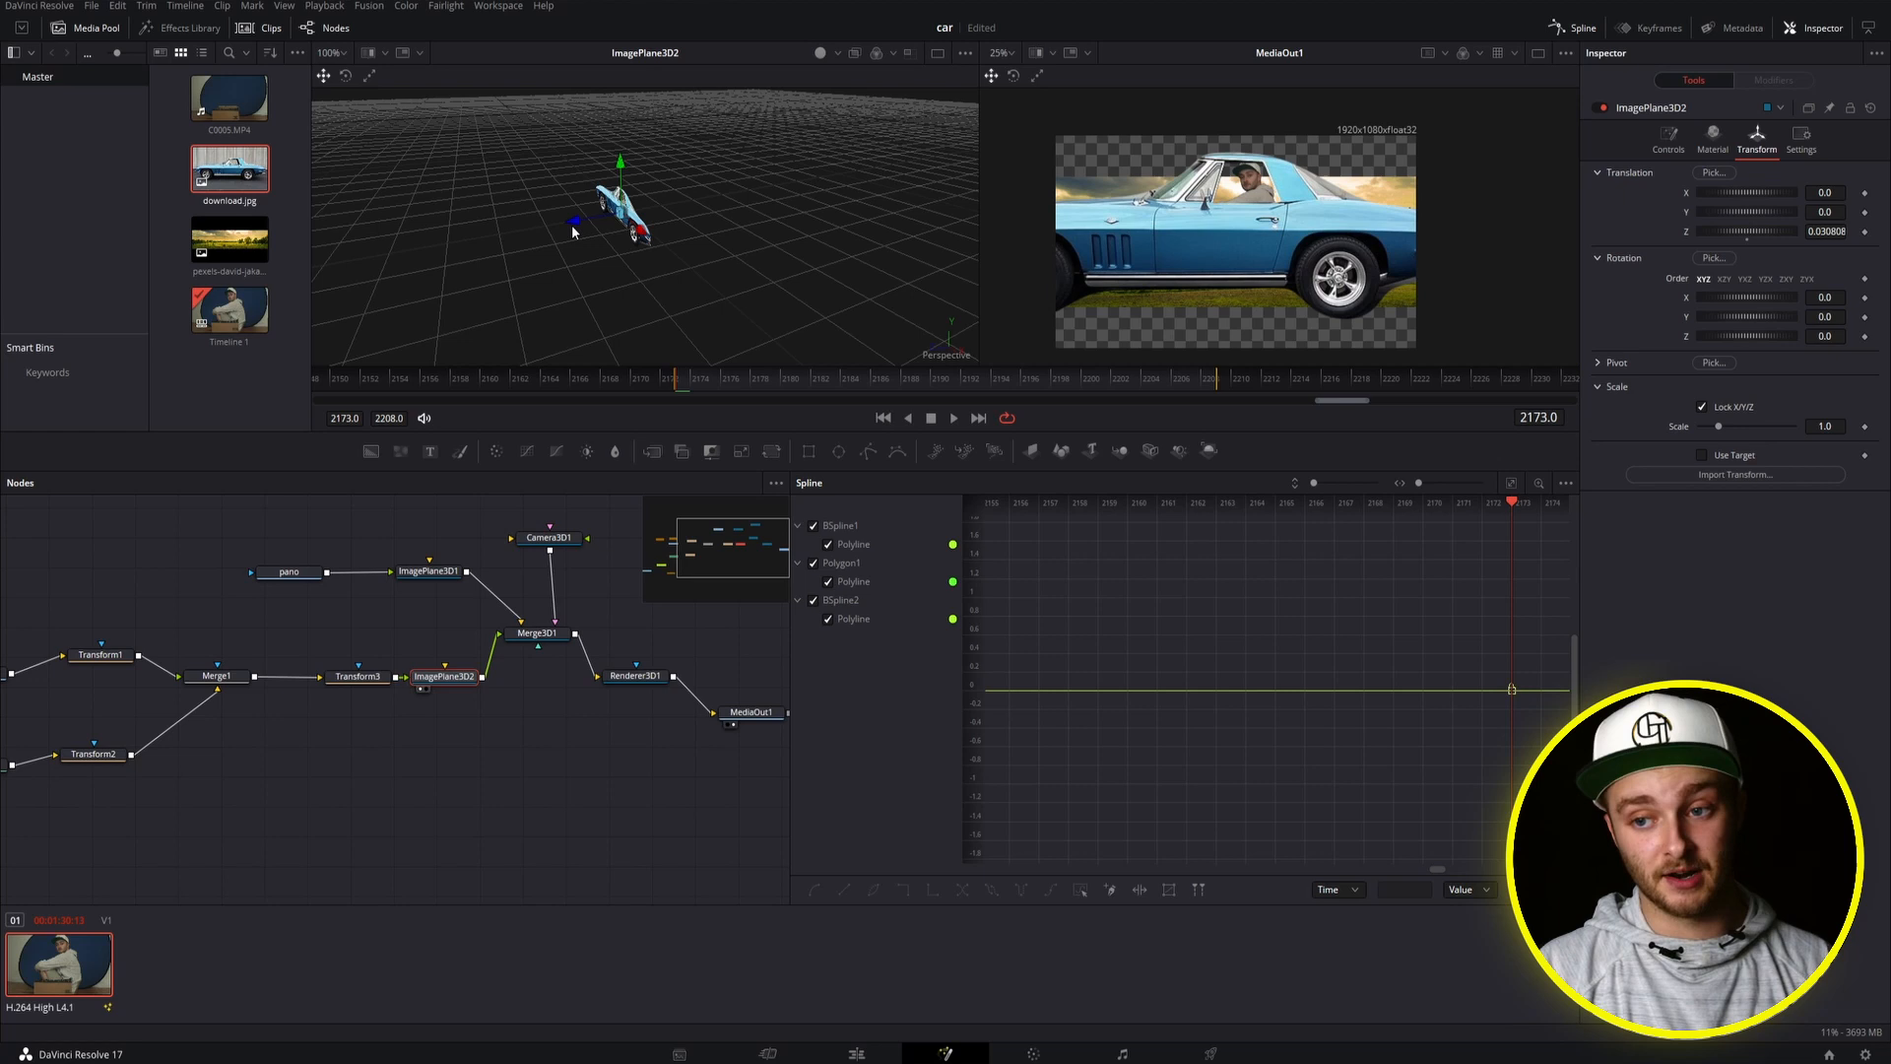
pyautogui.click(549, 536)
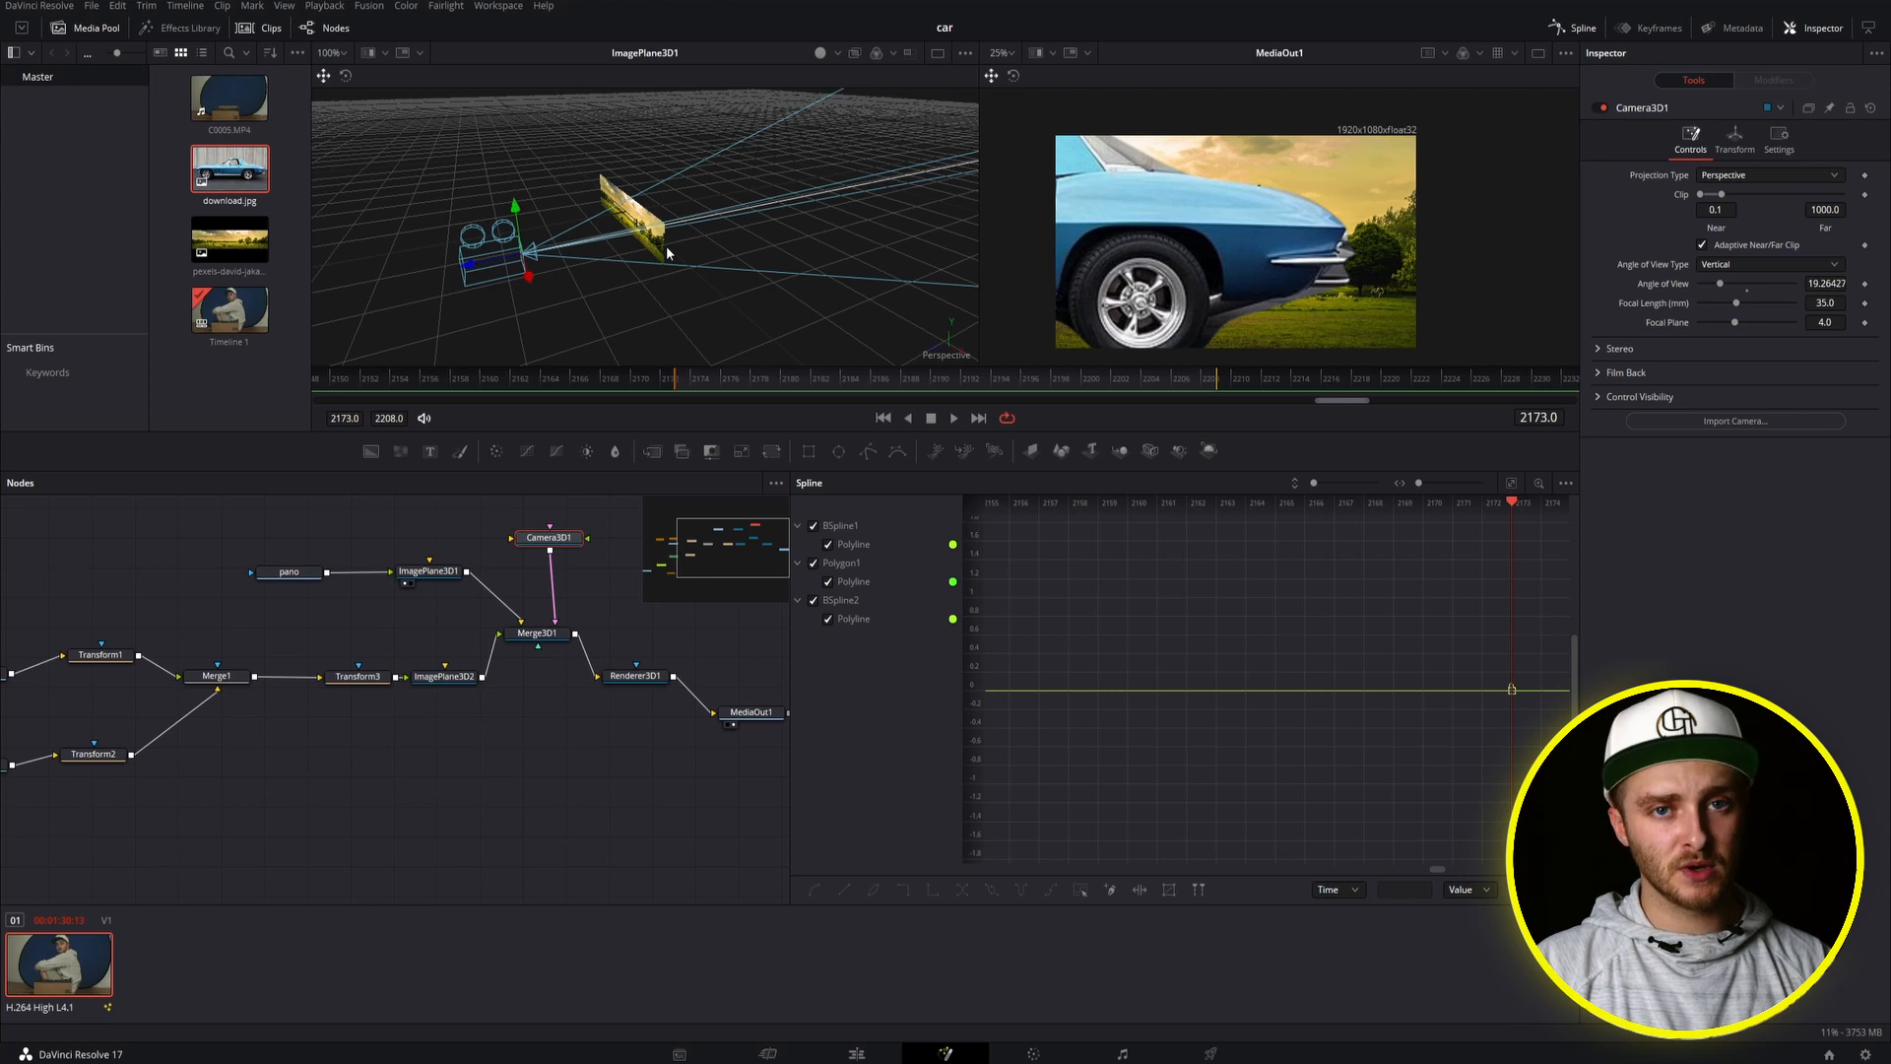
pyautogui.moveTo(685, 220)
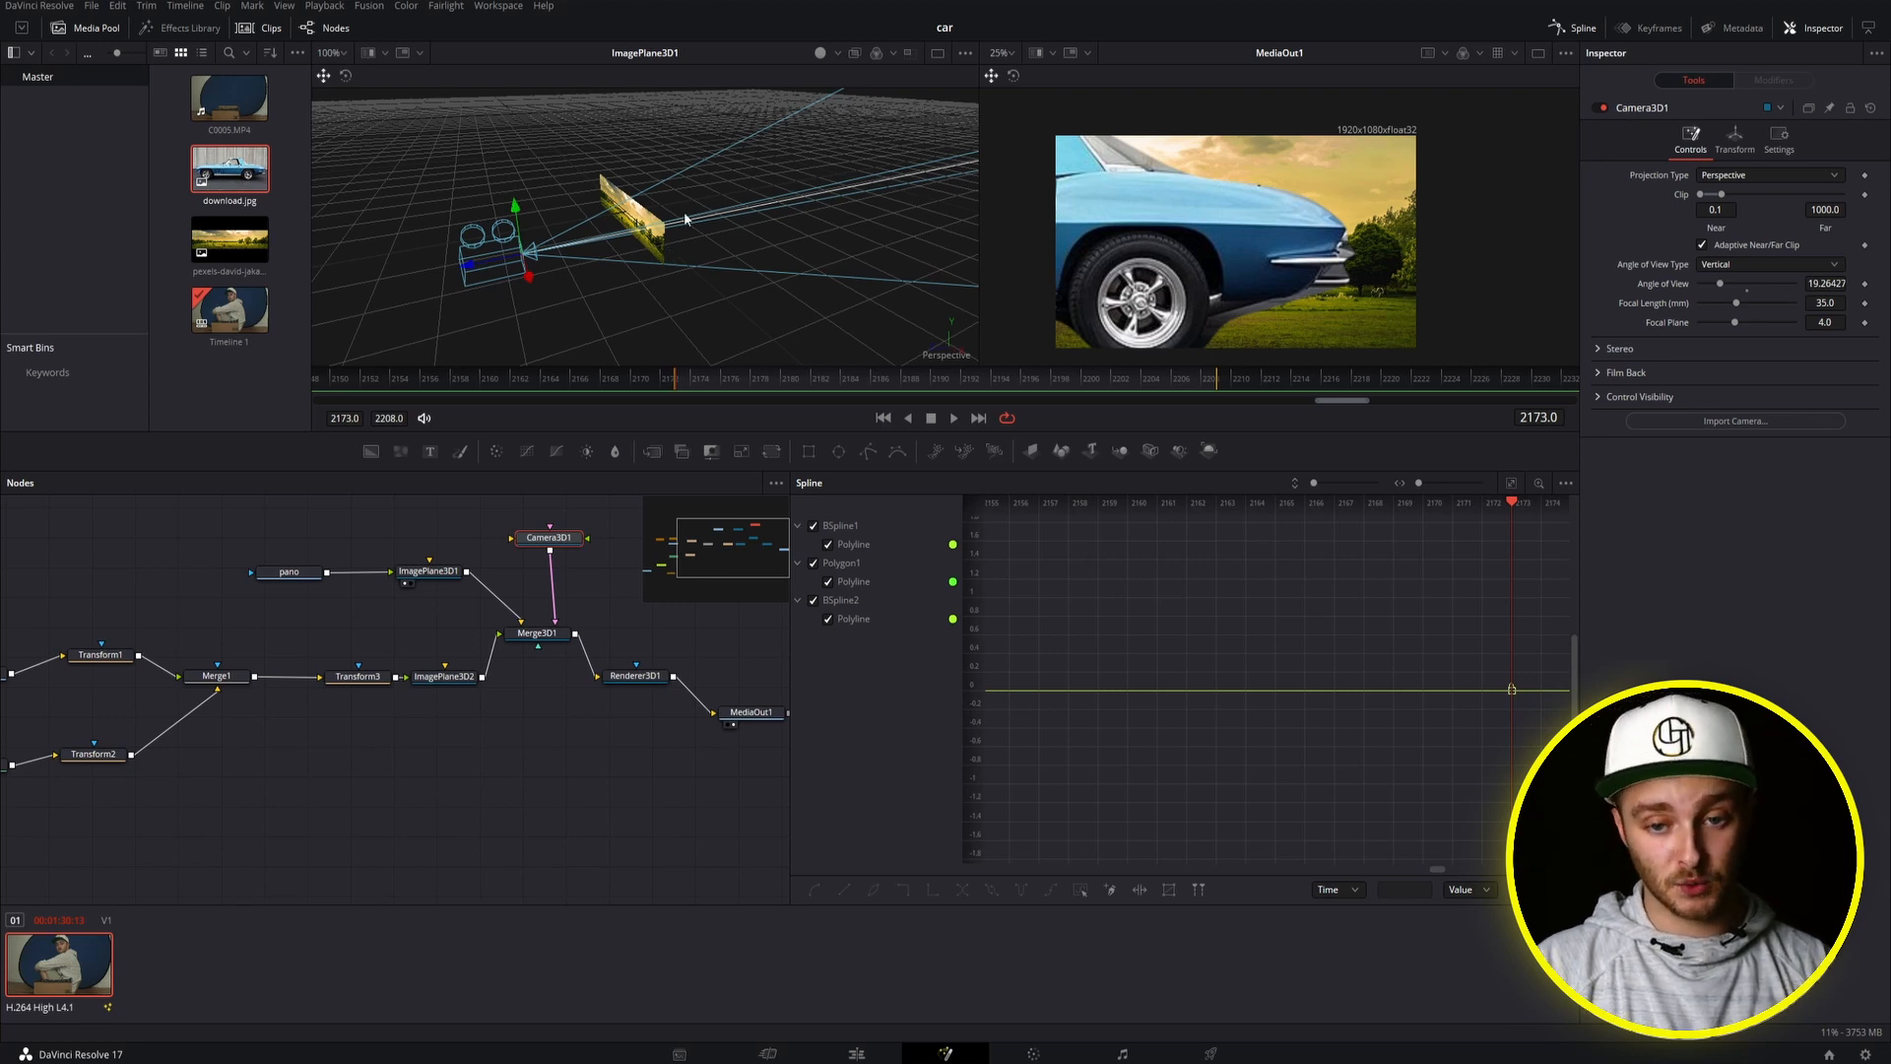
pyautogui.moveTo(666, 246)
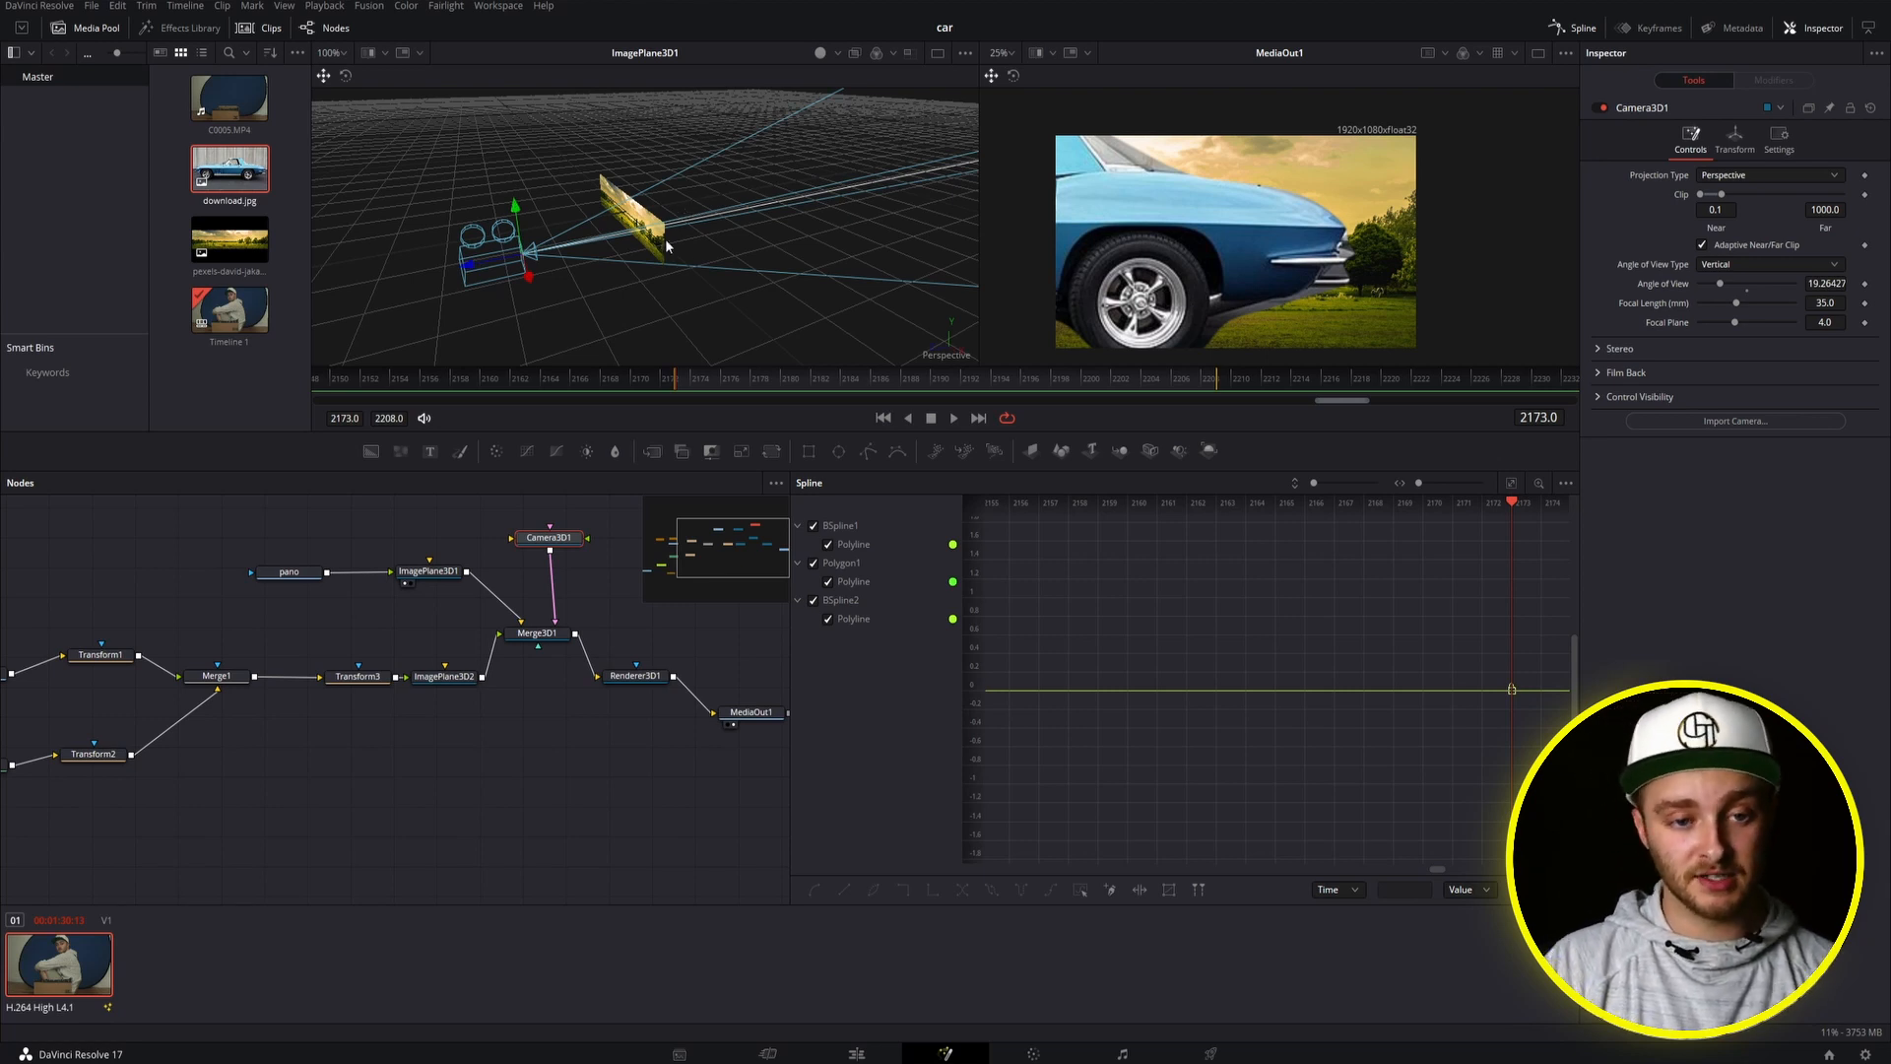
pyautogui.moveTo(599, 188)
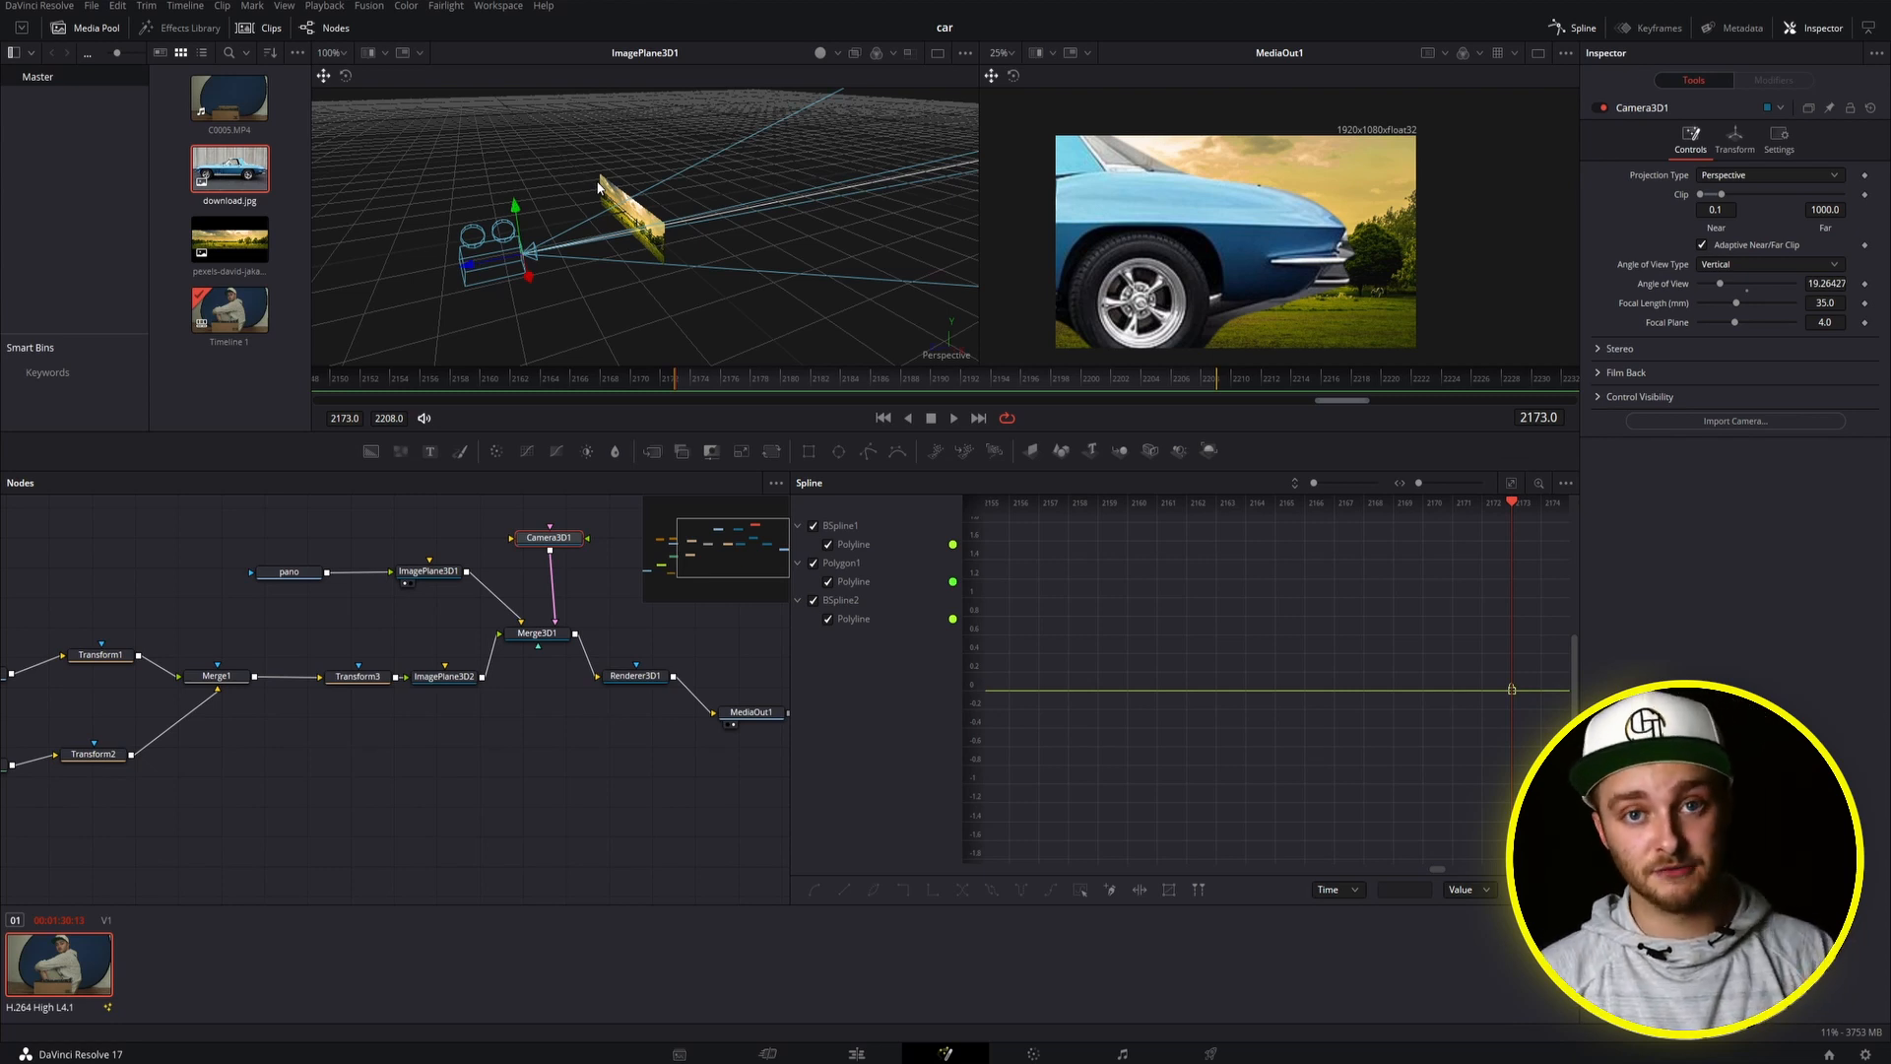
pyautogui.moveTo(624, 556)
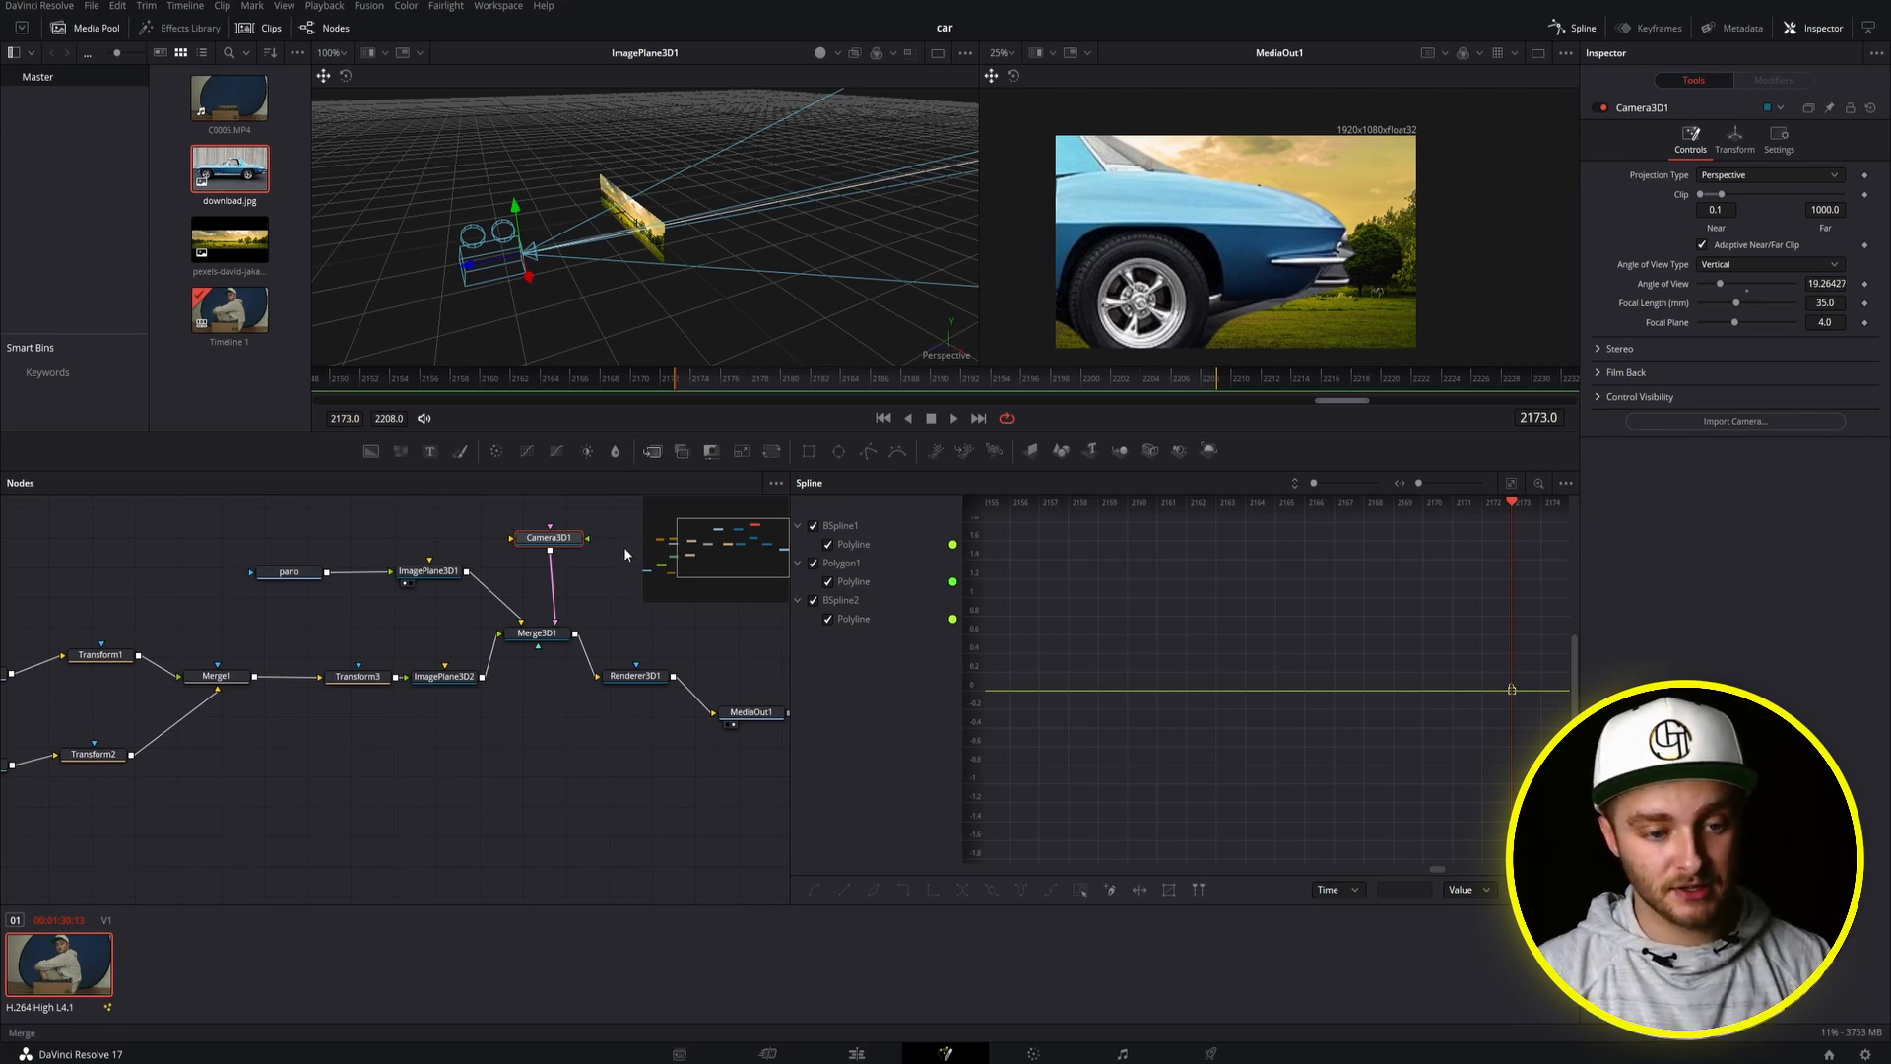
# Step: Reduce Transform3's Size and shift its Center so the whole blue car fits the frame
pyautogui.click(337, 675)
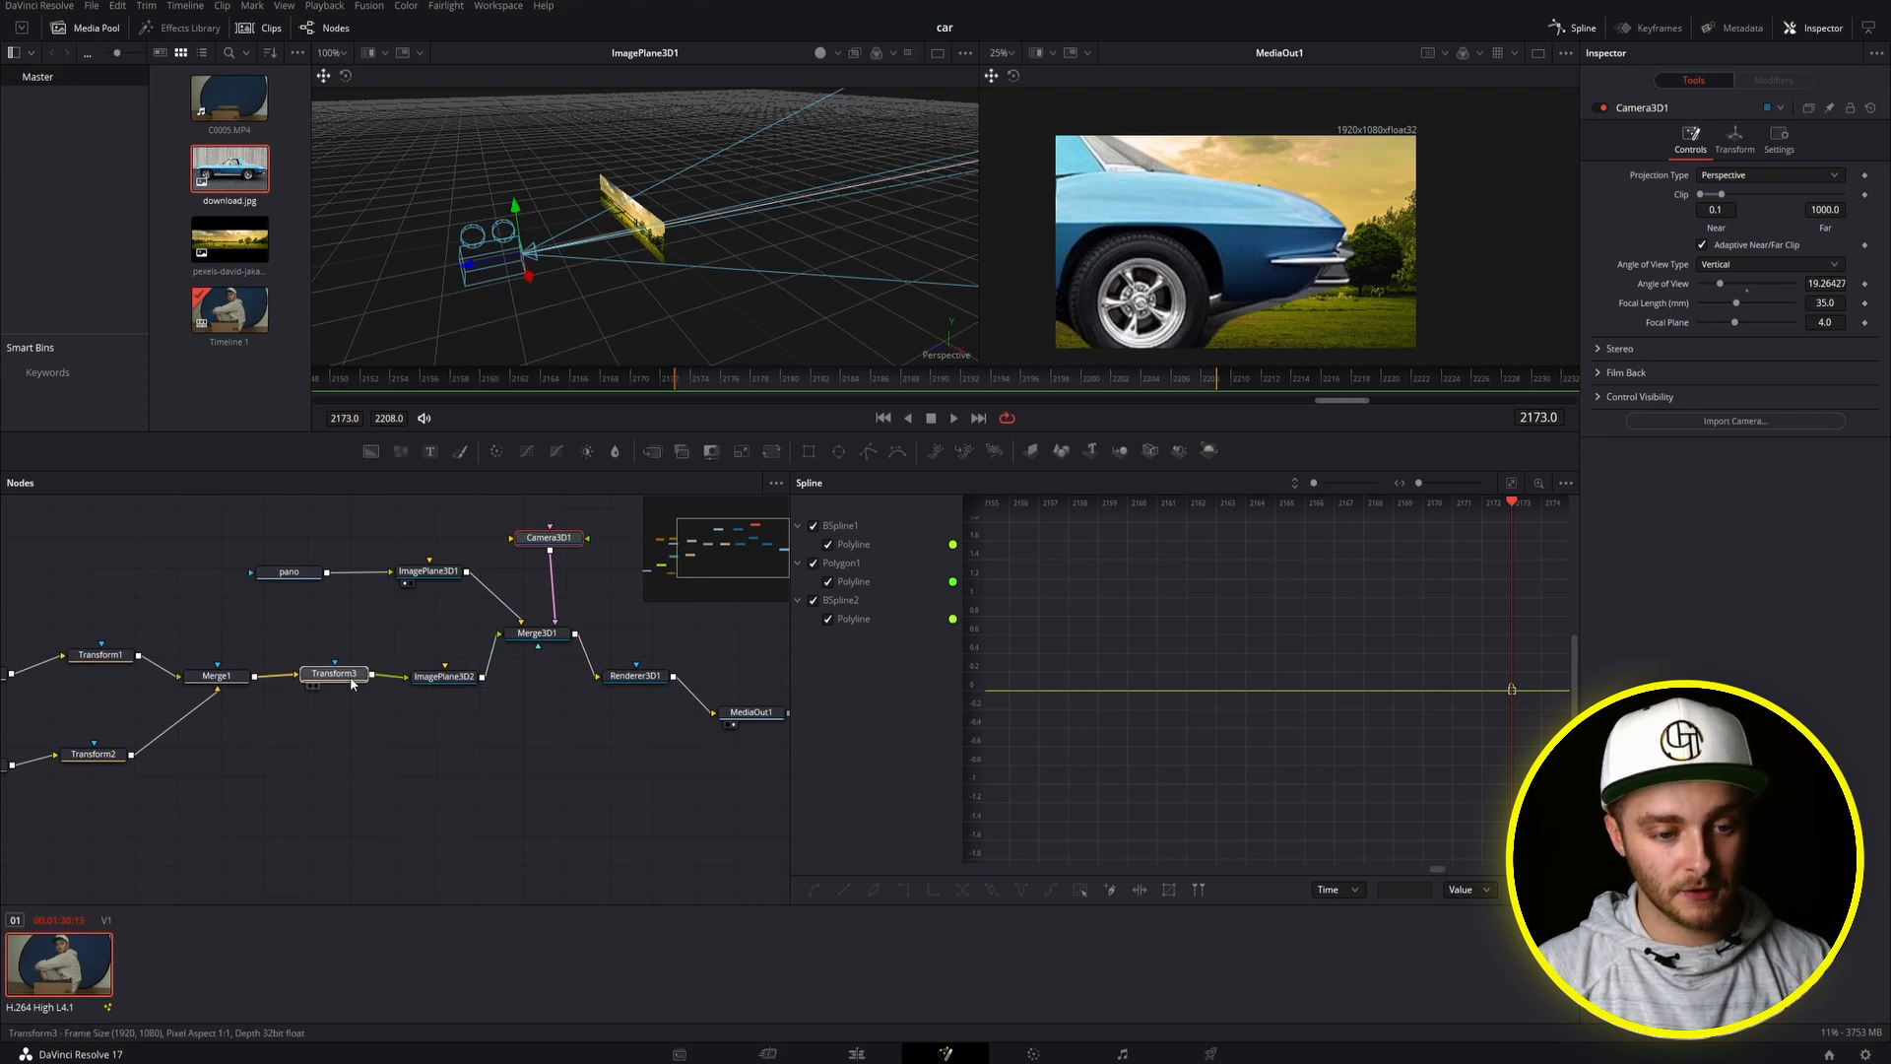
pyautogui.click(335, 674)
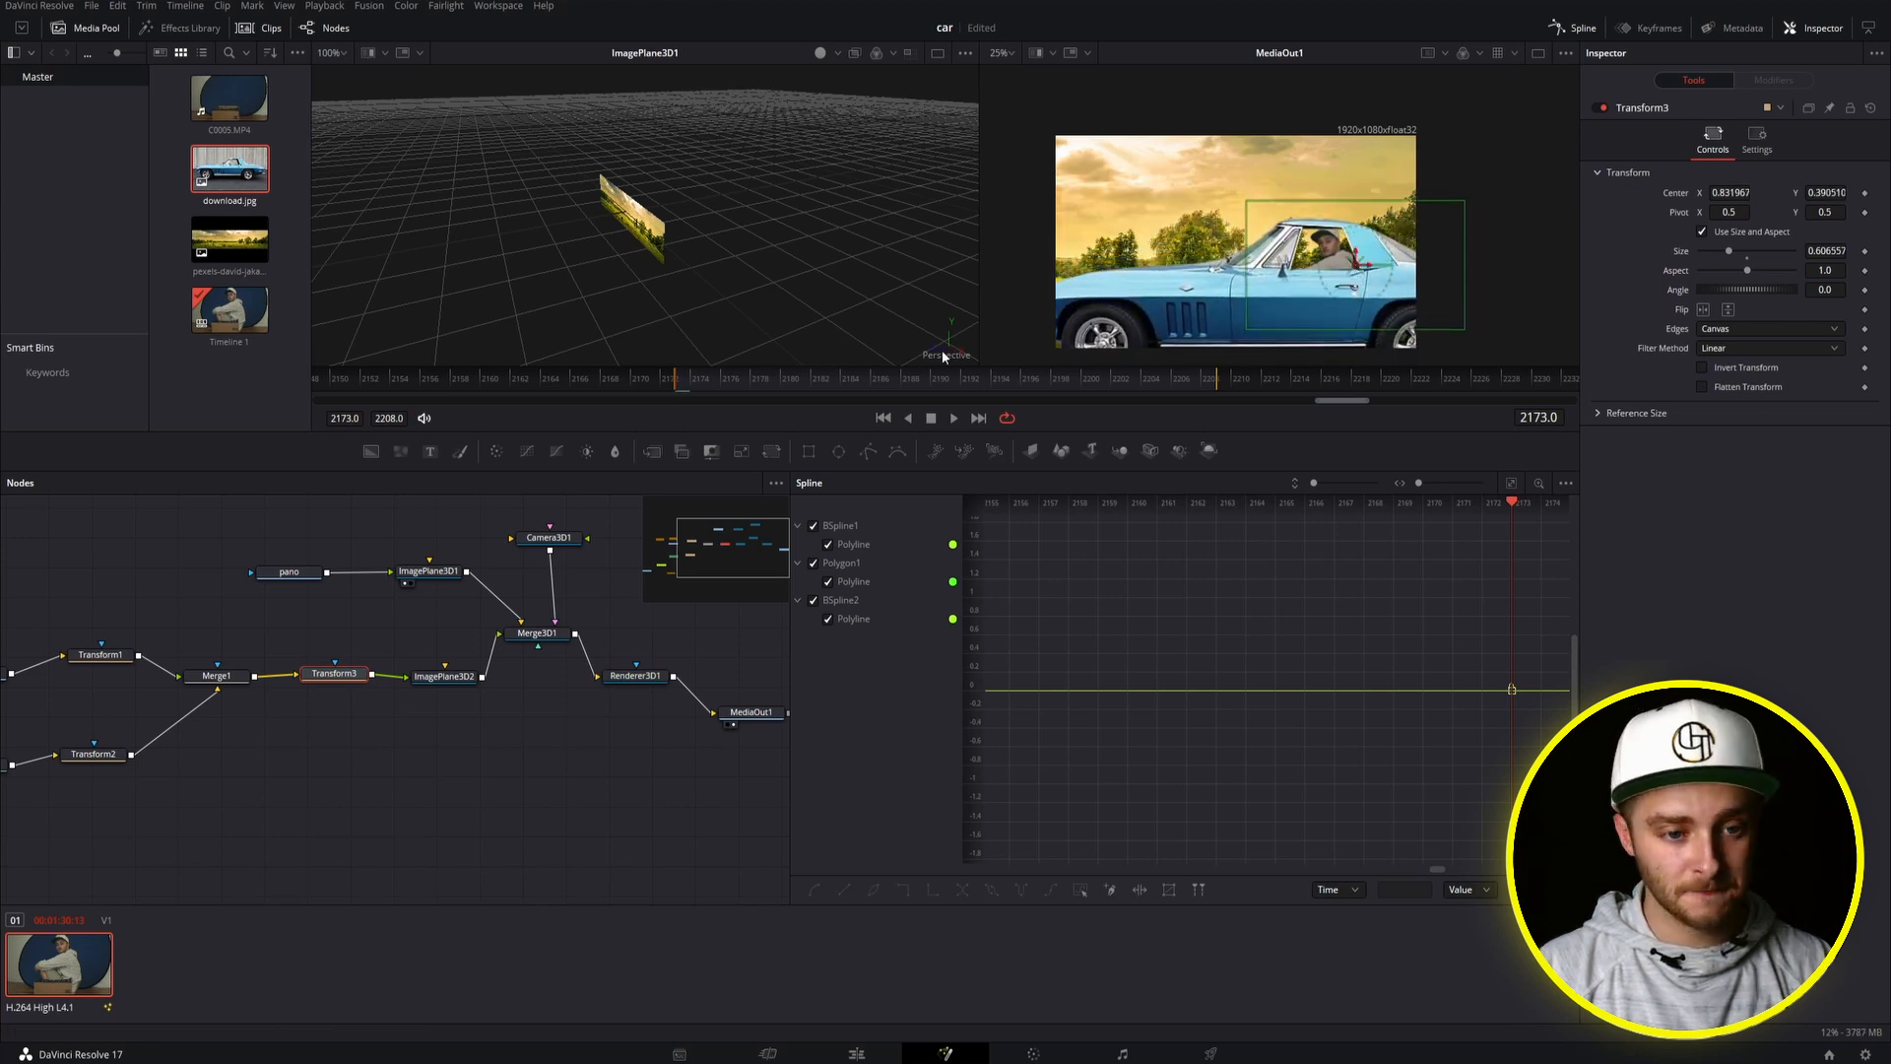
pyautogui.click(548, 536)
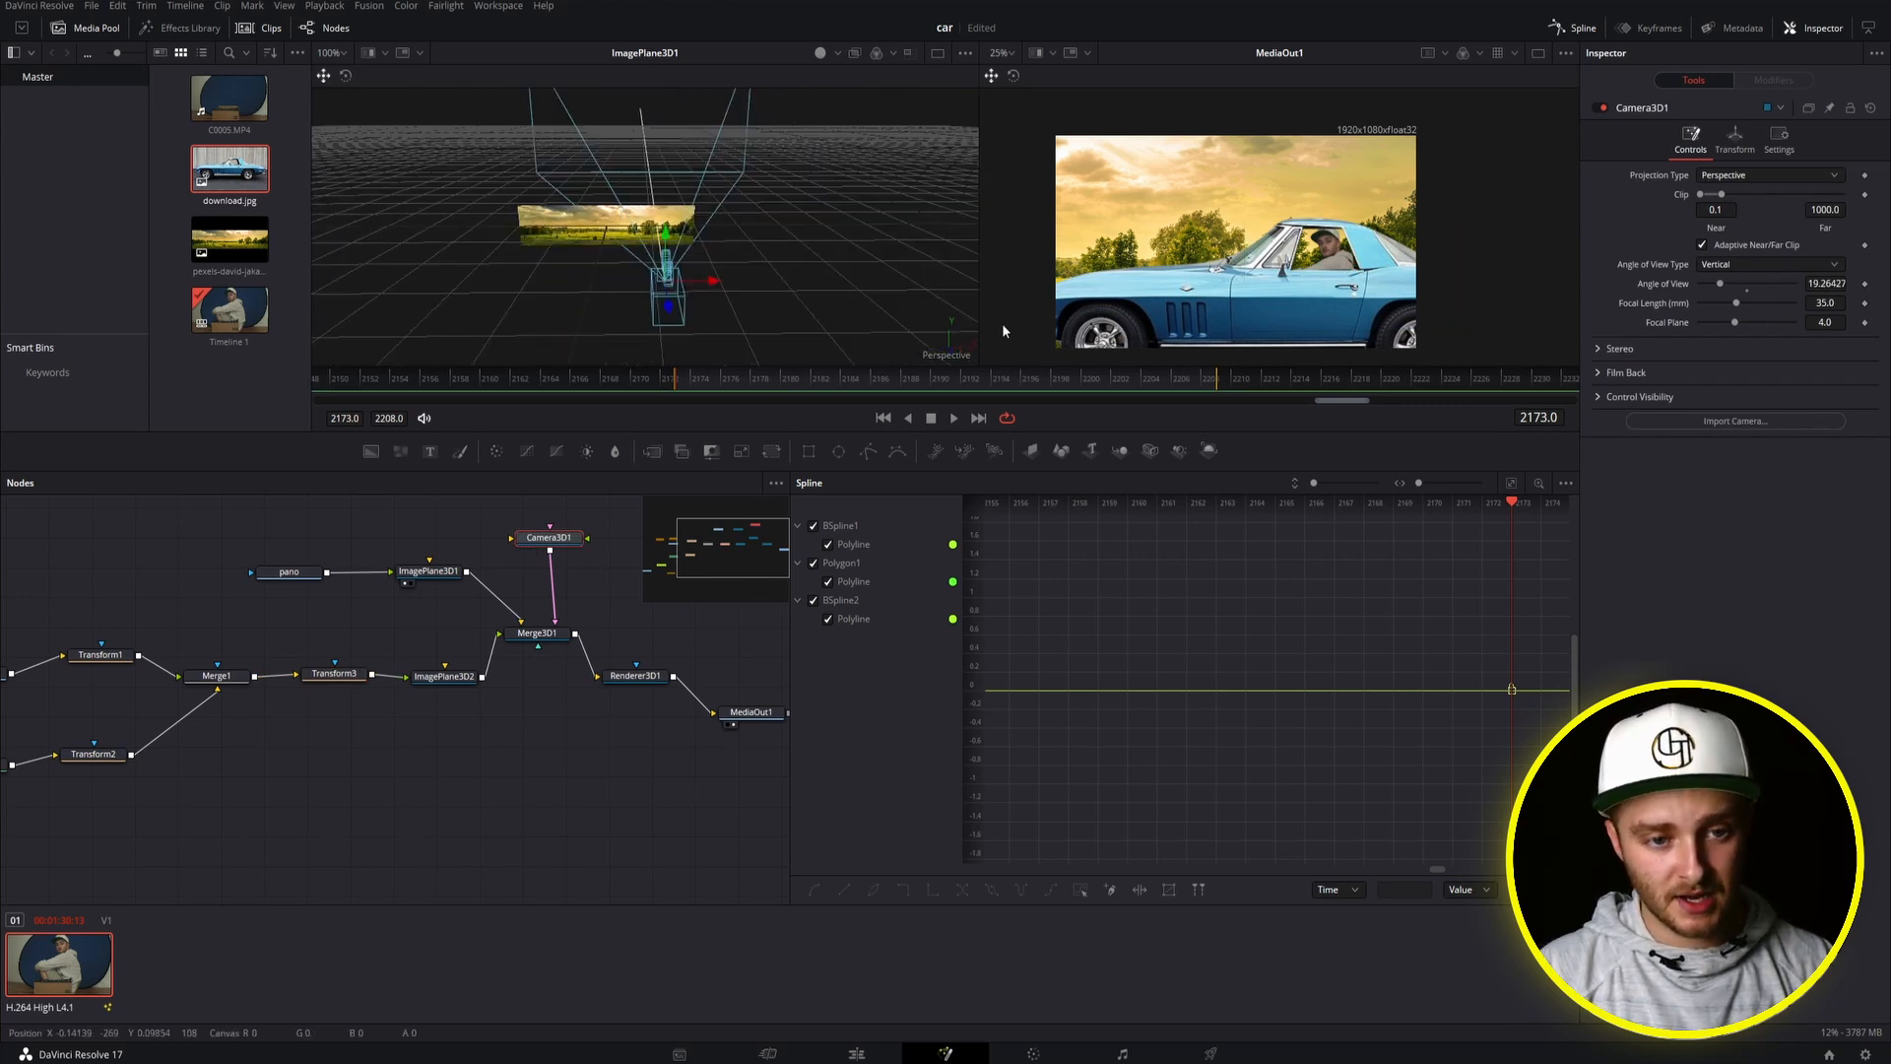
# Step: Move Camera3D1 closer to the car plane so the driver and door fill the render
pyautogui.click(444, 676)
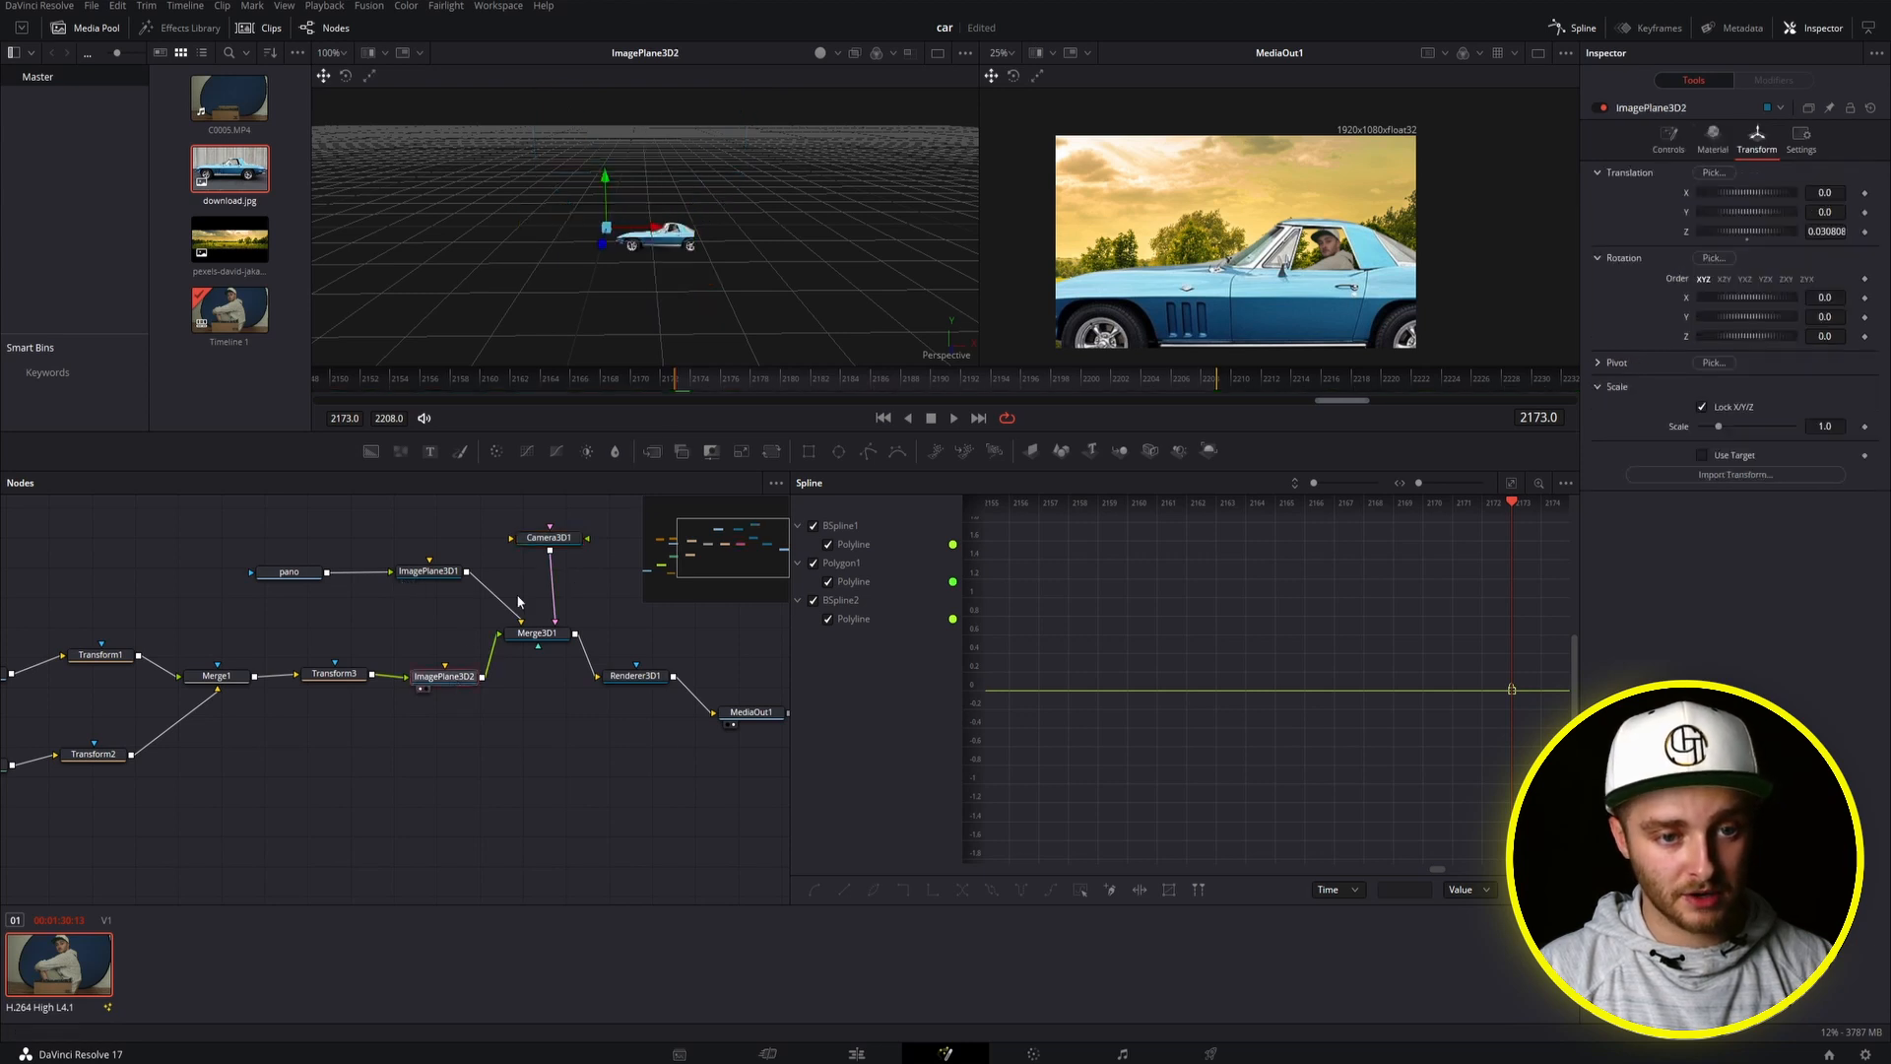
pyautogui.moveTo(664, 249)
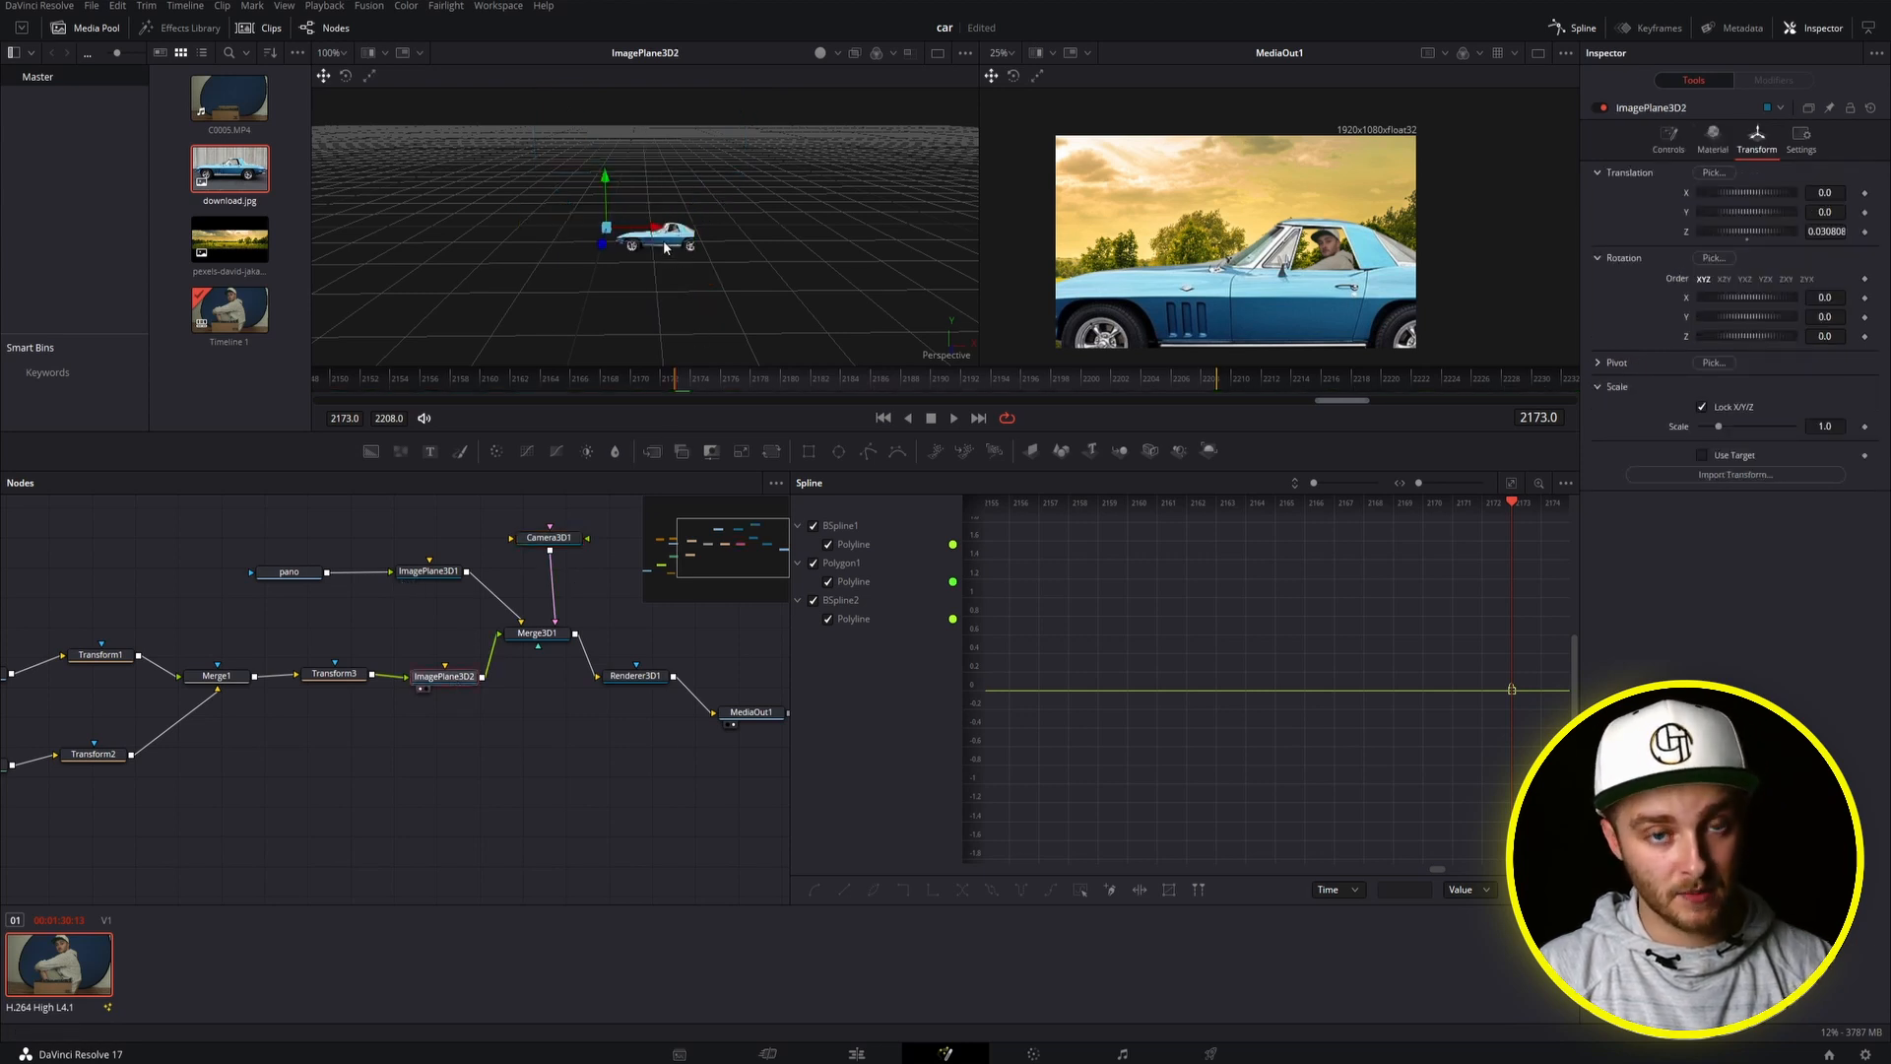
pyautogui.click(547, 536)
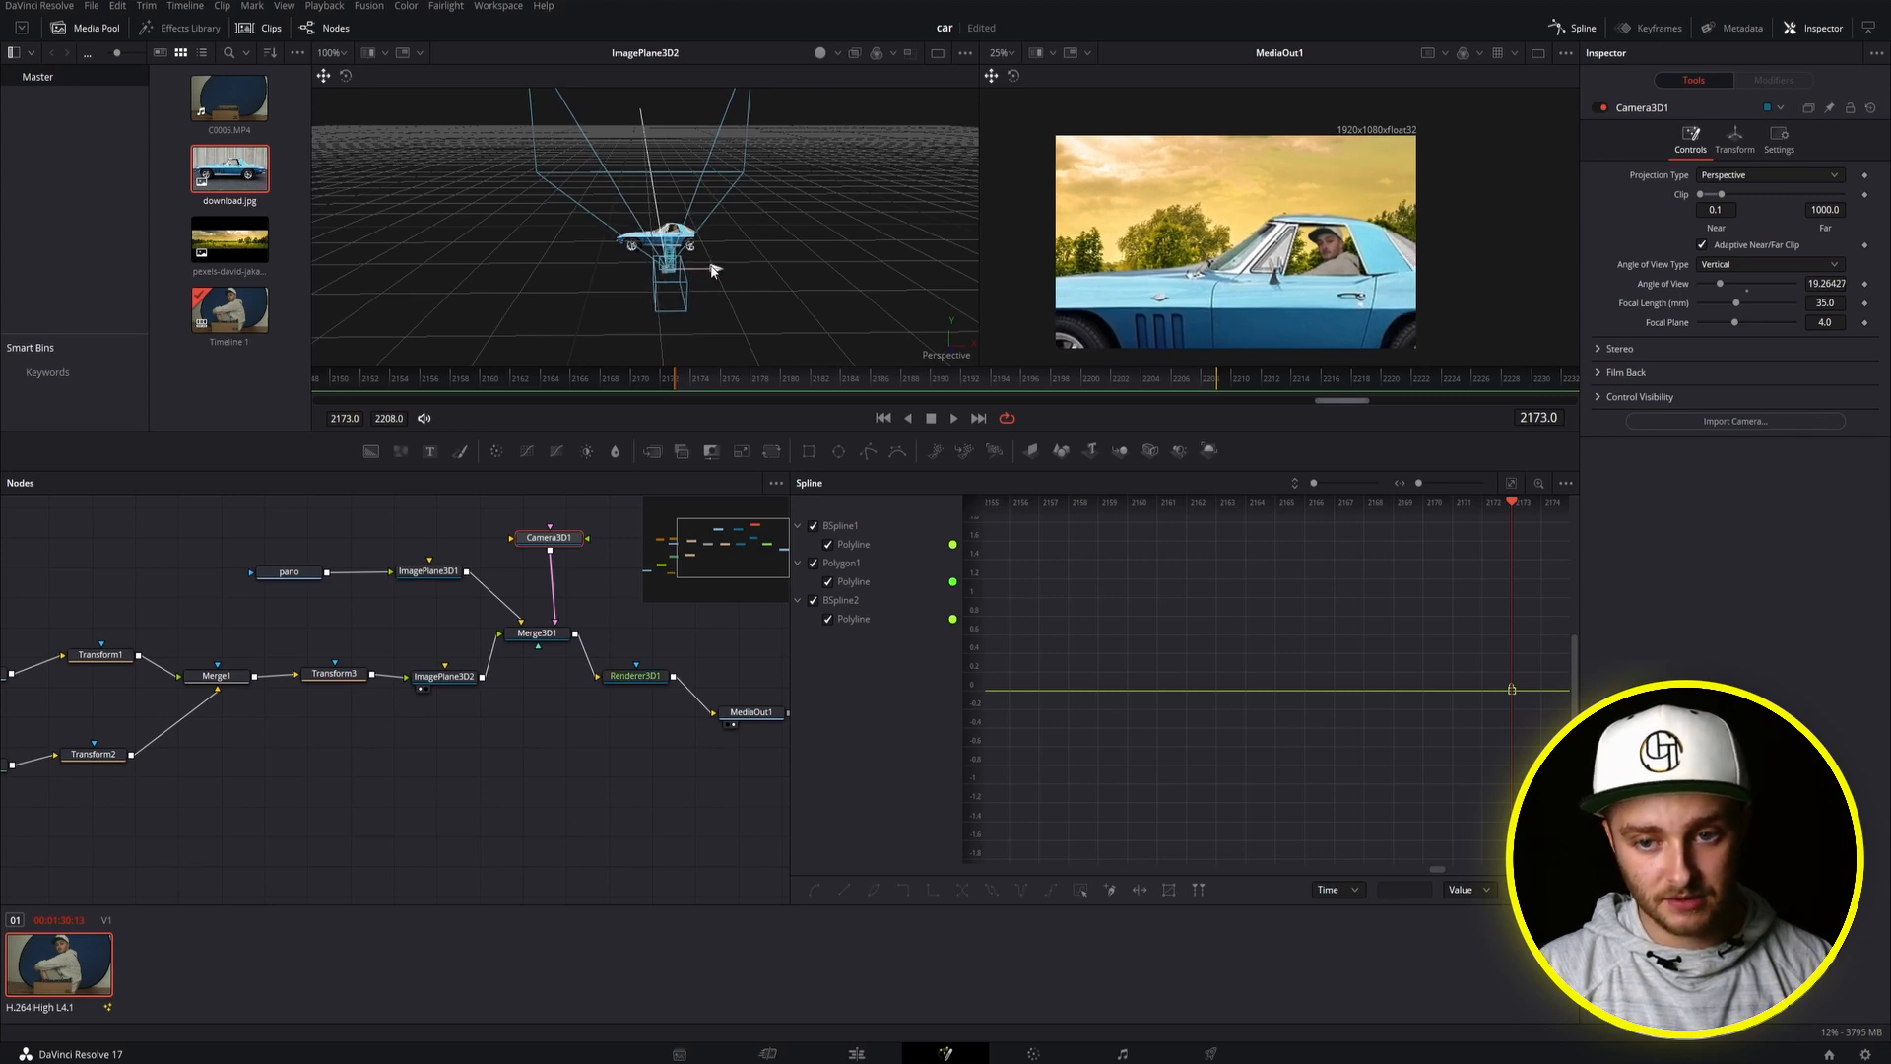
pyautogui.moveTo(670, 293)
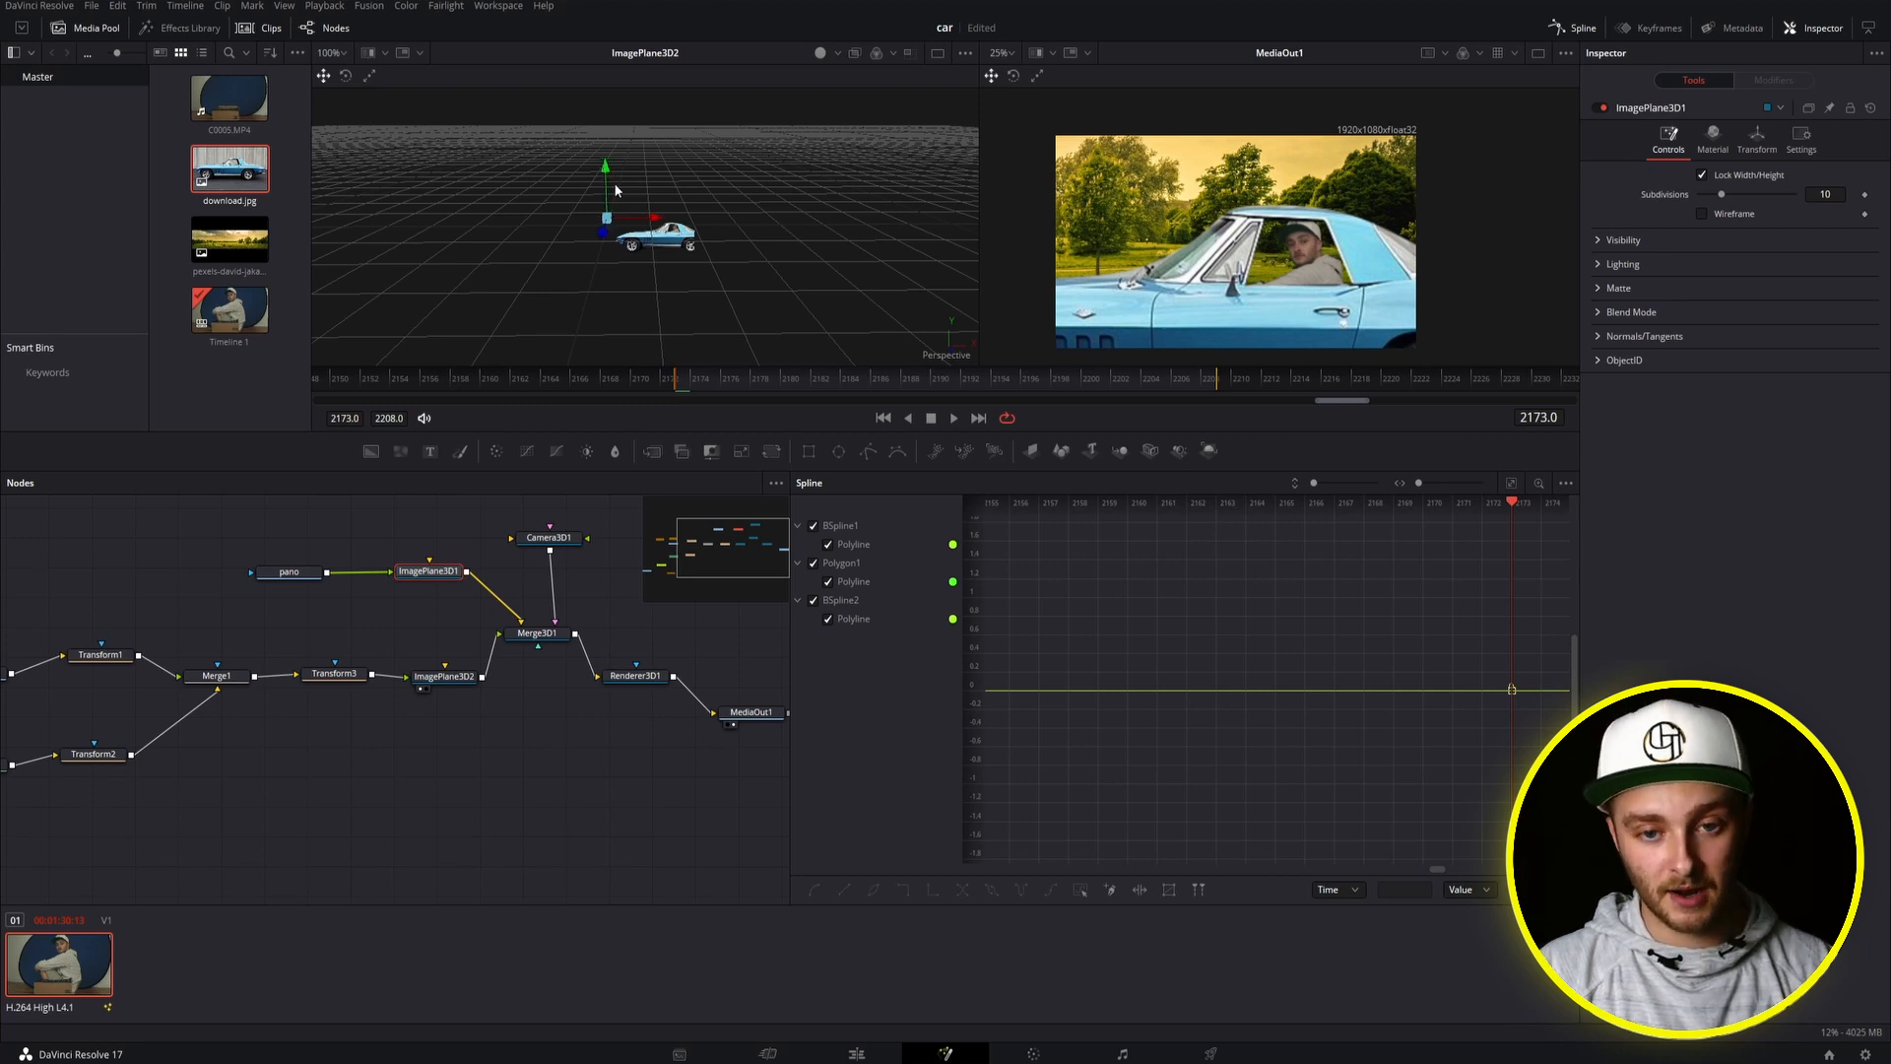
pyautogui.click(1755, 136)
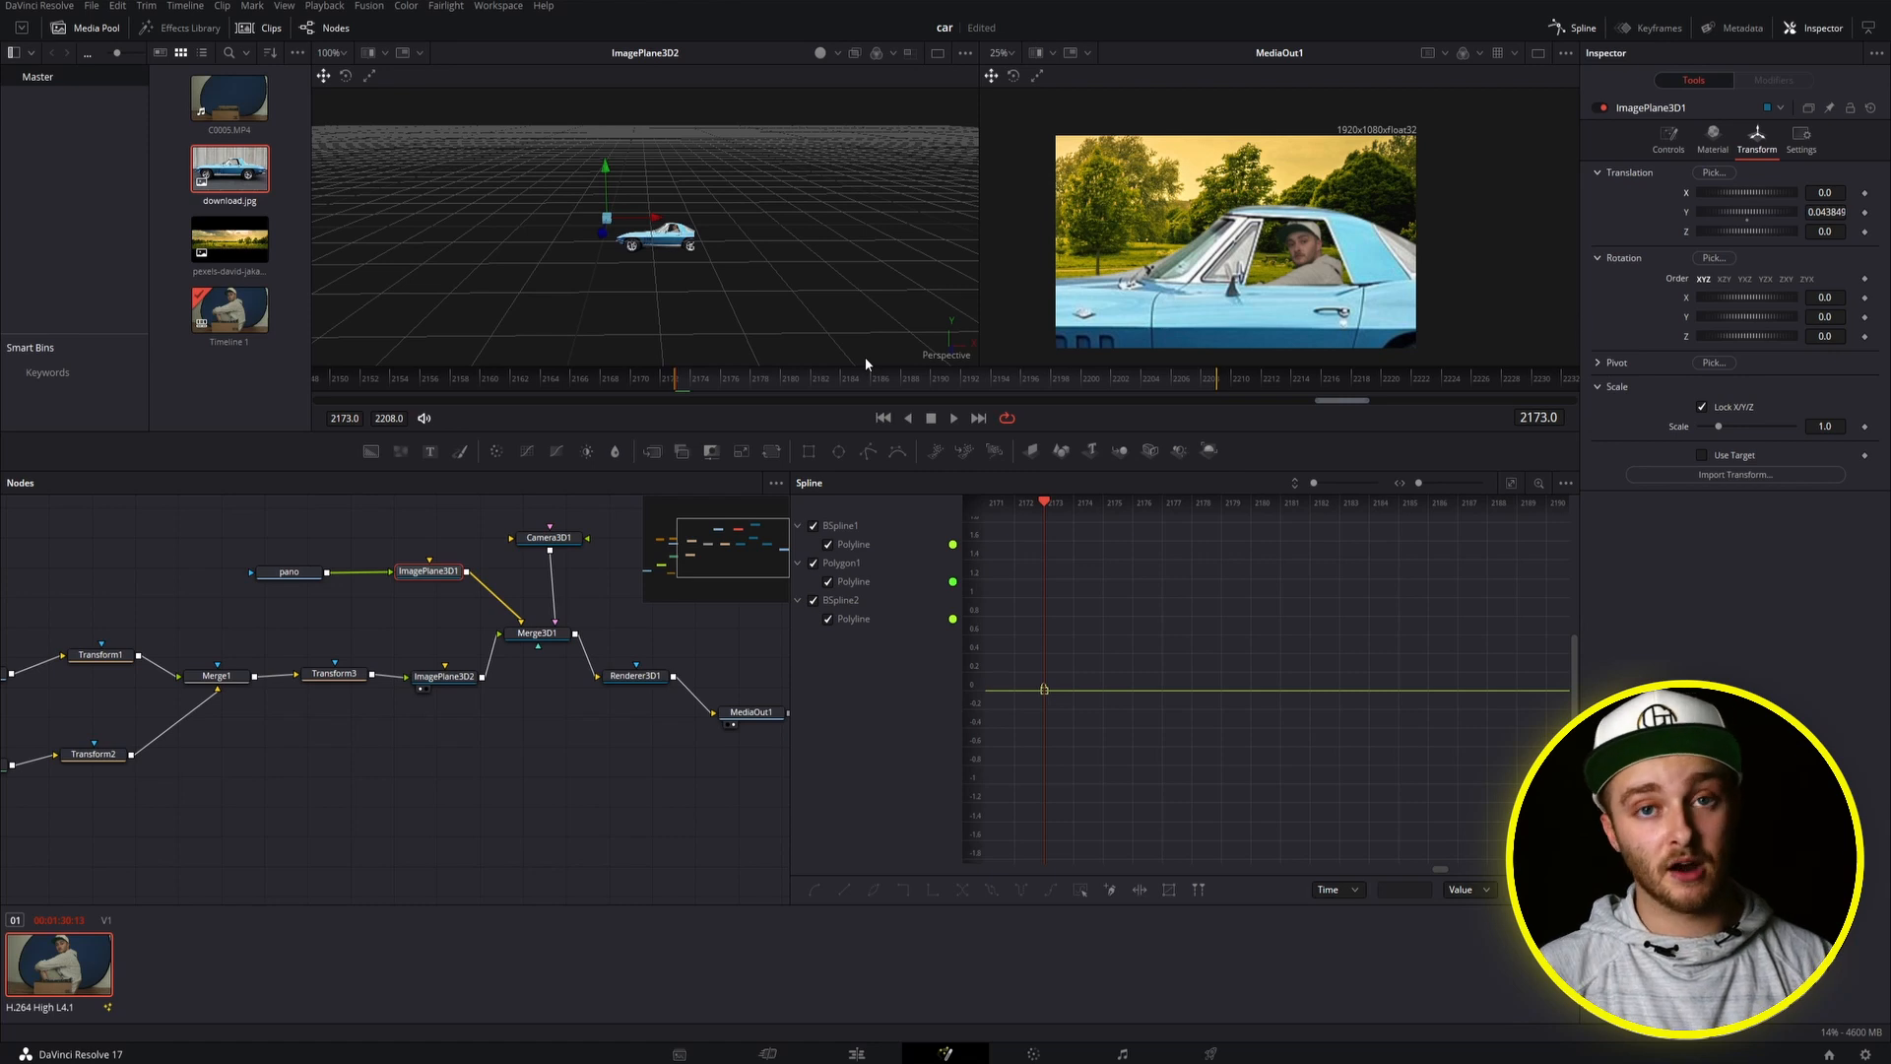
# Step: Keyframe ImagePlane3D1's X Offset at the first frame and slide it sideways at the last frame
pyautogui.click(427, 571)
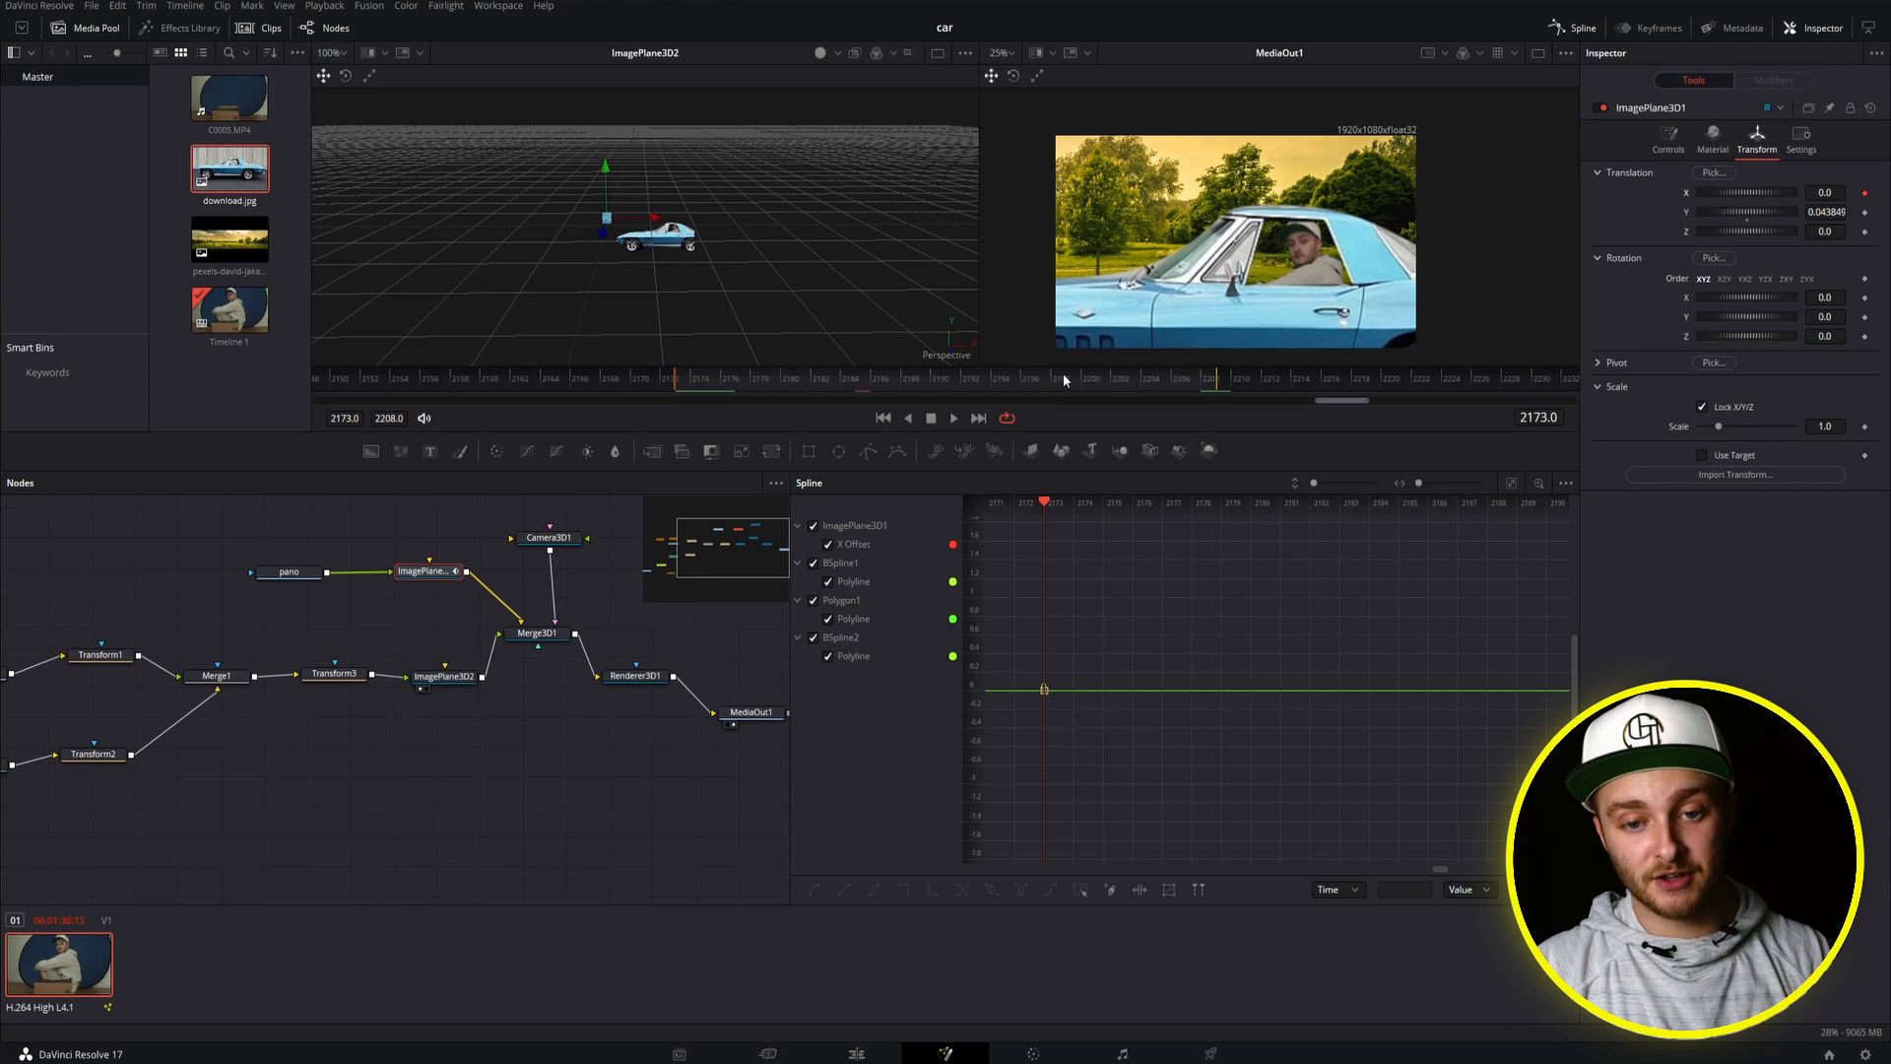
pyautogui.click(1218, 386)
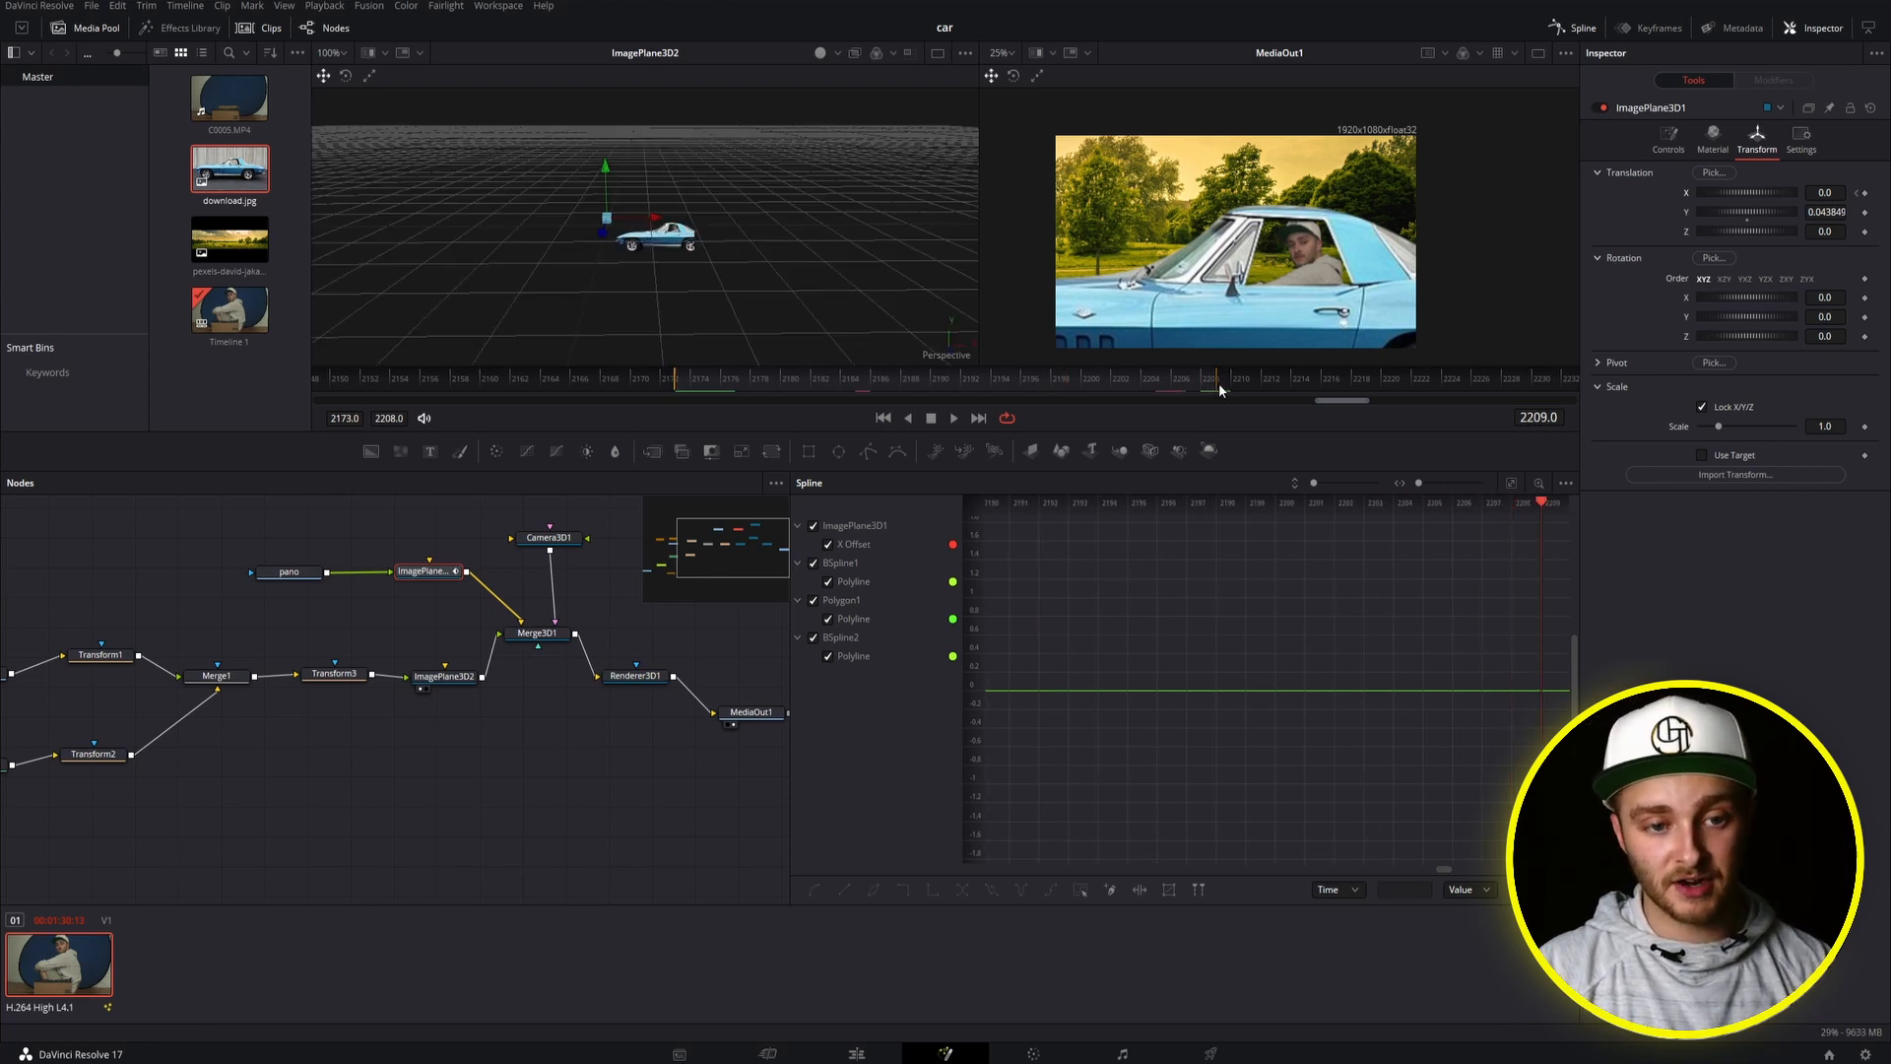
pyautogui.moveTo(658, 235); pyautogui.dragTo(605, 223)
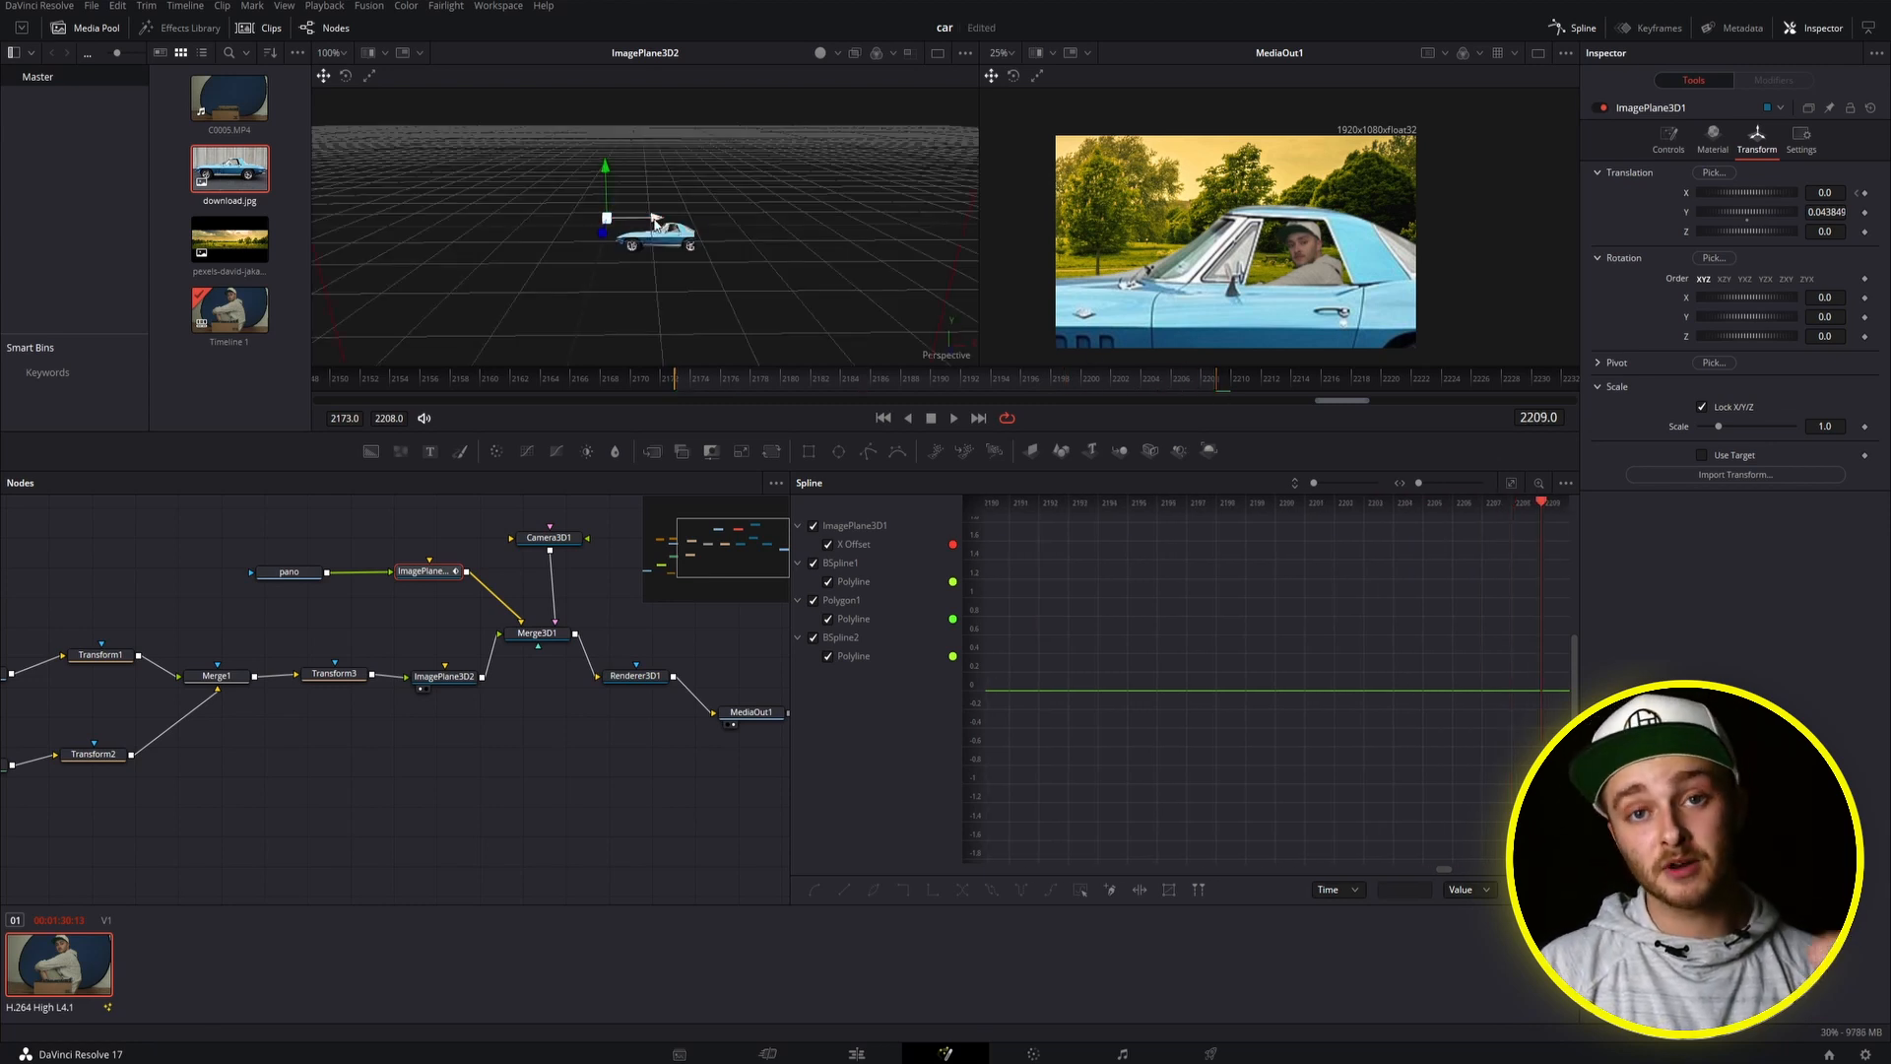
pyautogui.moveTo(609, 219); pyautogui.dragTo(705, 218)
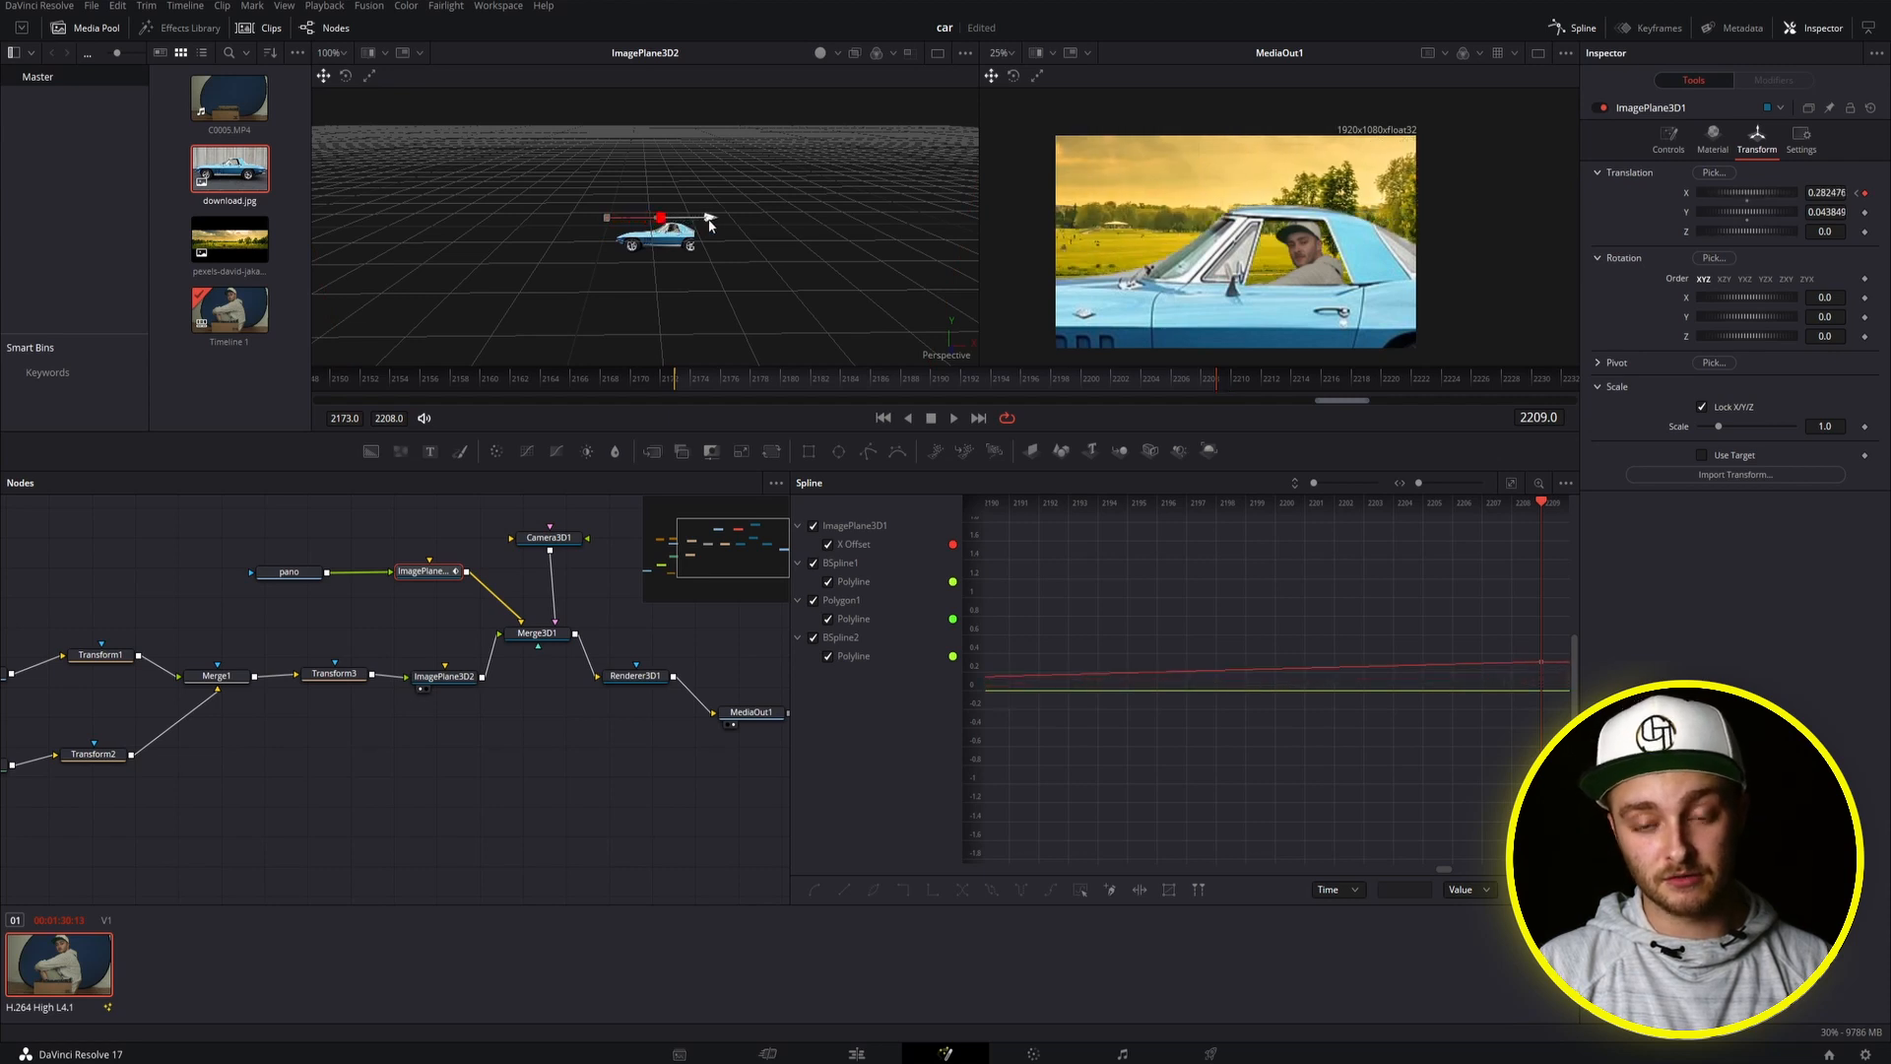
pyautogui.moveTo(659, 218); pyautogui.dragTo(723, 218)
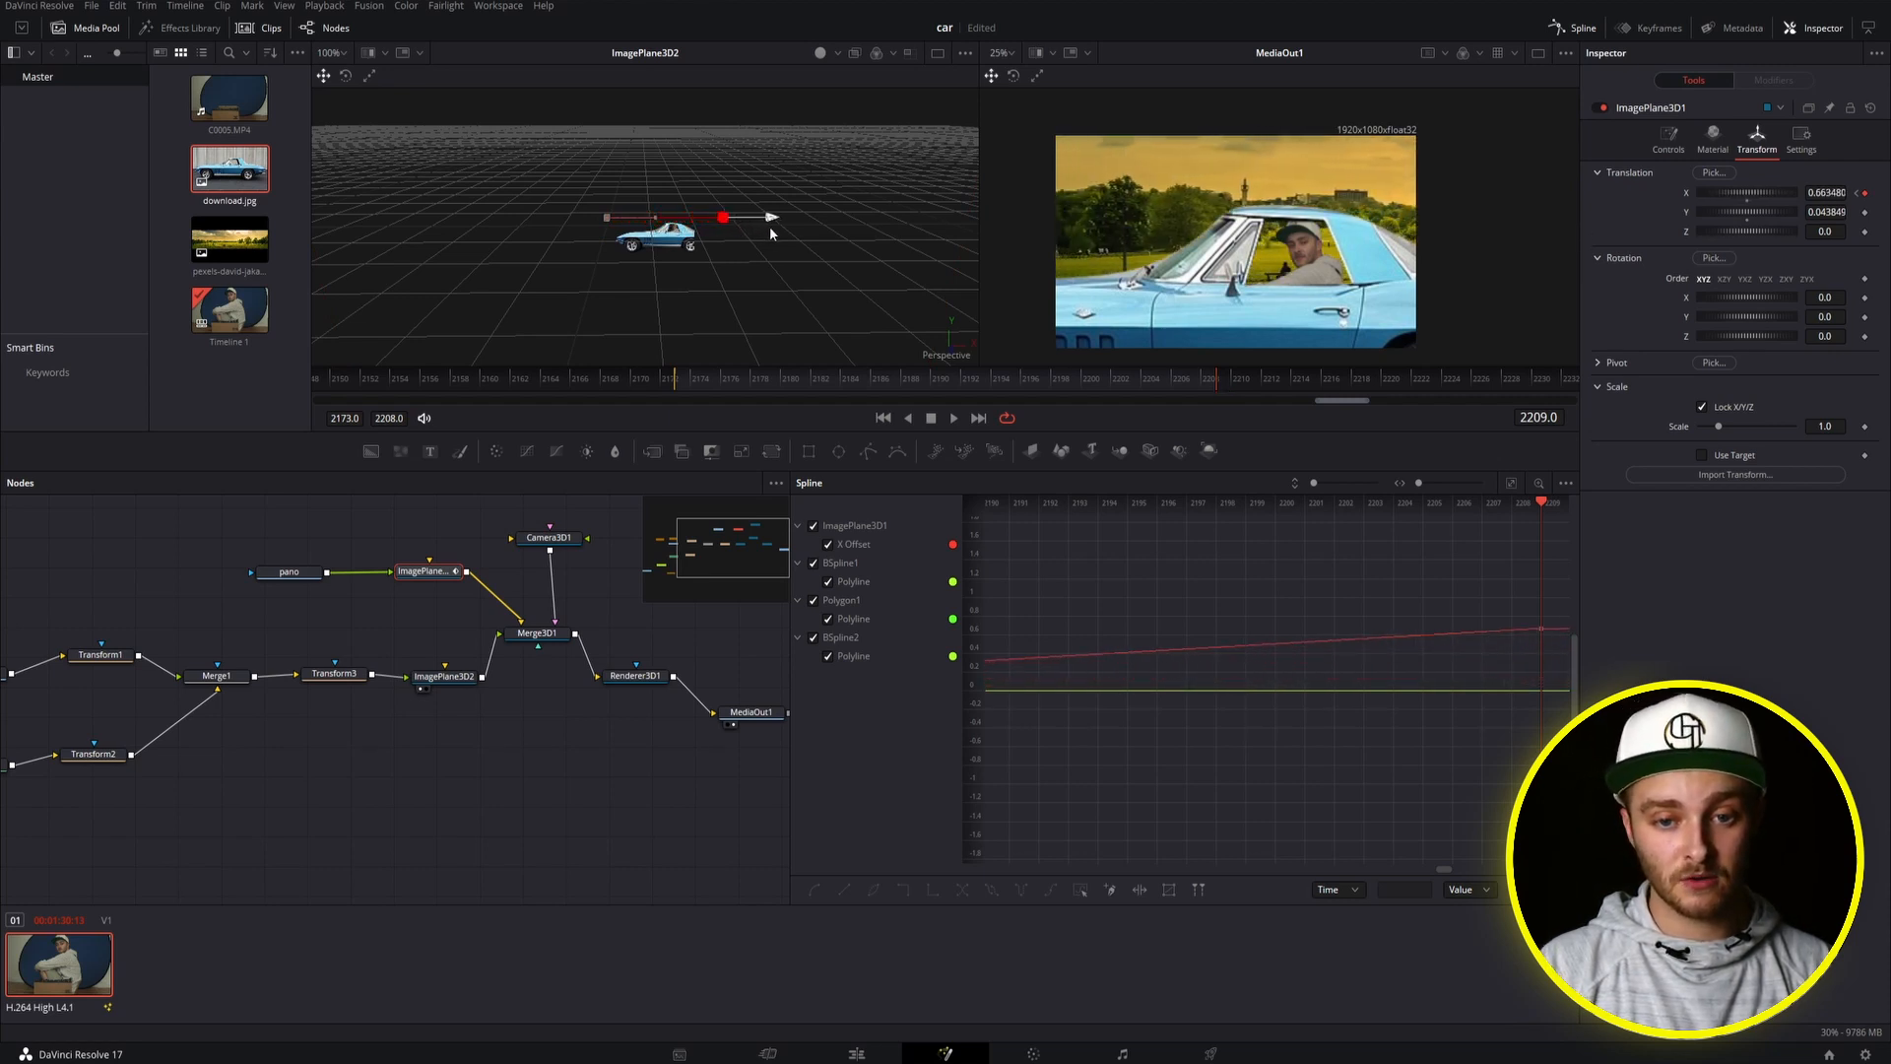
pyautogui.moveTo(723, 219); pyautogui.dragTo(778, 218)
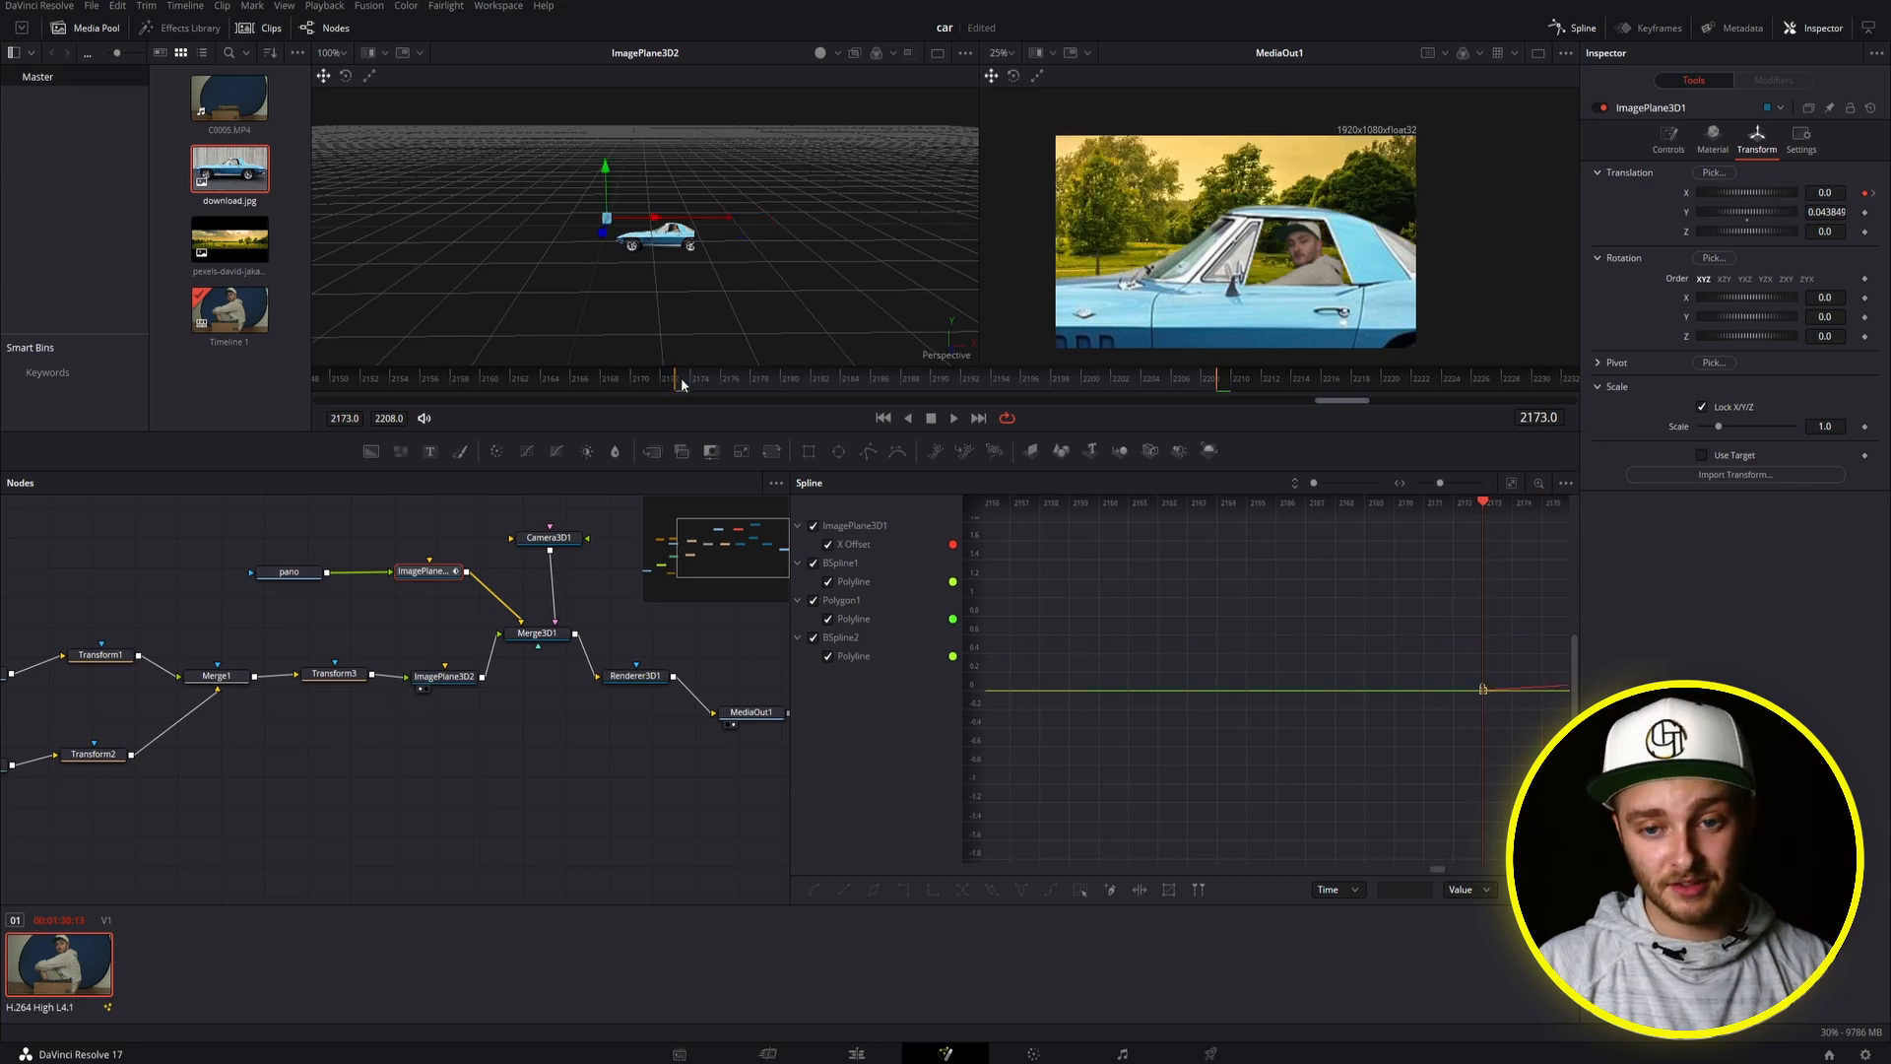
# Step: Scrub mid-animation to check the panorama slide, then select Renderer3D1
pyautogui.click(952, 417)
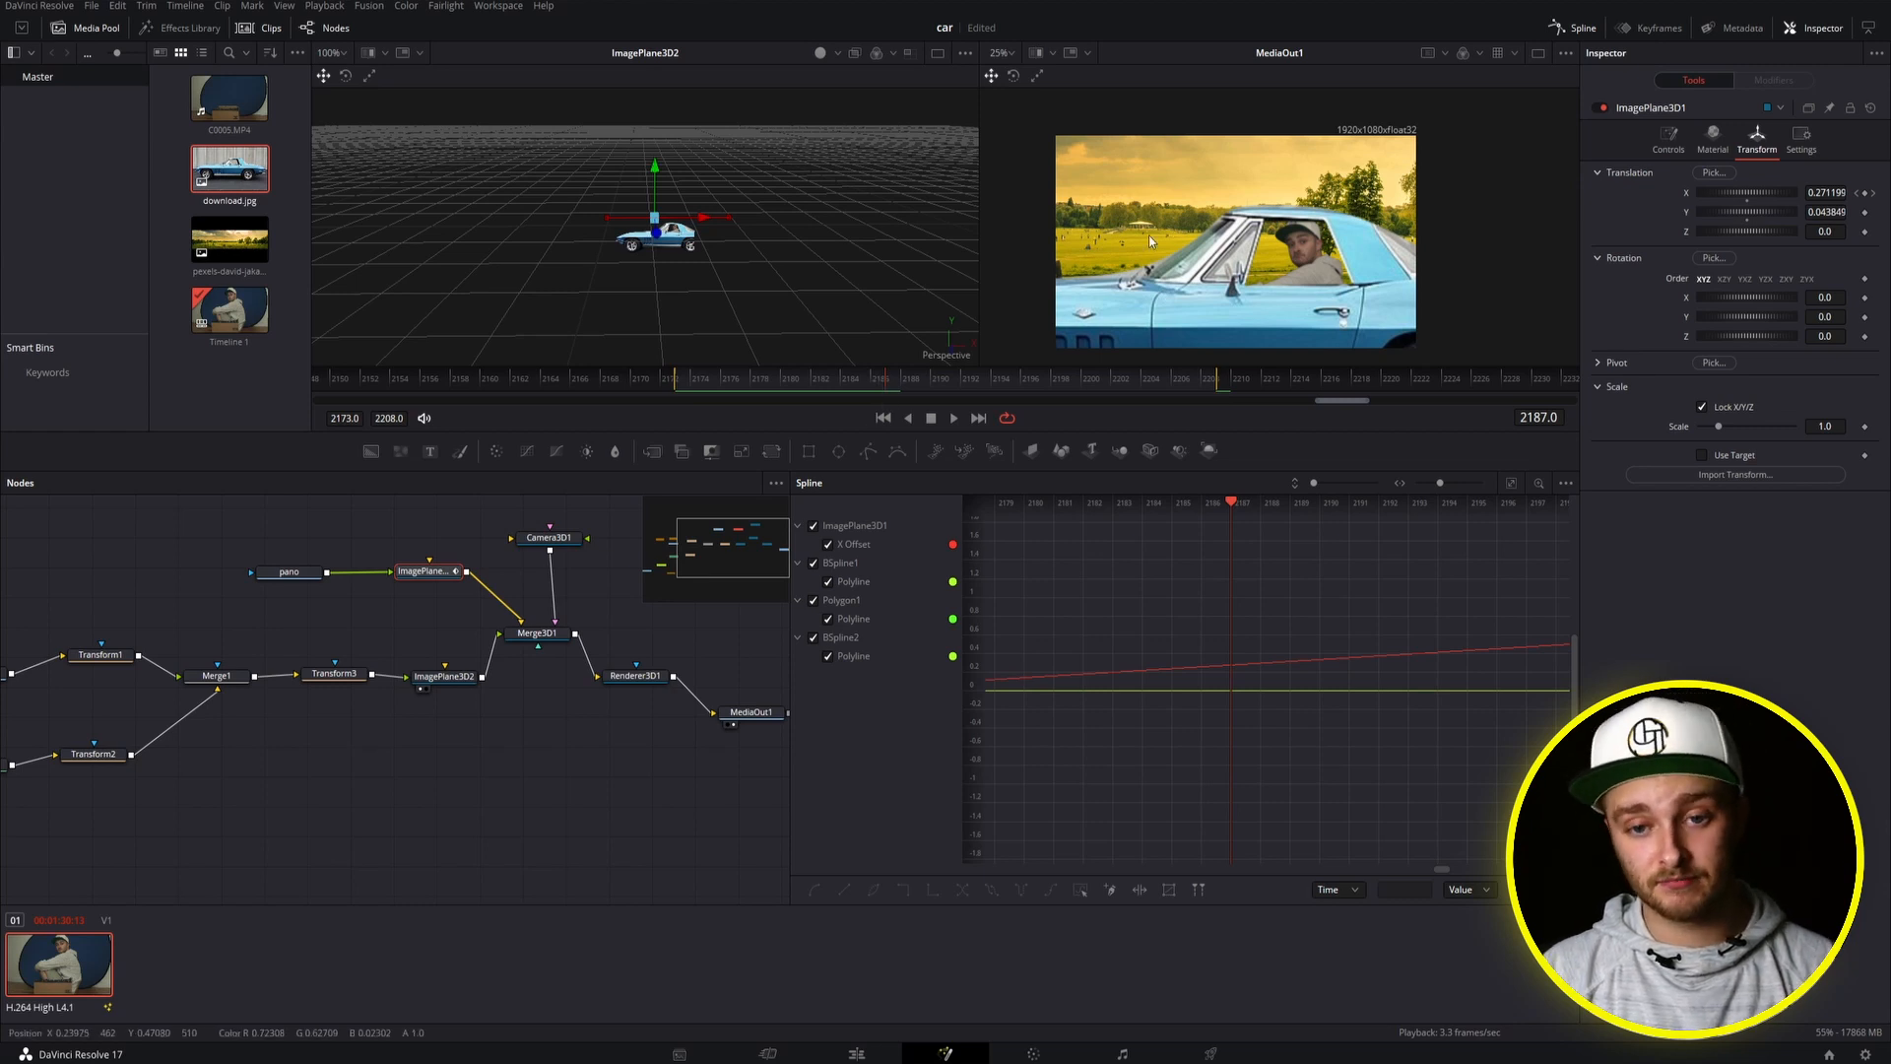
pyautogui.moveTo(1162, 236)
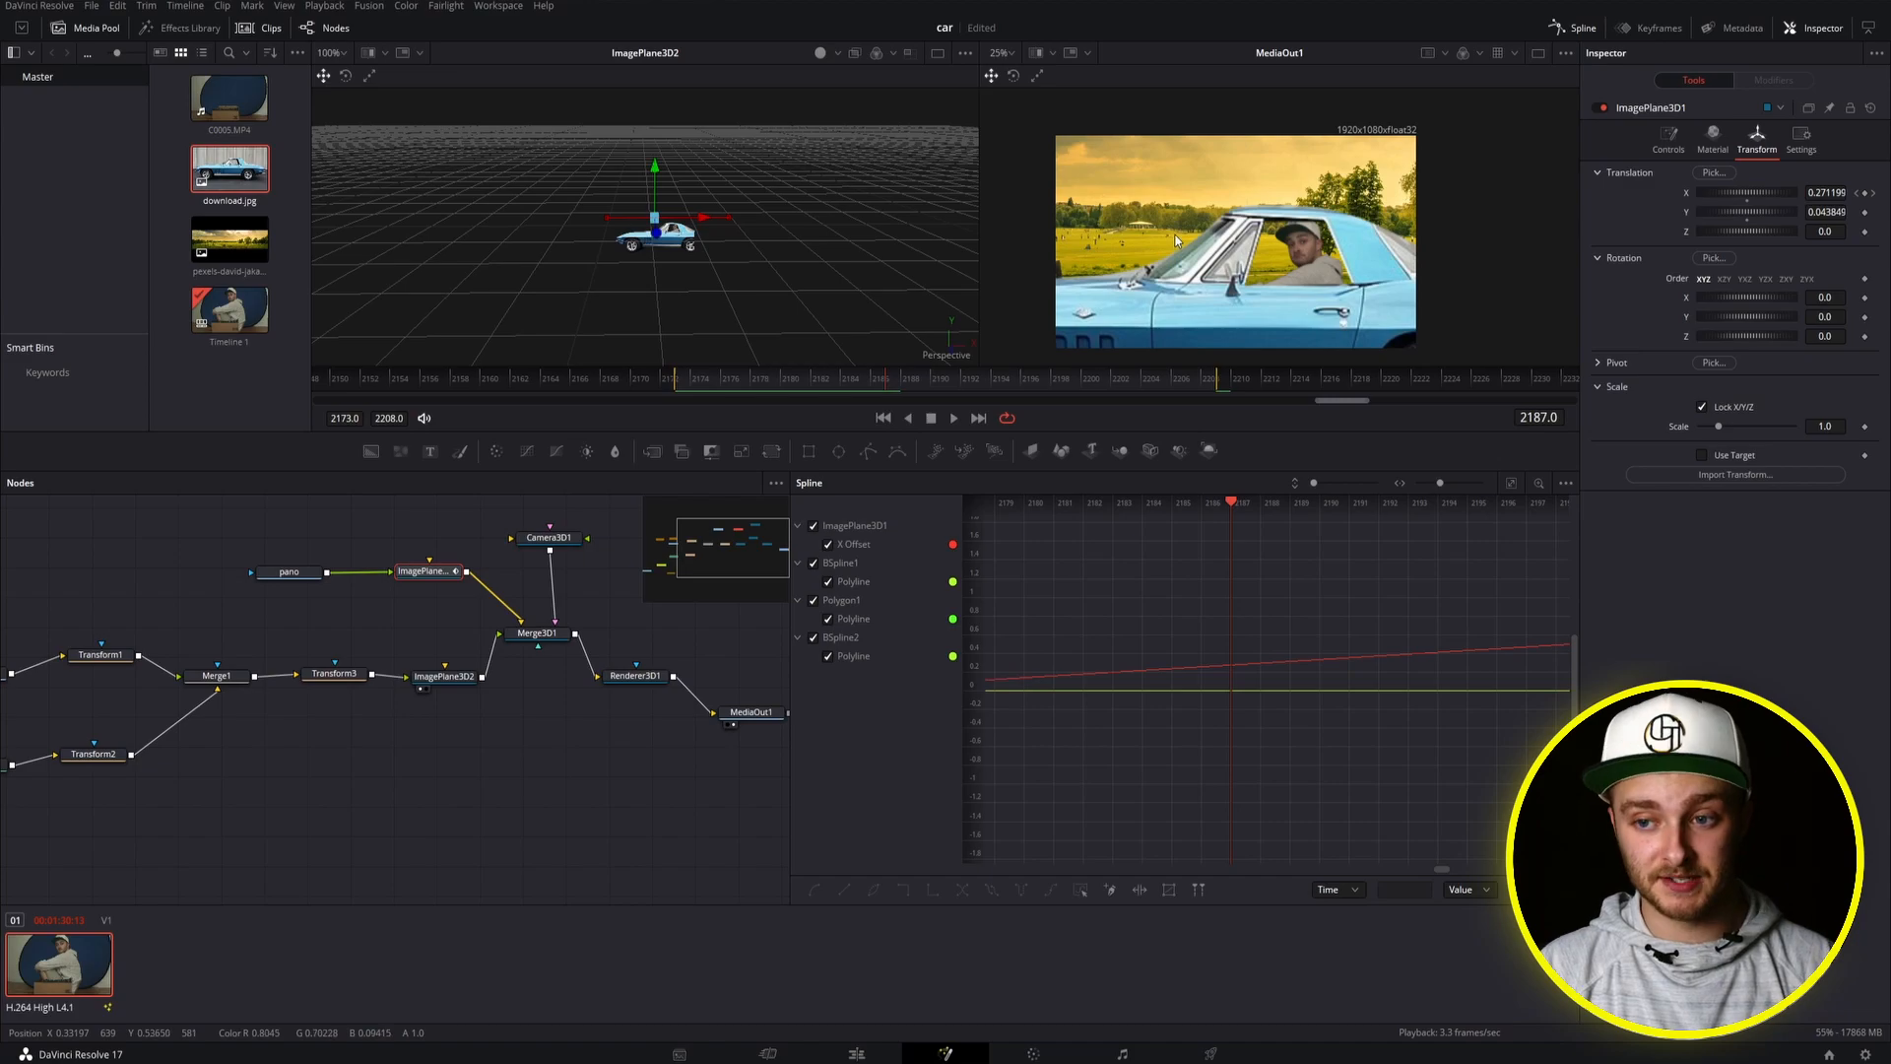
pyautogui.click(636, 676)
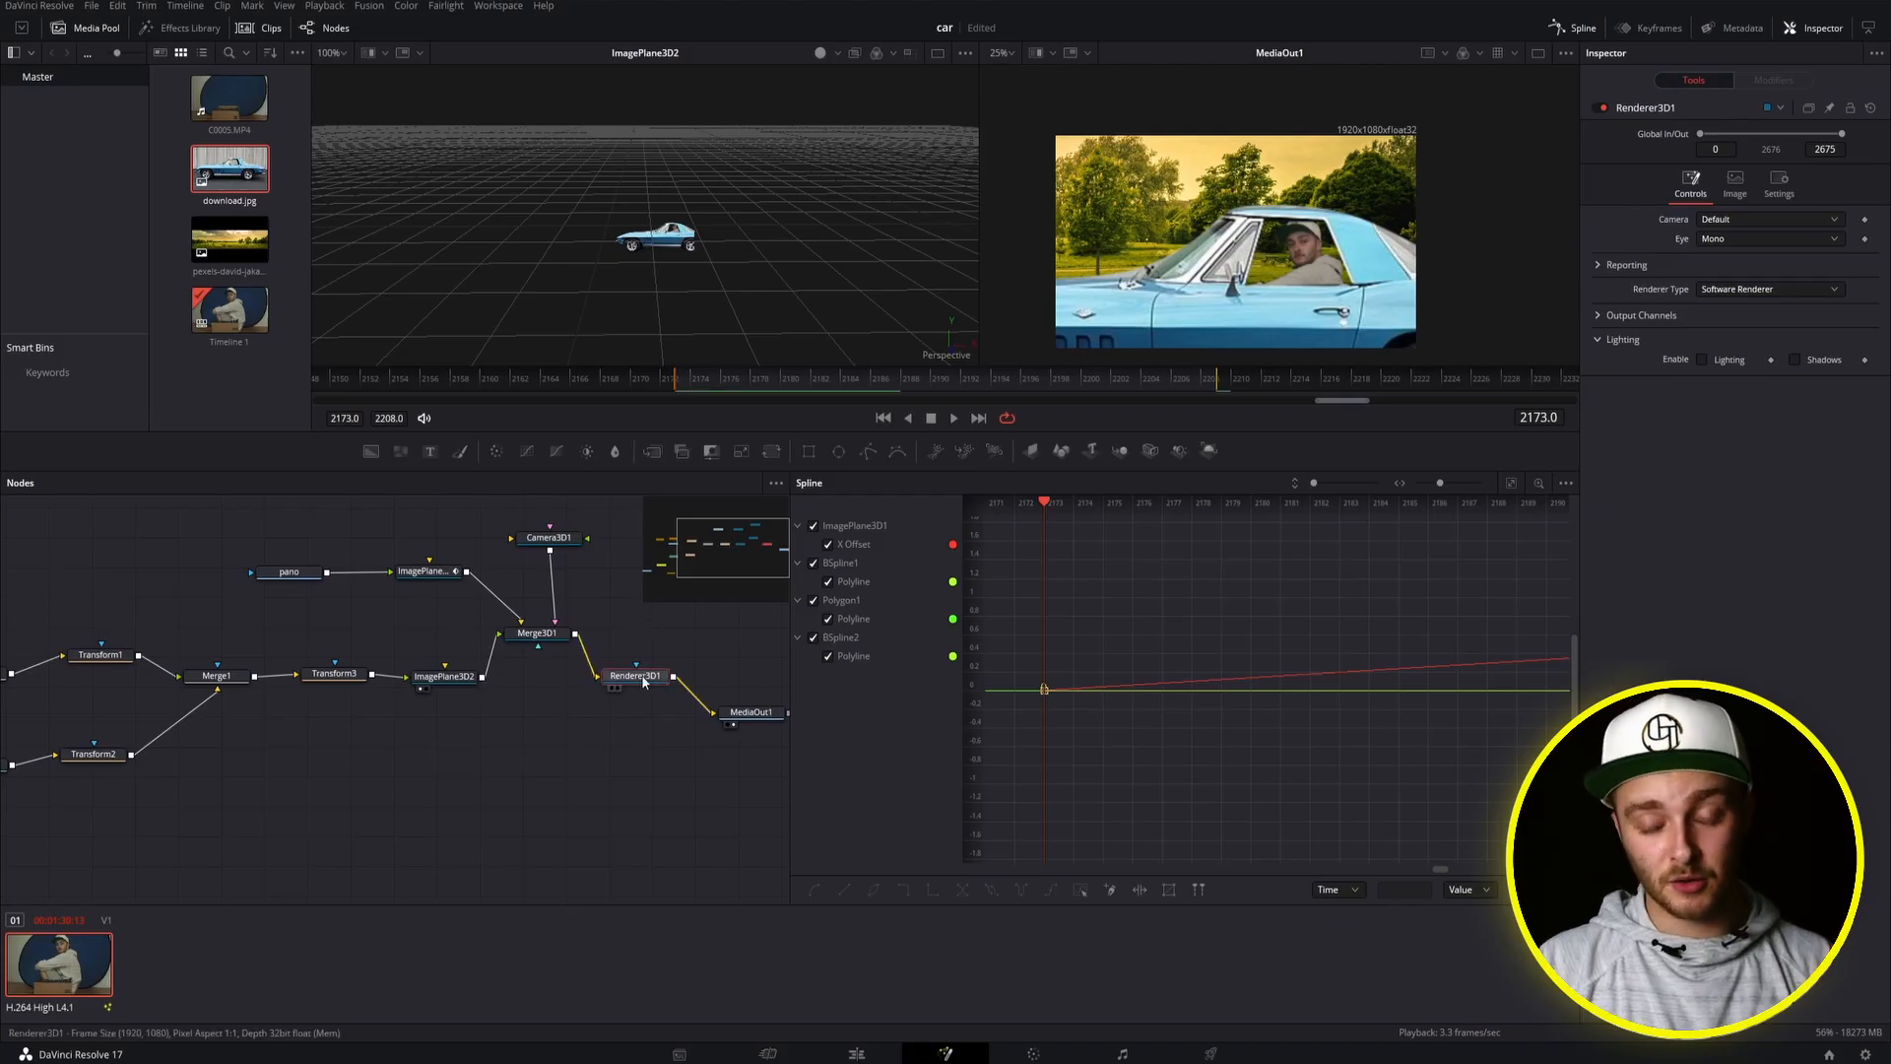
# Step: Enable Motion Blur in Renderer3D1's Settings and play back the blurred slide
pyautogui.click(1777, 183)
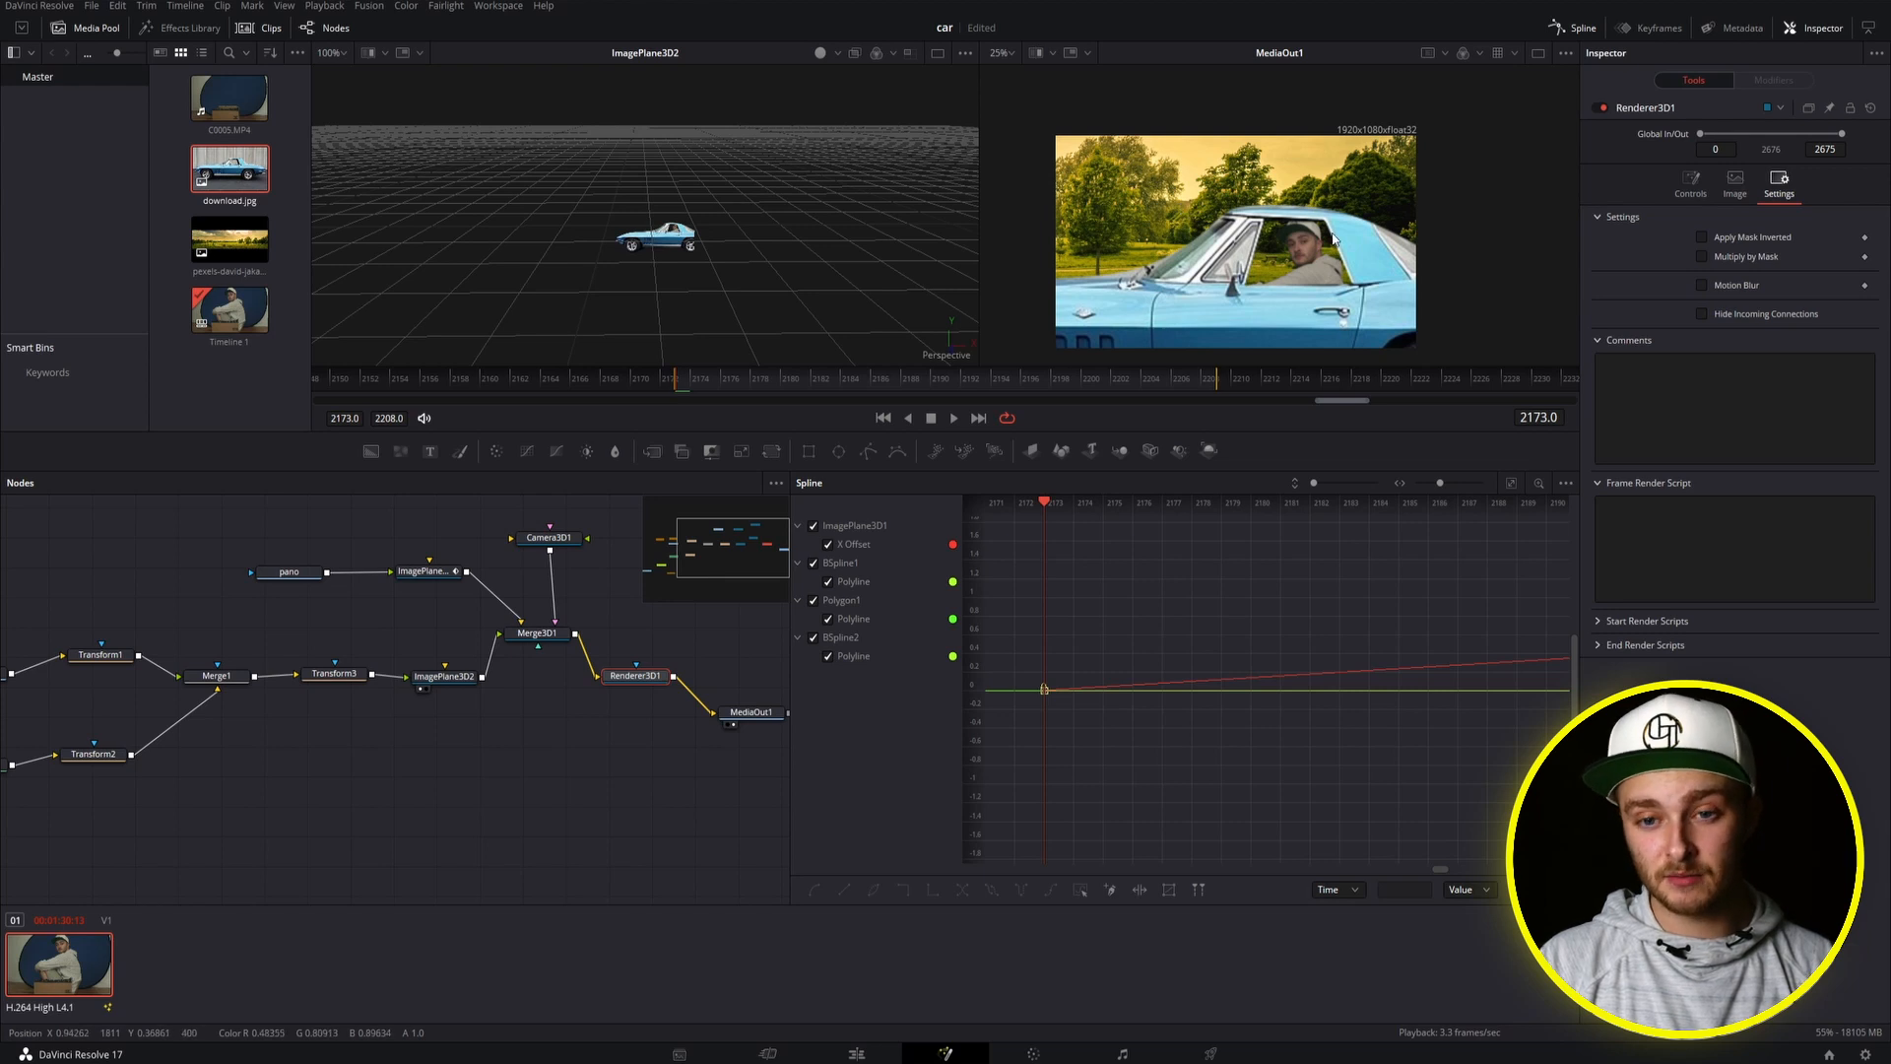
pyautogui.moveTo(1255, 213)
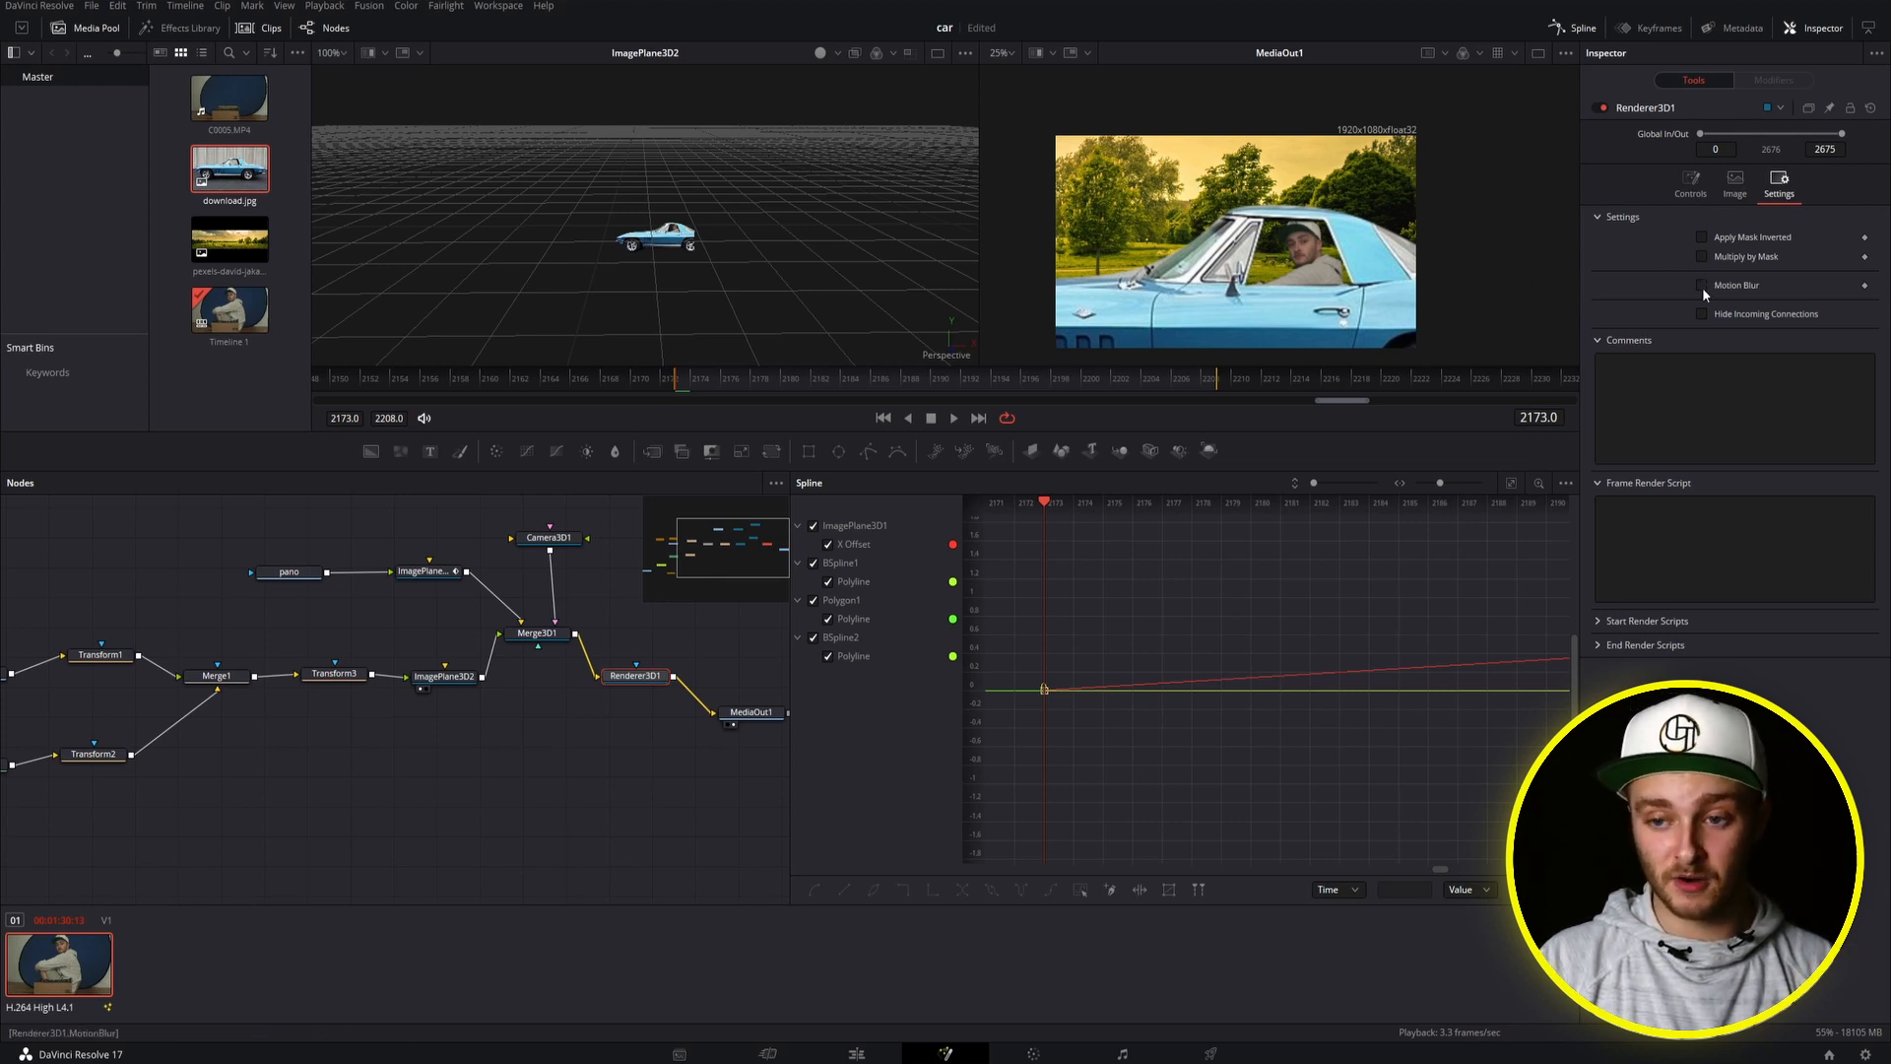
pyautogui.click(1702, 284)
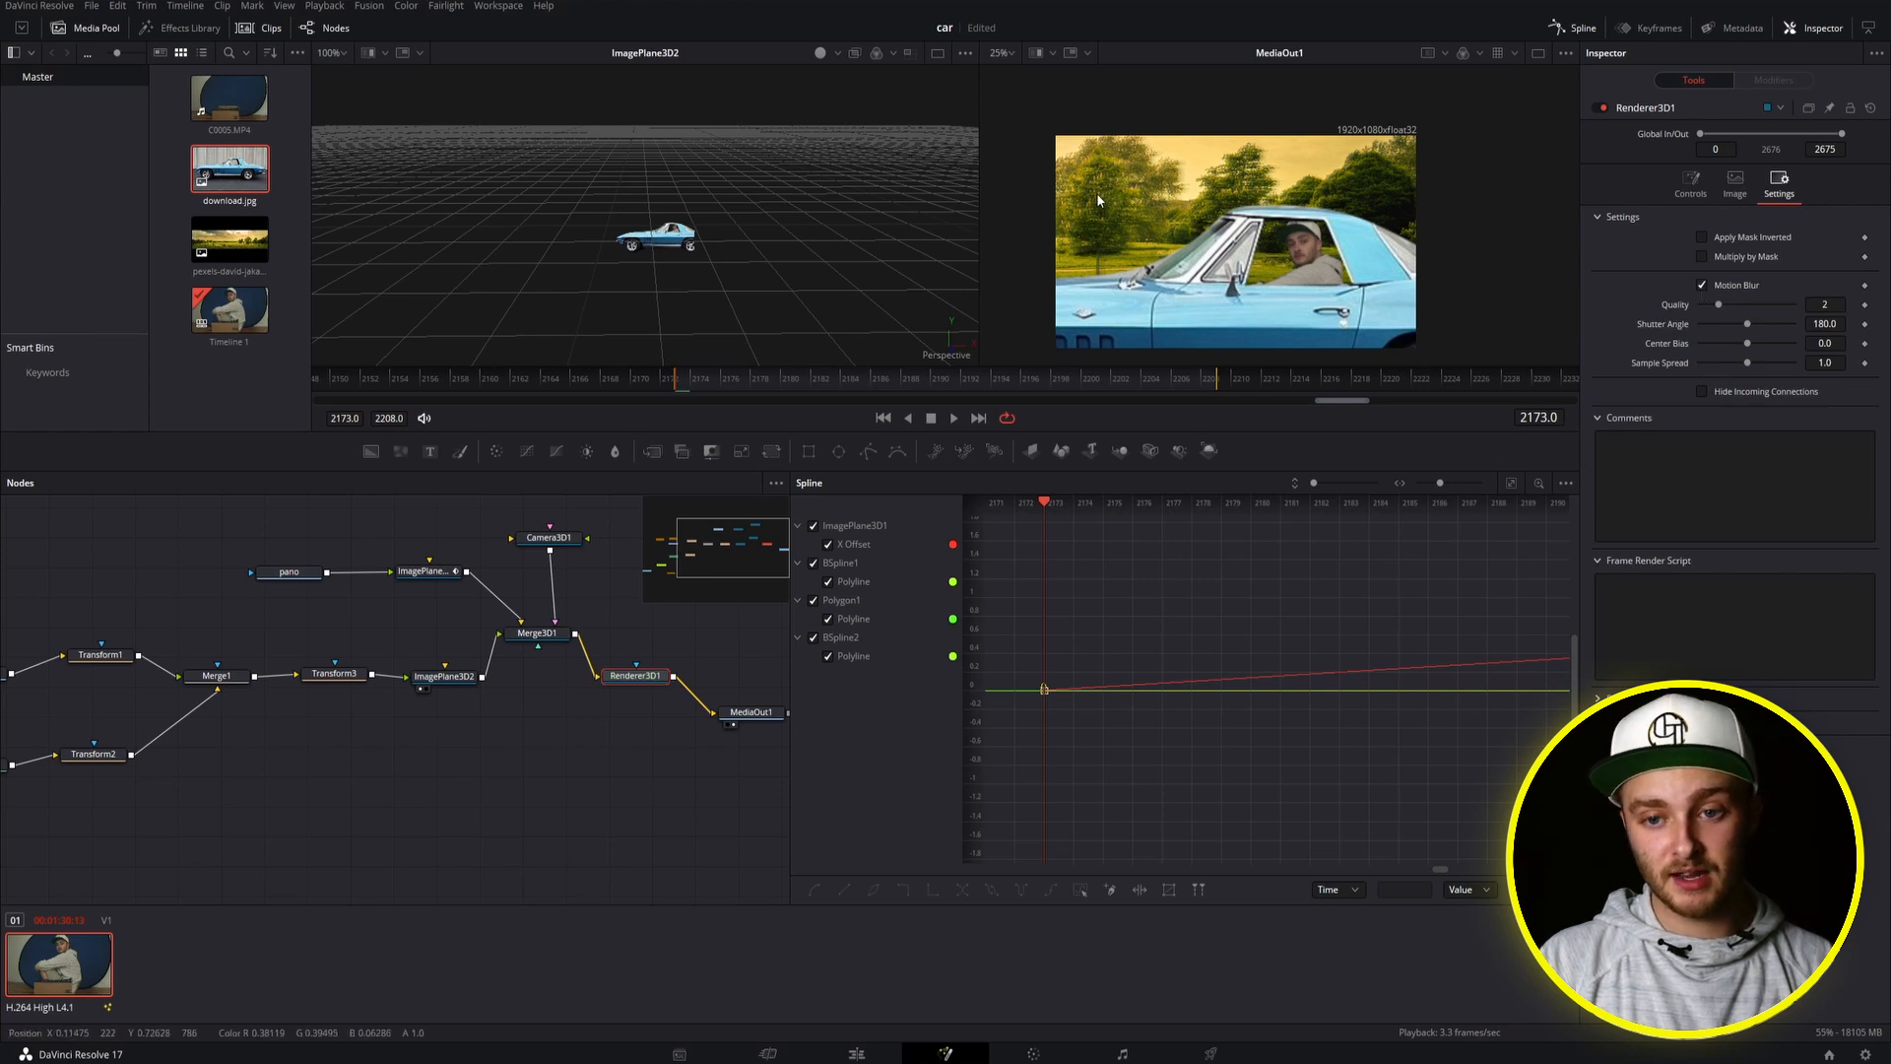
pyautogui.moveTo(1308, 213)
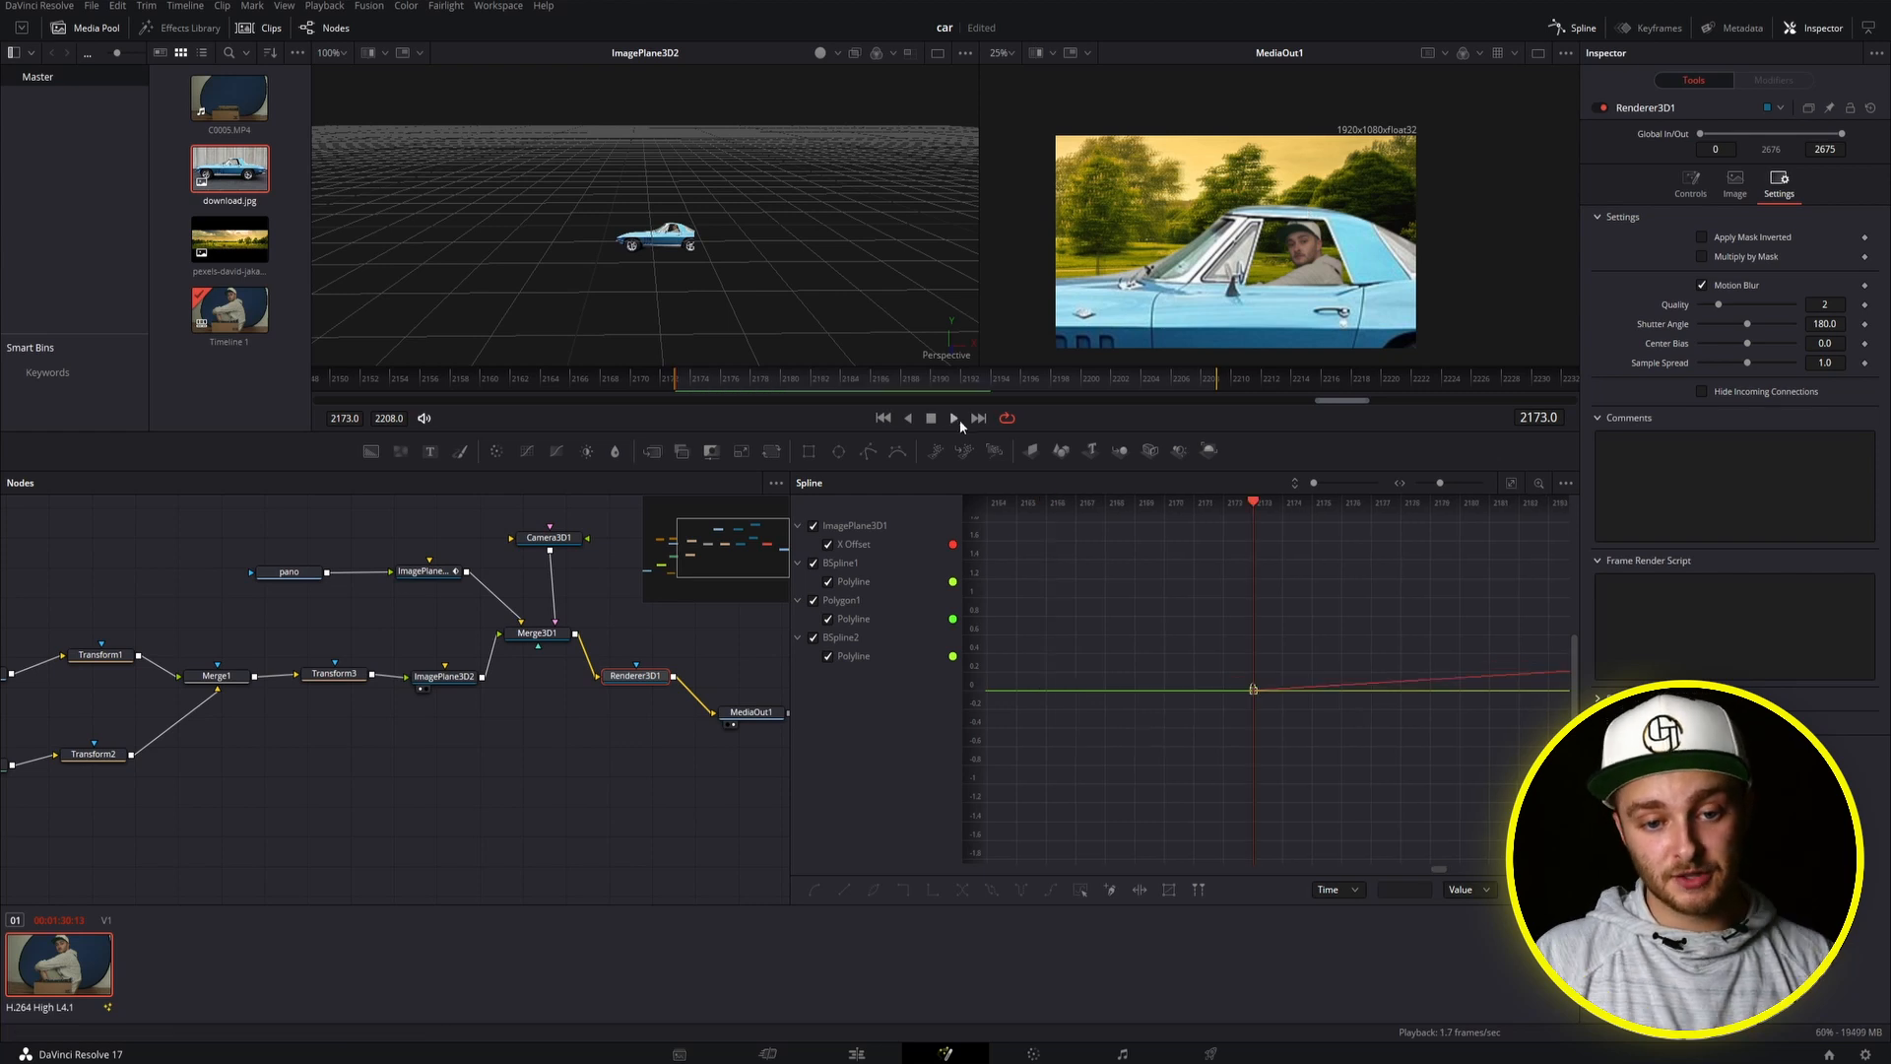
pyautogui.click(953, 418)
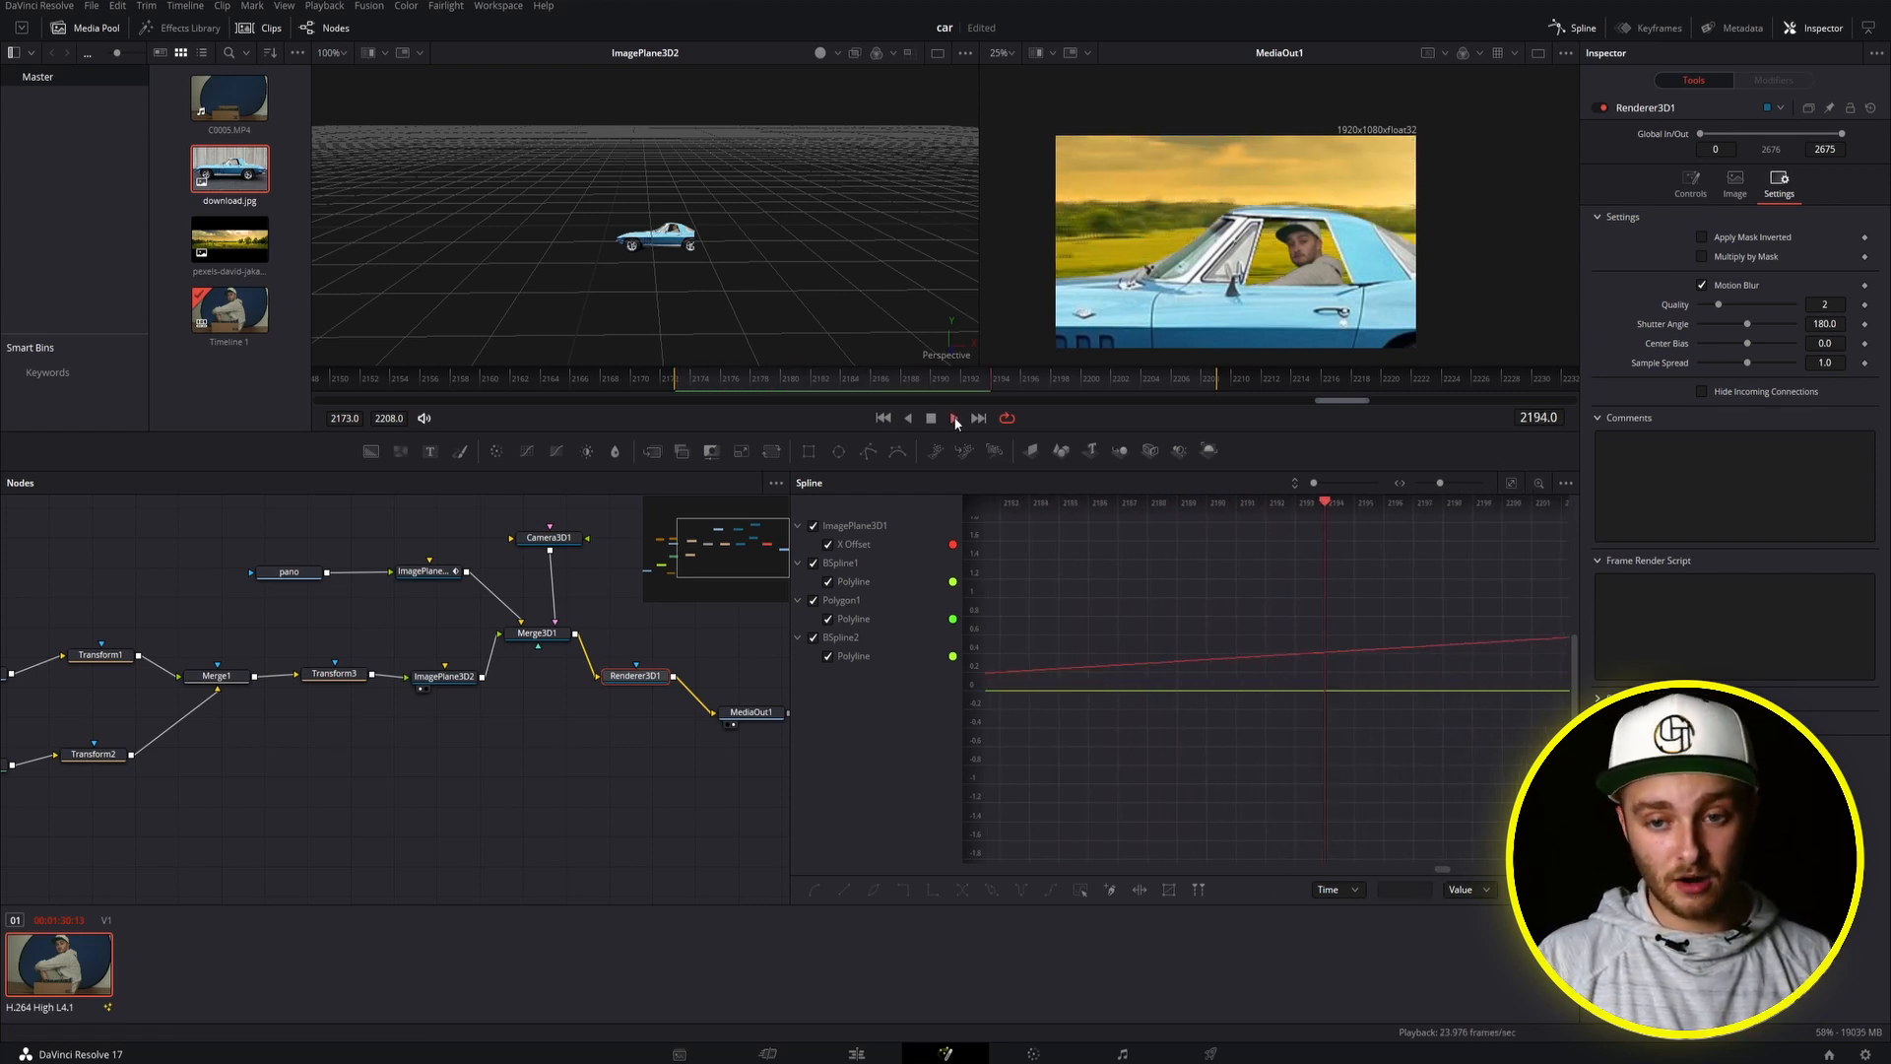
pyautogui.click(930, 417)
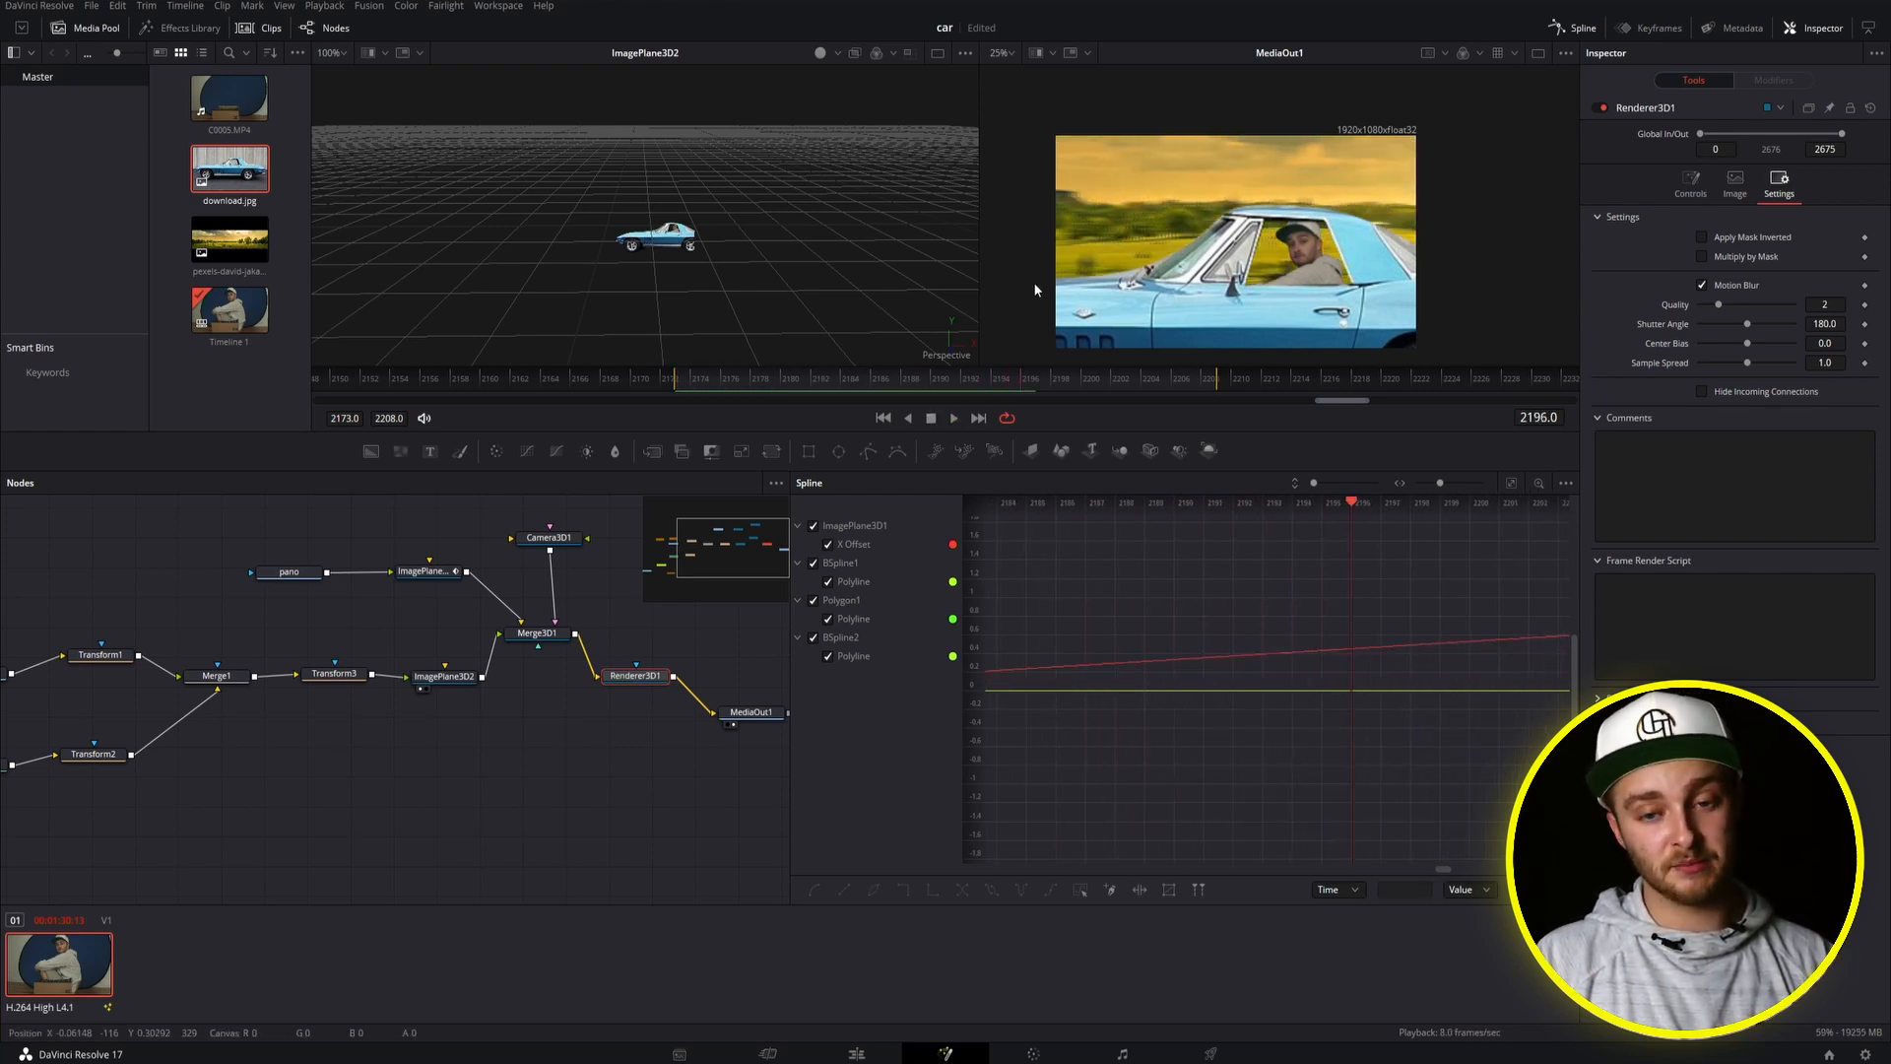
pyautogui.moveTo(1264, 195)
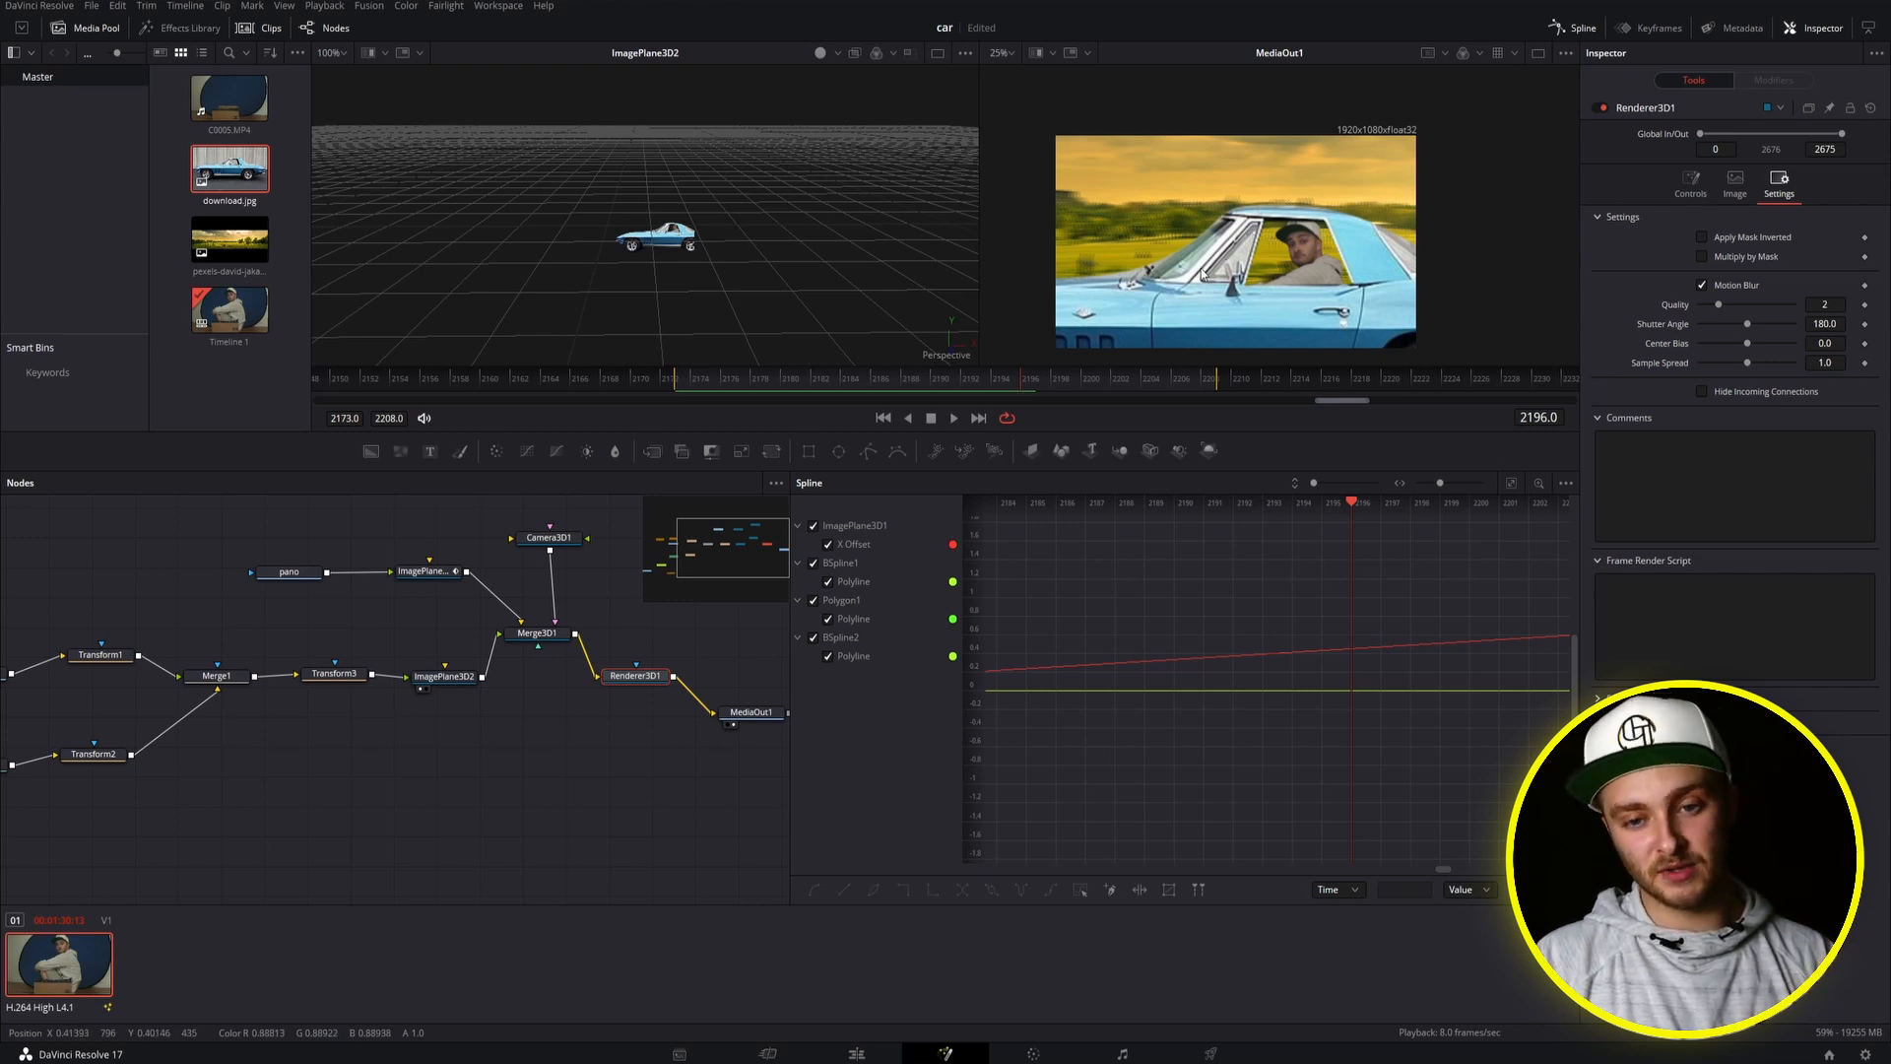
pyautogui.moveTo(1178, 260)
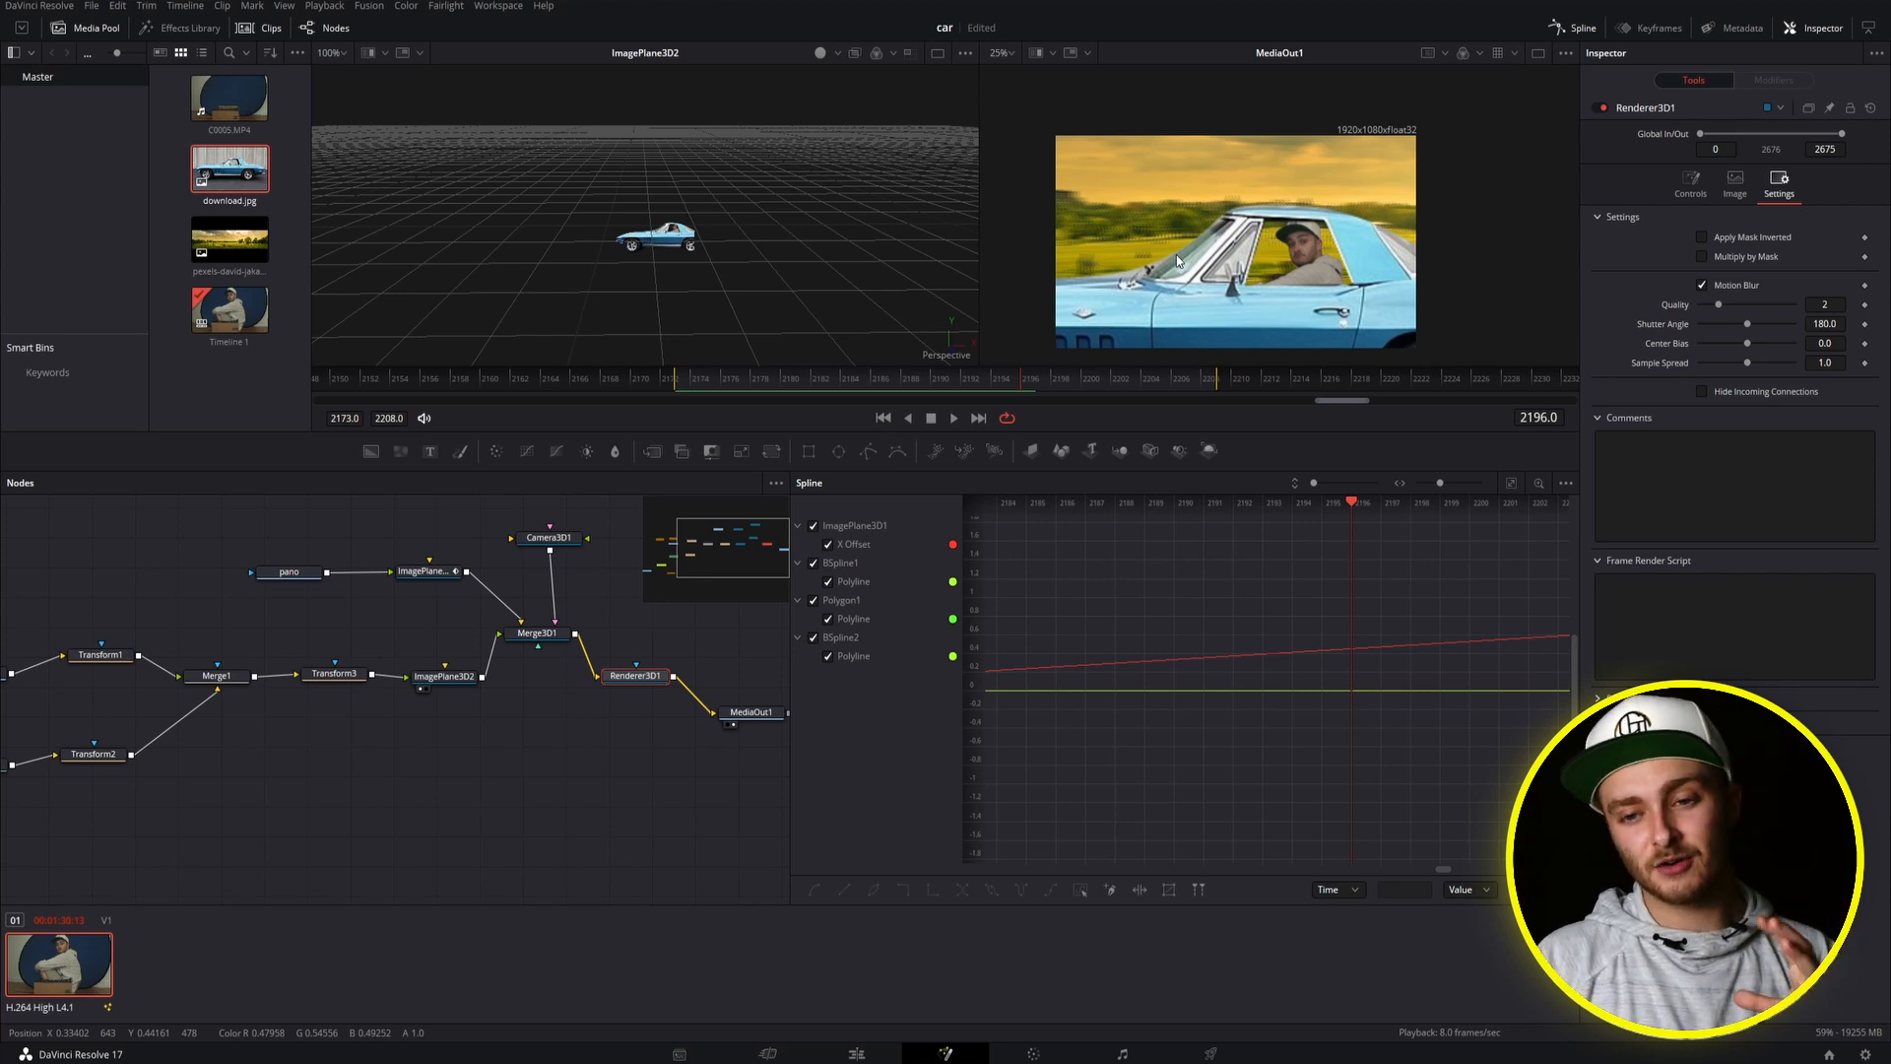
pyautogui.moveTo(1199, 258)
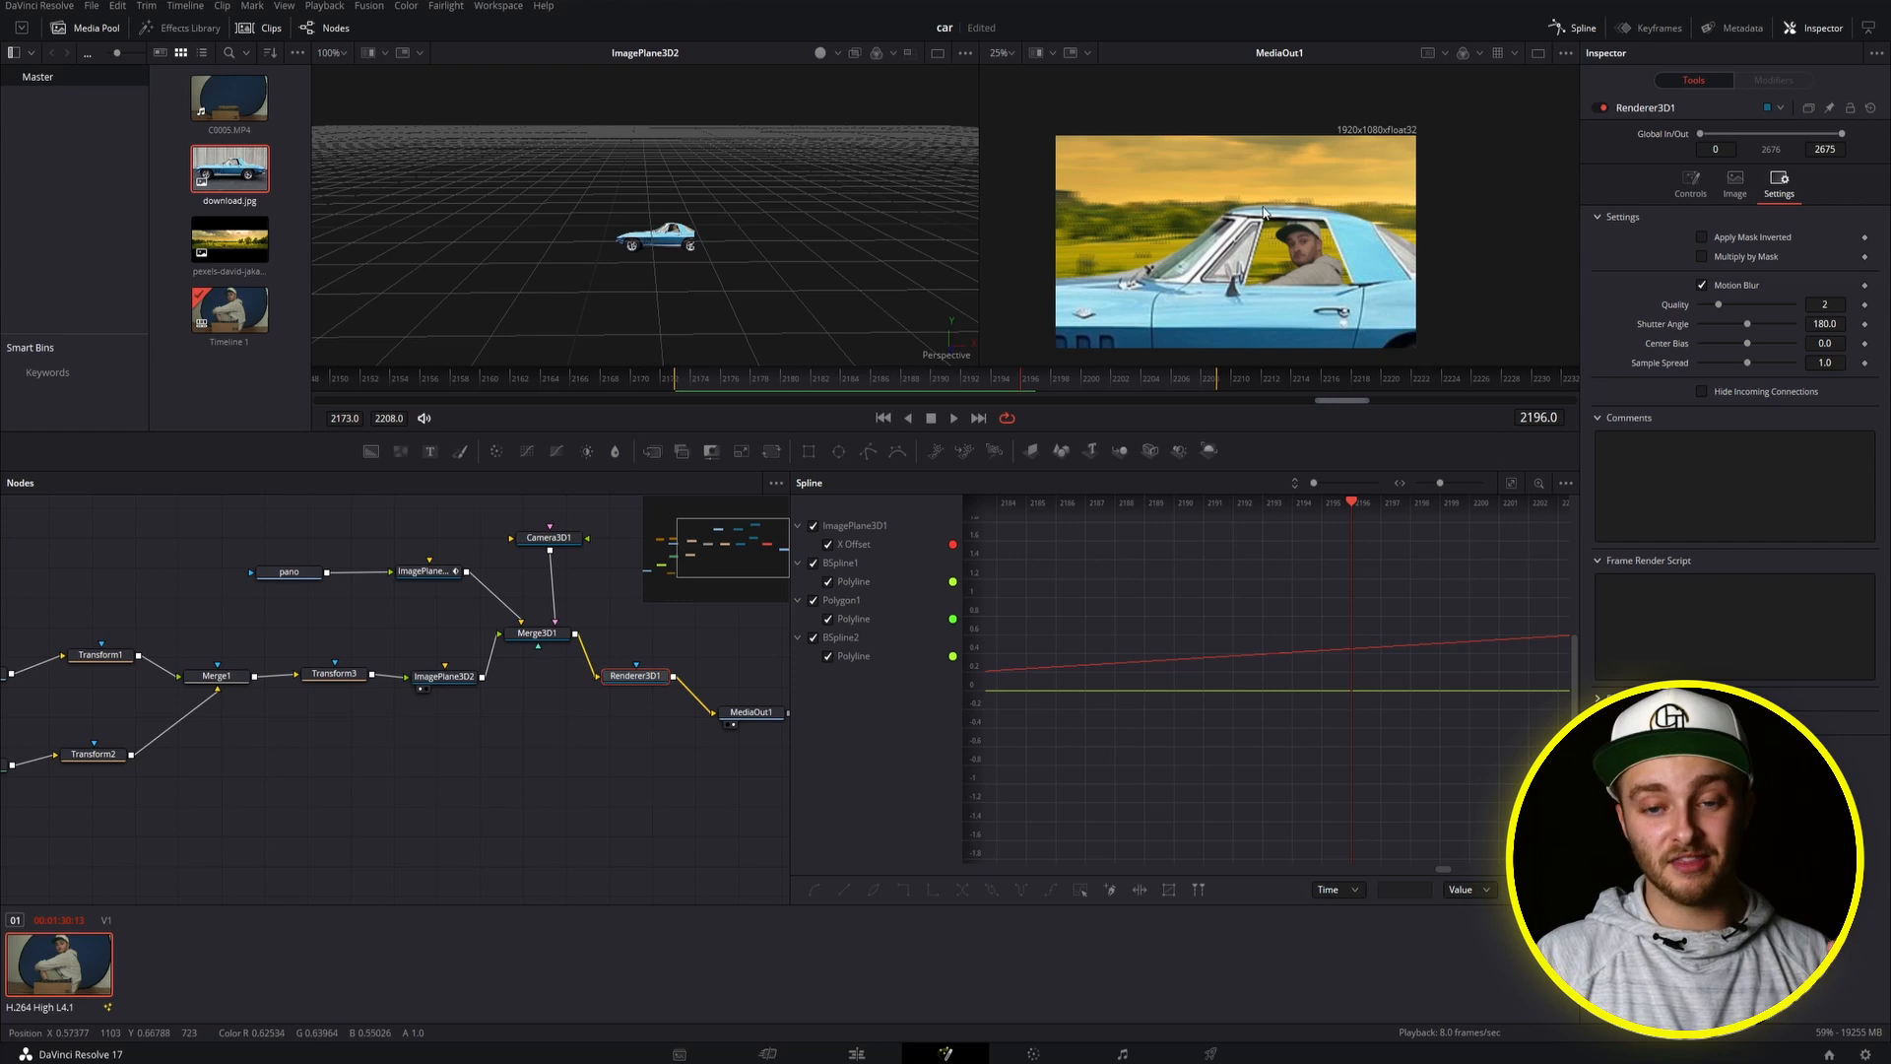
pyautogui.moveTo(1295, 268)
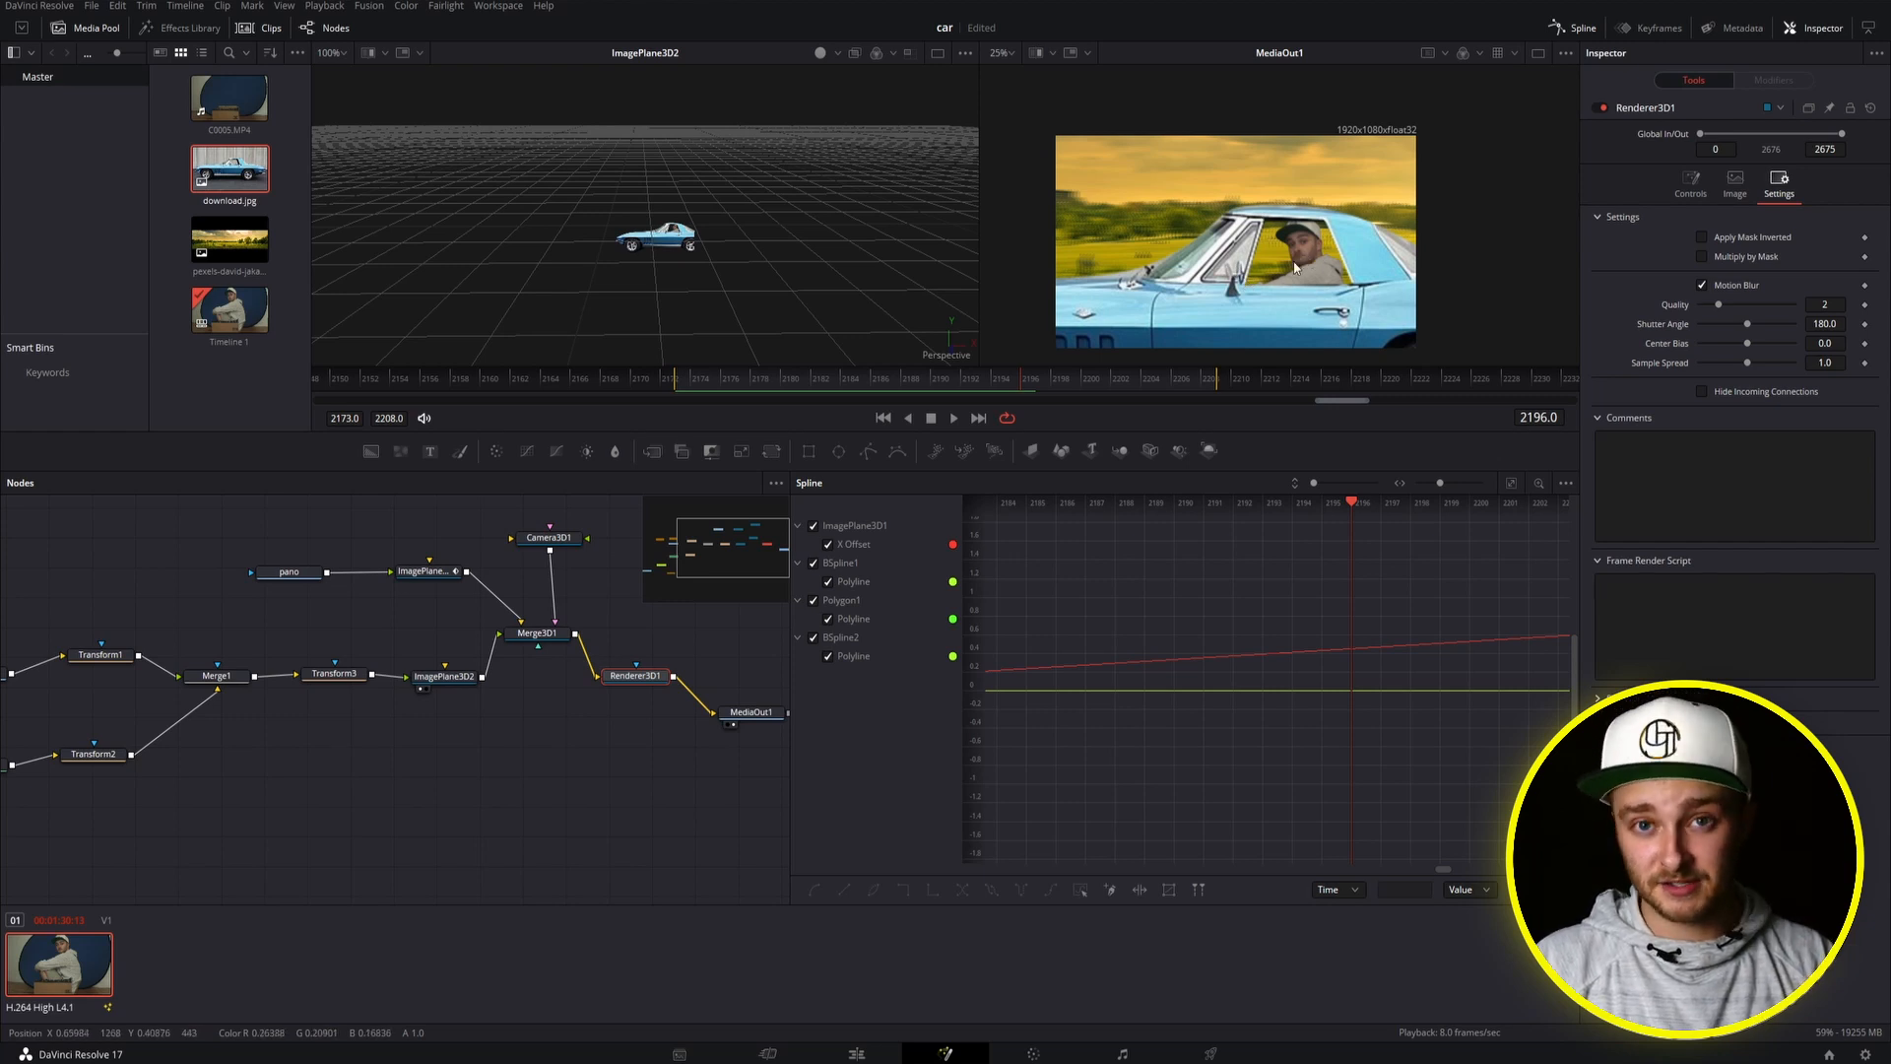